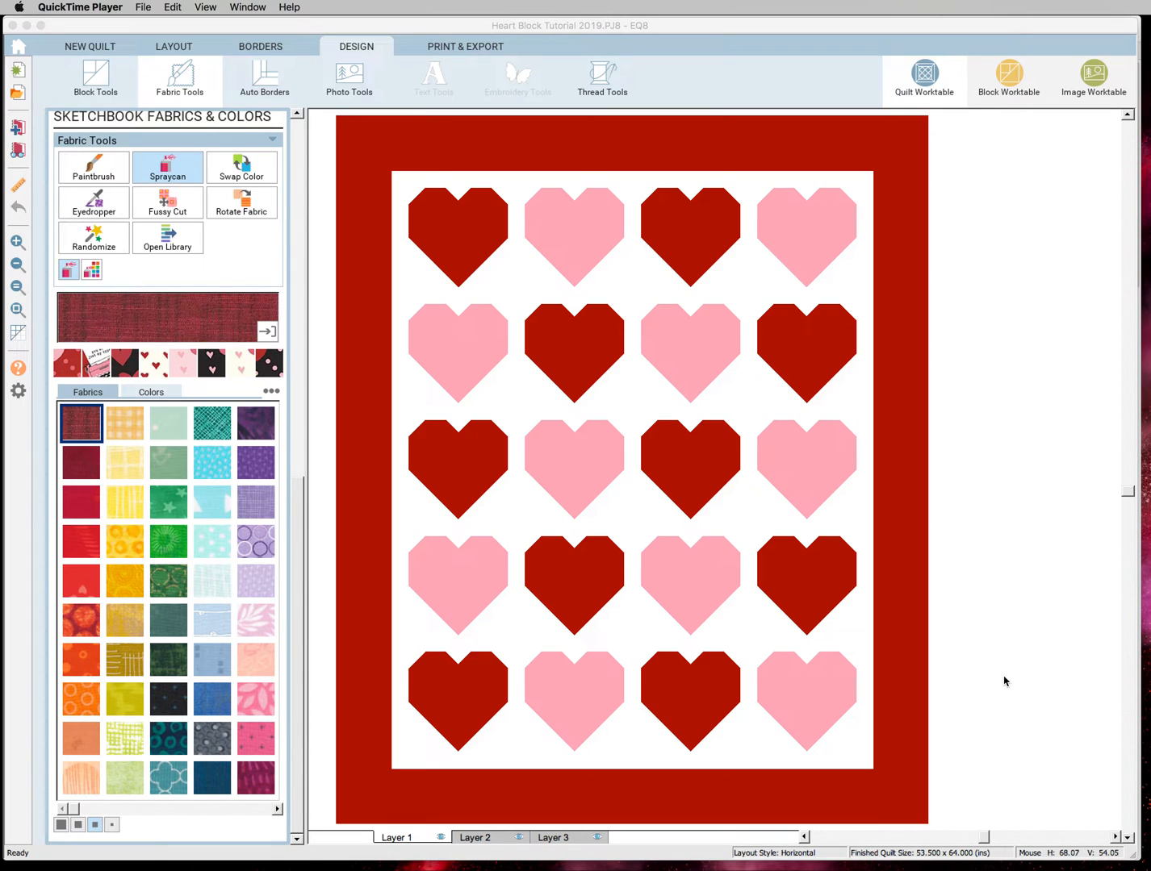
pyautogui.moveTo(999, 679)
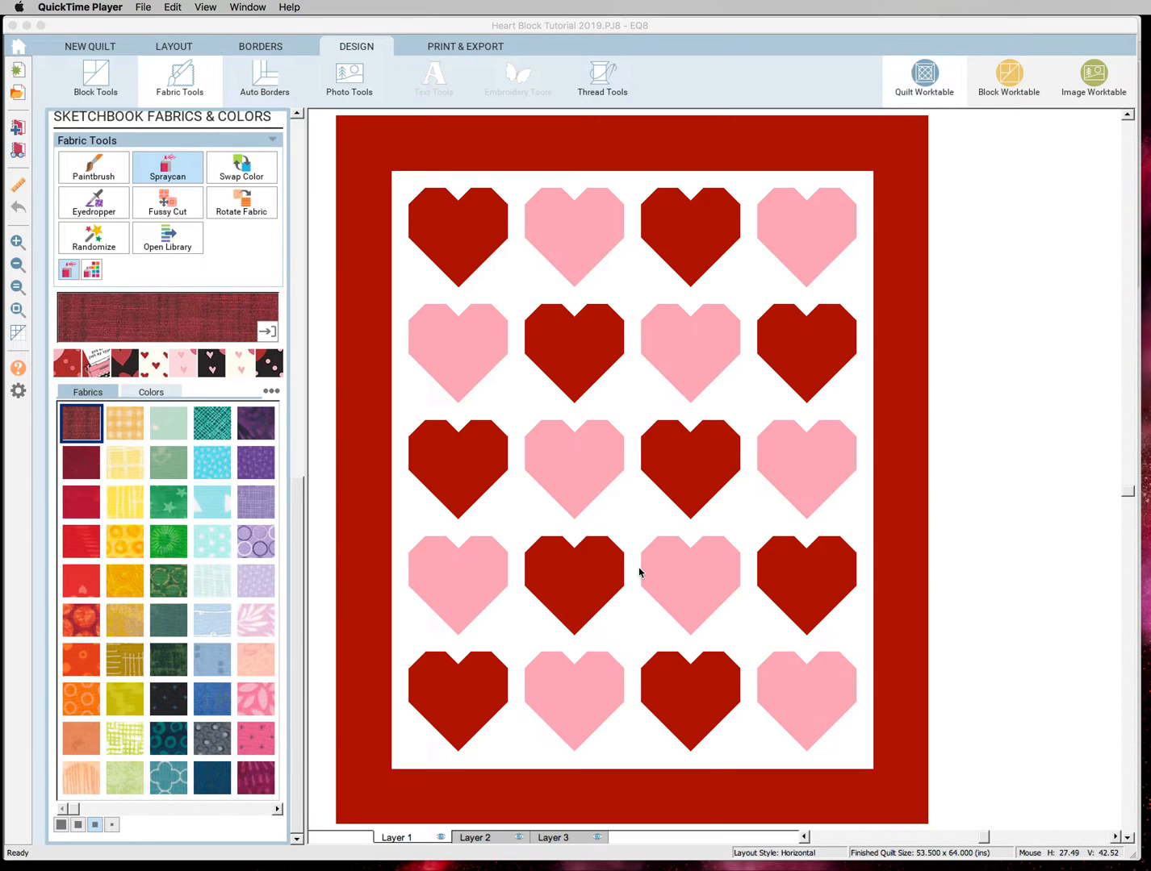
pyautogui.moveTo(275, 659)
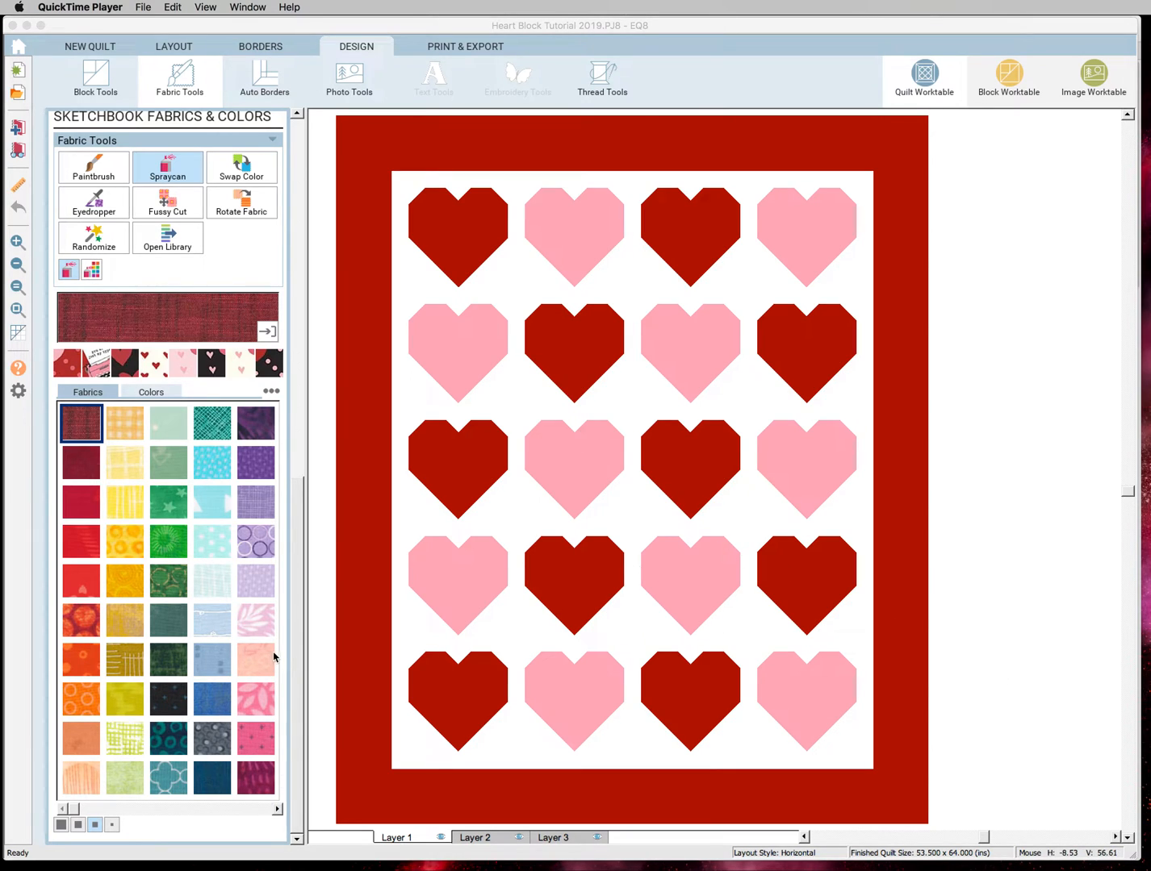
pyautogui.moveTo(200, 725)
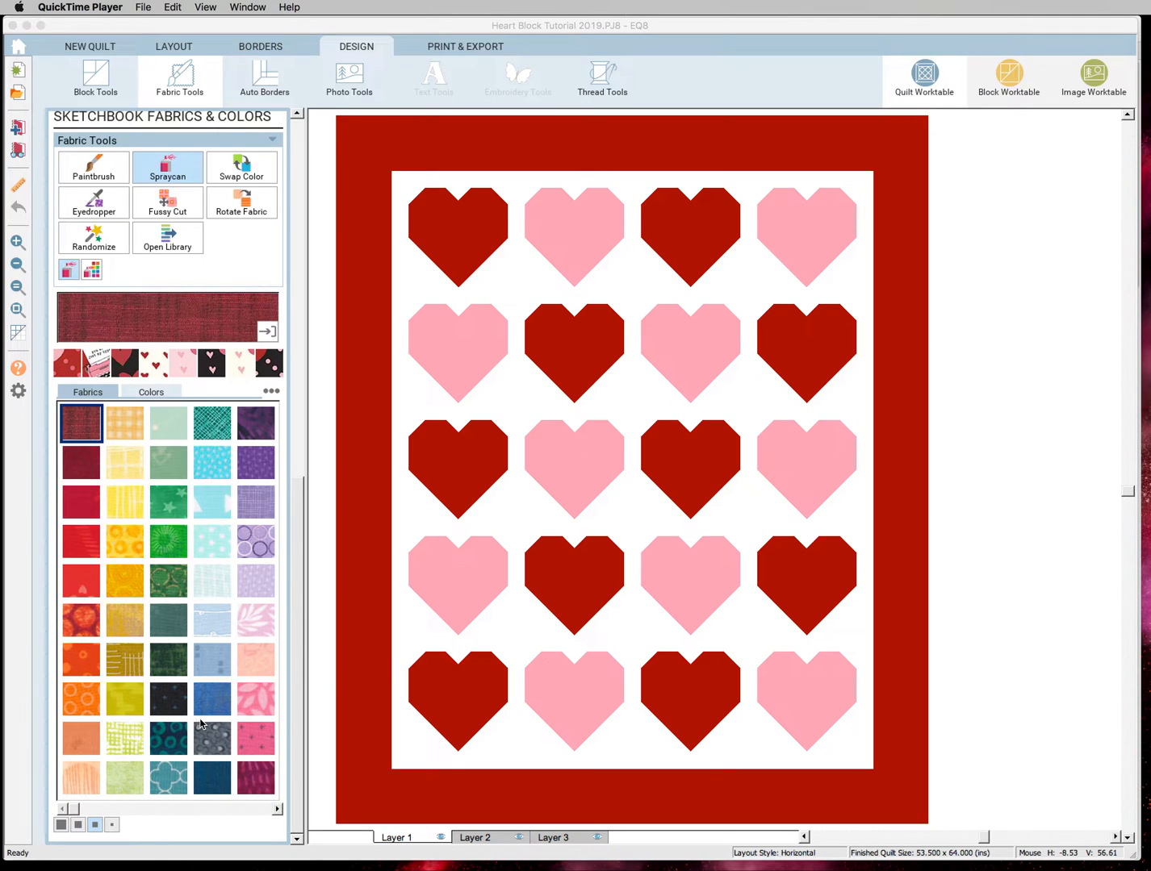
pyautogui.moveTo(211, 738)
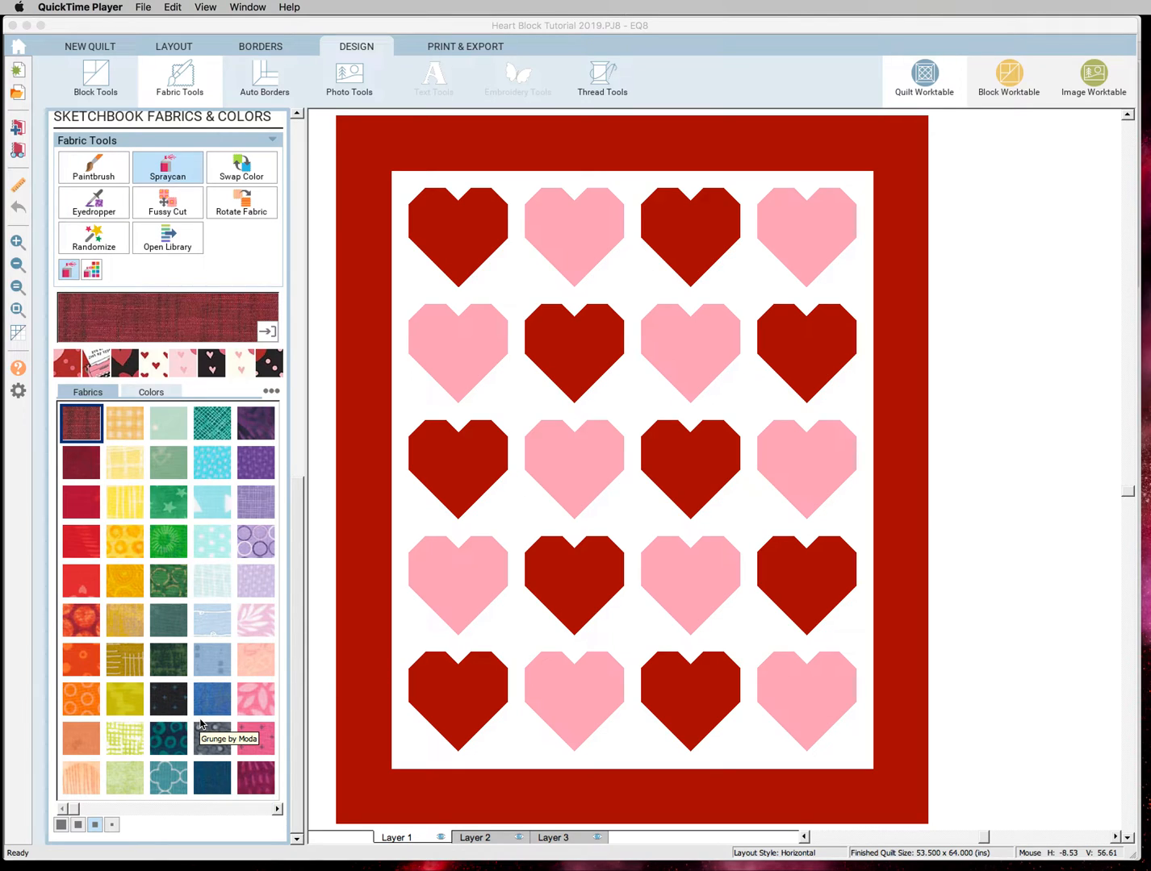
pyautogui.moveTo(213, 714)
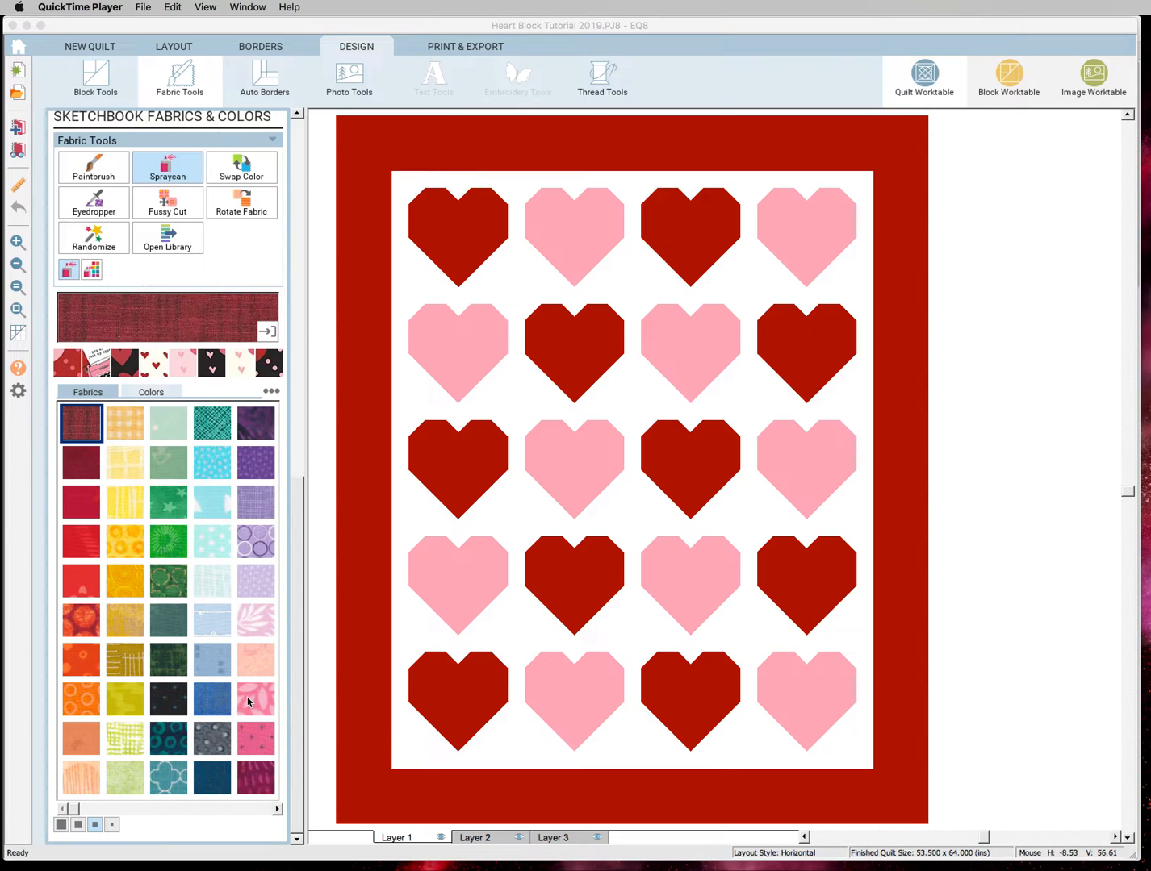
pyautogui.moveTo(160, 516)
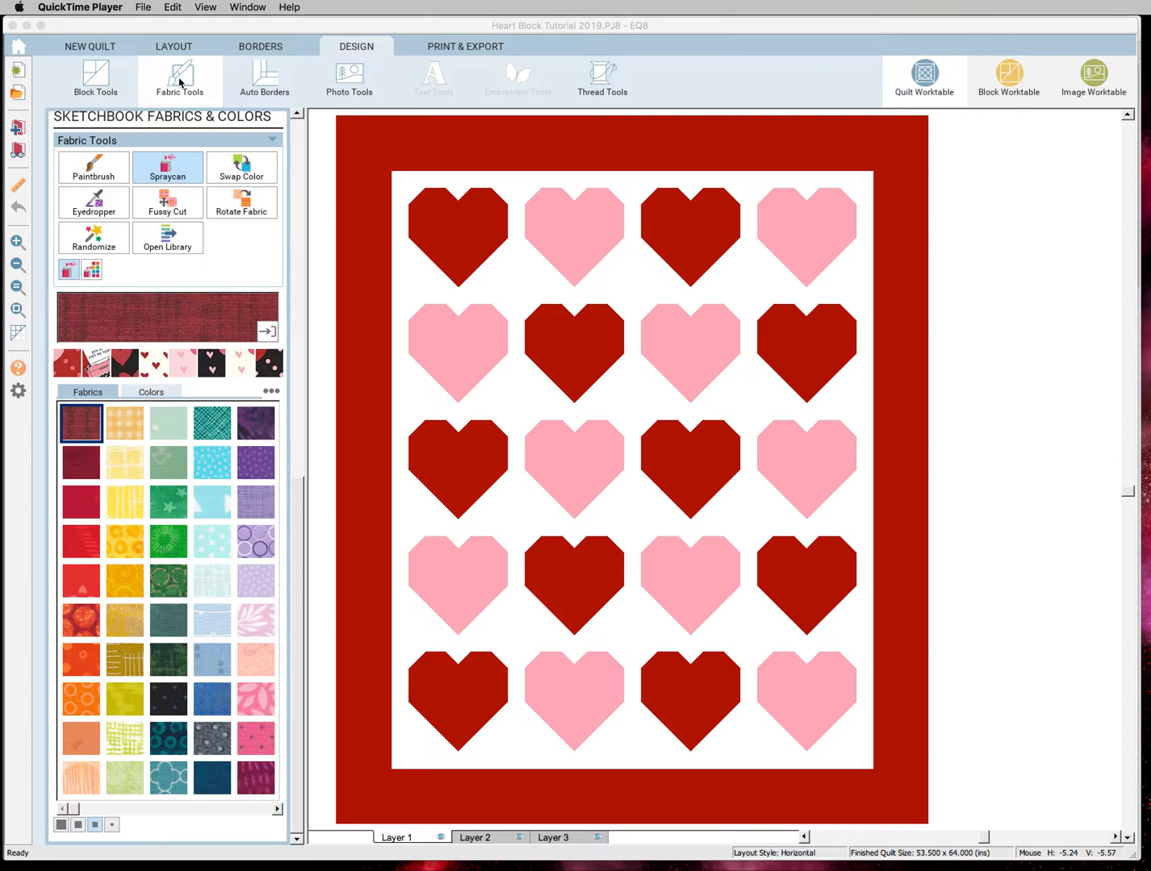
# - Clear all unused fabrics from the project and confirm, leaving the fabric palette empty
pyautogui.rightClick(126, 462)
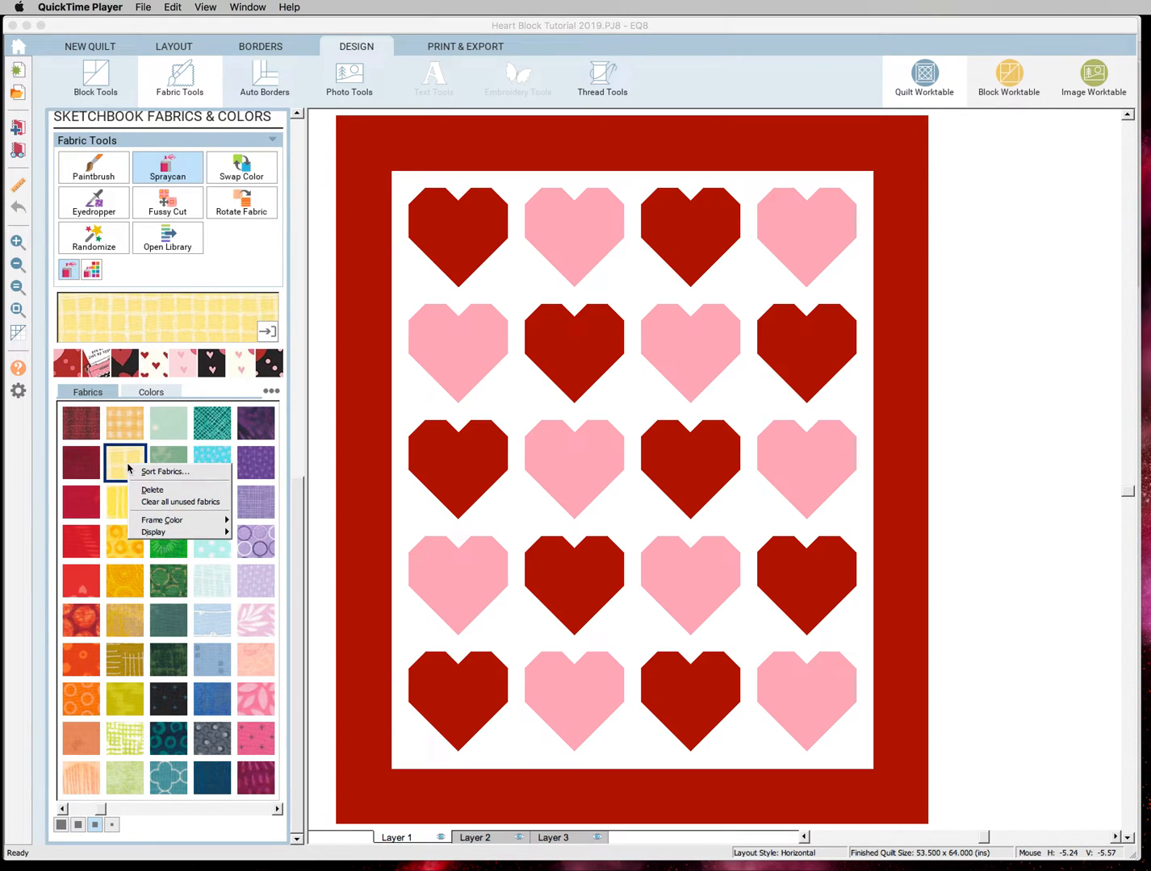
pyautogui.moveTo(181, 502)
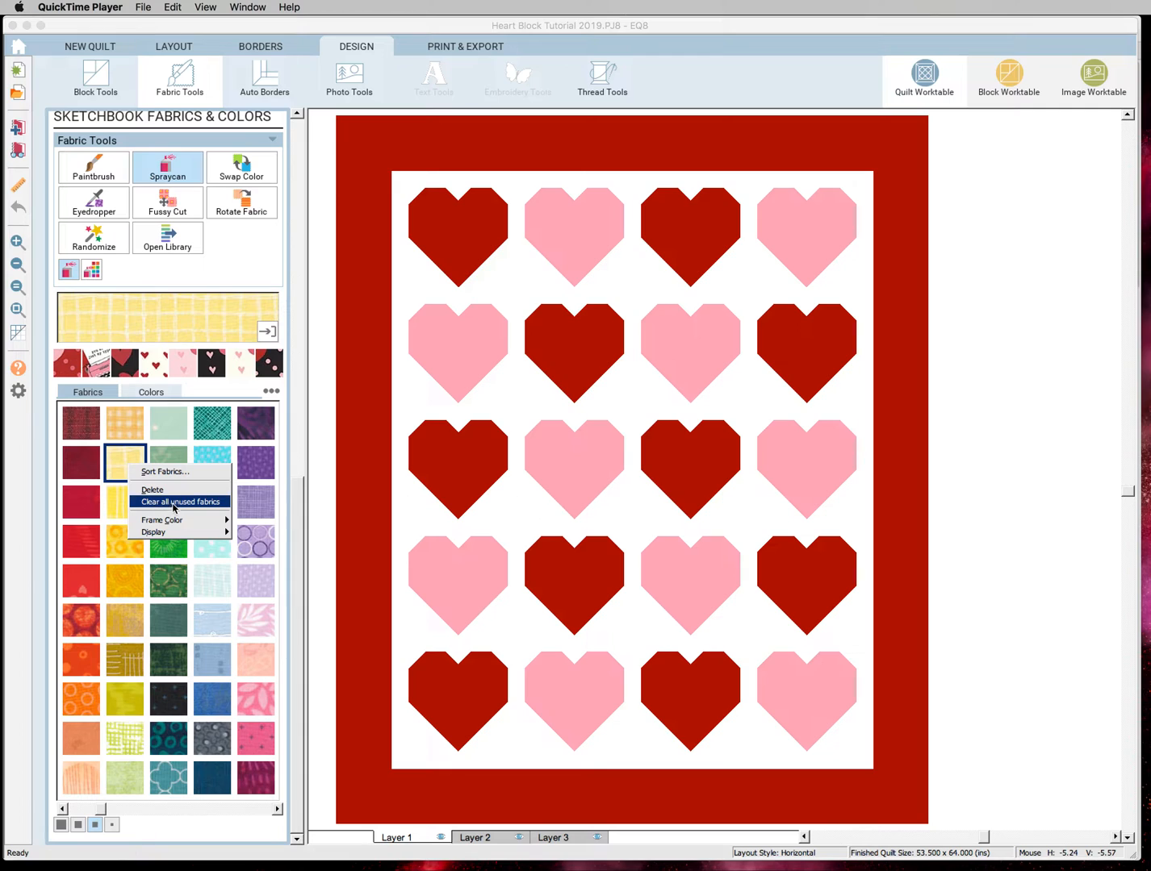
pyautogui.click(181, 500)
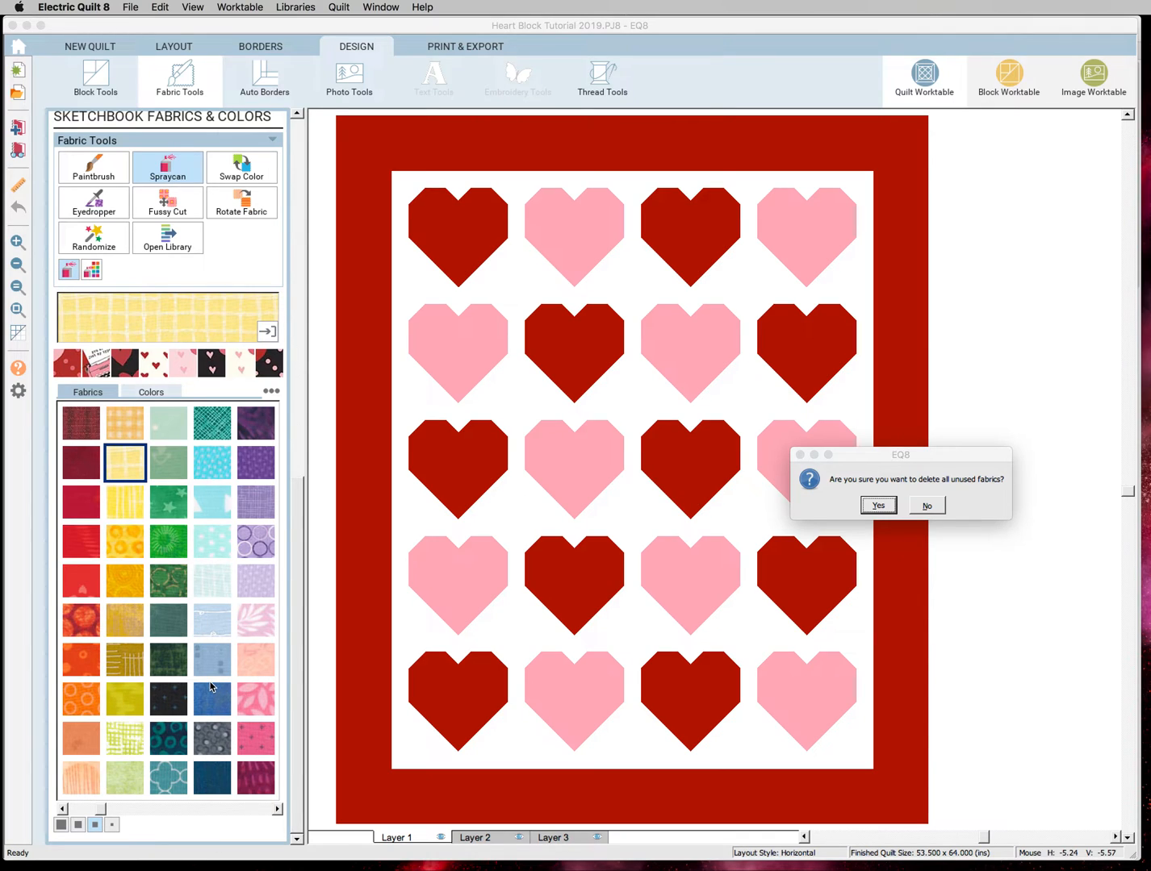
pyautogui.moveTo(299, 639)
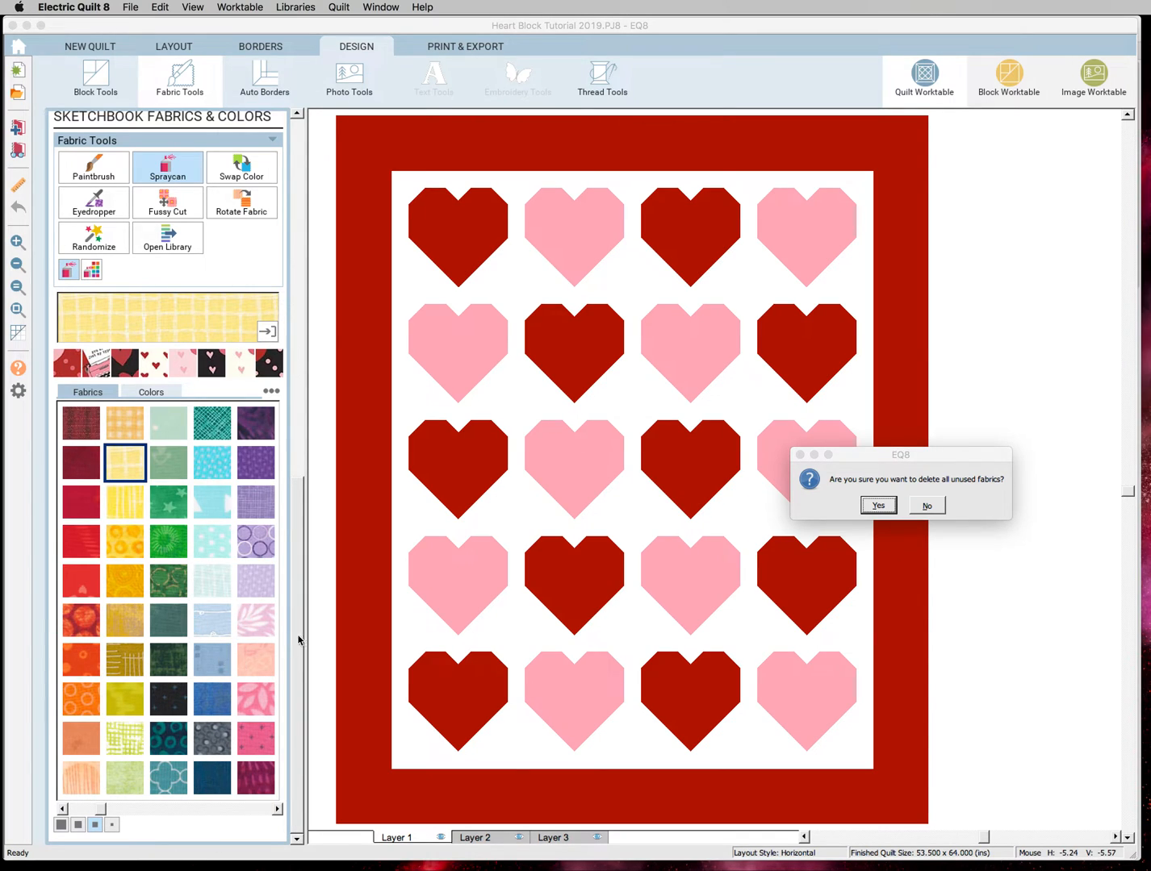
pyautogui.moveTo(777, 526)
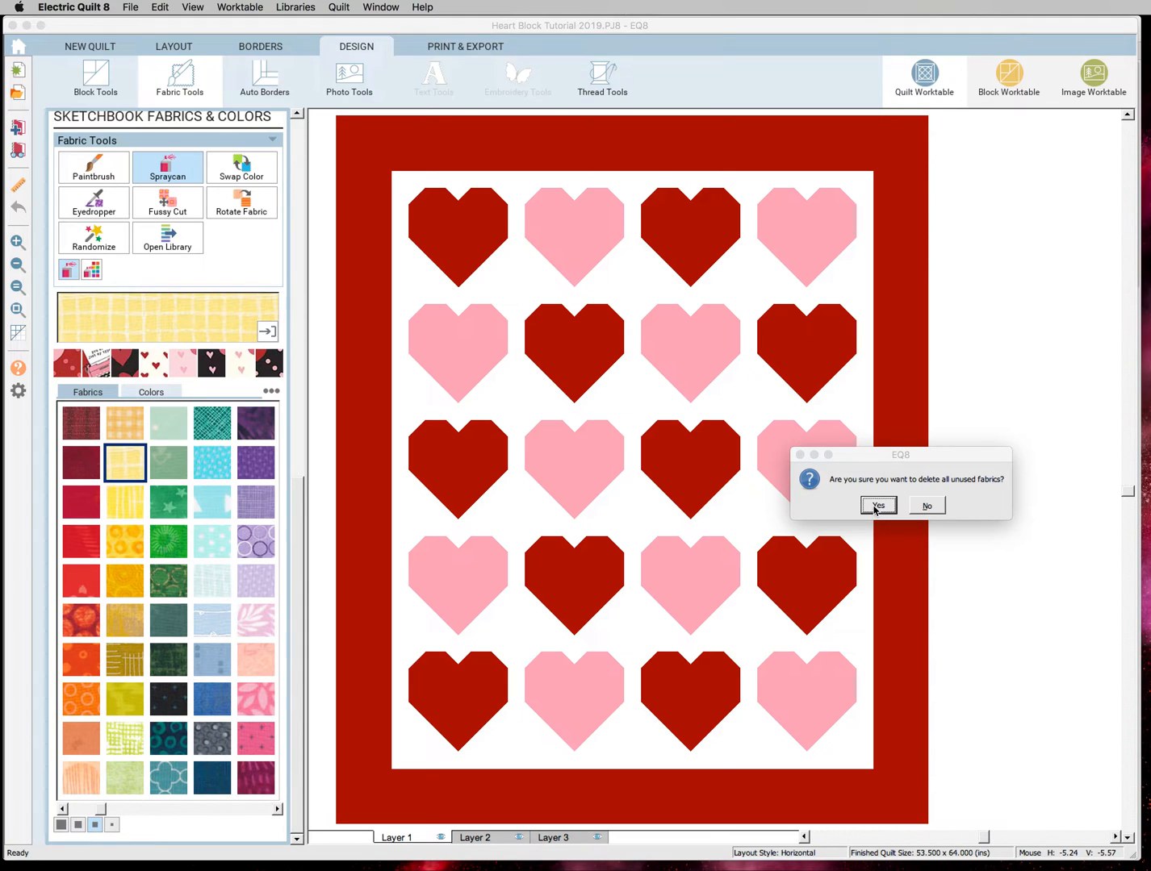
pyautogui.click(878, 507)
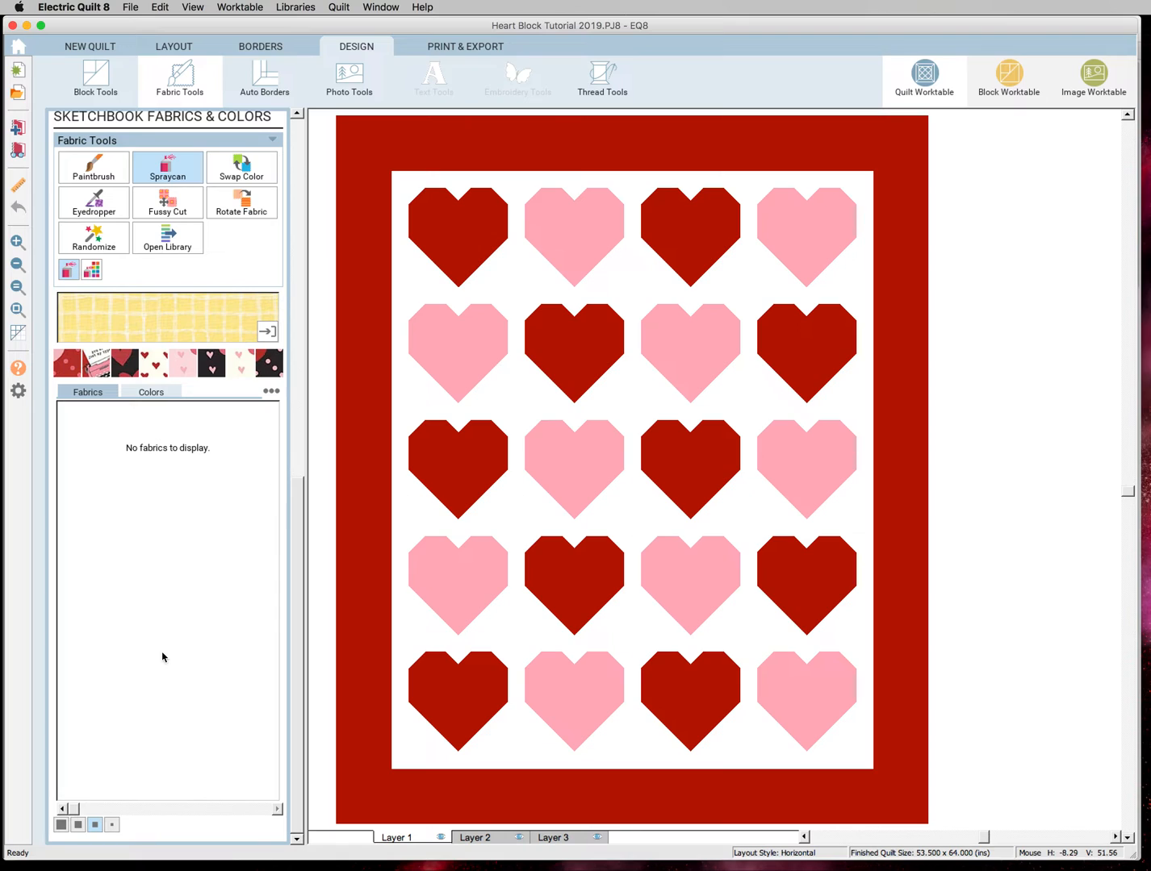
pyautogui.moveTo(355, 719)
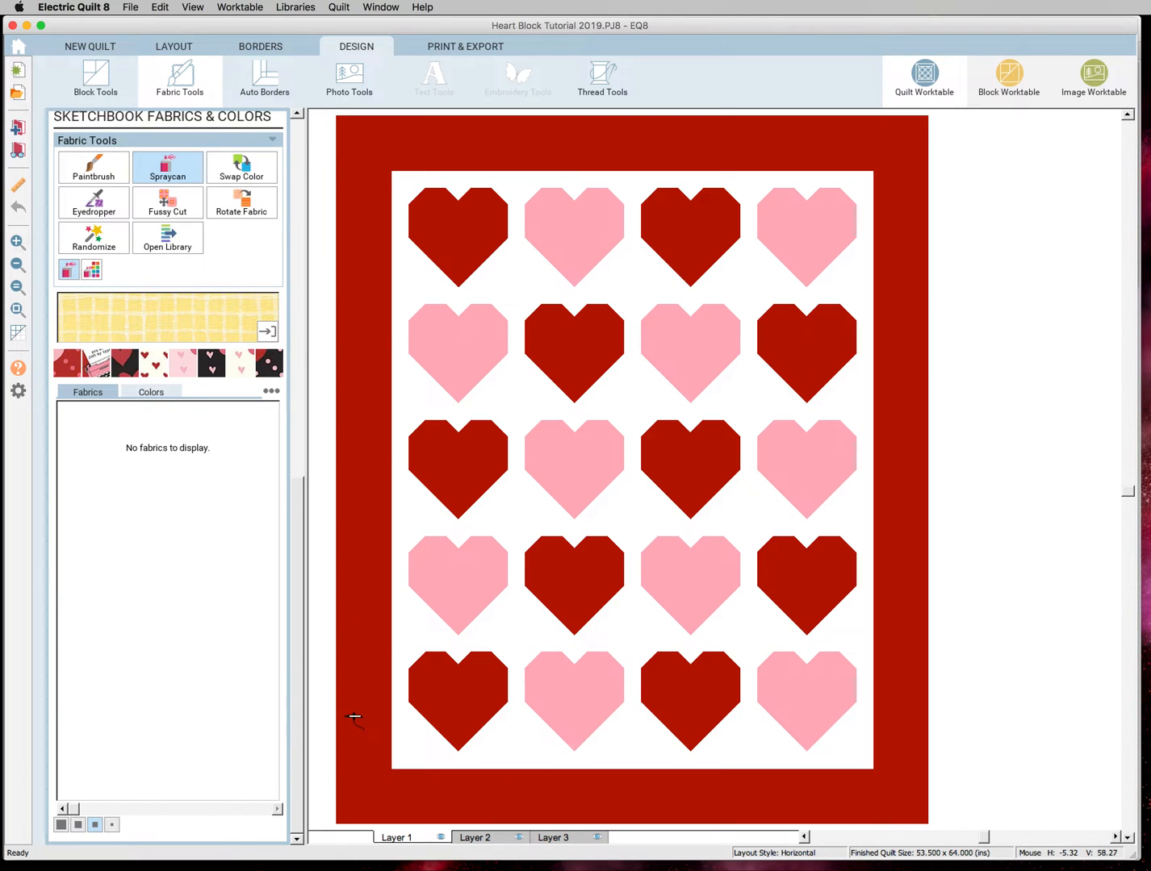
pyautogui.moveTo(371, 810)
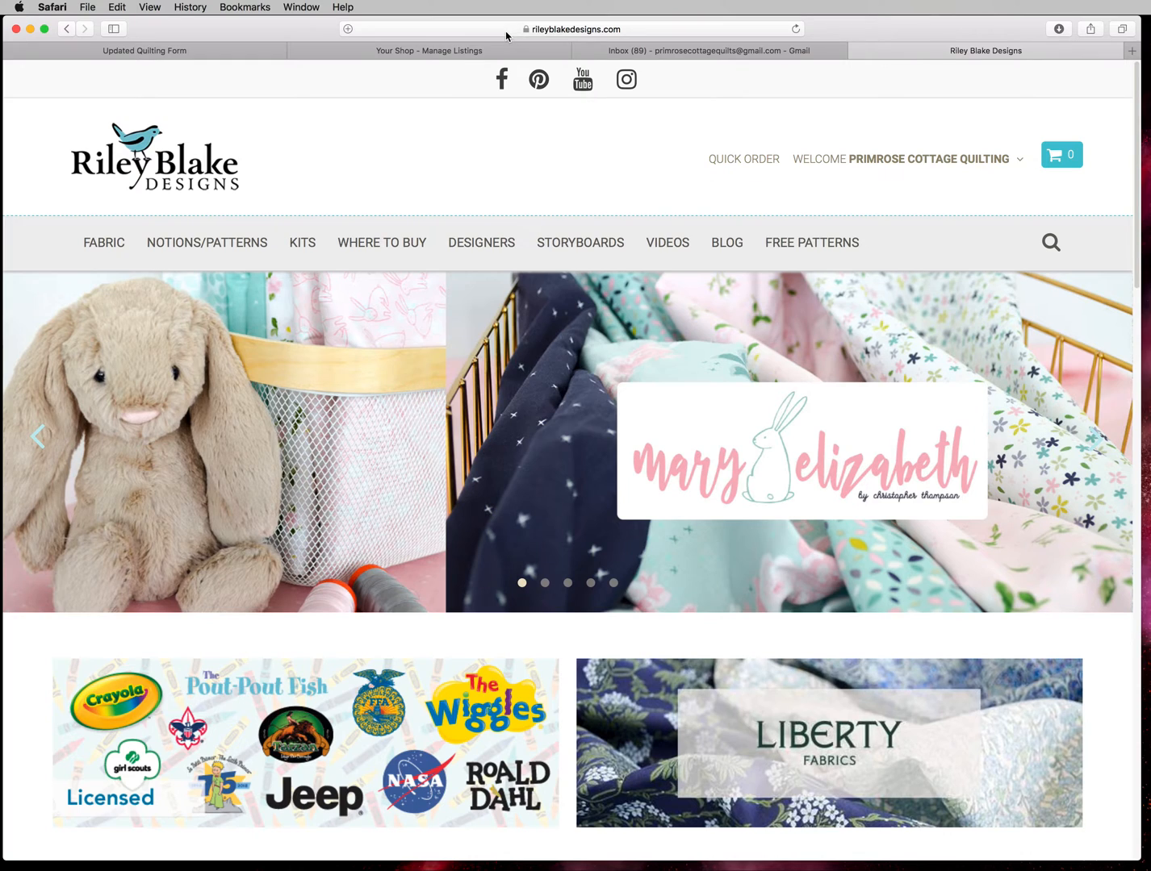
pyautogui.moveTo(920, 126)
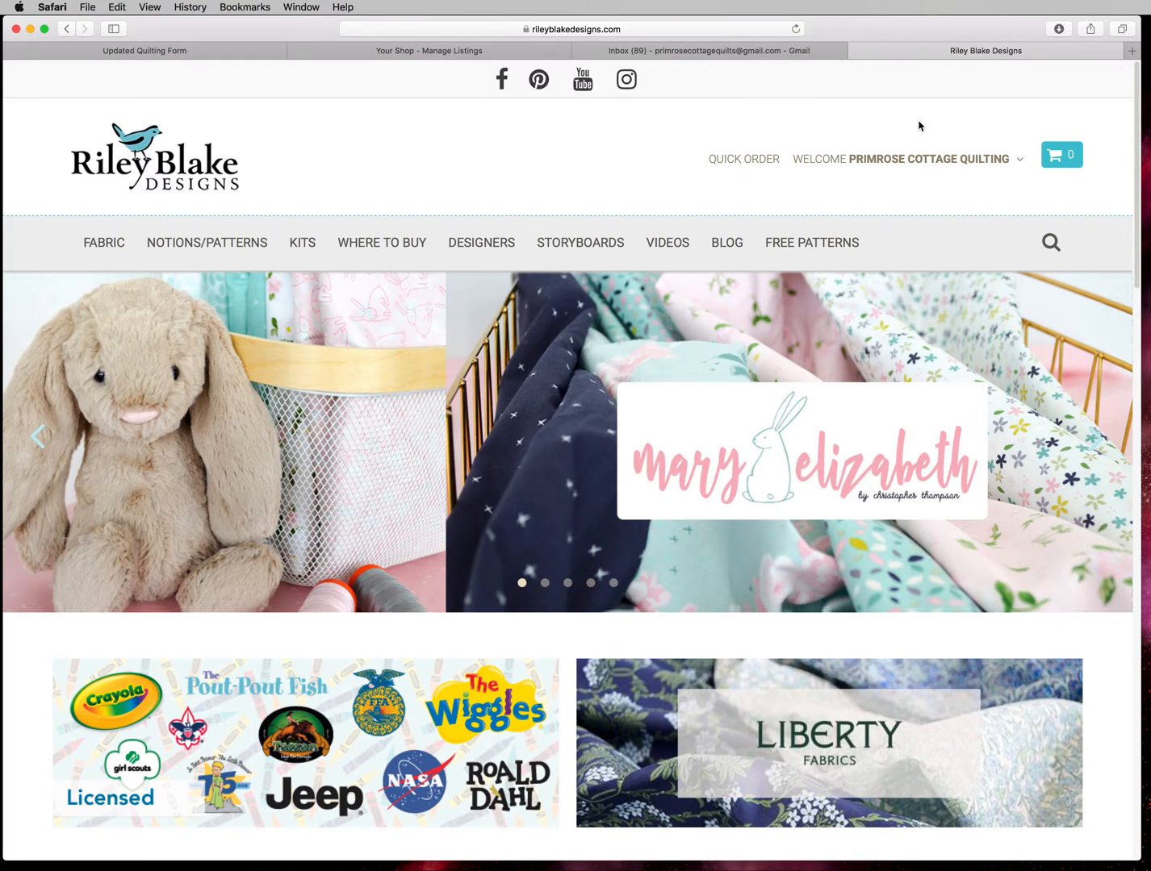
pyautogui.moveTo(860, 233)
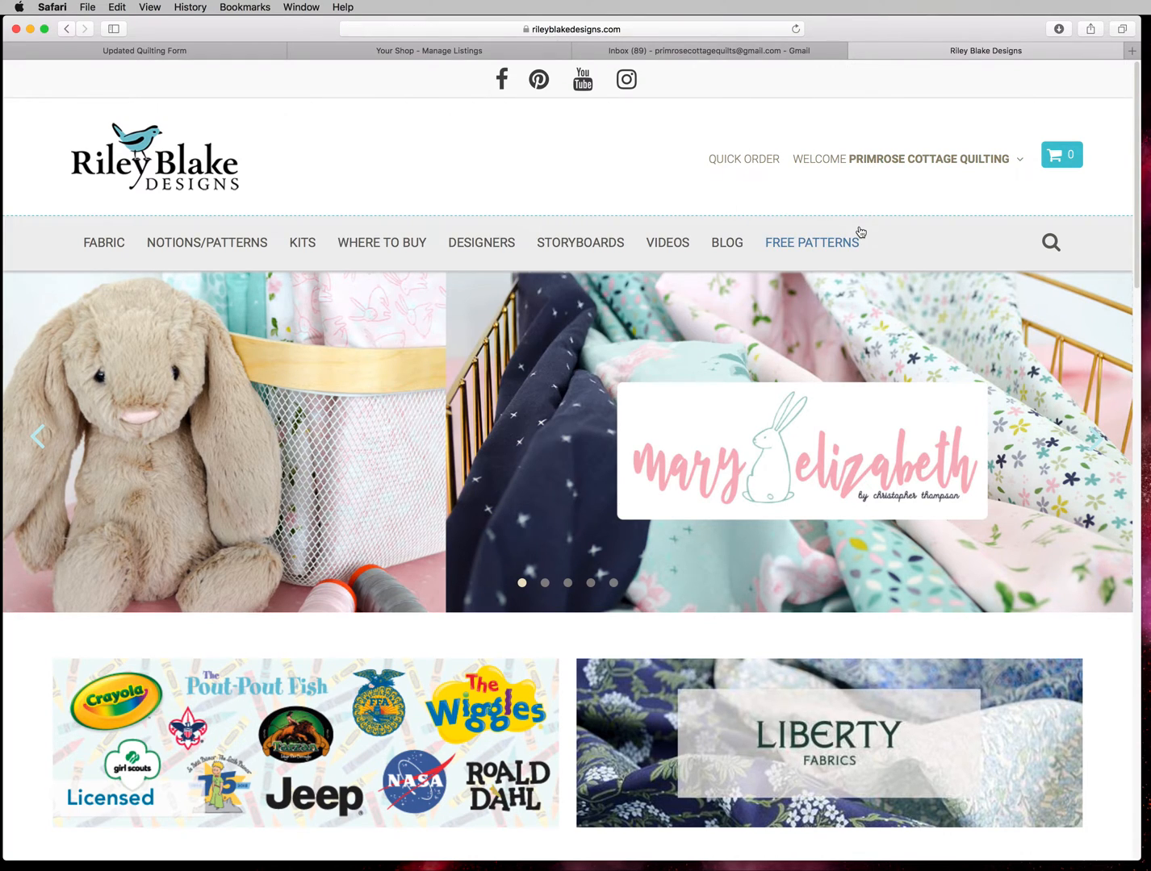
pyautogui.moveTo(570, 475)
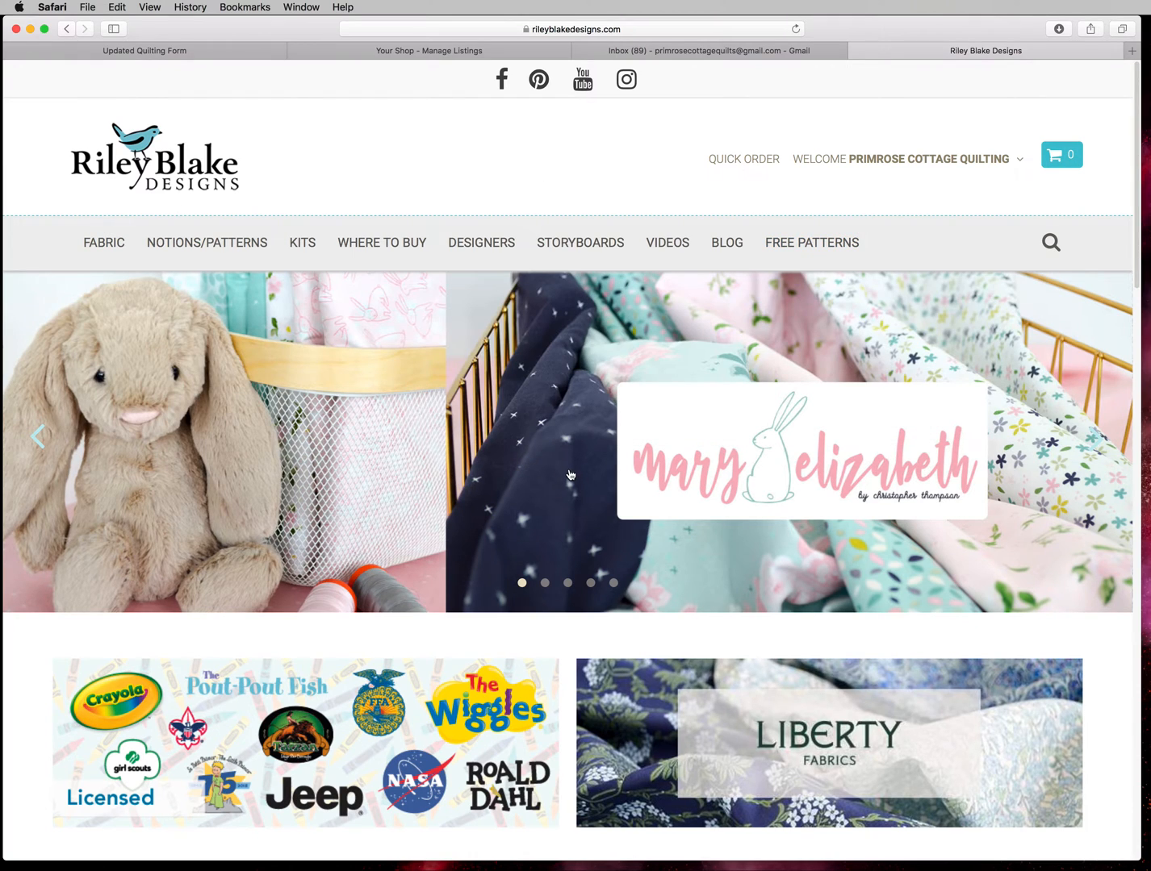
pyautogui.moveTo(581, 242)
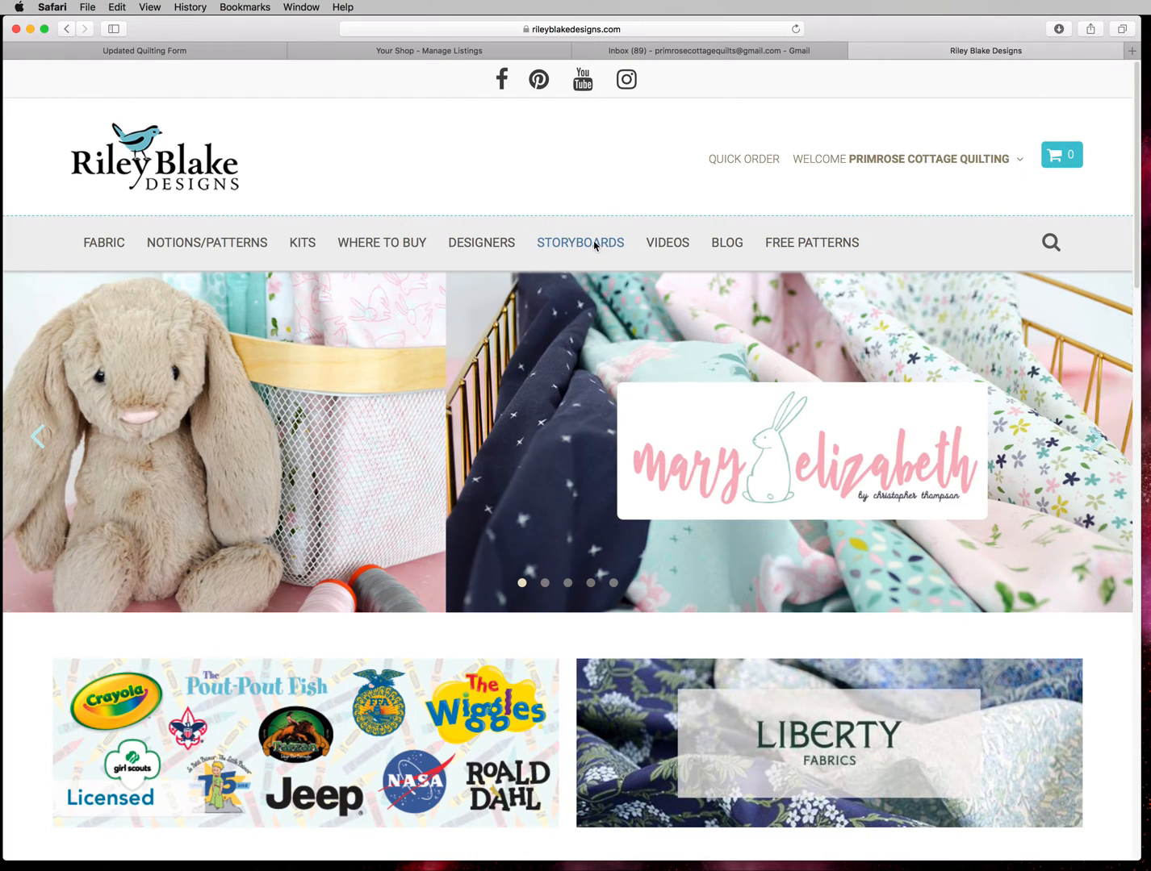
# - In the Storyboards listing, locate Hello Sweetheart and start downloading its collection images
pyautogui.click(580, 242)
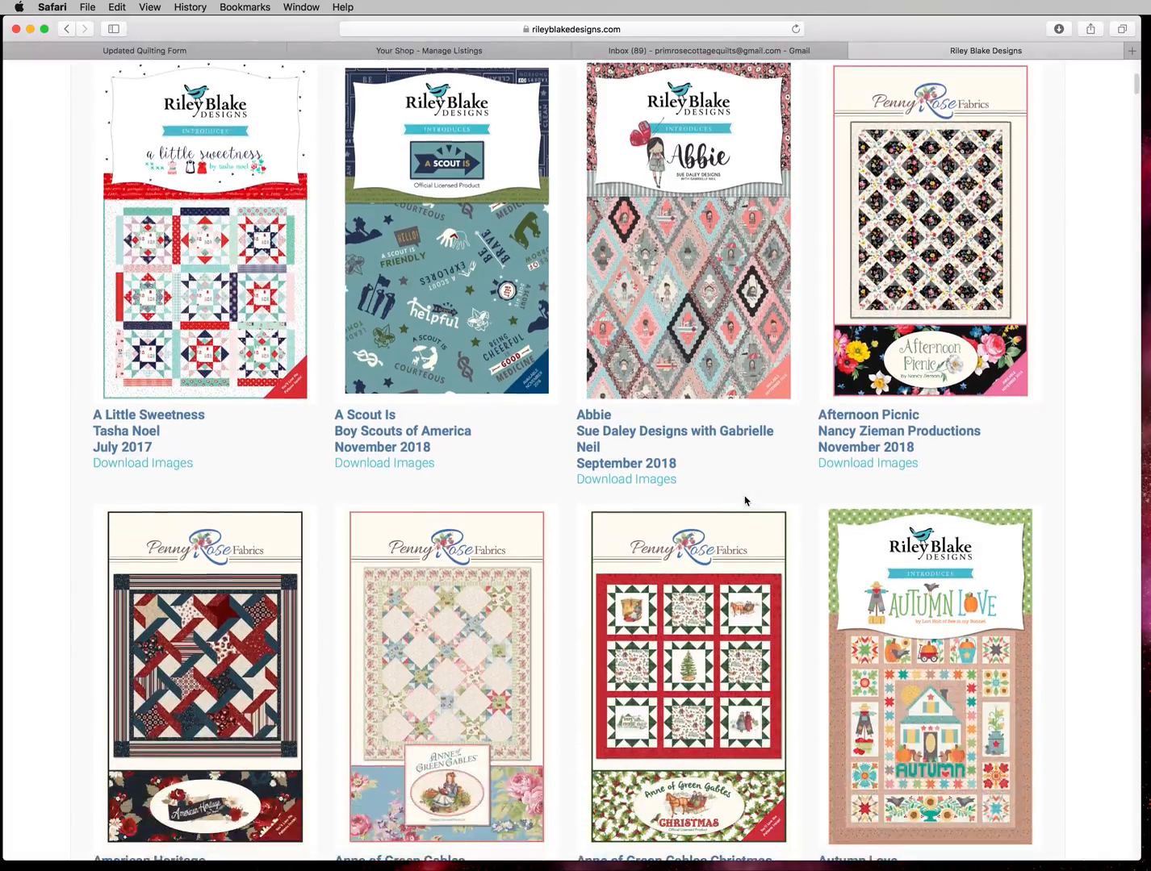
pyautogui.scroll(-3)
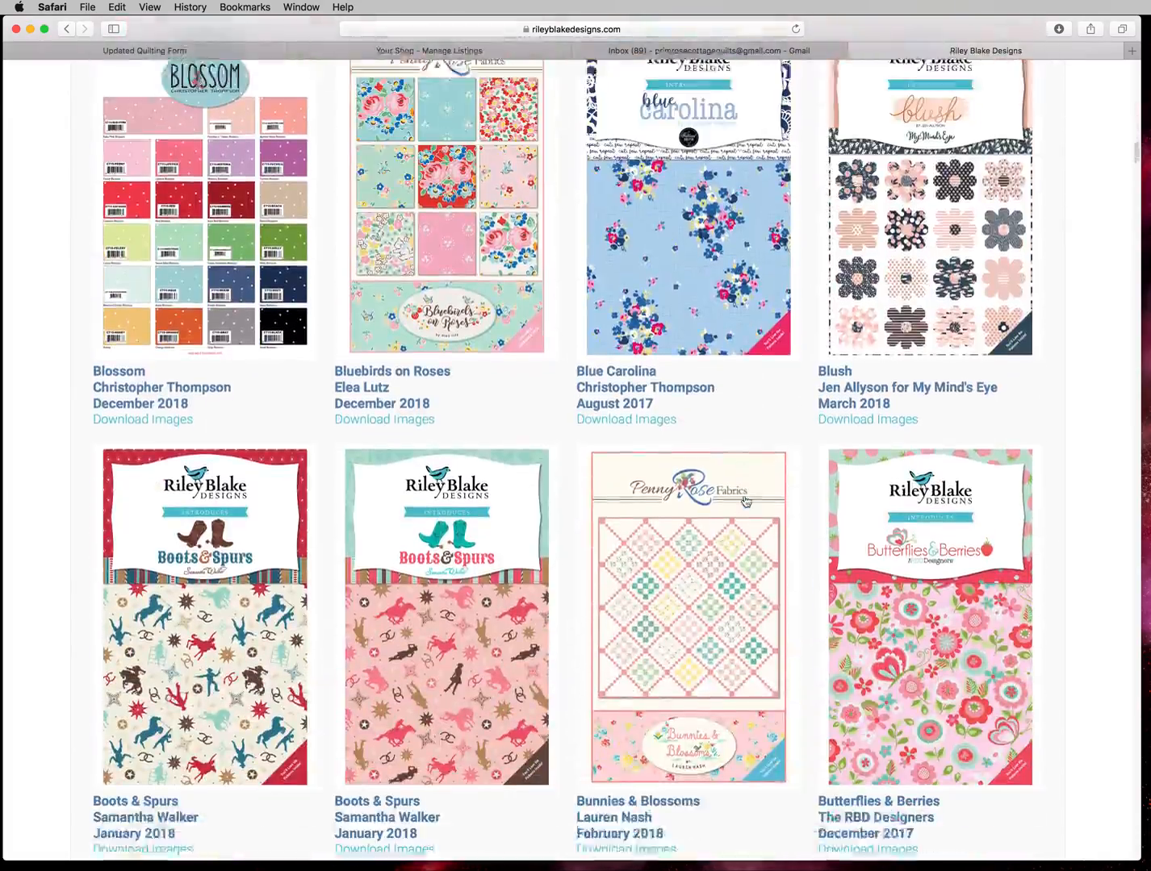
pyautogui.scroll(-3)
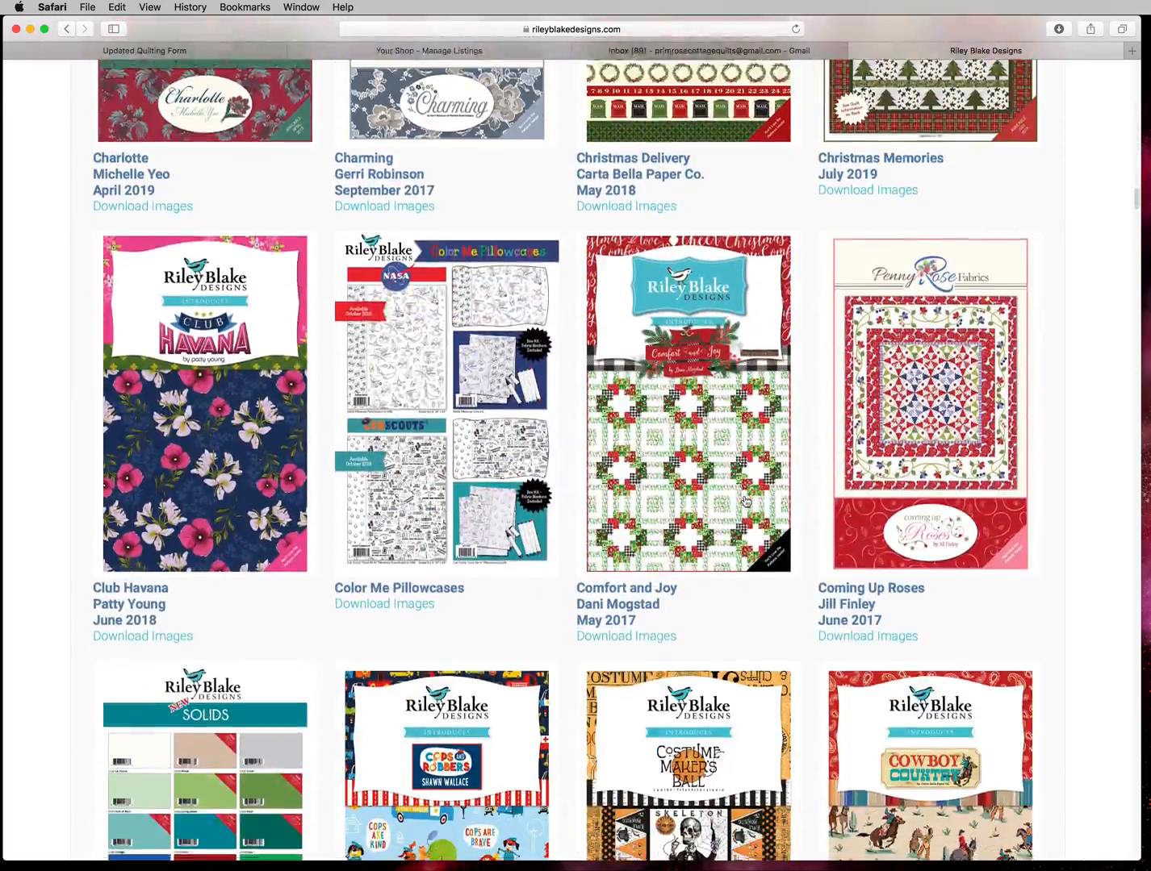
pyautogui.scroll(-3)
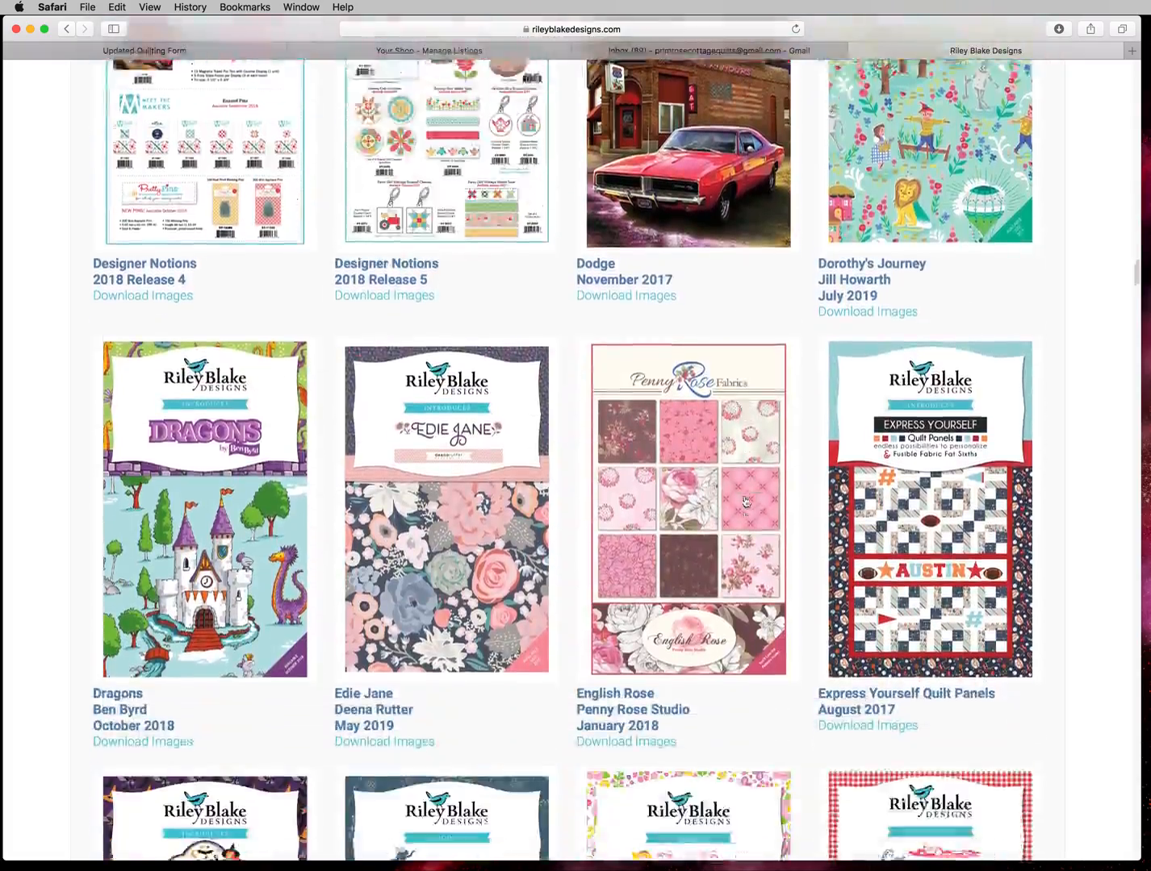
pyautogui.scroll(-3)
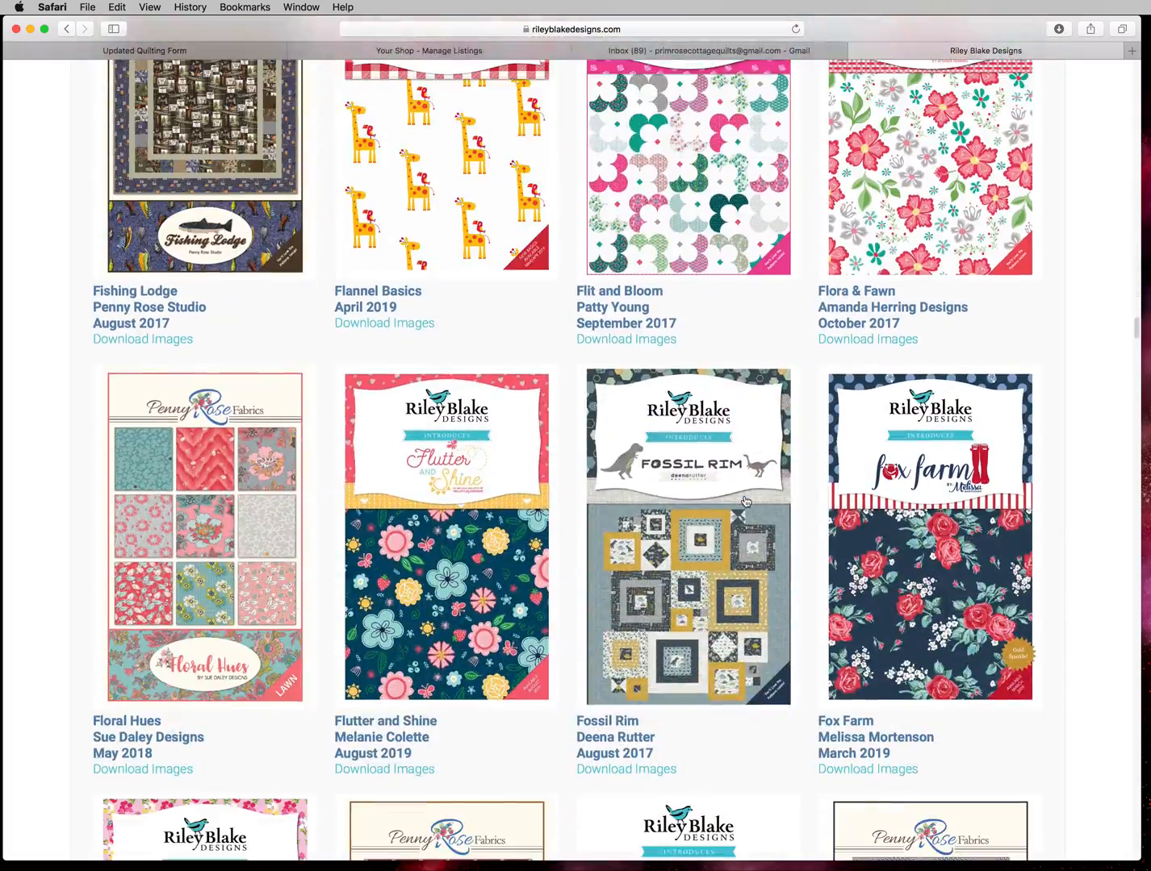
pyautogui.scroll(-3)
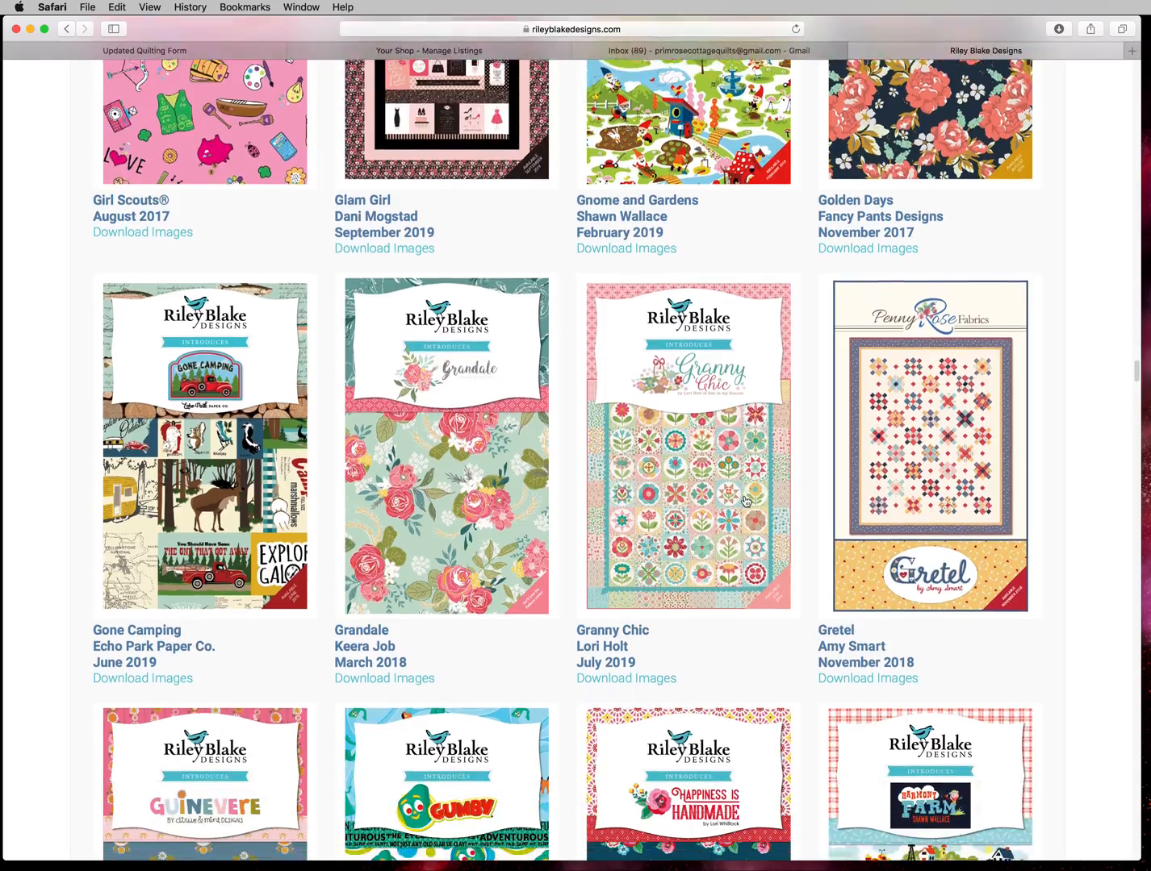
pyautogui.scroll(-3)
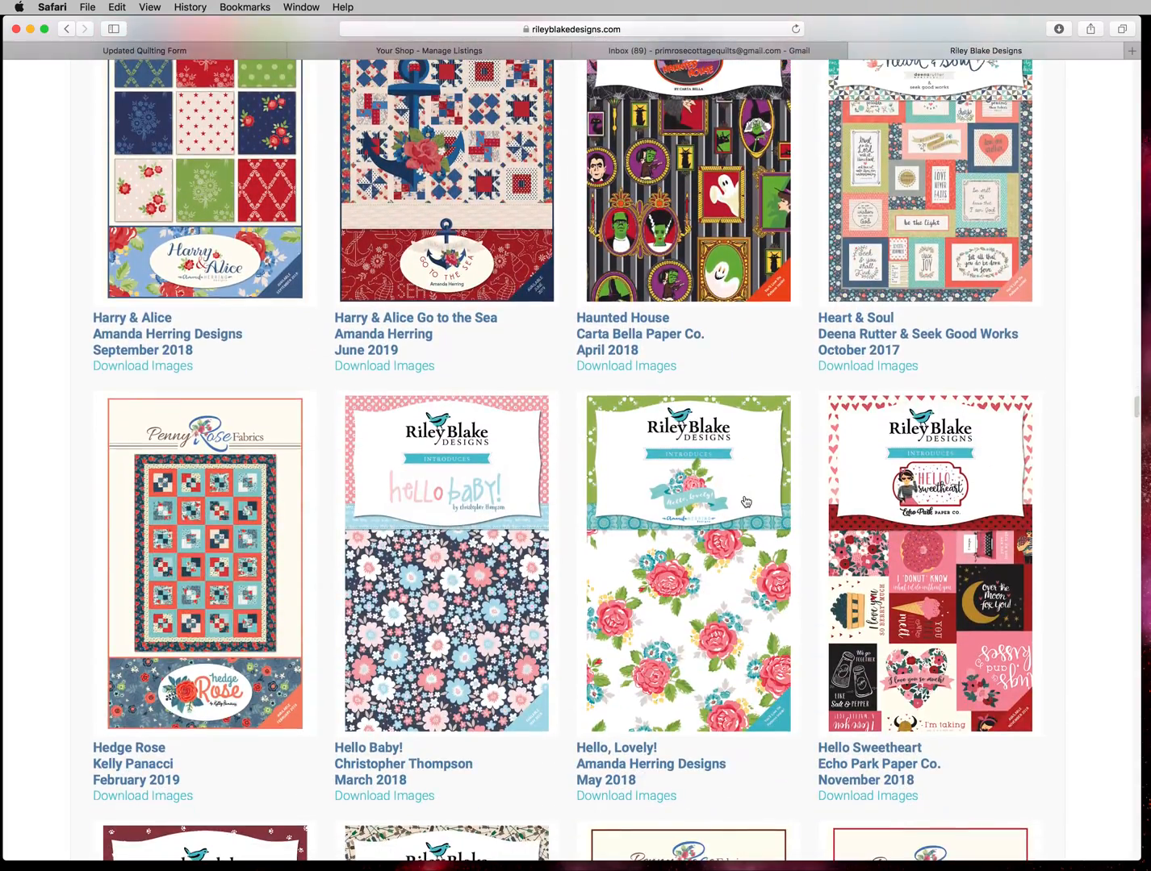
pyautogui.moveTo(951, 697)
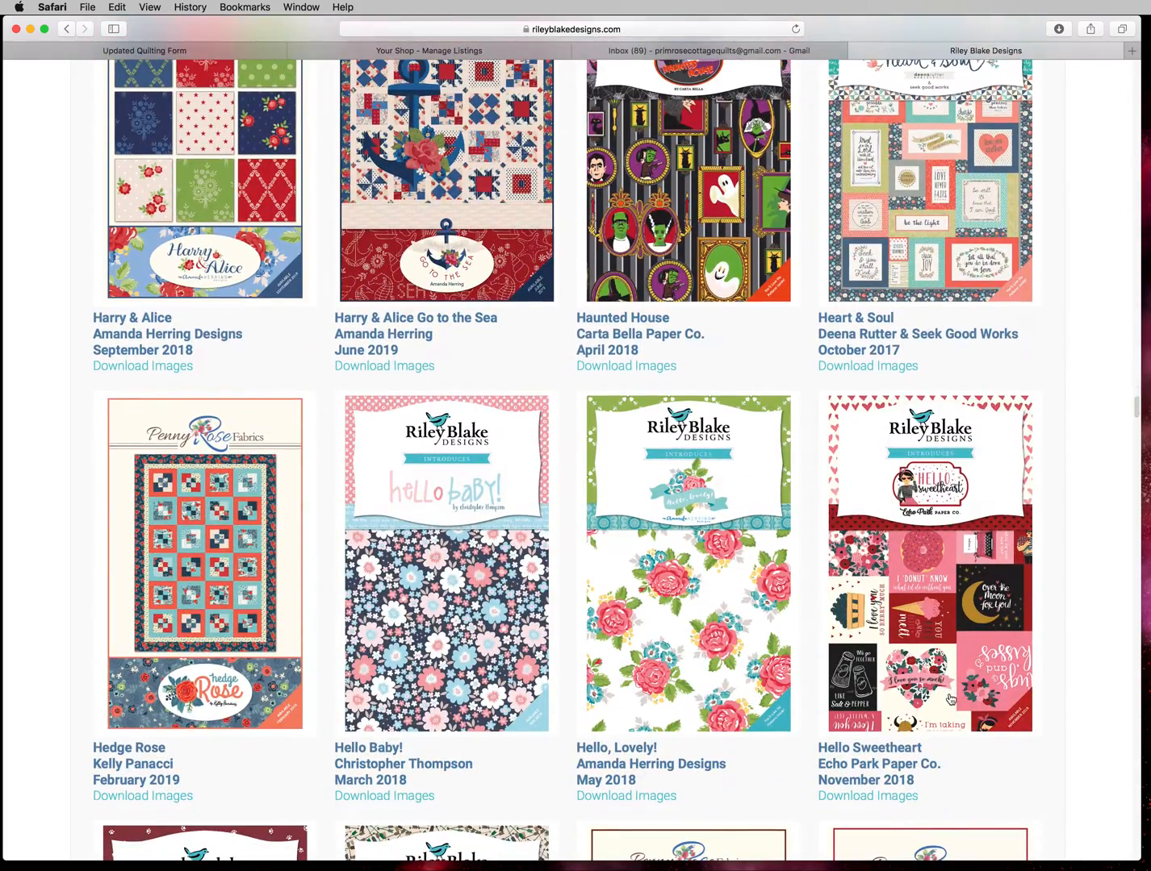
pyautogui.moveTo(950, 597)
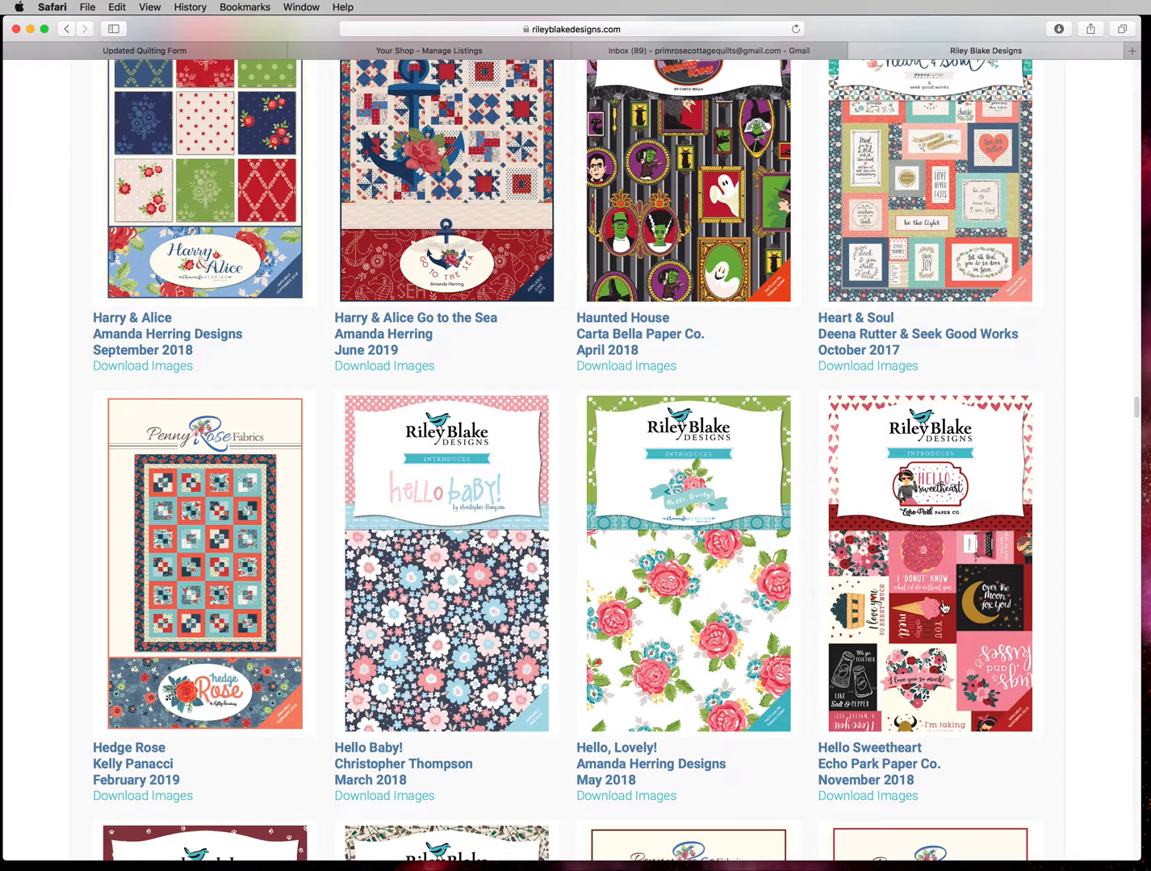
pyautogui.moveTo(936, 786)
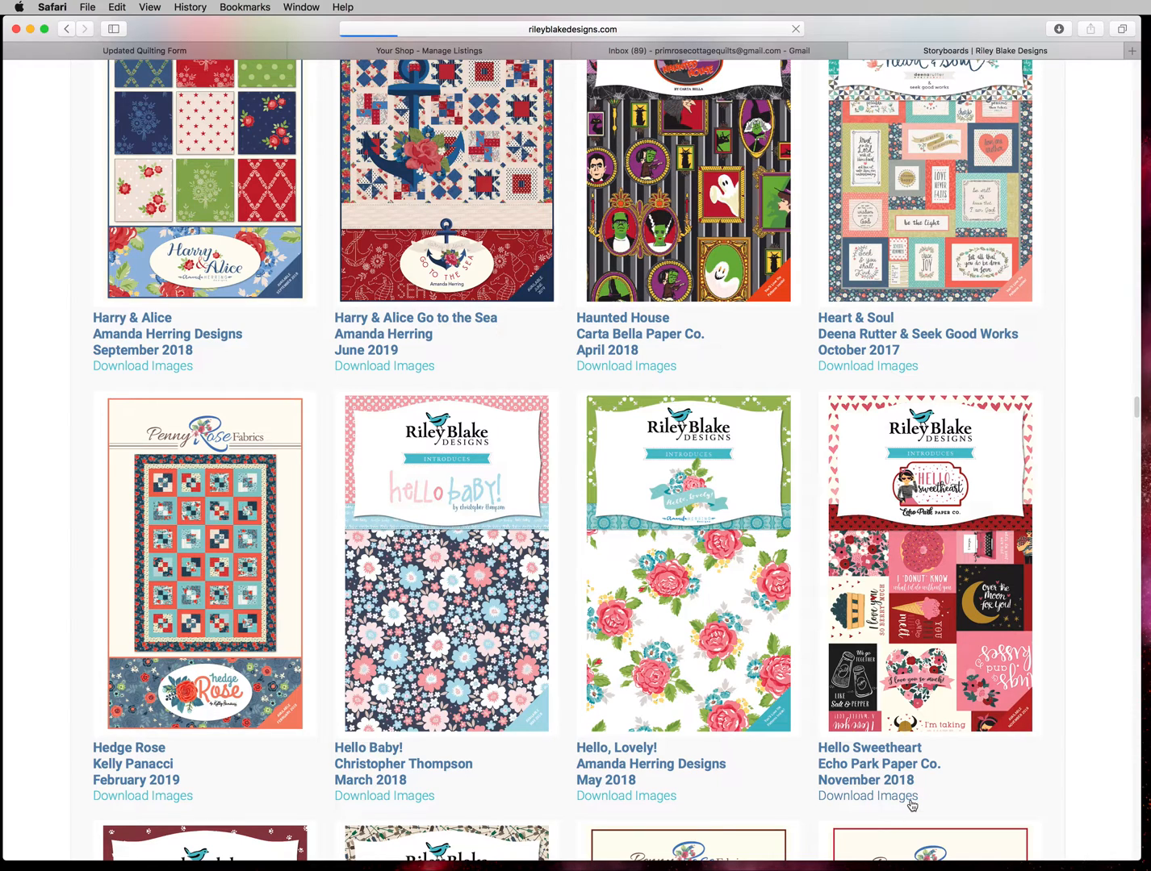
pyautogui.click(868, 796)
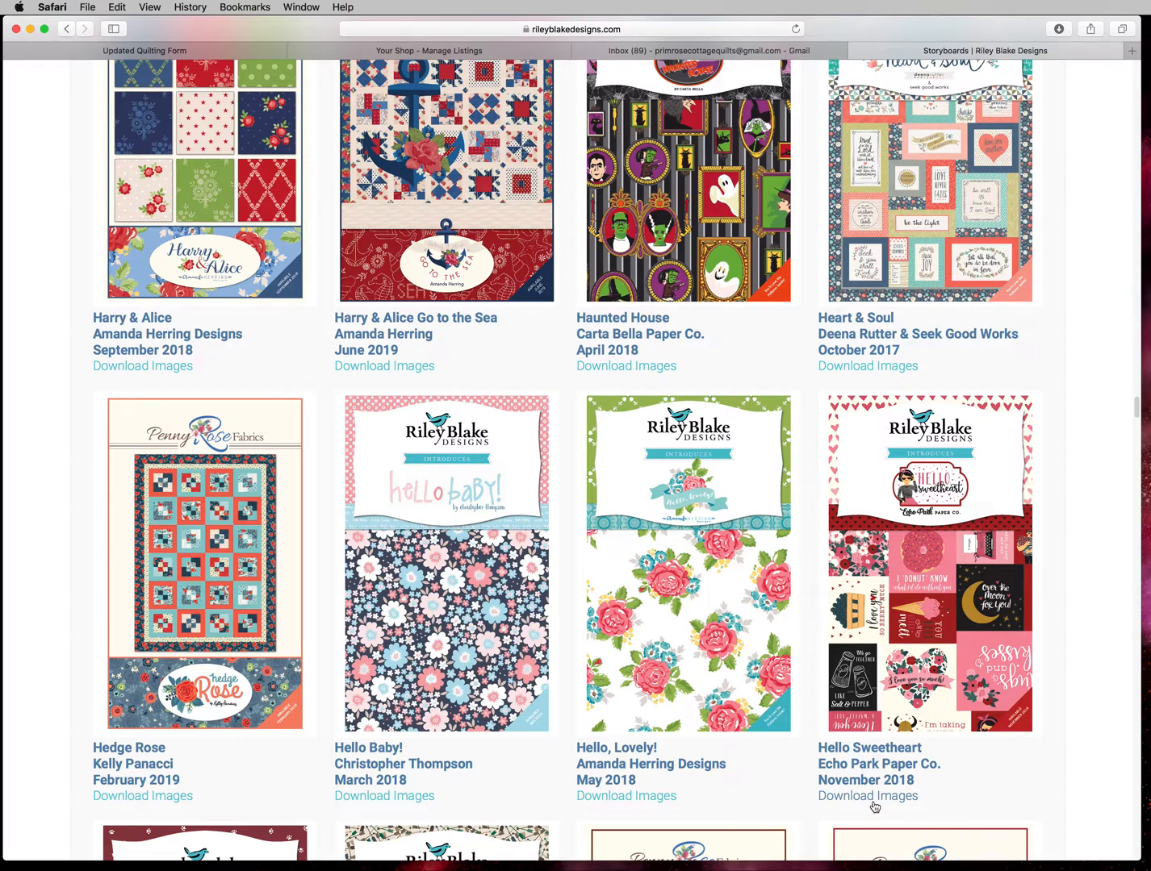
pyautogui.moveTo(364, 820)
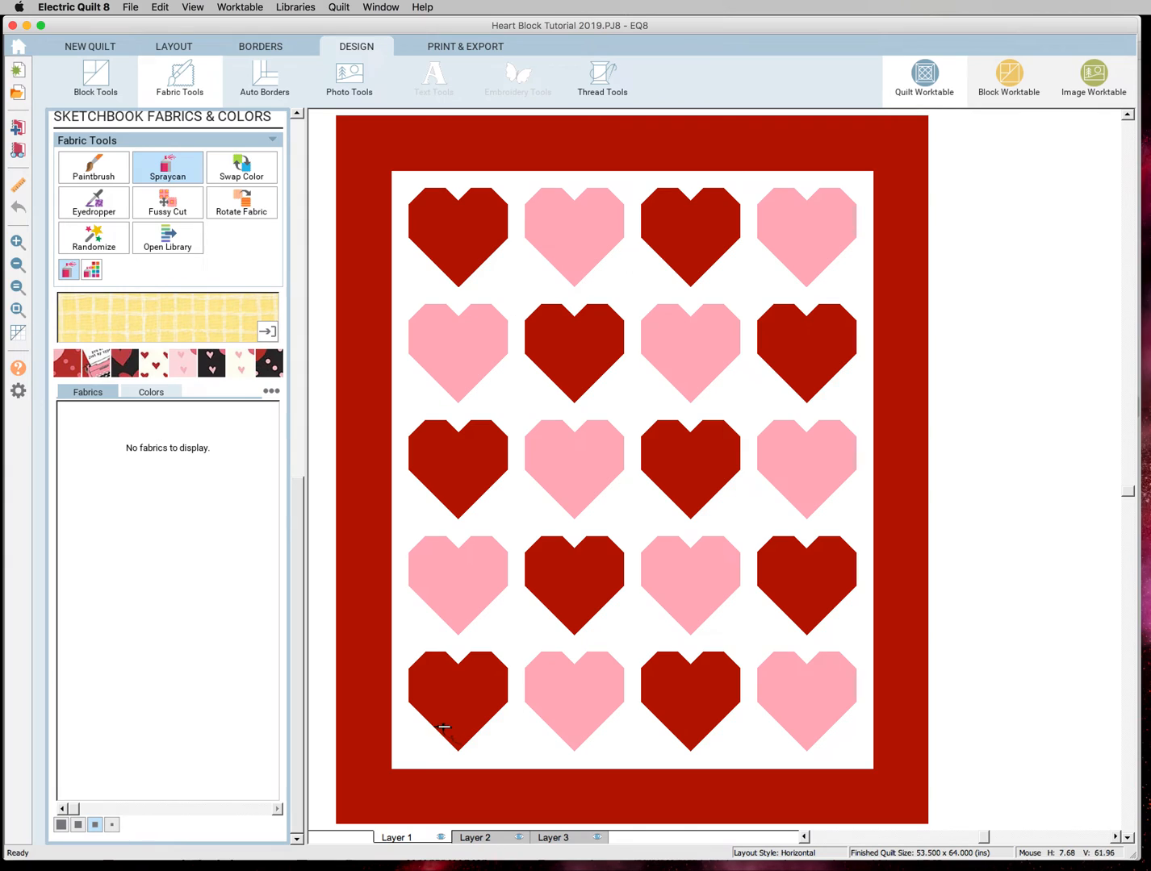
pyautogui.moveTo(543, 467)
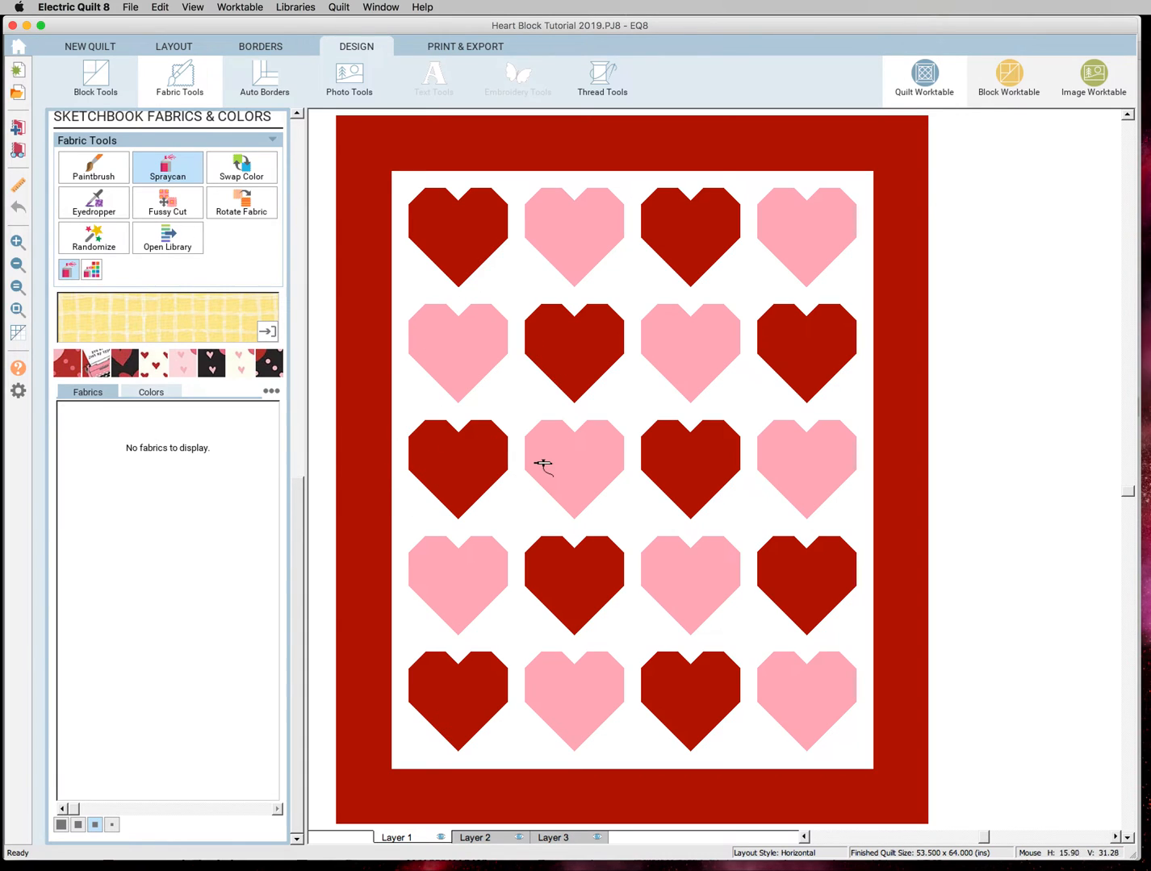
pyautogui.moveTo(664, 3)
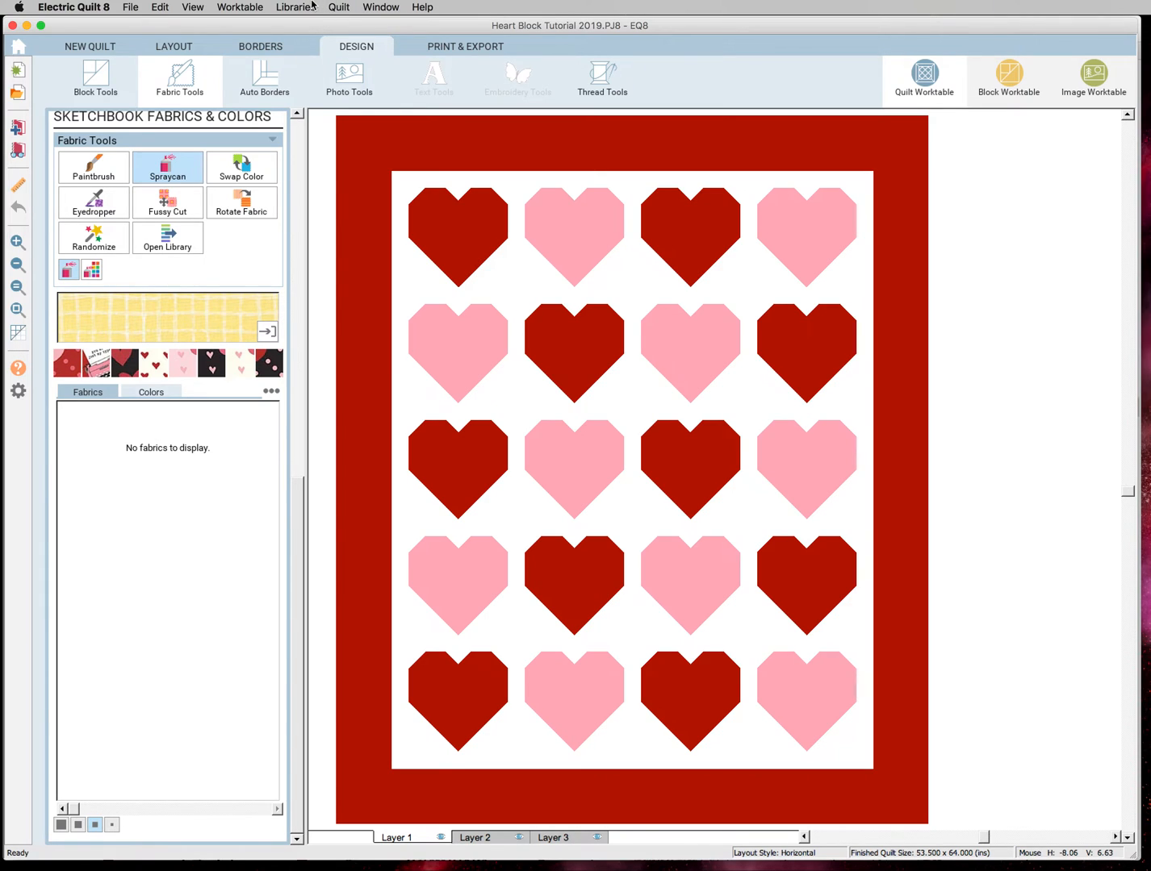
# - Return to Electric Quilt 8 and bring up the Fabric Libraries dialog
pyautogui.click(296, 7)
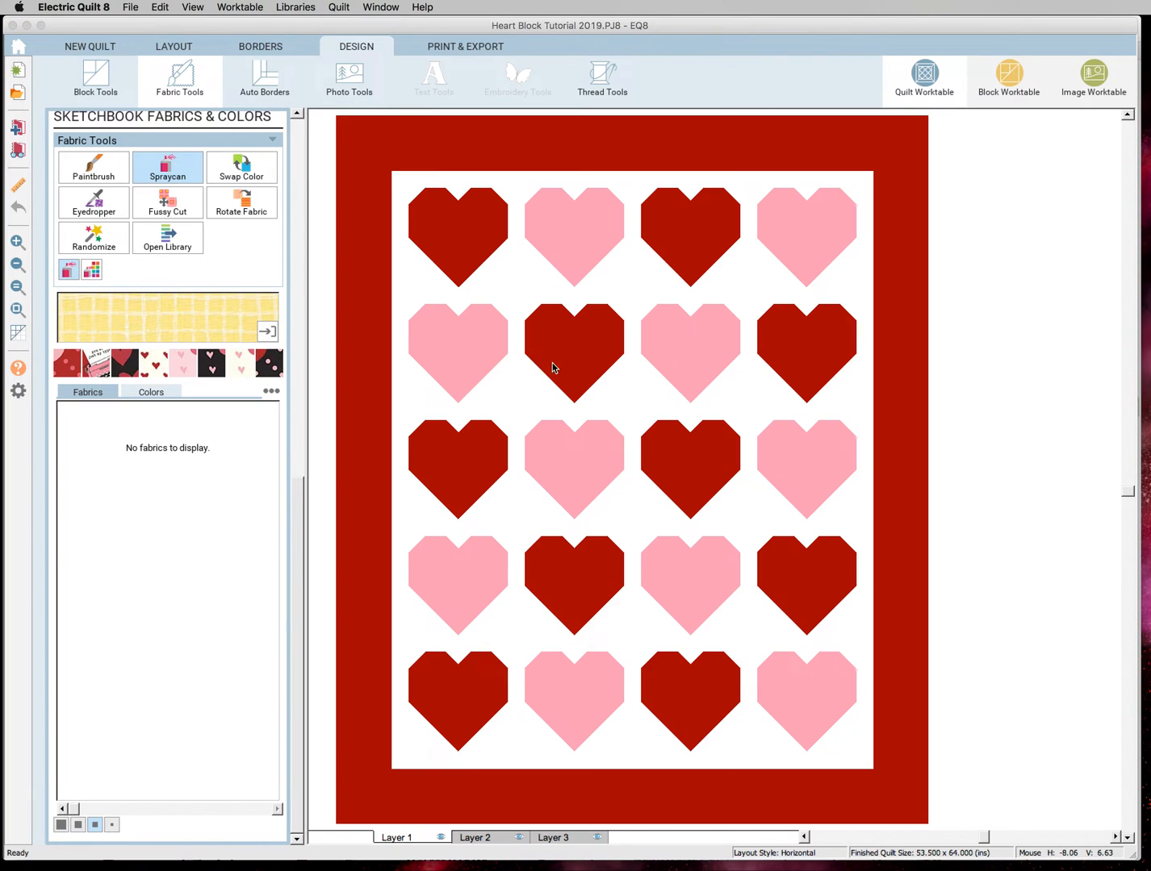
pyautogui.click(168, 238)
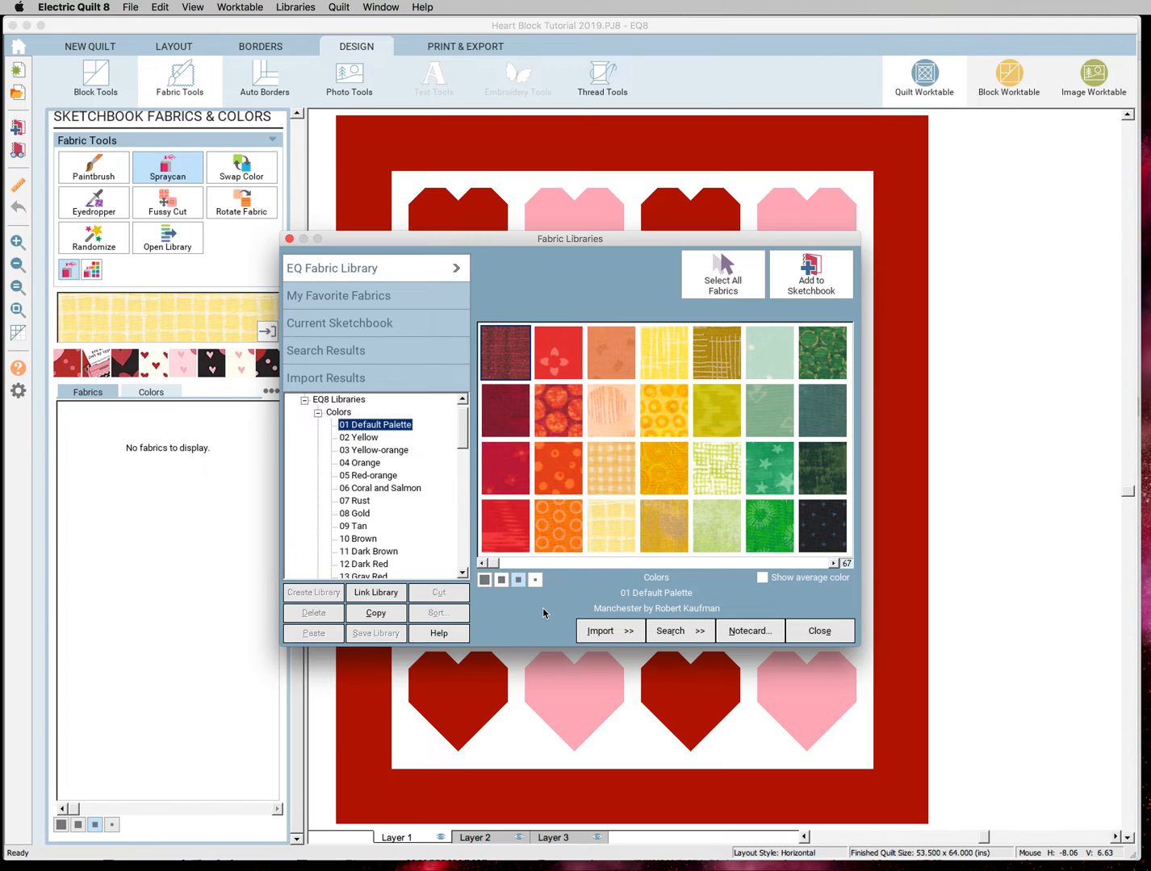
pyautogui.moveTo(613, 530)
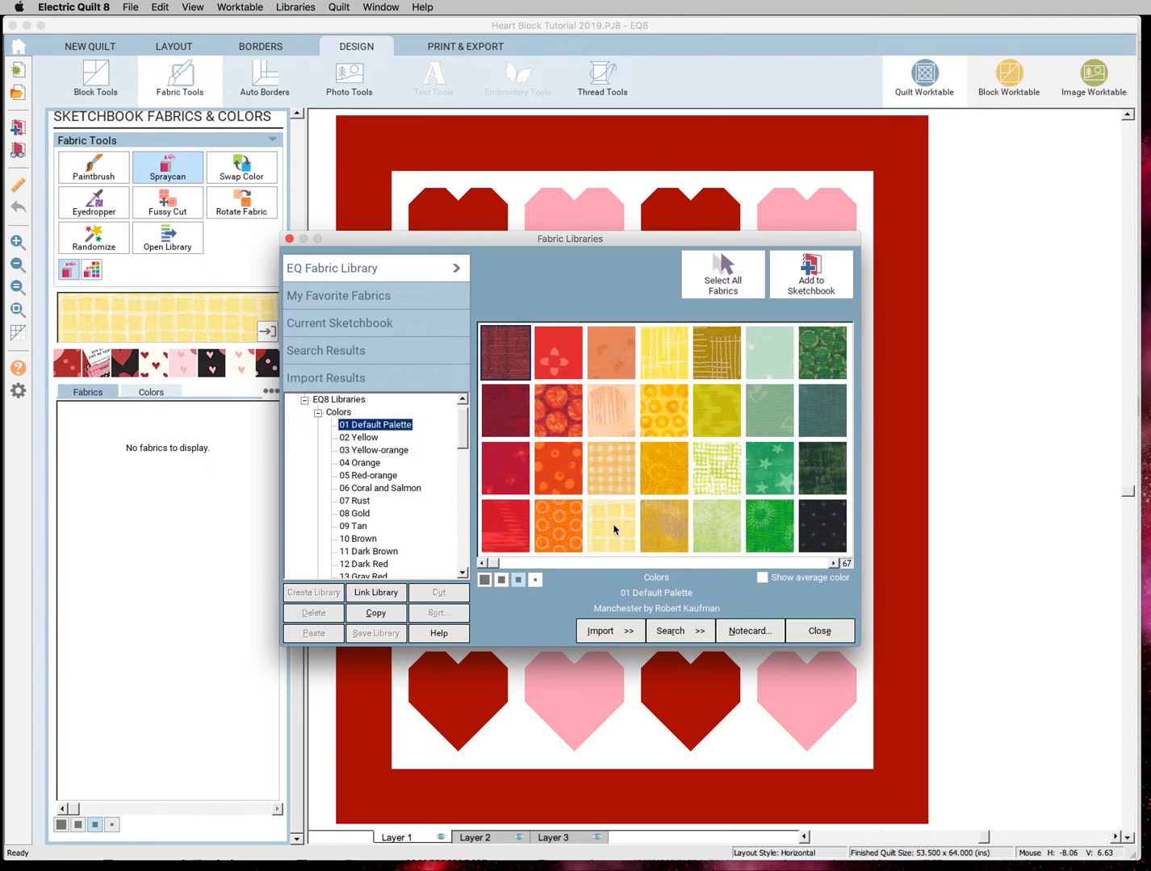
pyautogui.moveTo(198, 507)
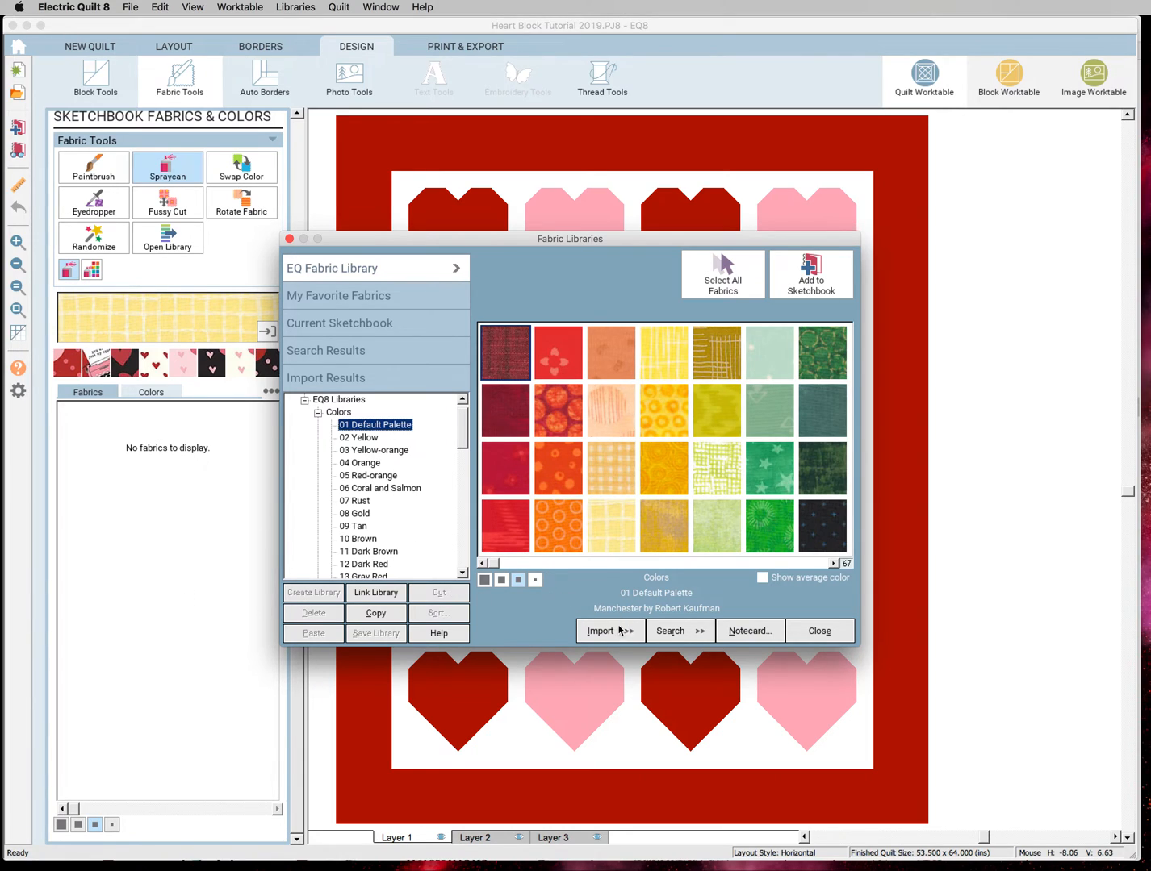
# - Choose Import From Image Files to browse for fabric images on the computer
pyautogui.click(610, 631)
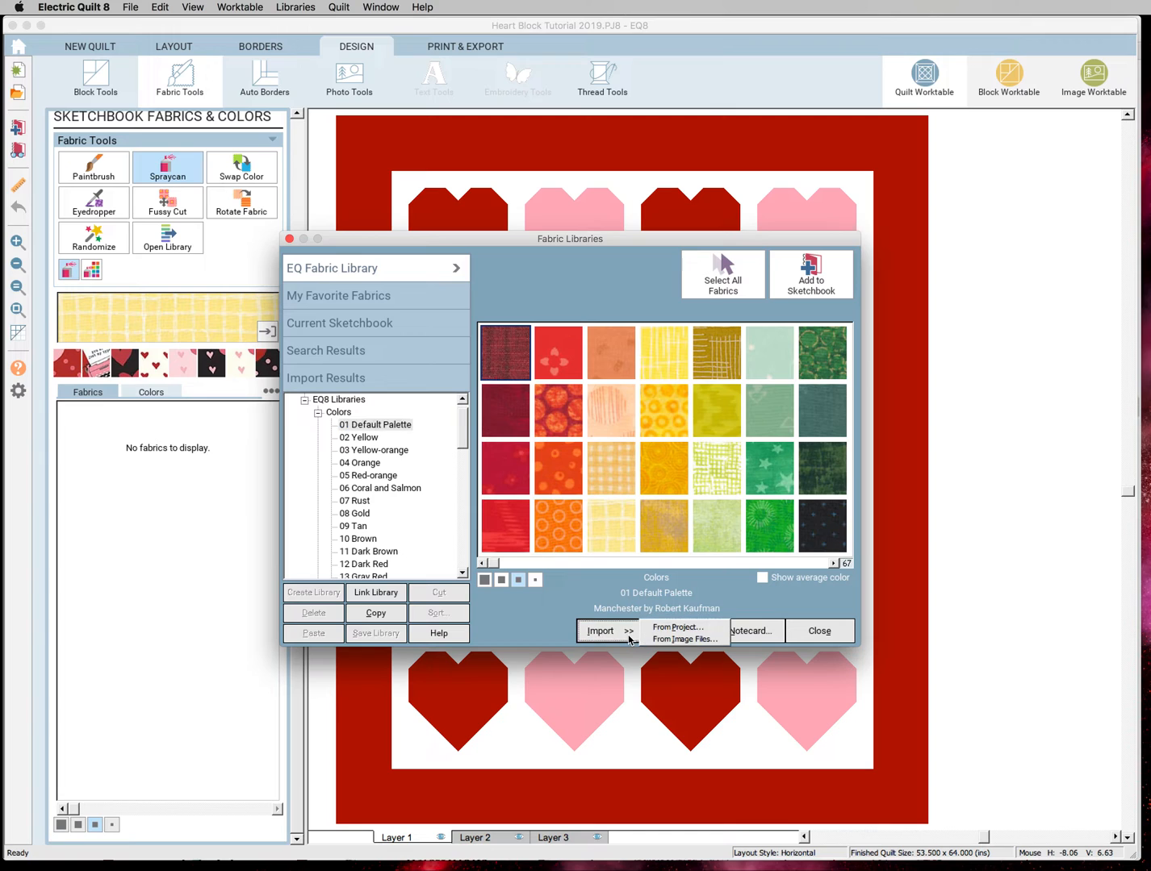
pyautogui.moveTo(685, 639)
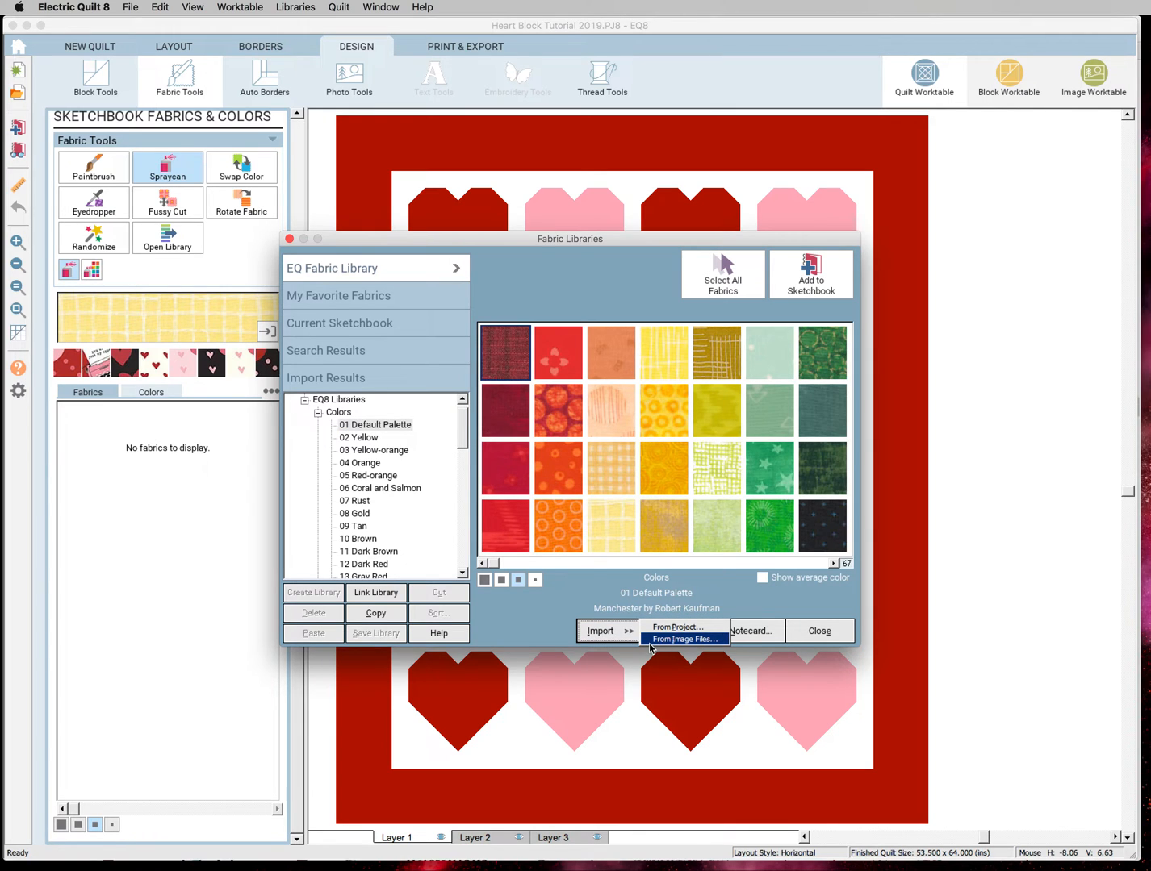
pyautogui.click(685, 639)
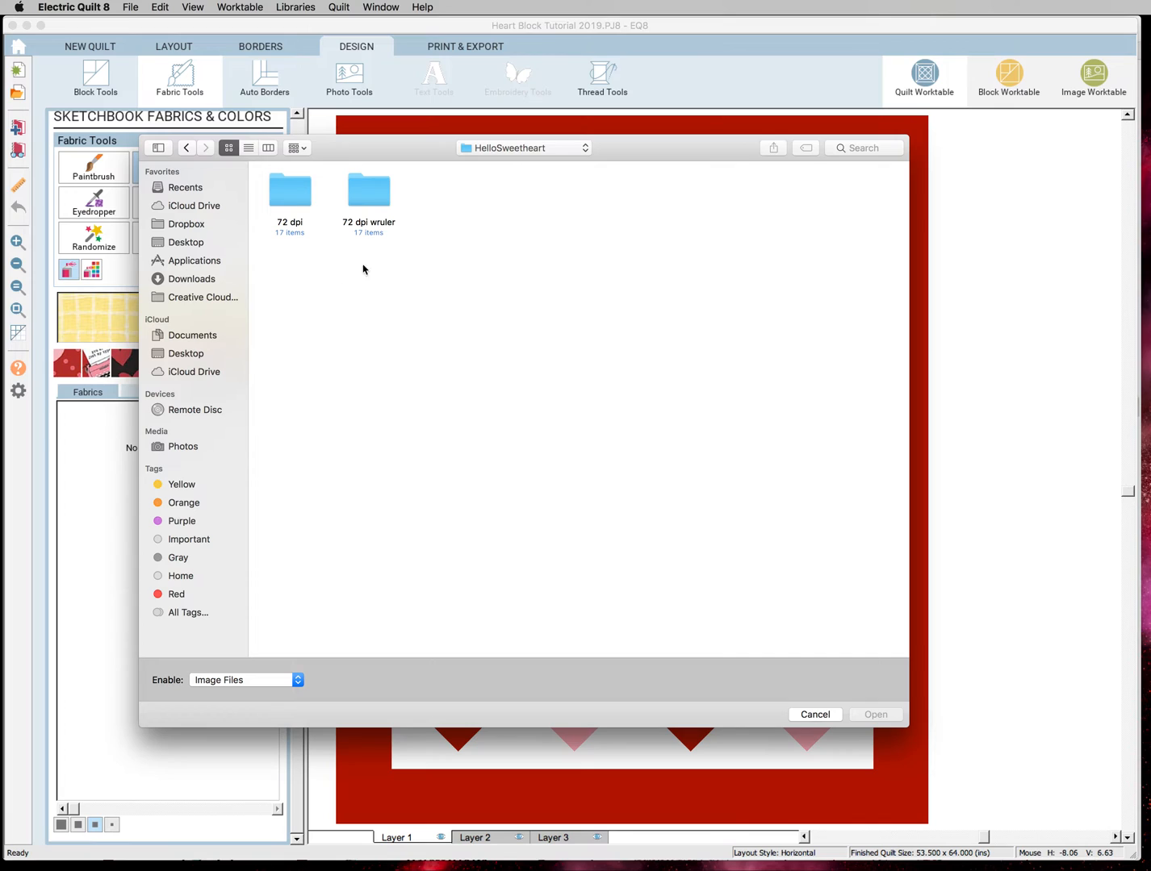
pyautogui.moveTo(271, 268)
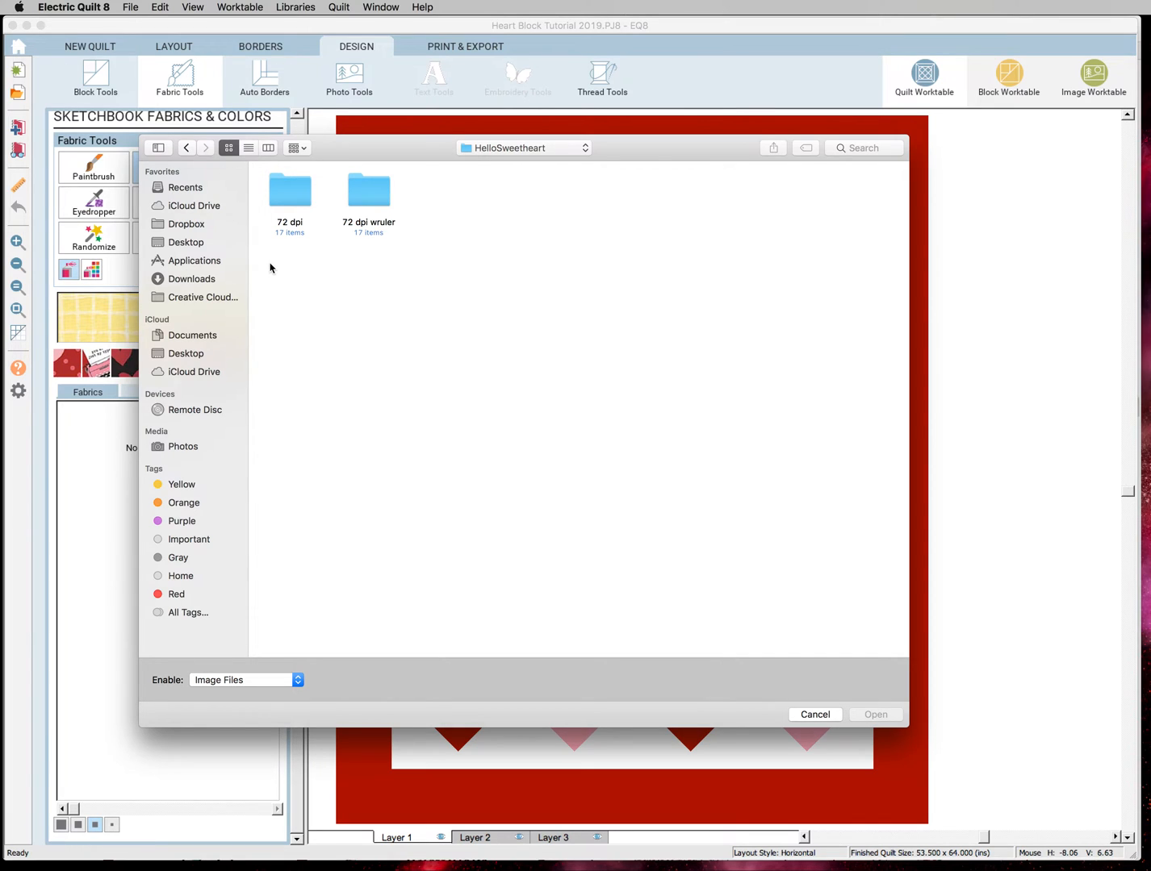
pyautogui.moveTo(420, 259)
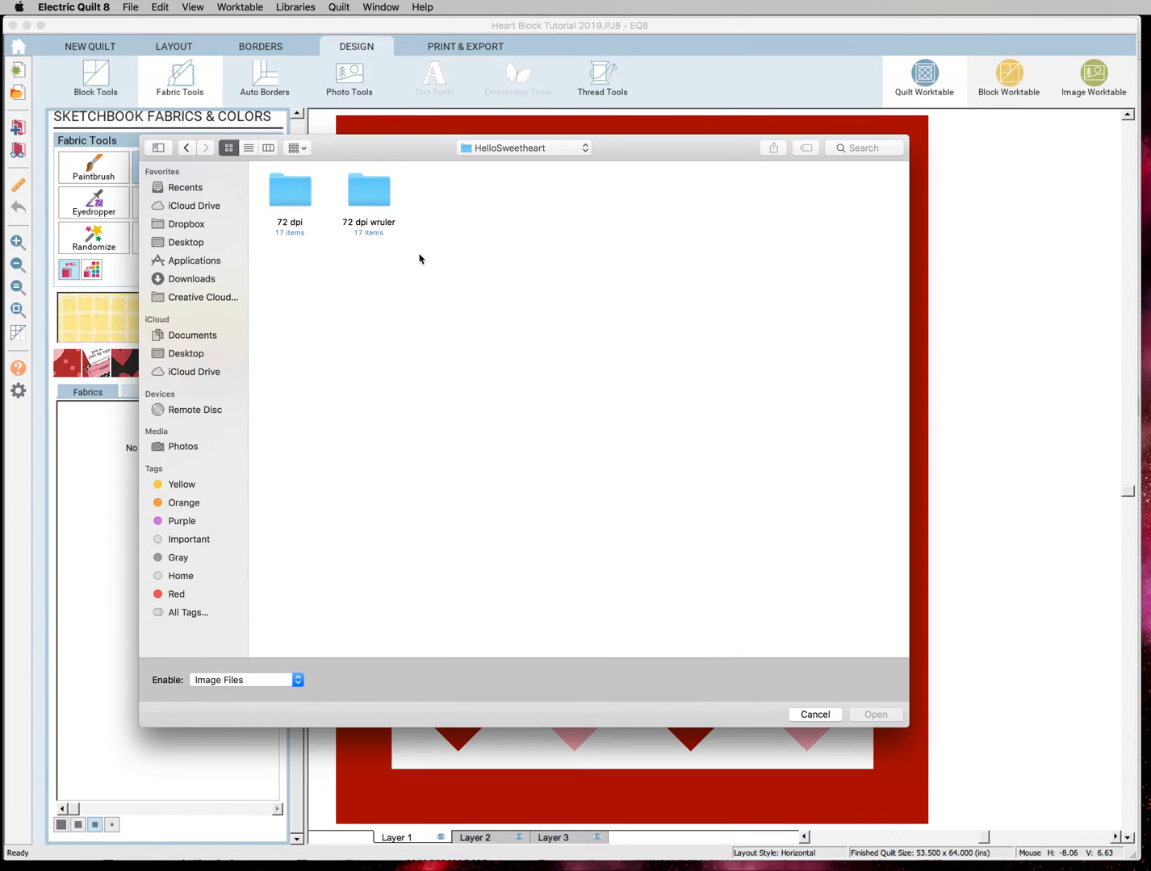
pyautogui.moveTo(370, 236)
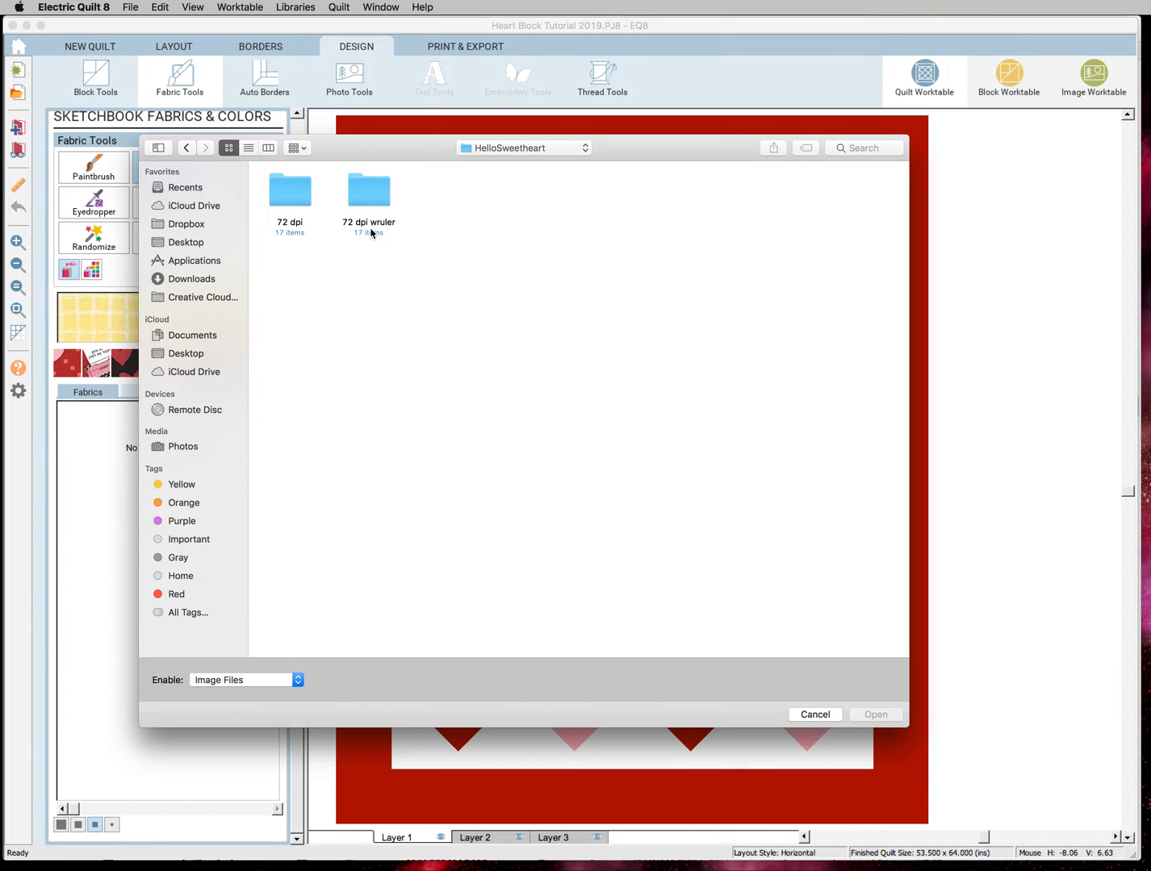
# - Navigate into the HelloSweetheart 72 dpi folder (not the wruler one) holding the 17 fabric images
pyautogui.doubleClick(368, 190)
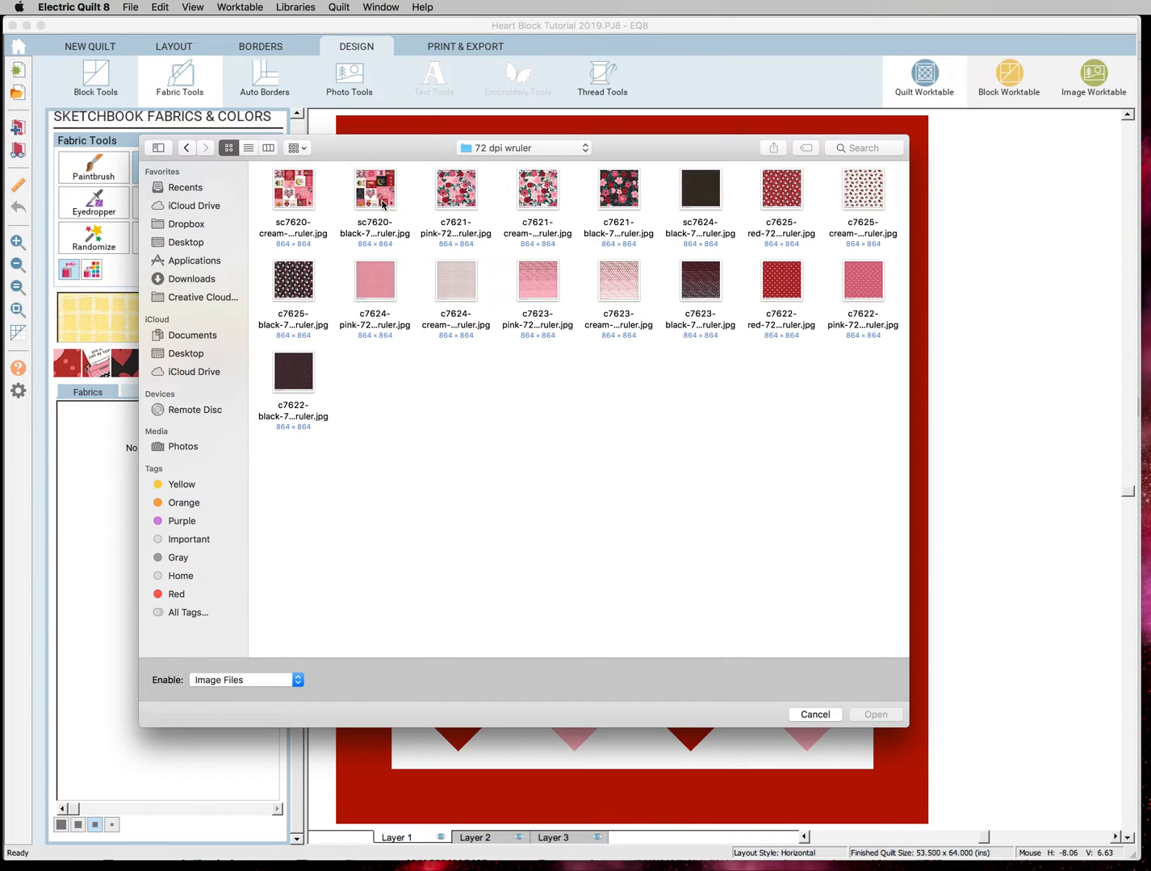
pyautogui.moveTo(854, 240)
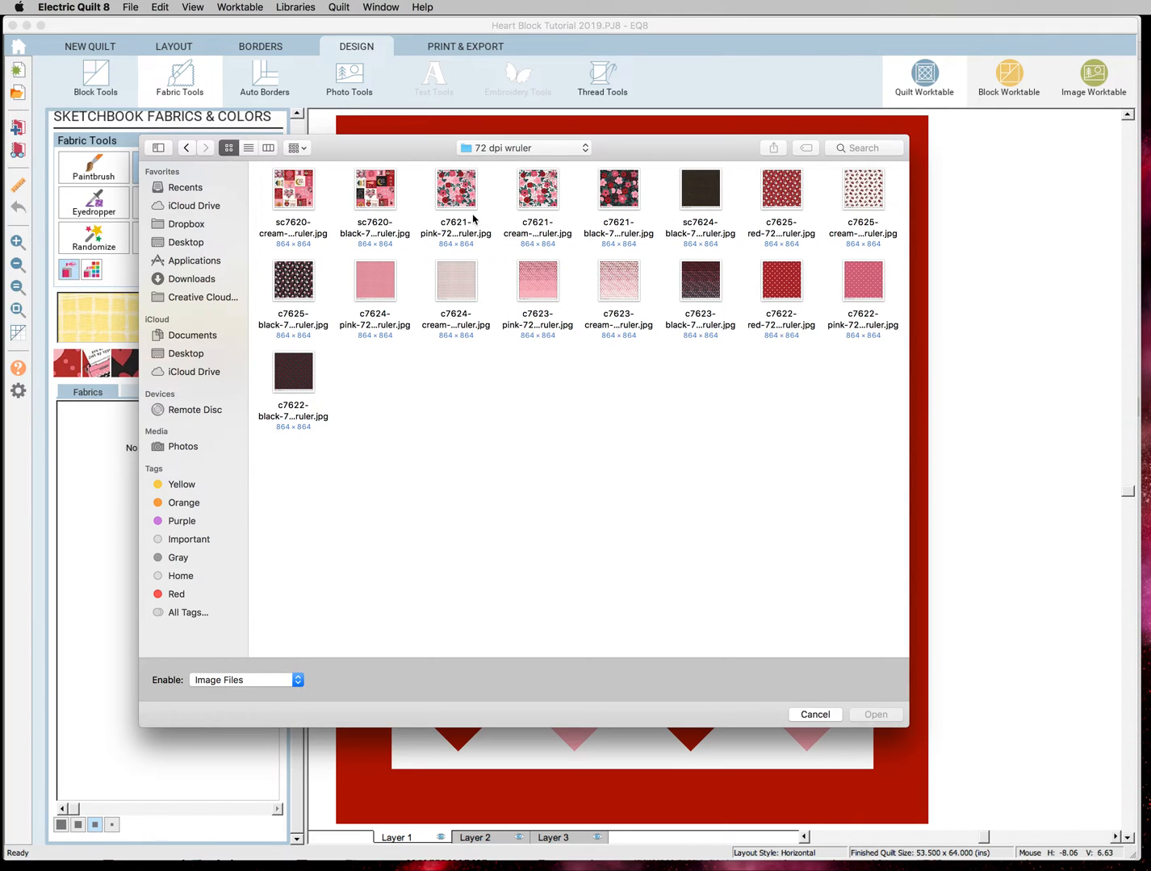
pyautogui.moveTo(543, 213)
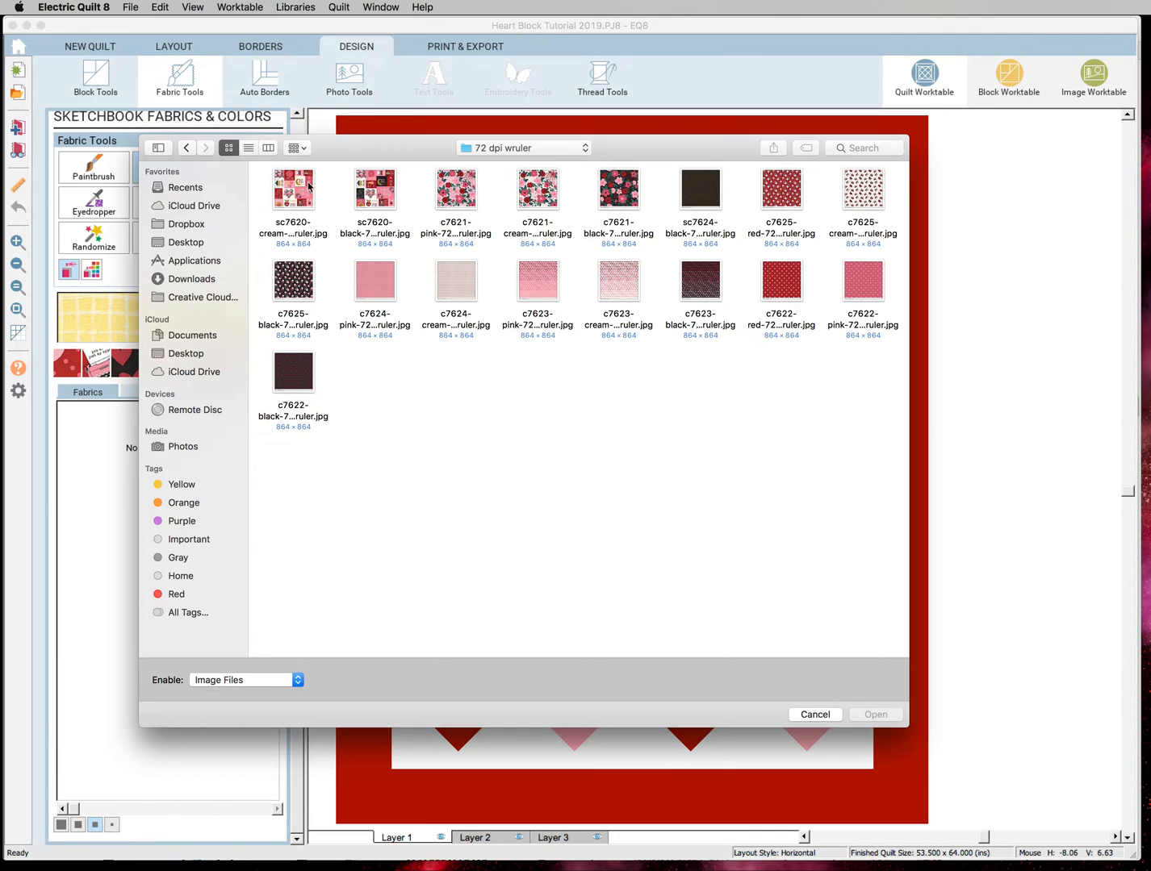
pyautogui.click(187, 149)
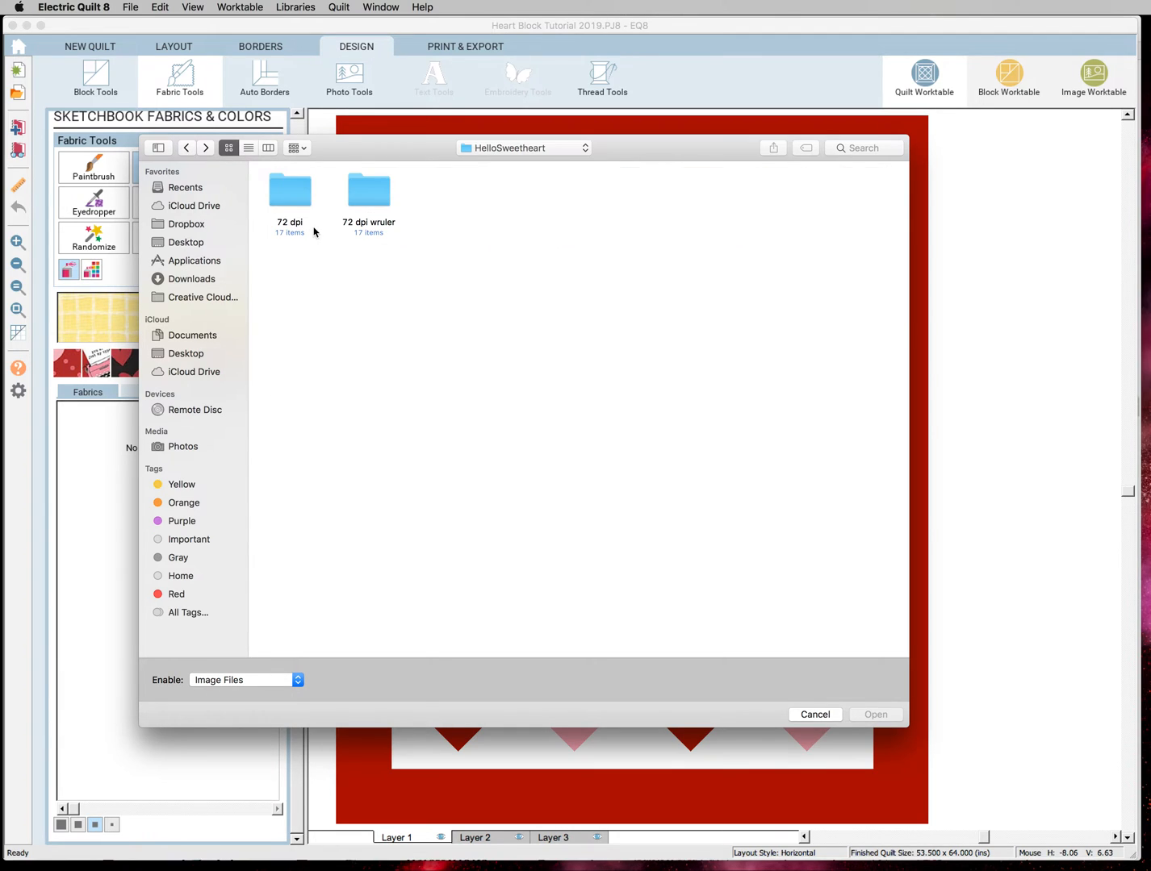
pyautogui.doubleClick(289, 190)
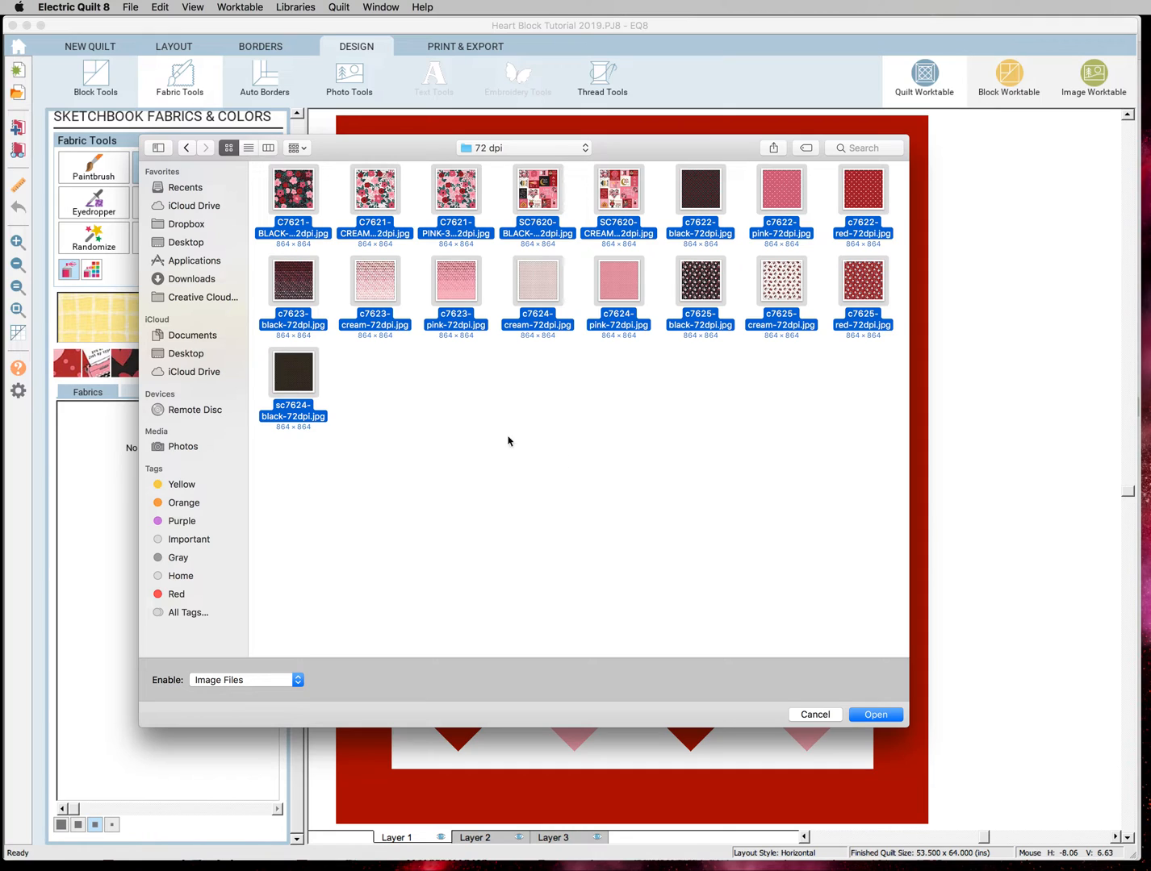
pyautogui.moveTo(697, 456)
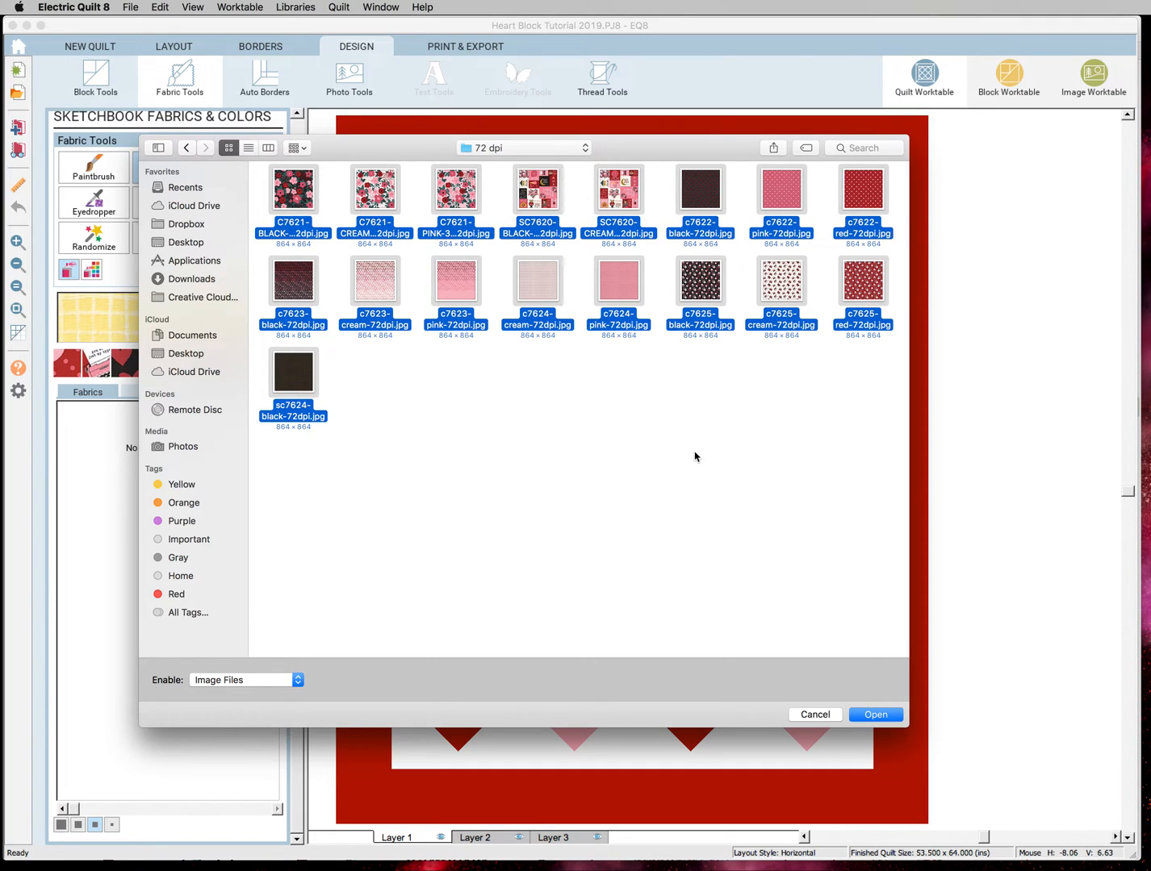
pyautogui.moveTo(691, 458)
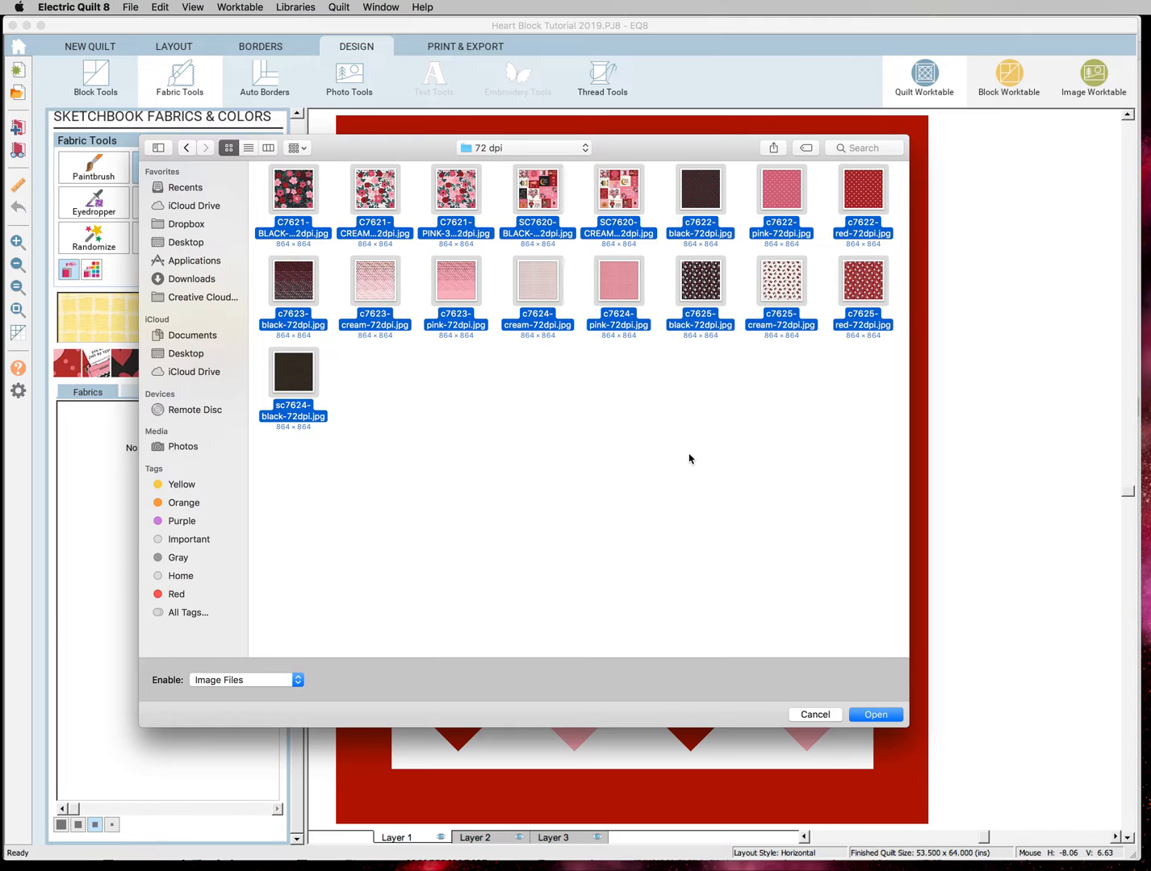
pyautogui.moveTo(656, 514)
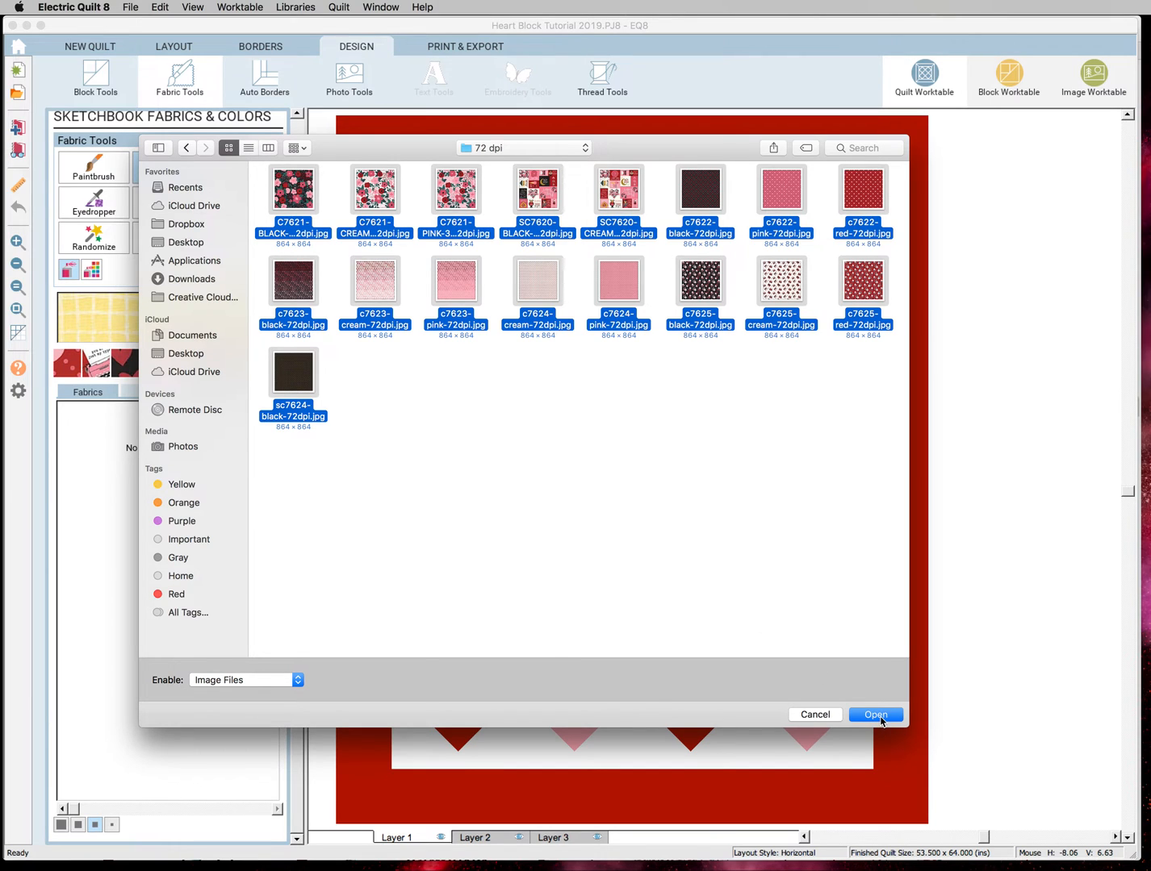
# - Import the 17 Hello Sweetheart images, select them all and add them to the sketchbook
pyautogui.click(875, 715)
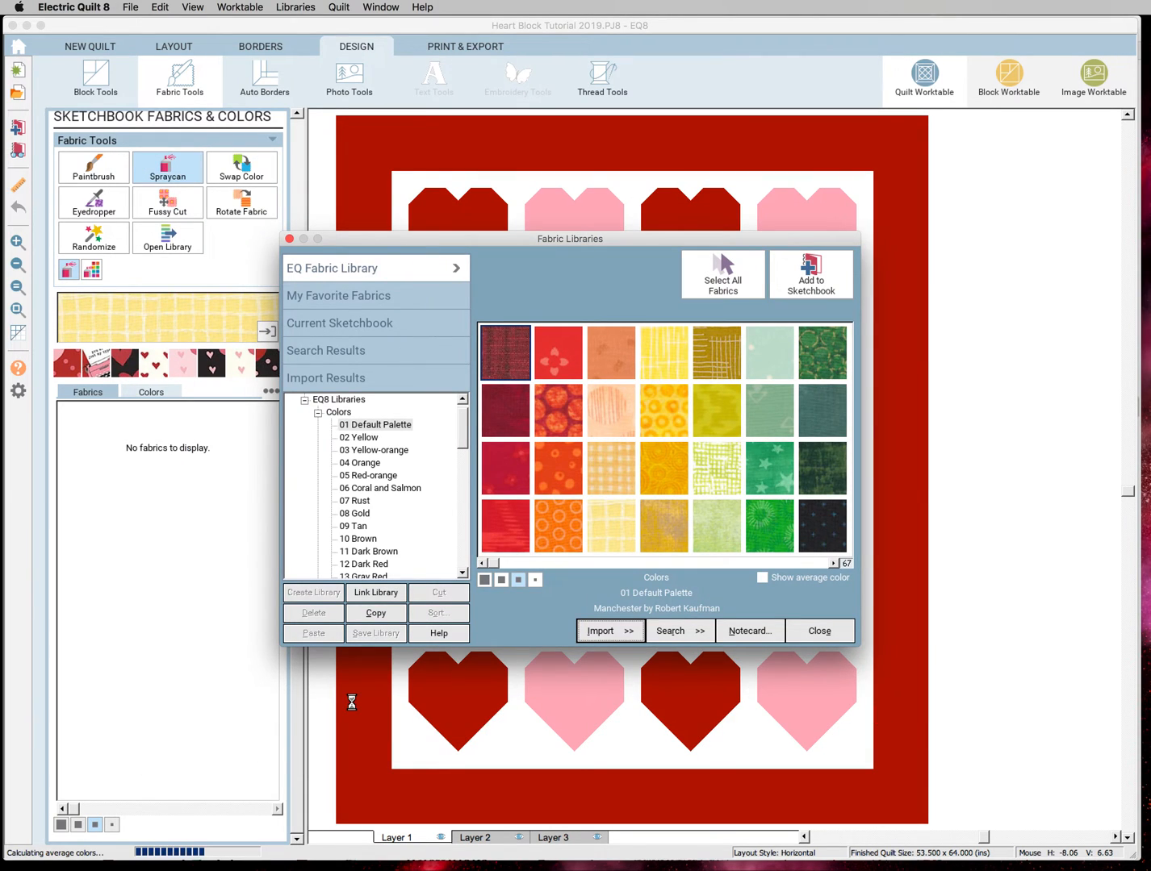
pyautogui.click(326, 377)
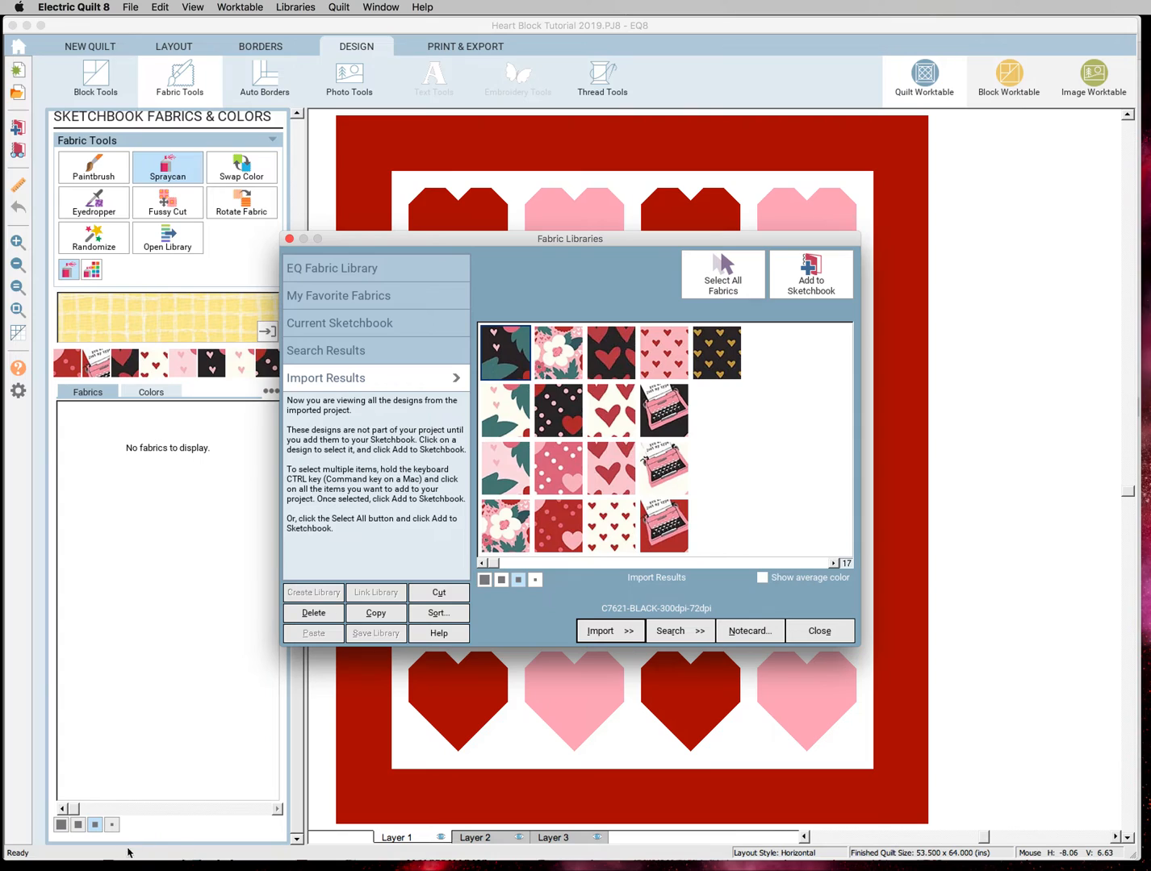
pyautogui.moveTo(542, 400)
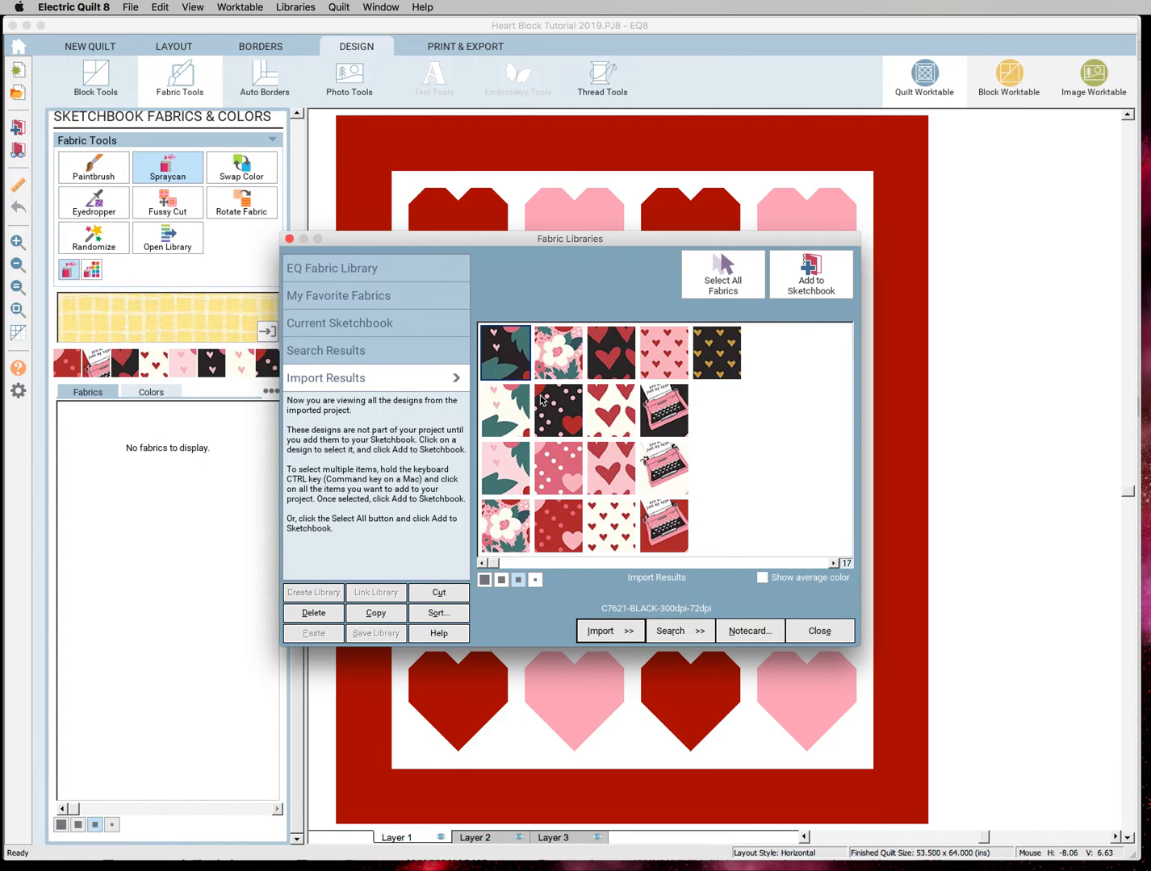
pyautogui.moveTo(687, 391)
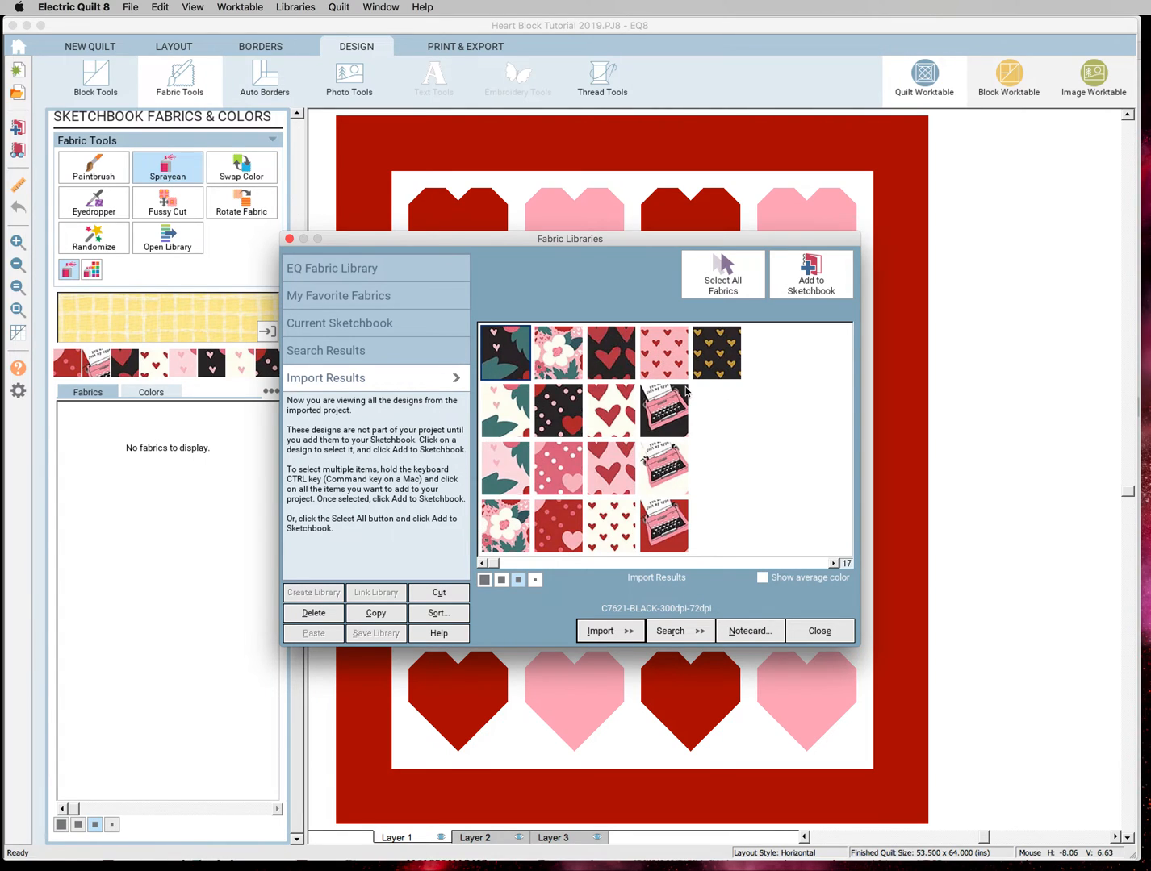
pyautogui.moveTo(752, 293)
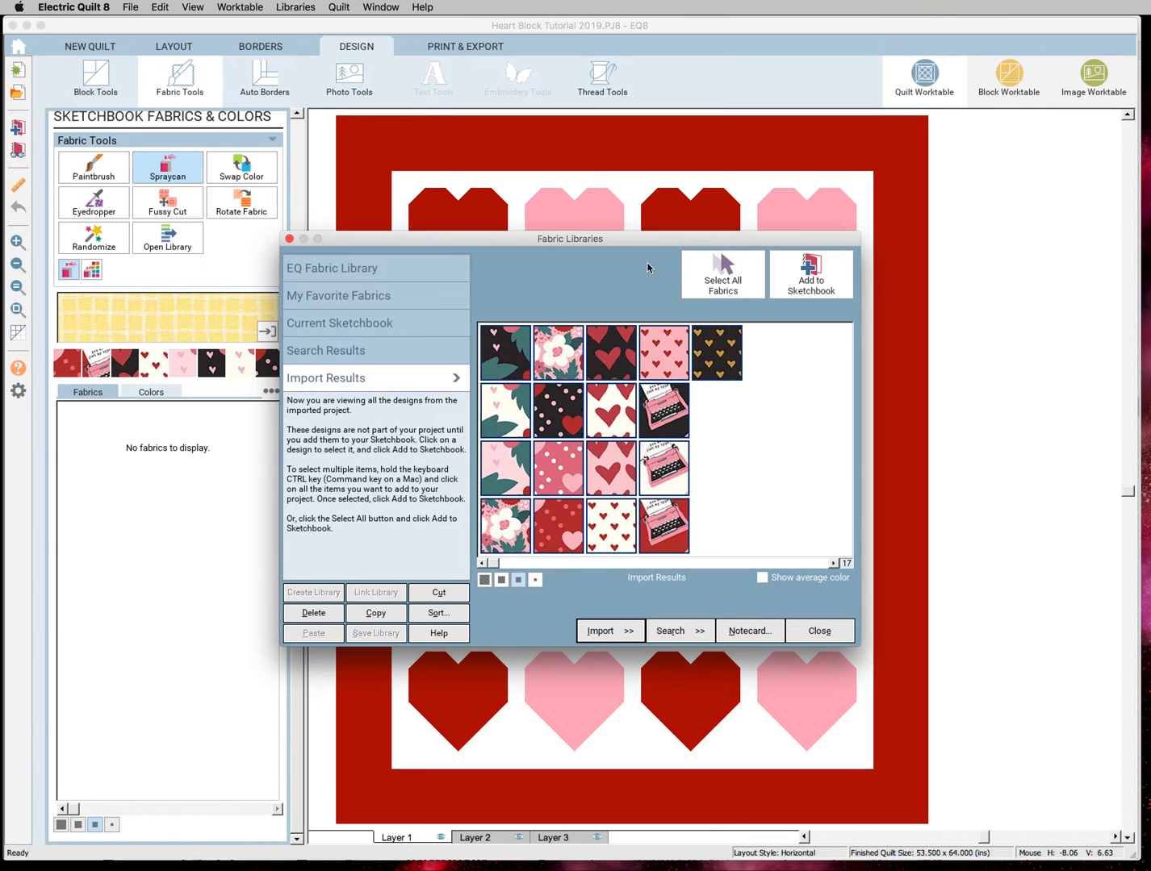
pyautogui.moveTo(742, 304)
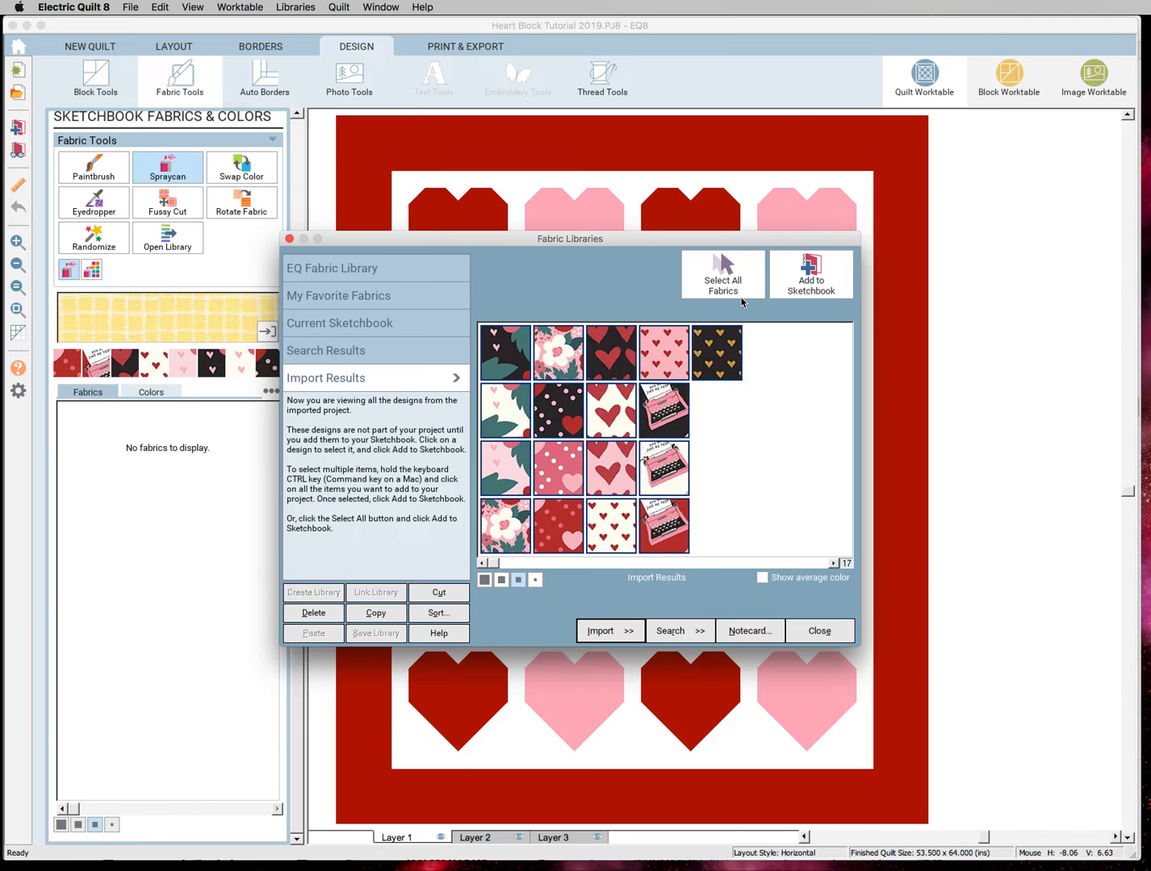
pyautogui.moveTo(691, 266)
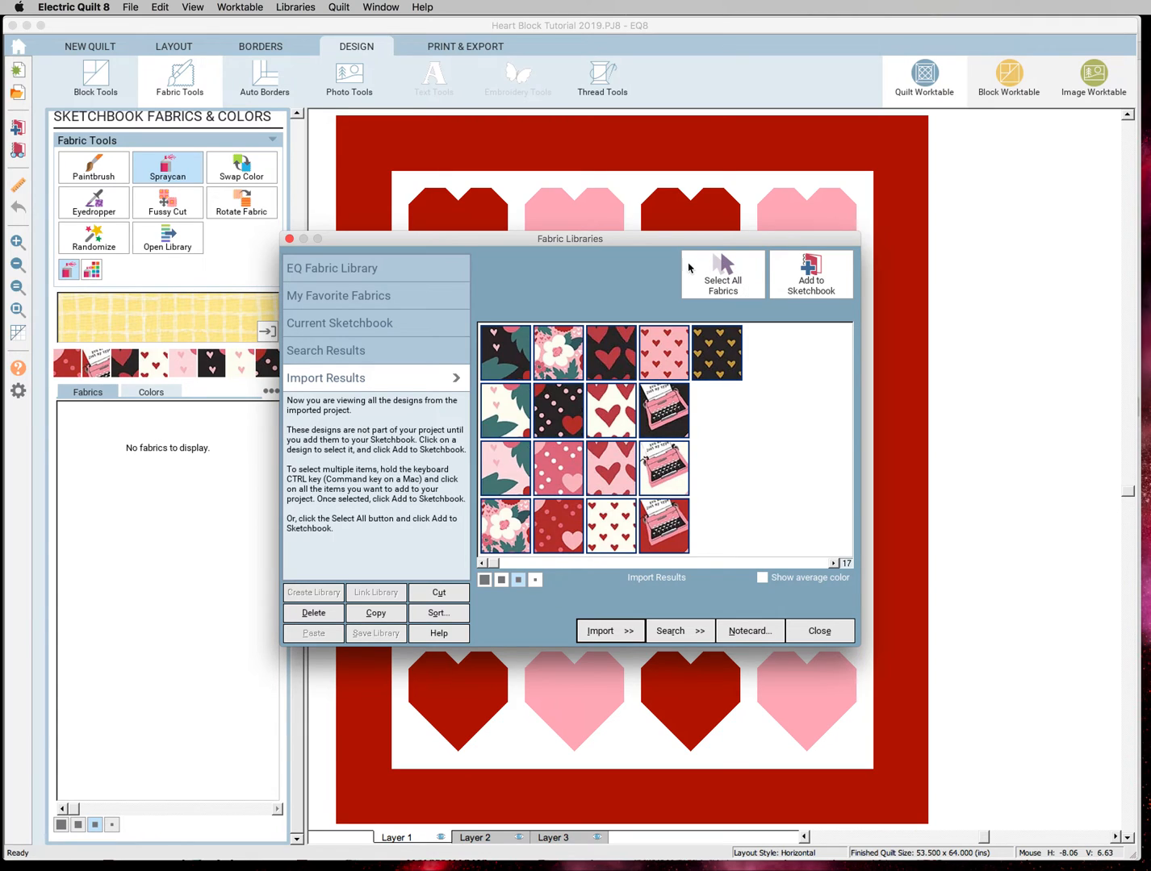
pyautogui.moveTo(540, 359)
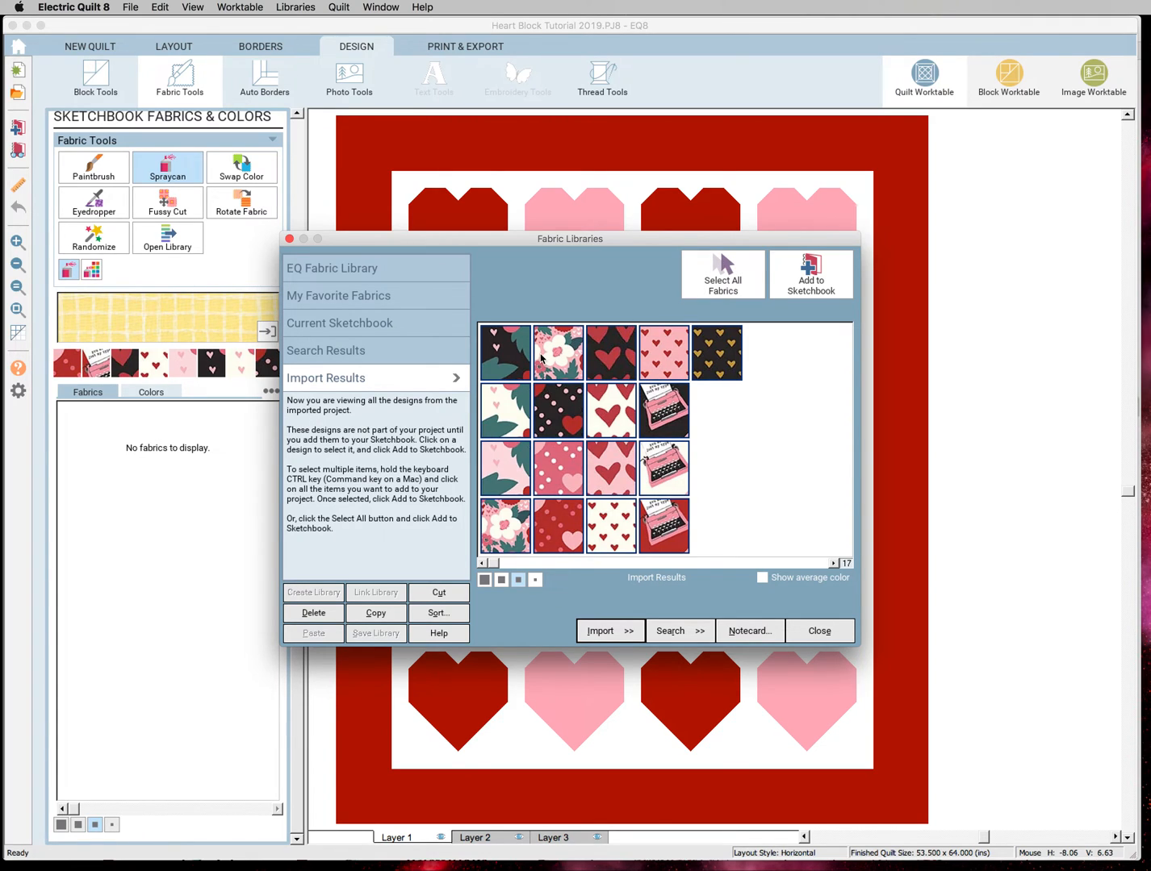
pyautogui.moveTo(697, 384)
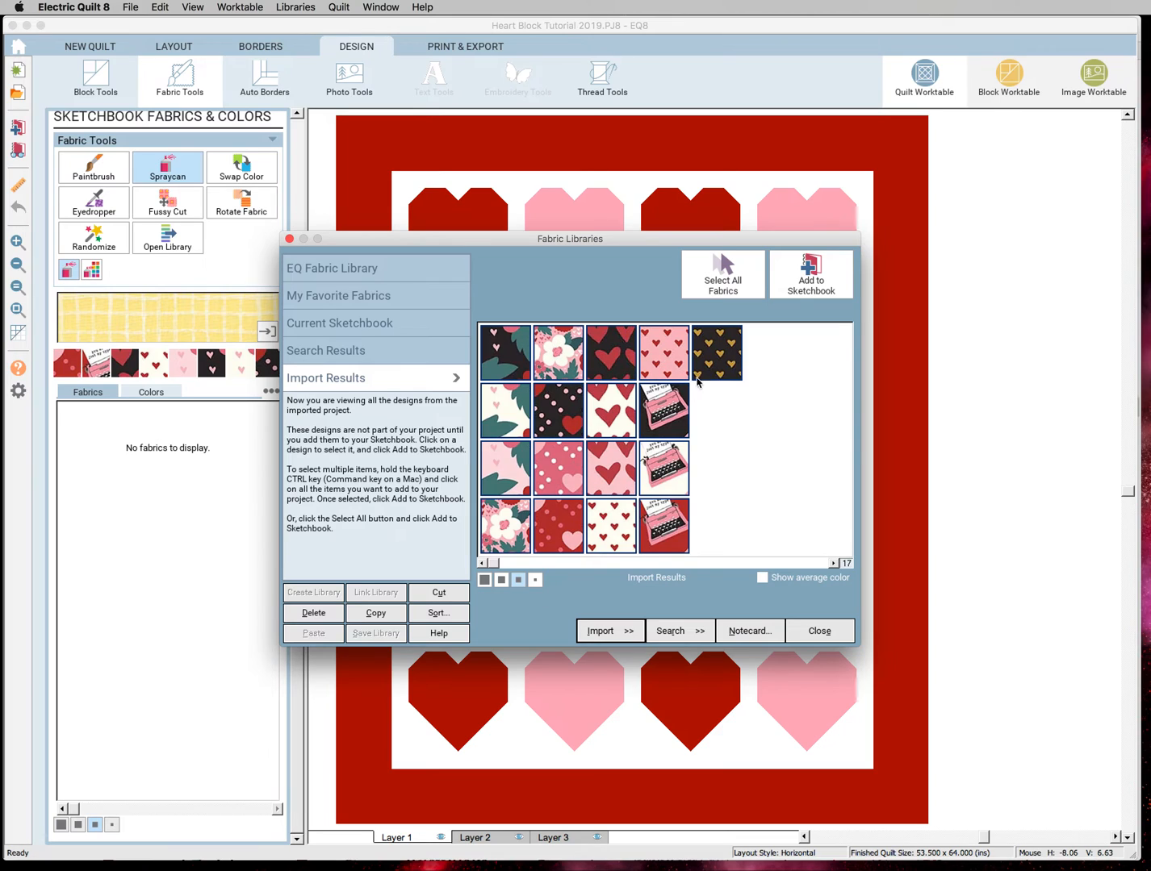
pyautogui.moveTo(510, 352)
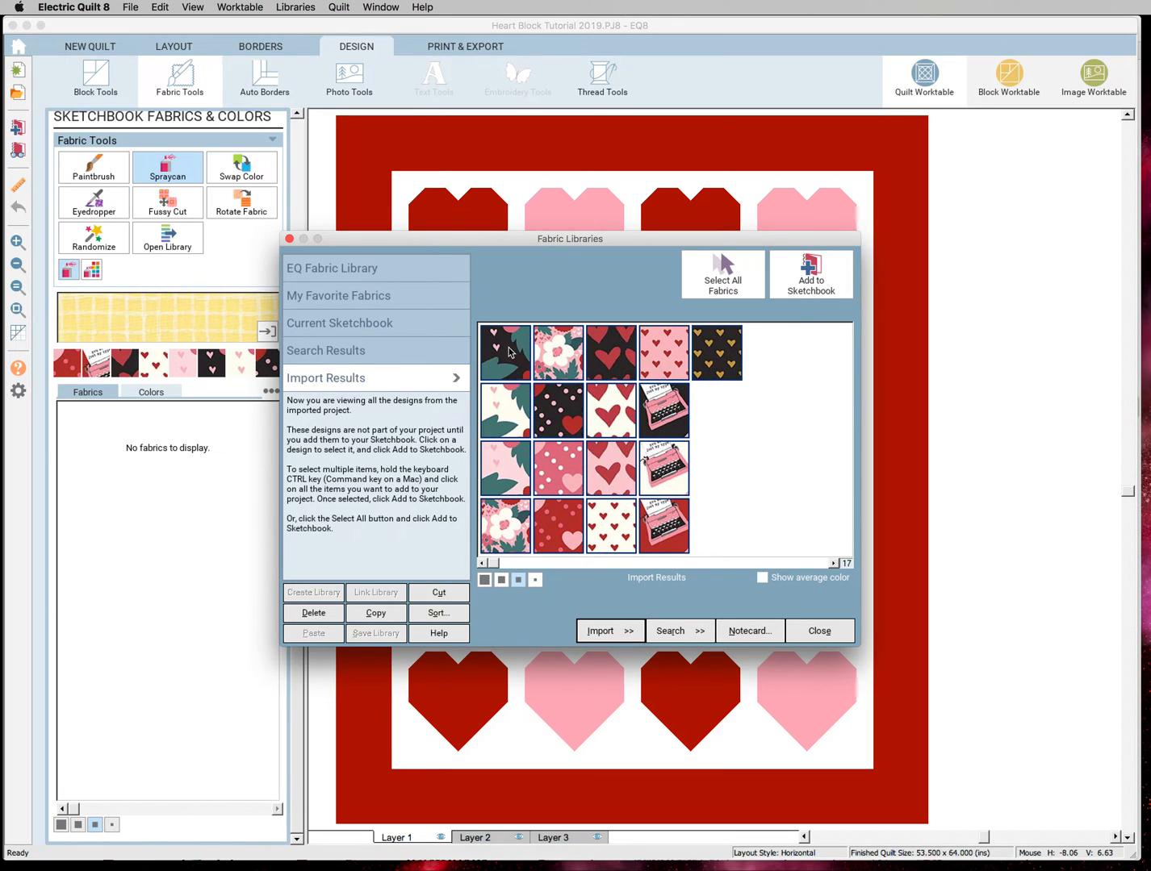
pyautogui.moveTo(458, 442)
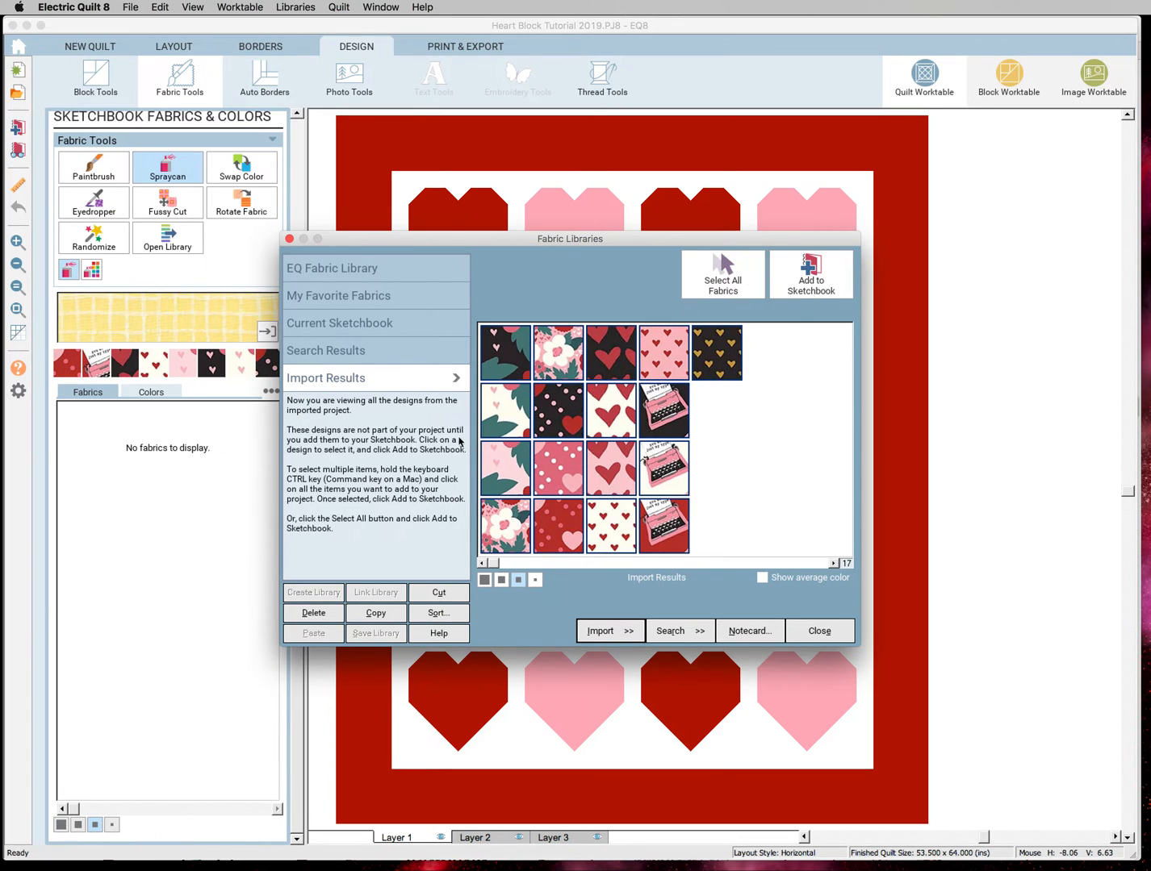
pyautogui.moveTo(836, 289)
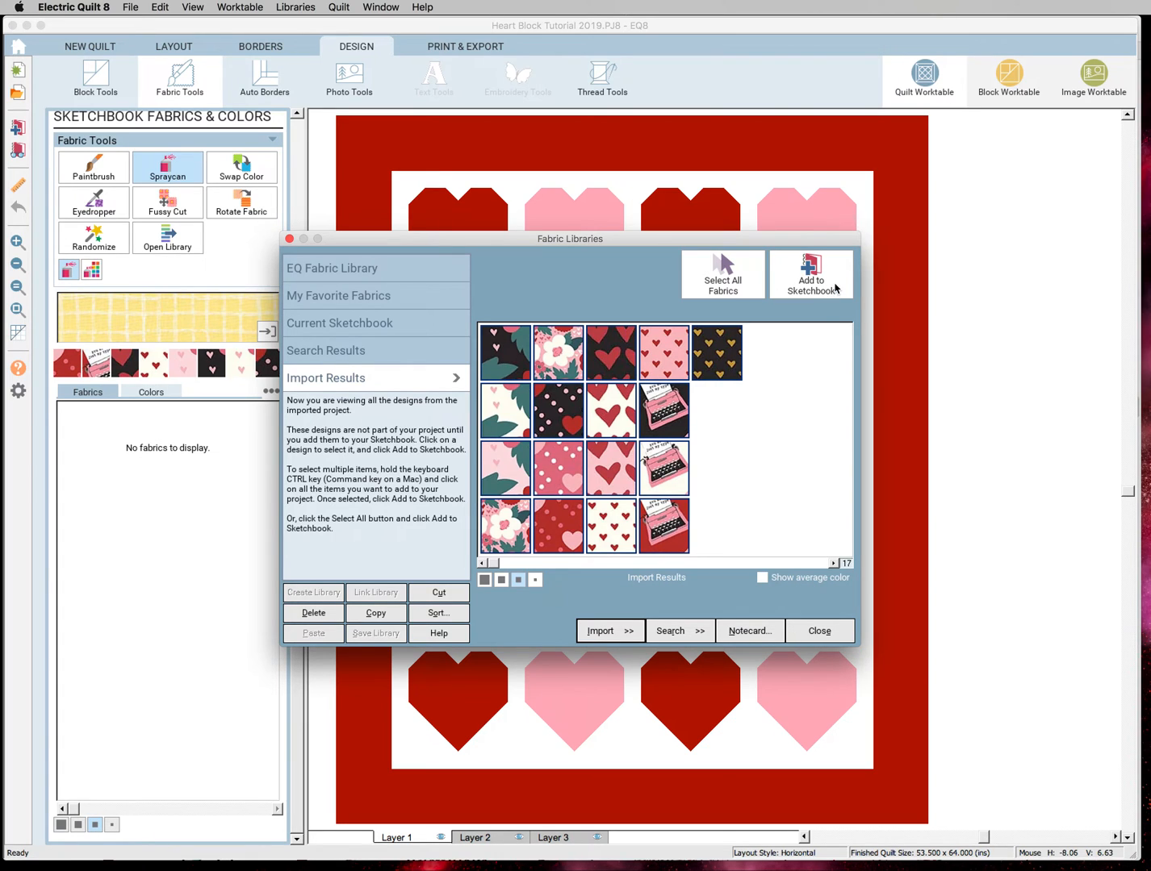
pyautogui.click(810, 274)
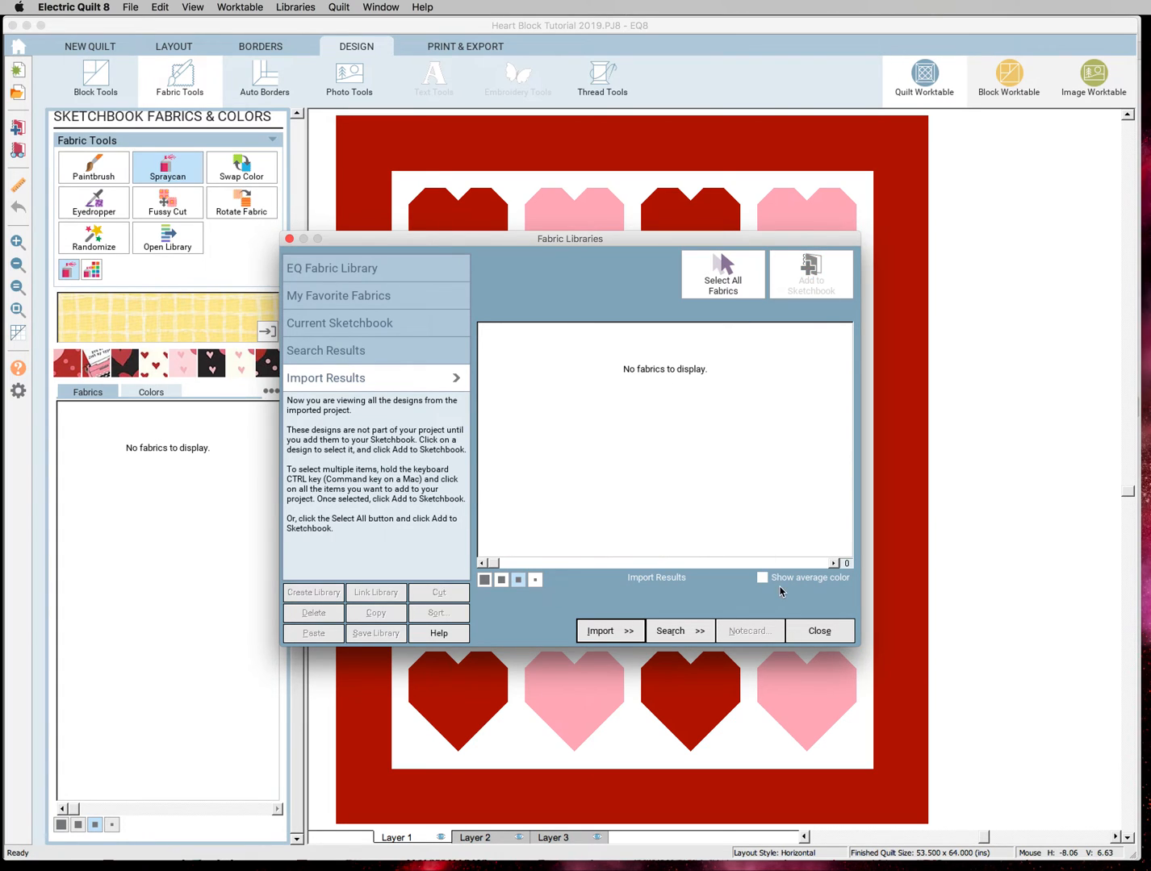
# - Close Fabric Libraries and choose the pink print with small red hearts from the palette
pyautogui.click(818, 631)
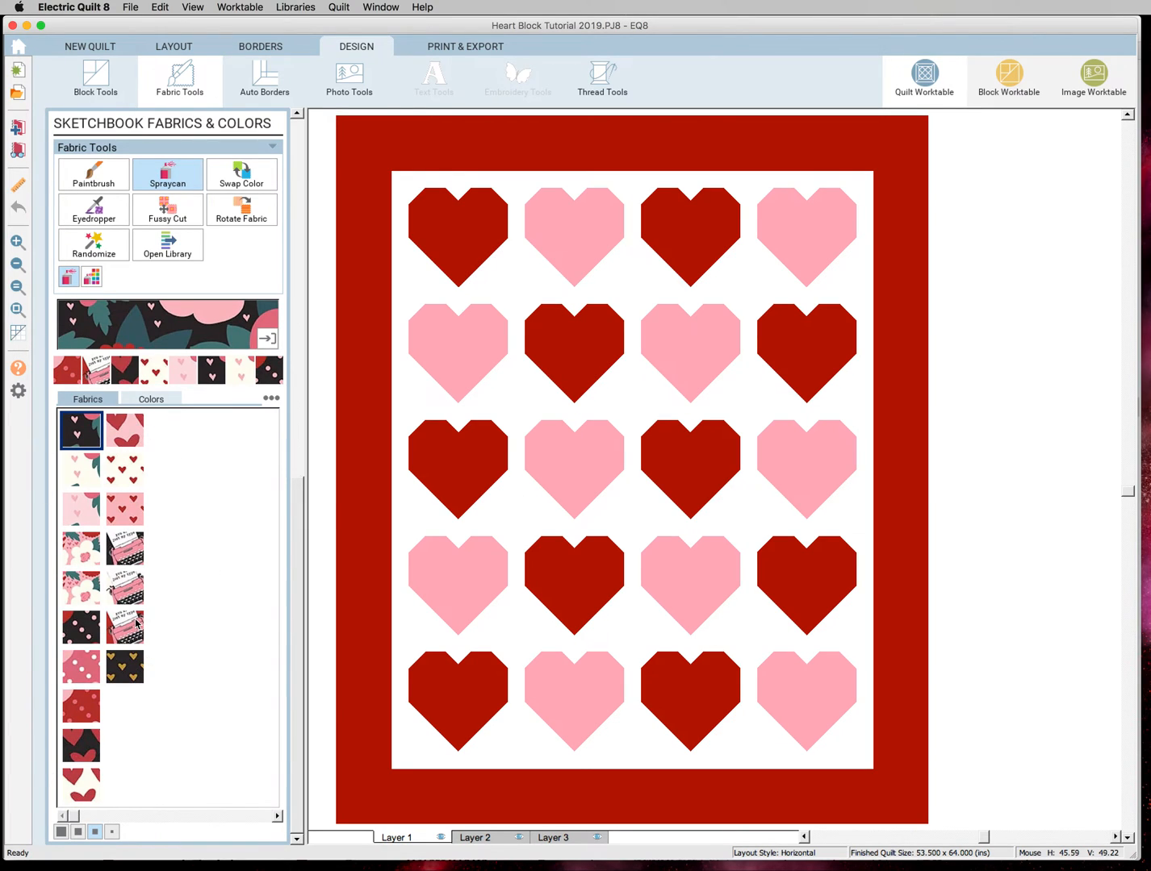
pyautogui.moveTo(97, 442)
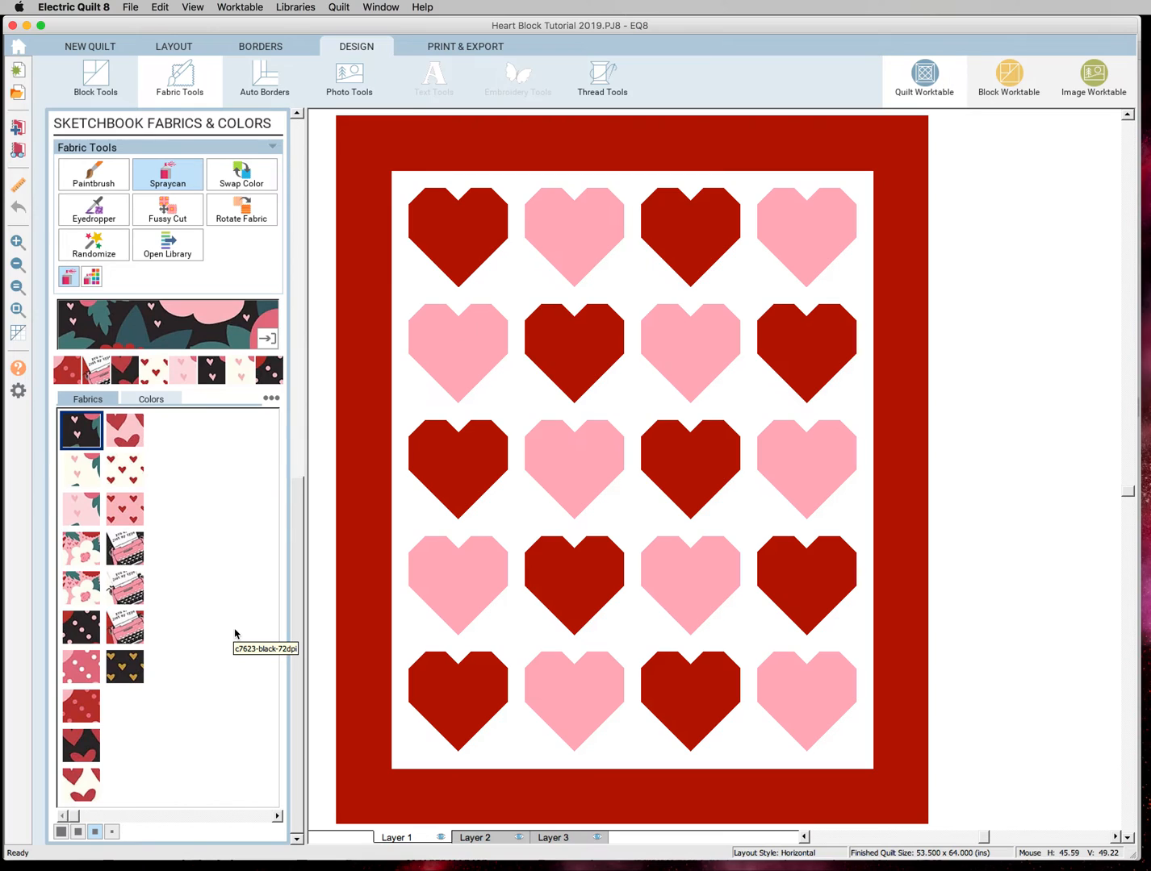
pyautogui.moveTo(235, 634)
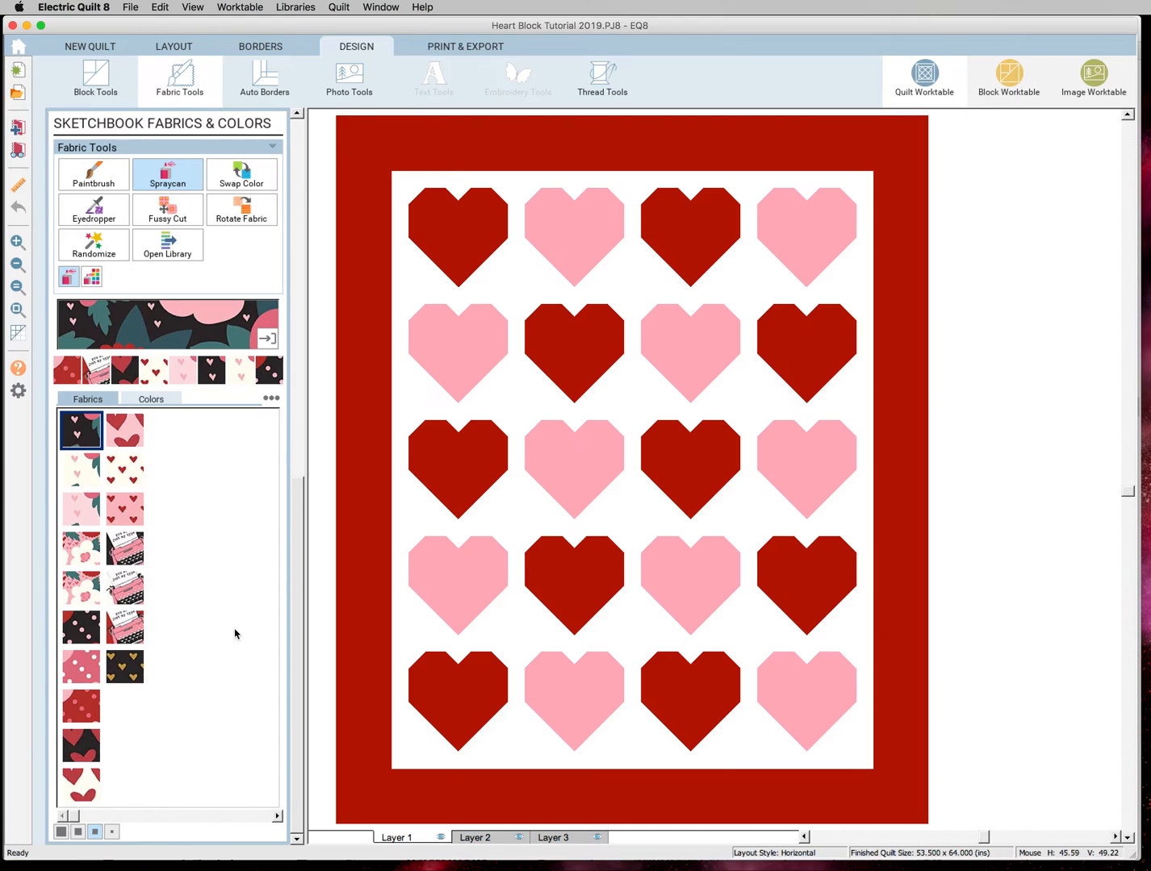
pyautogui.moveTo(239, 634)
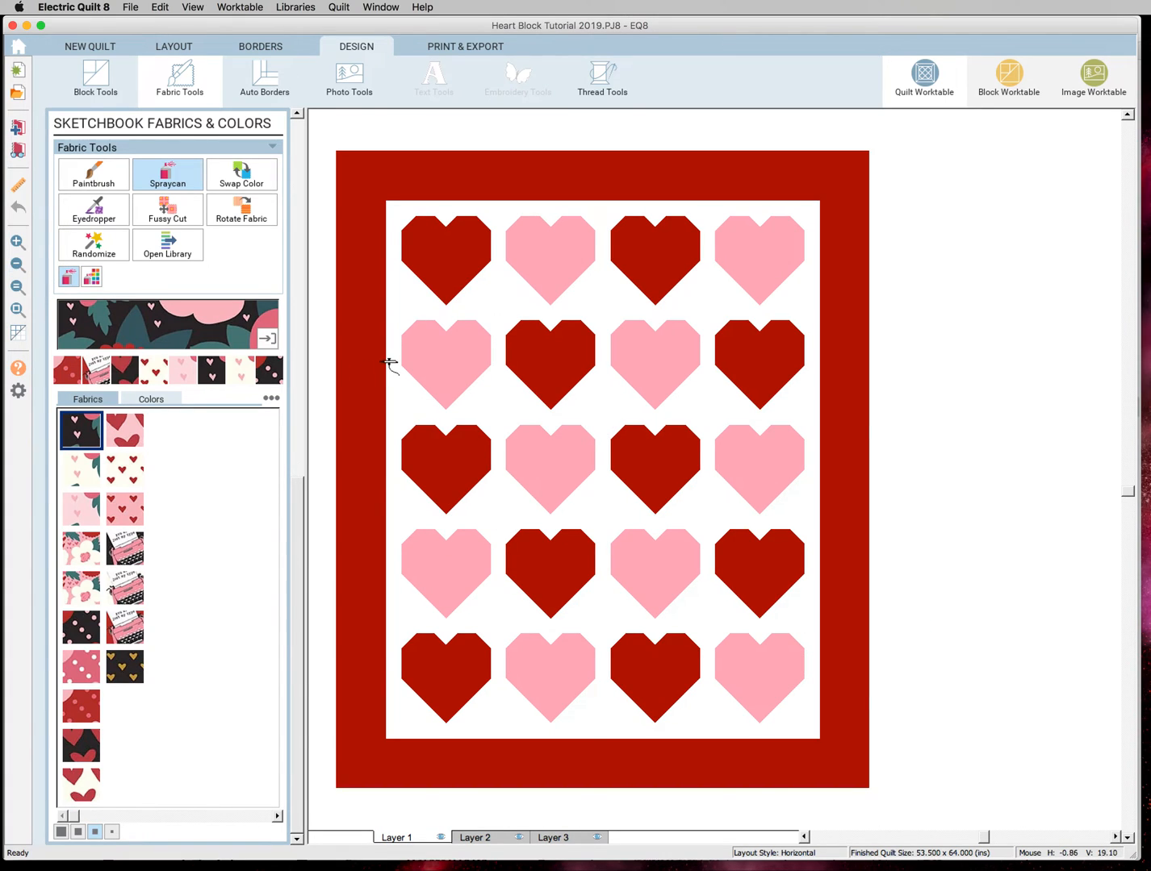
pyautogui.moveTo(797, 513)
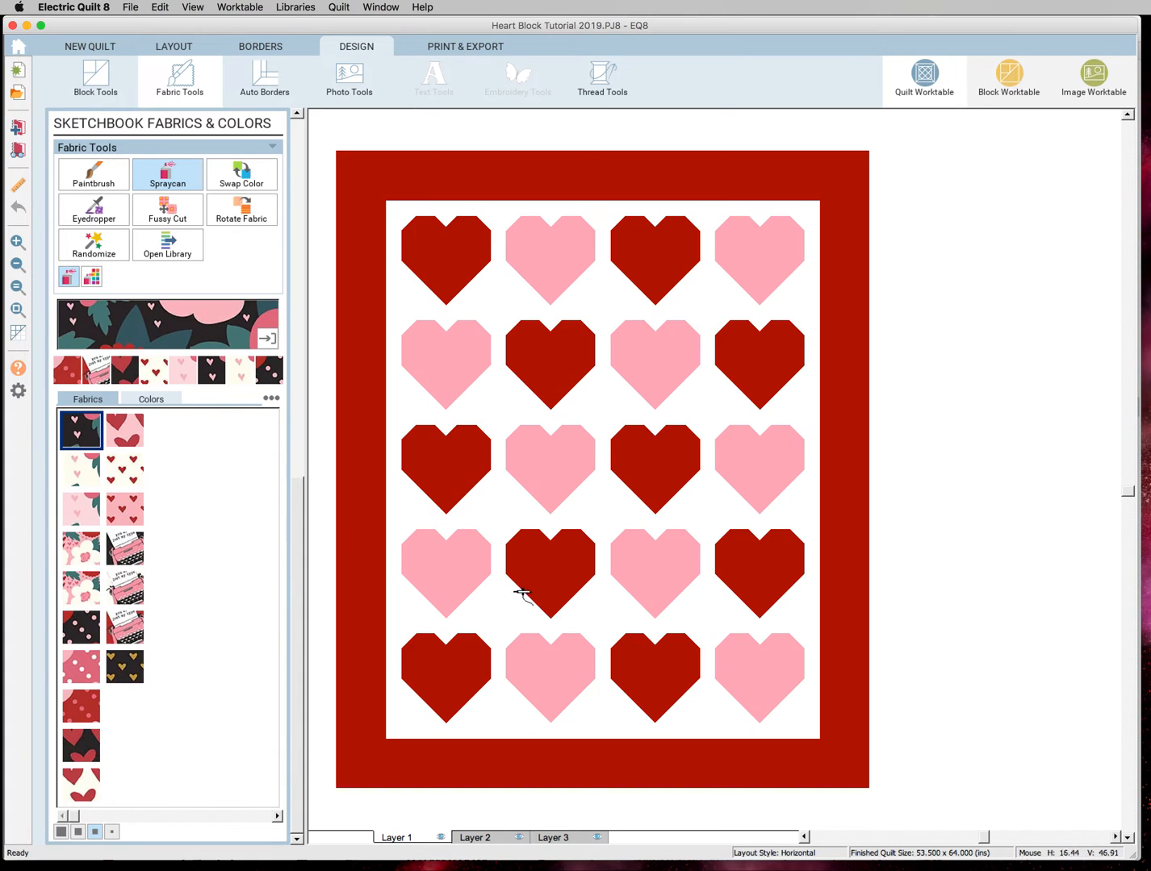
pyautogui.click(126, 510)
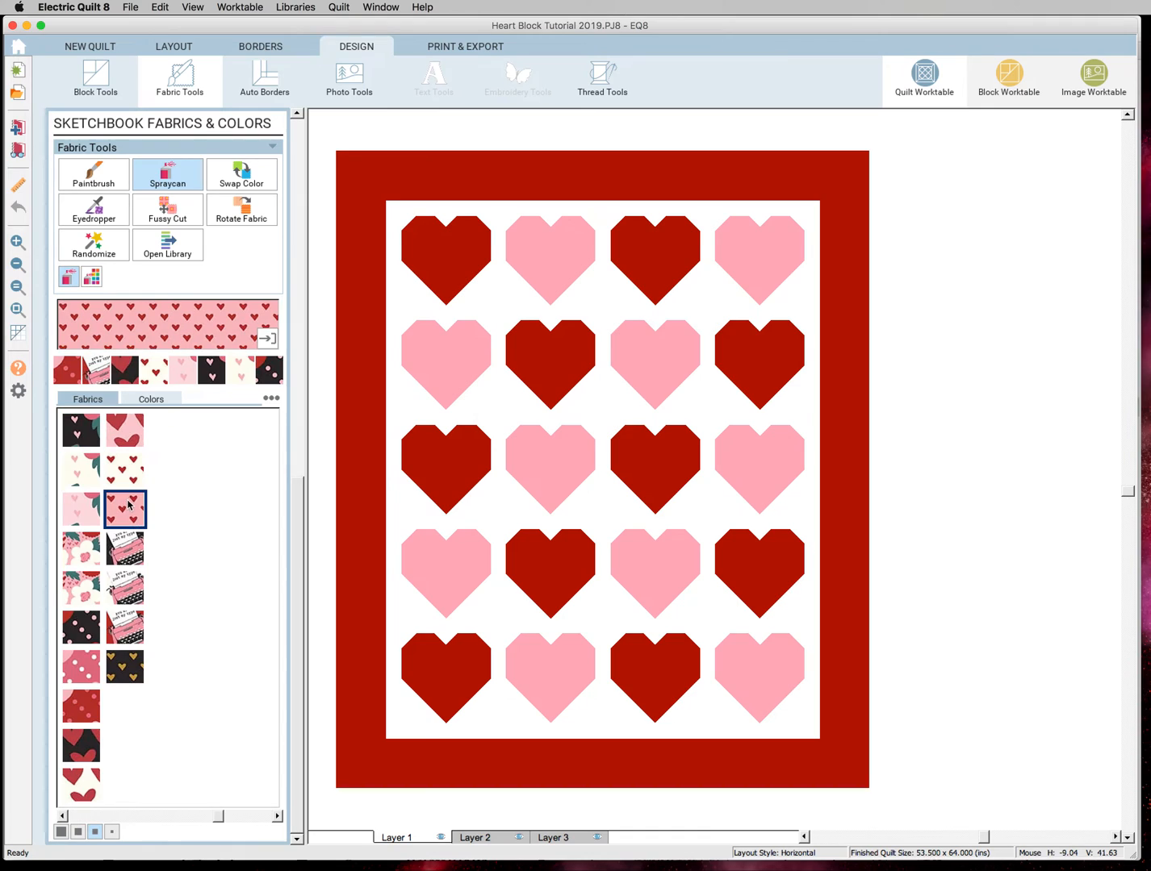
pyautogui.moveTo(324, 491)
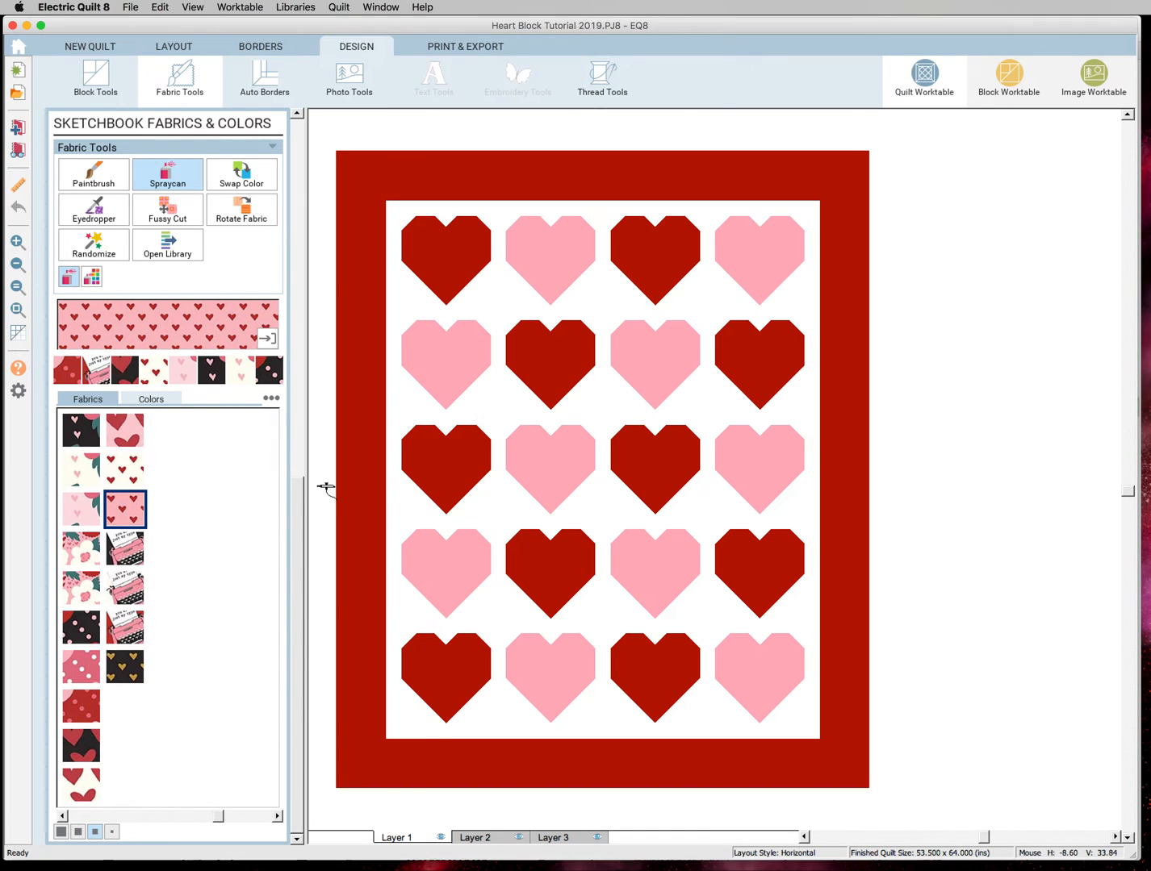
pyautogui.moveTo(322, 478)
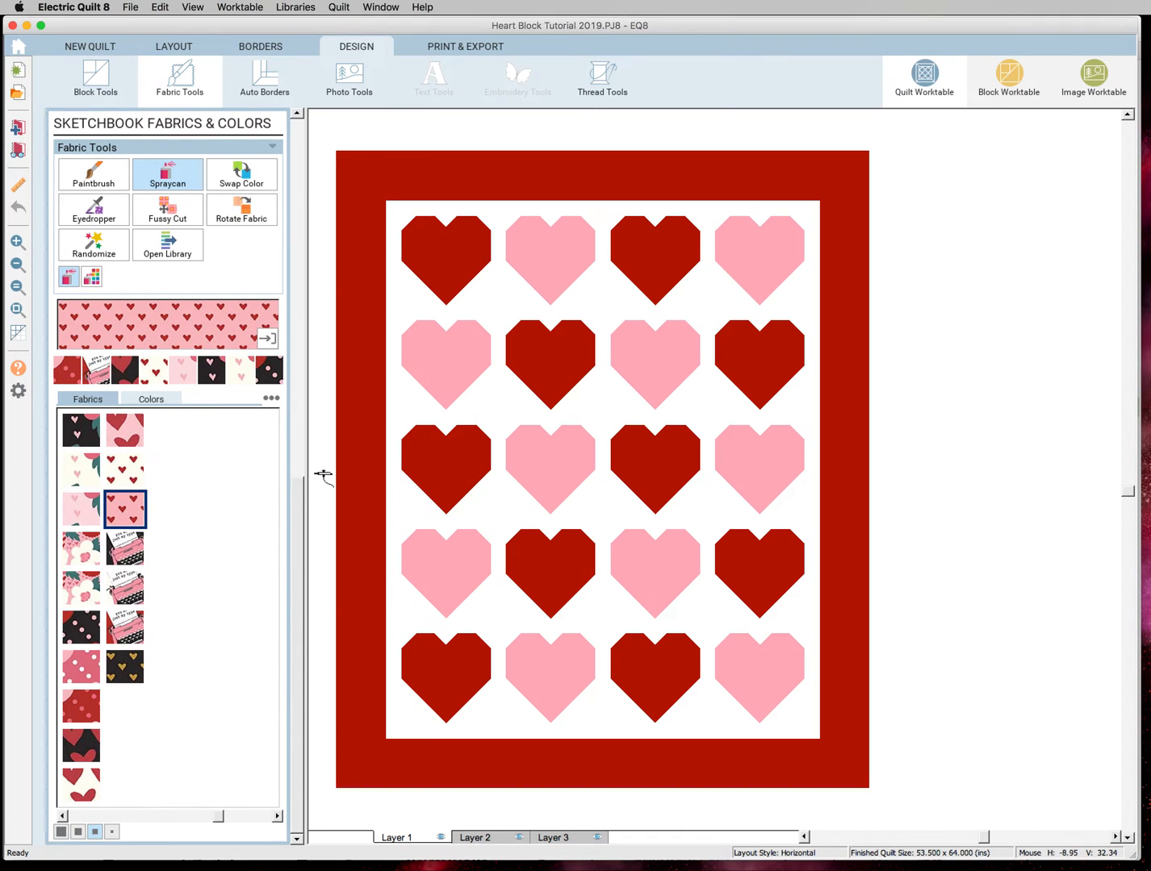
pyautogui.moveTo(169, 536)
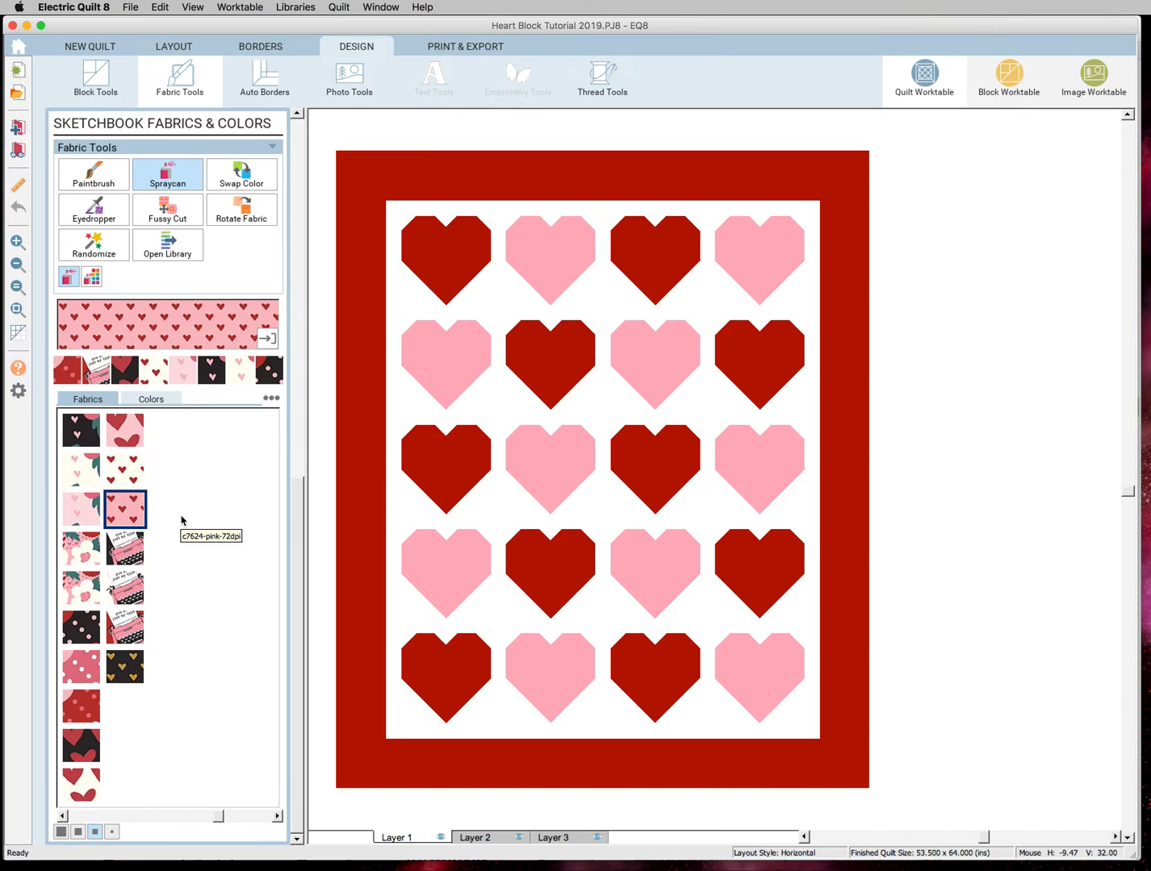
pyautogui.moveTo(202, 500)
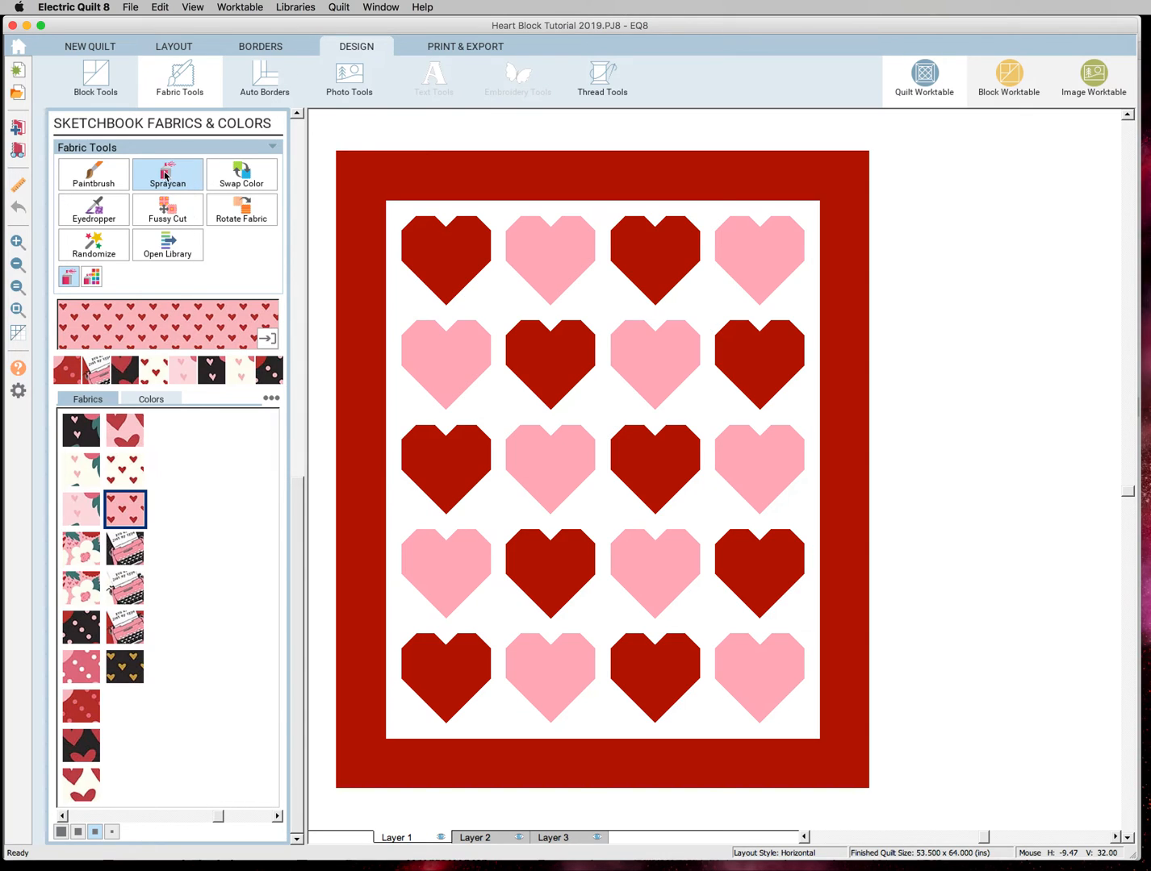
pyautogui.moveTo(217, 192)
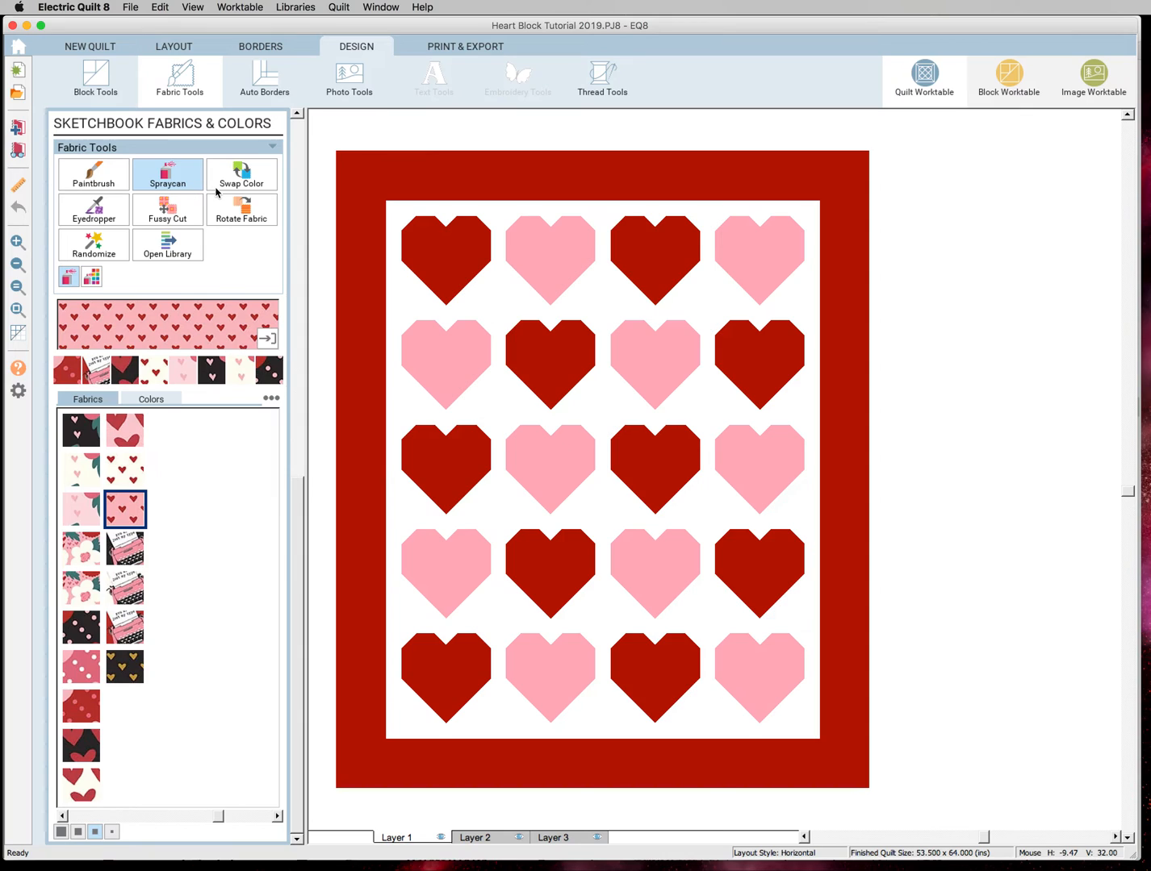
pyautogui.moveTo(213, 187)
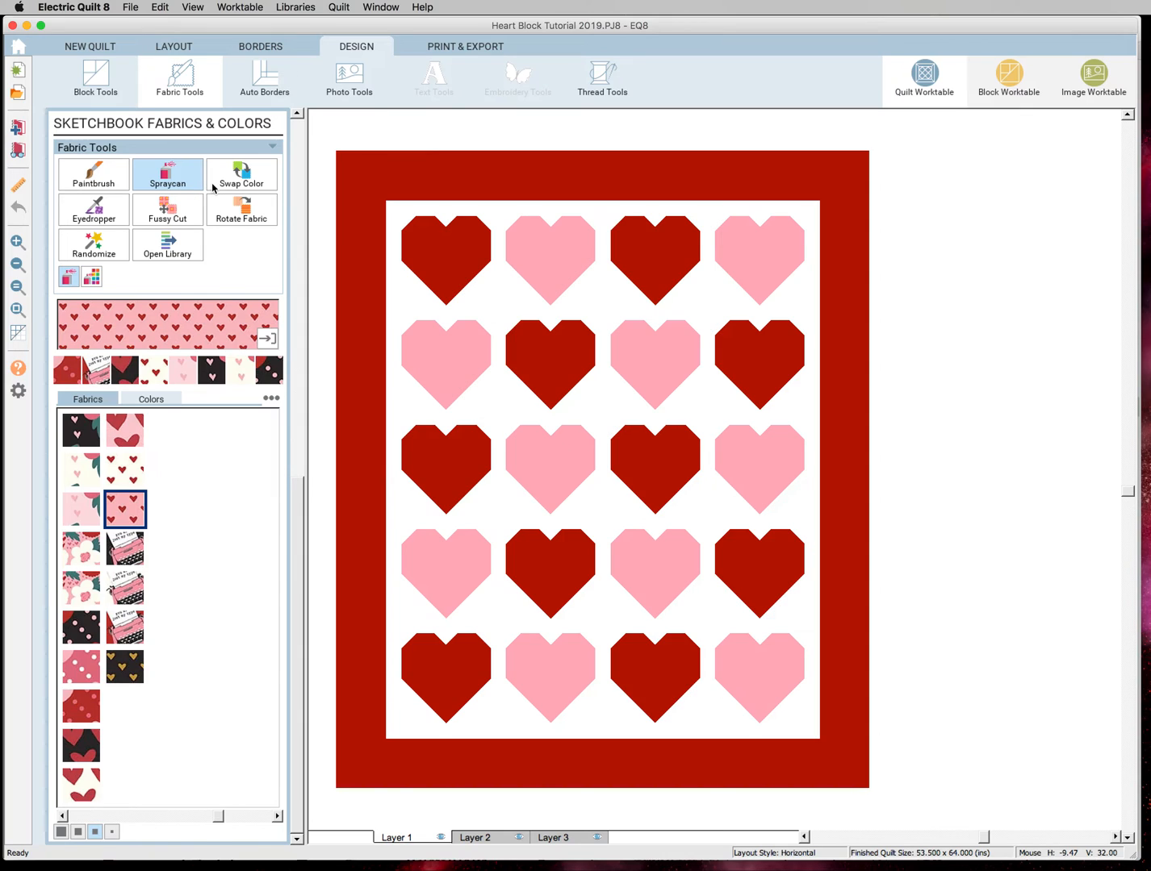
pyautogui.moveTo(234, 184)
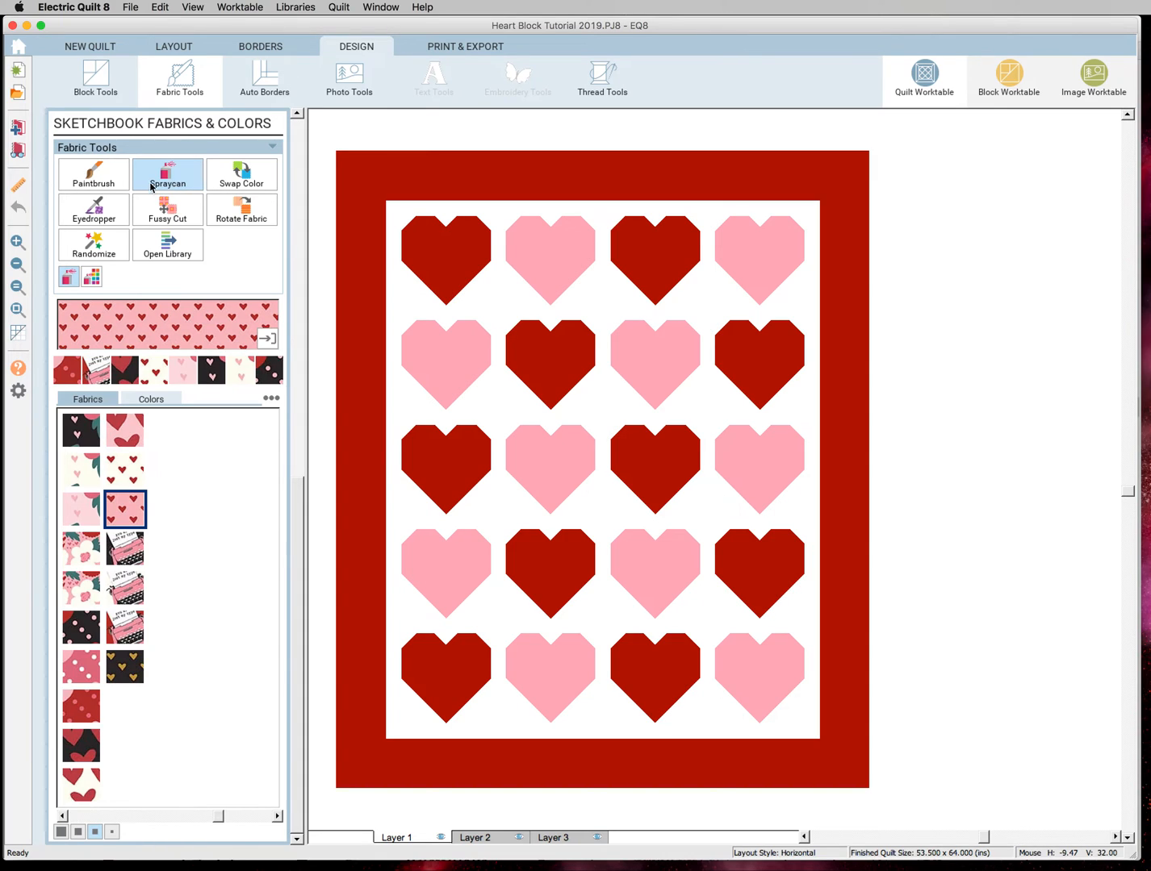
pyautogui.moveTo(241, 190)
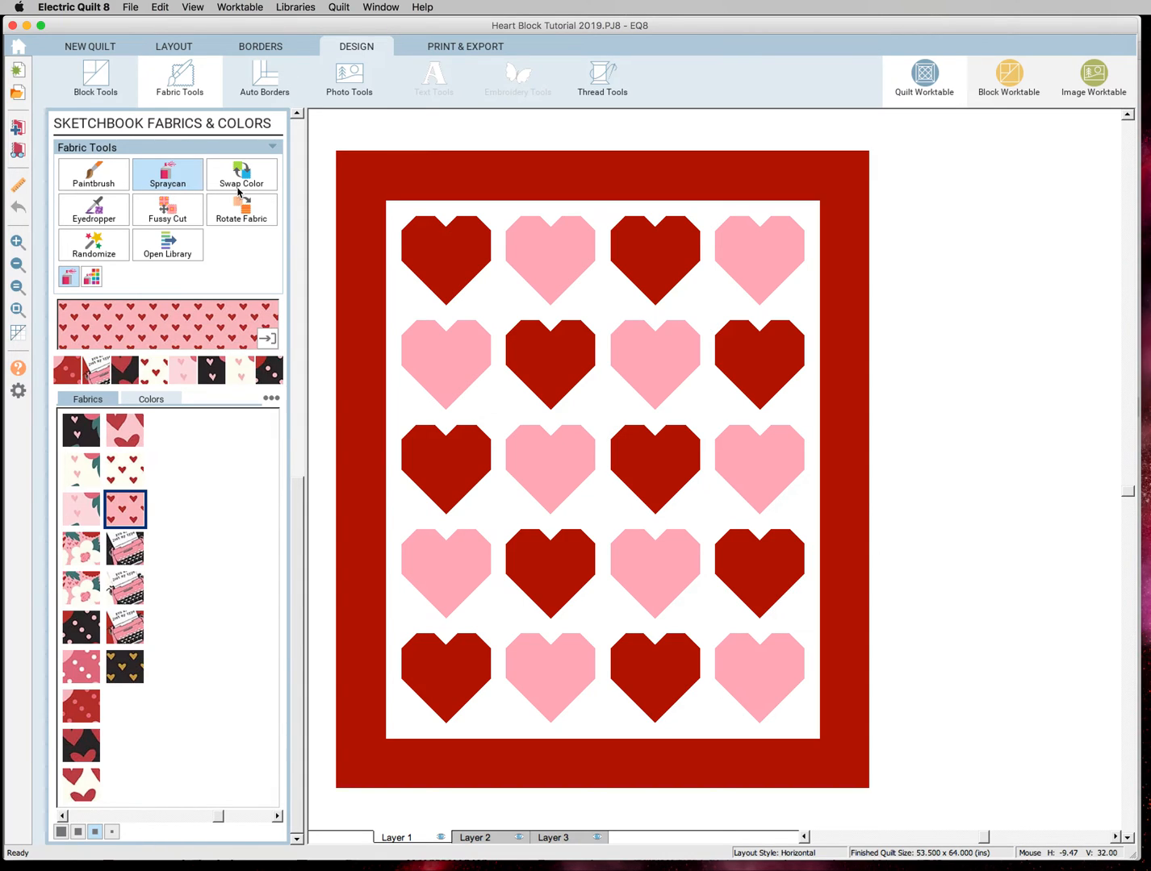
# - Try Swap Color on the pink hearts, then Spraycan the top-left heart with the red white-dotted print
pyautogui.click(242, 174)
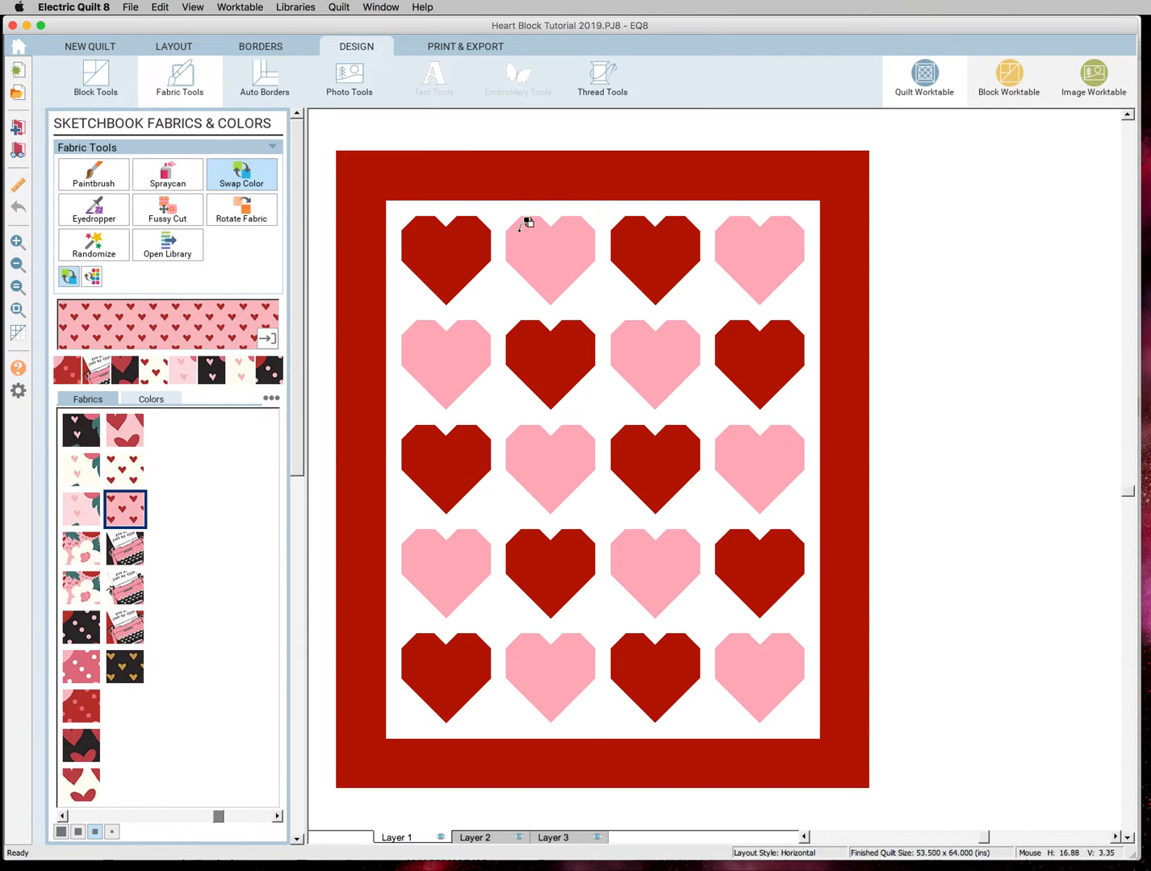
pyautogui.moveTo(137, 321)
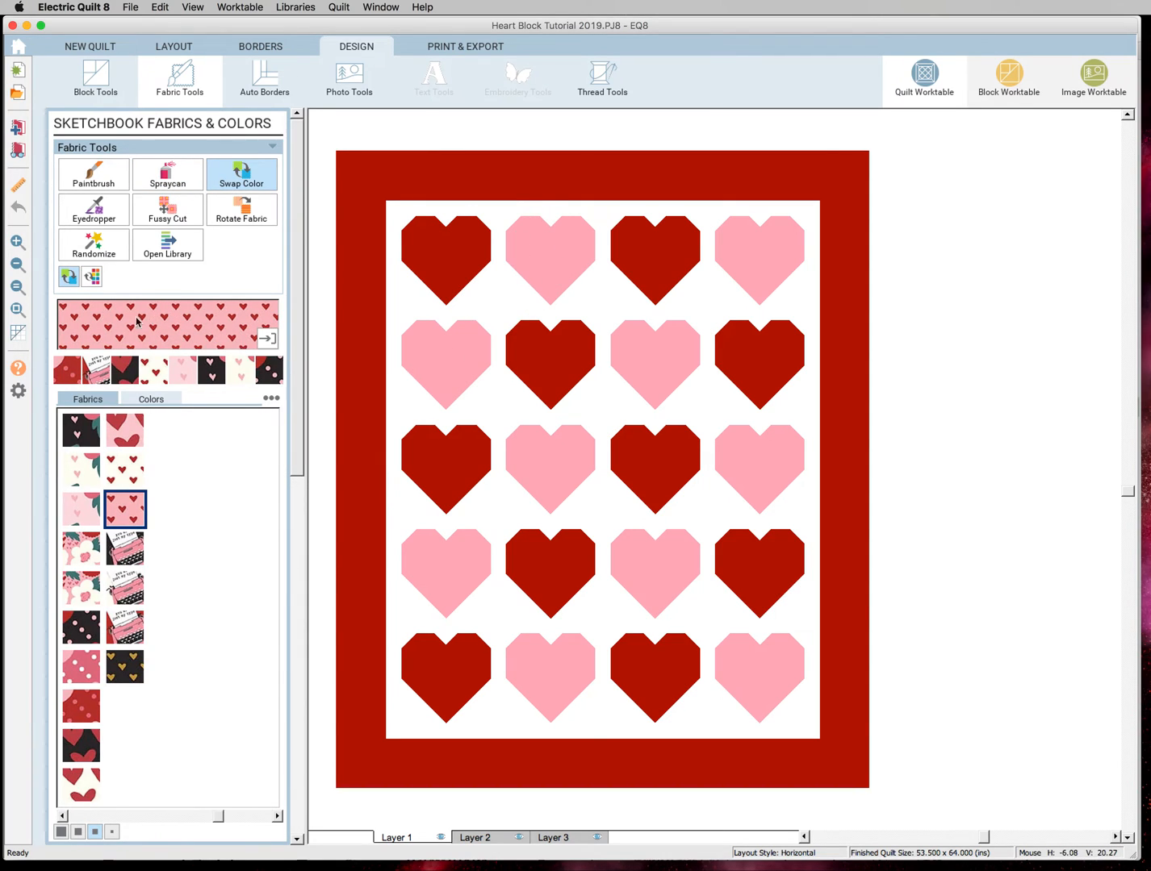
pyautogui.click(552, 250)
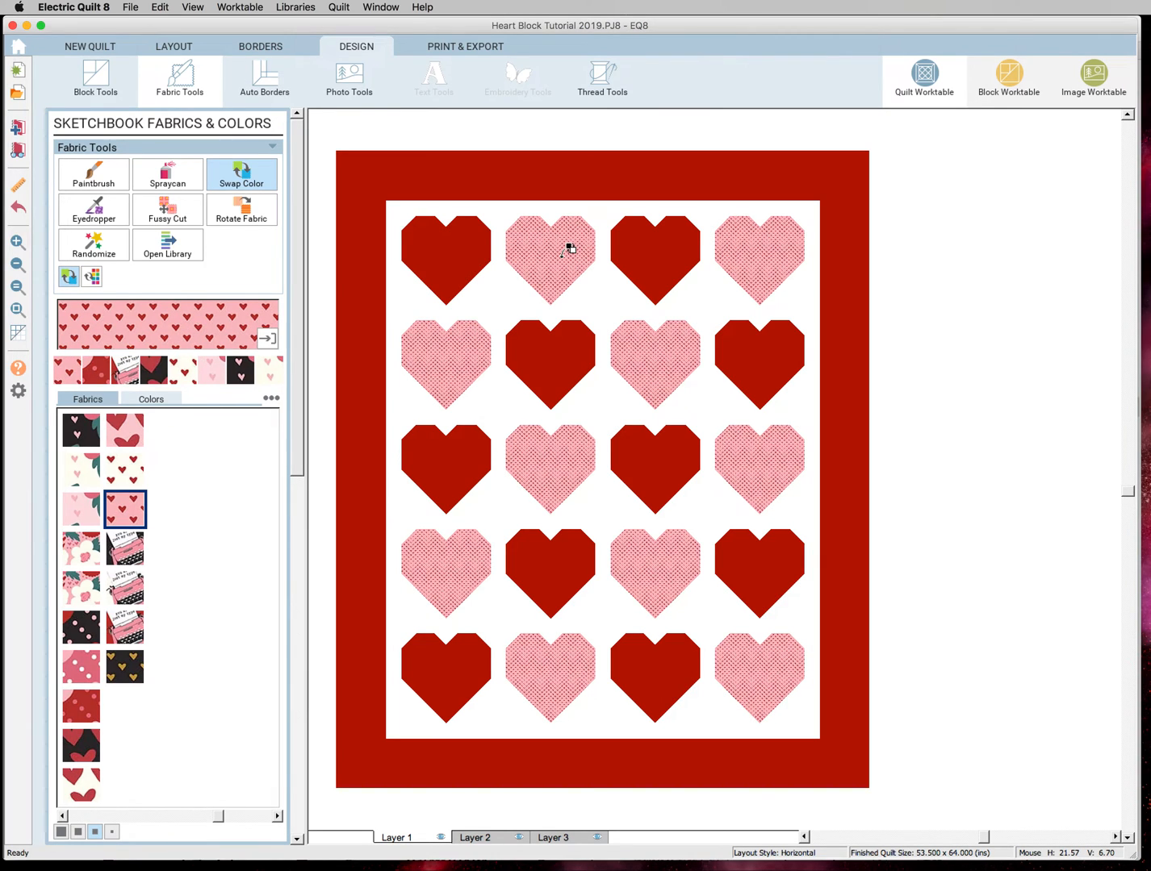
pyautogui.moveTo(586, 259)
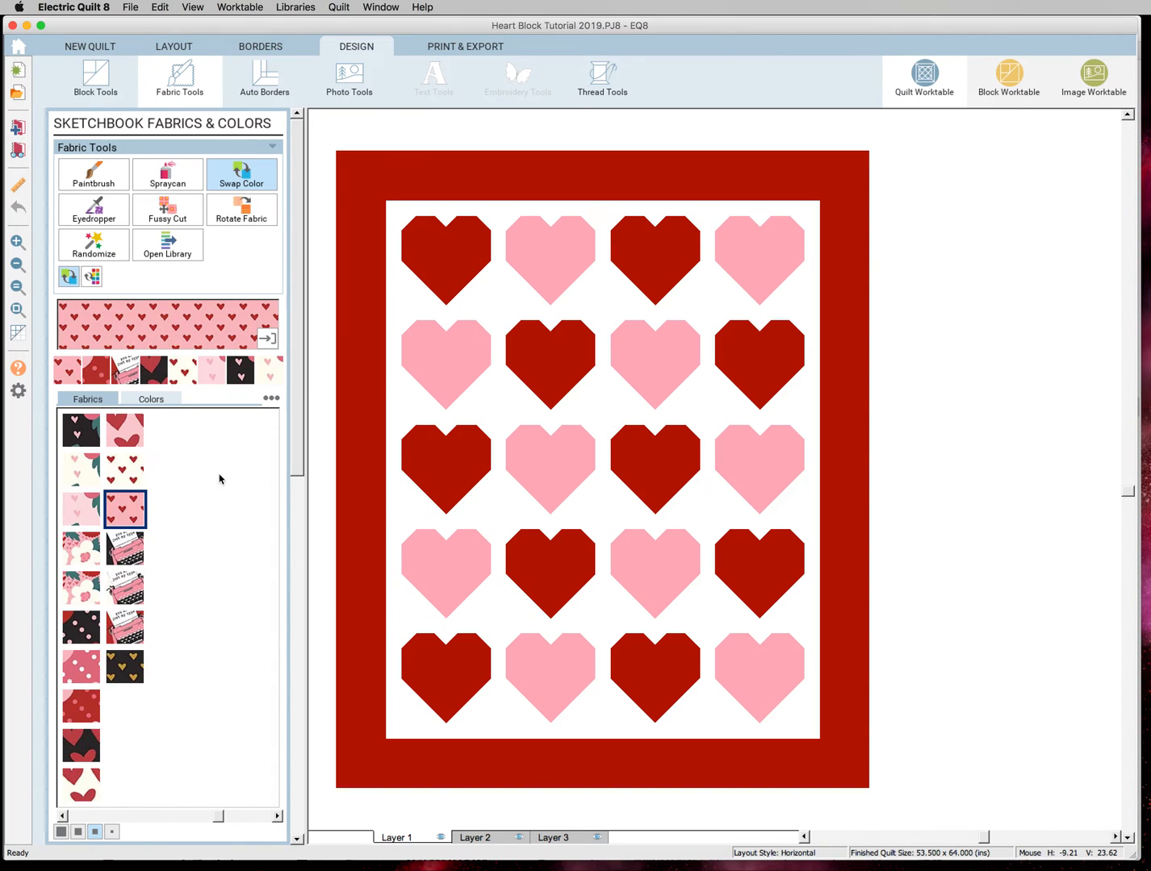
pyautogui.moveTo(88, 706)
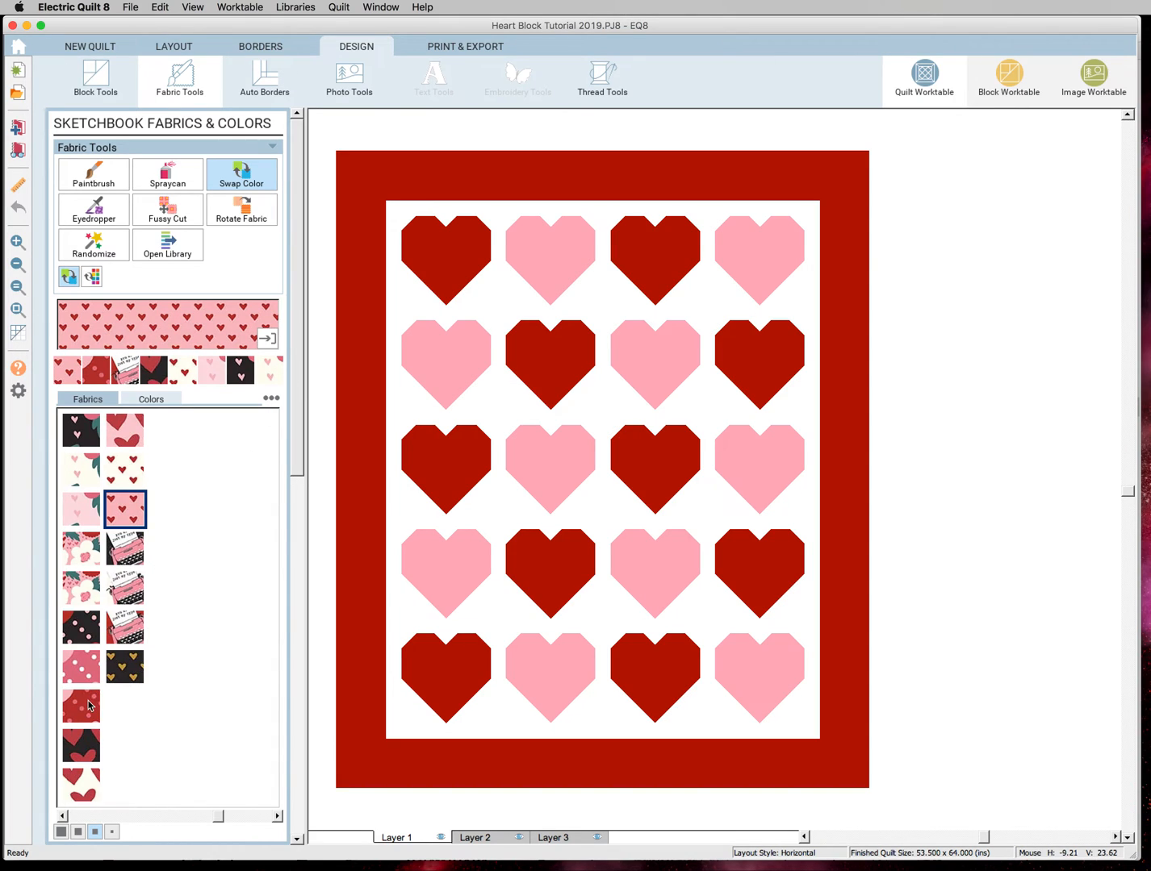
pyautogui.click(80, 707)
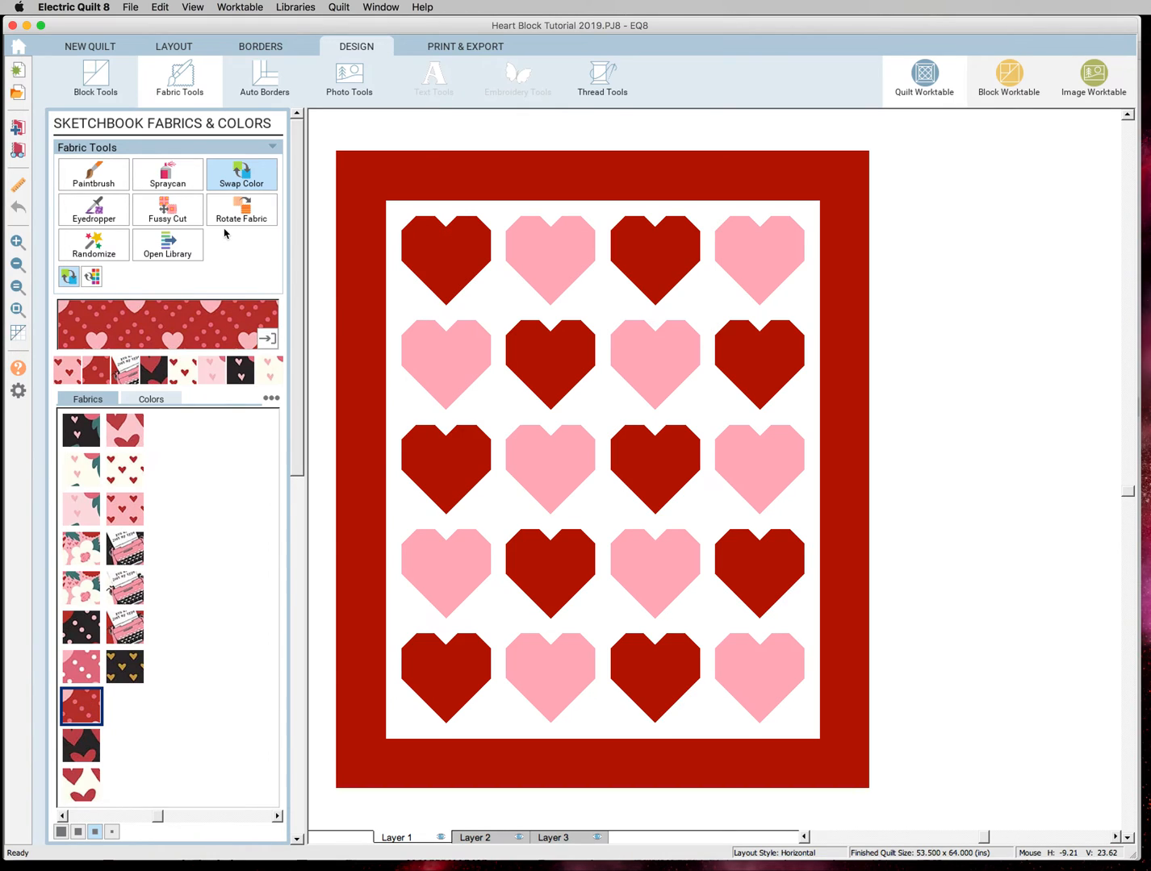
pyautogui.click(446, 256)
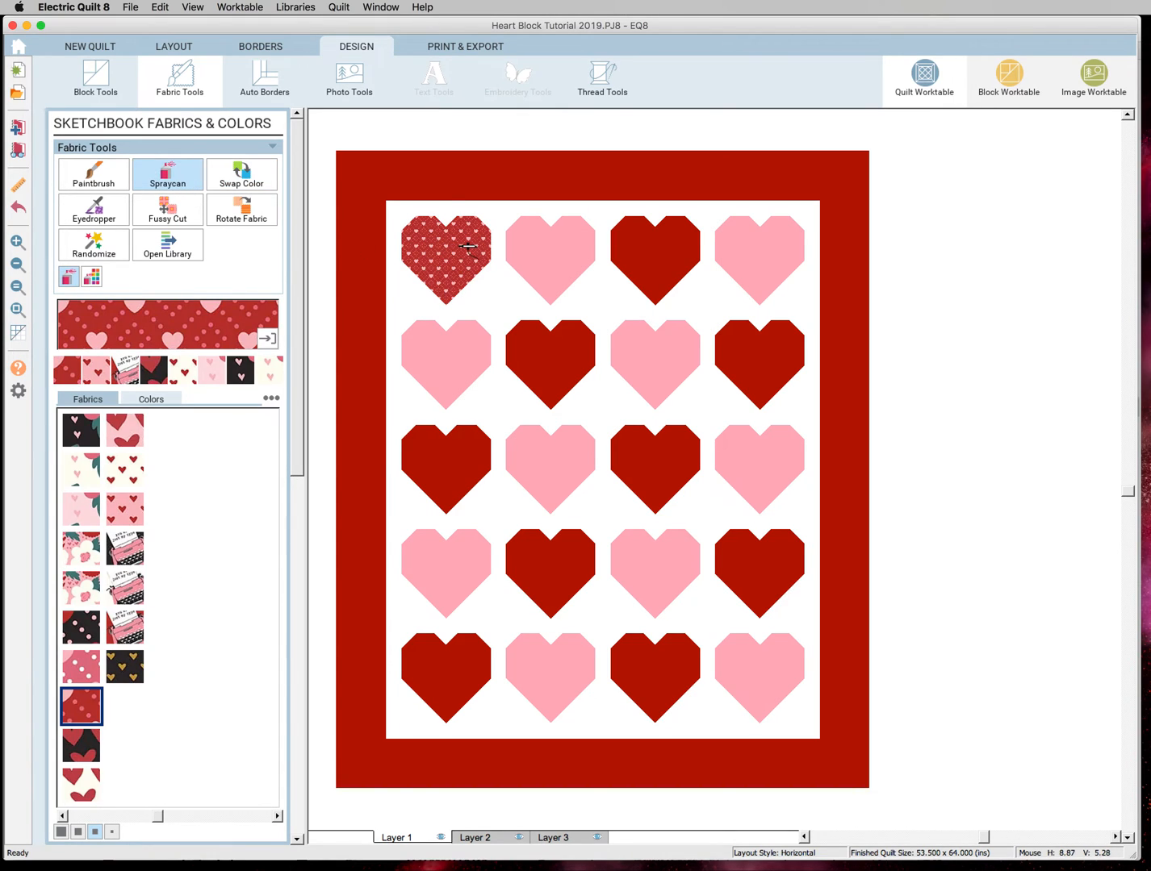
pyautogui.moveTo(266, 217)
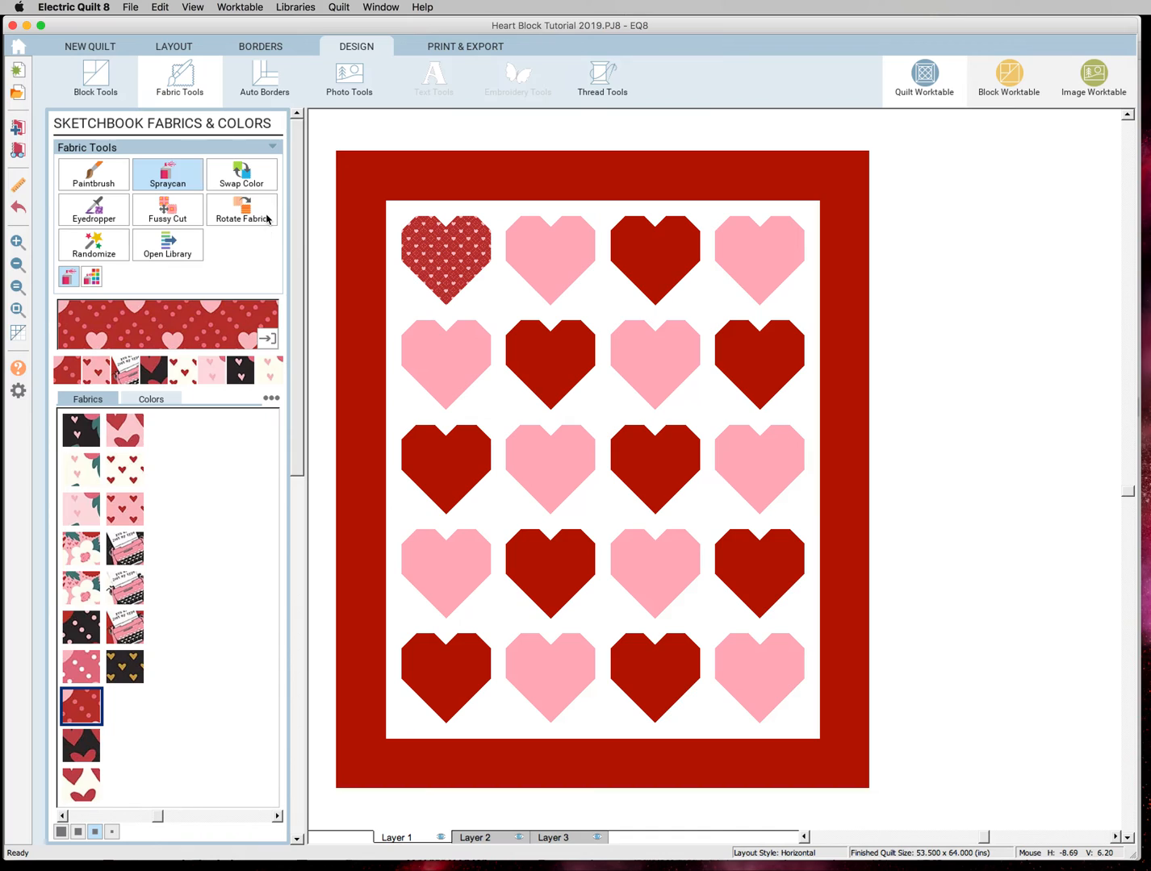
pyautogui.click(242, 210)
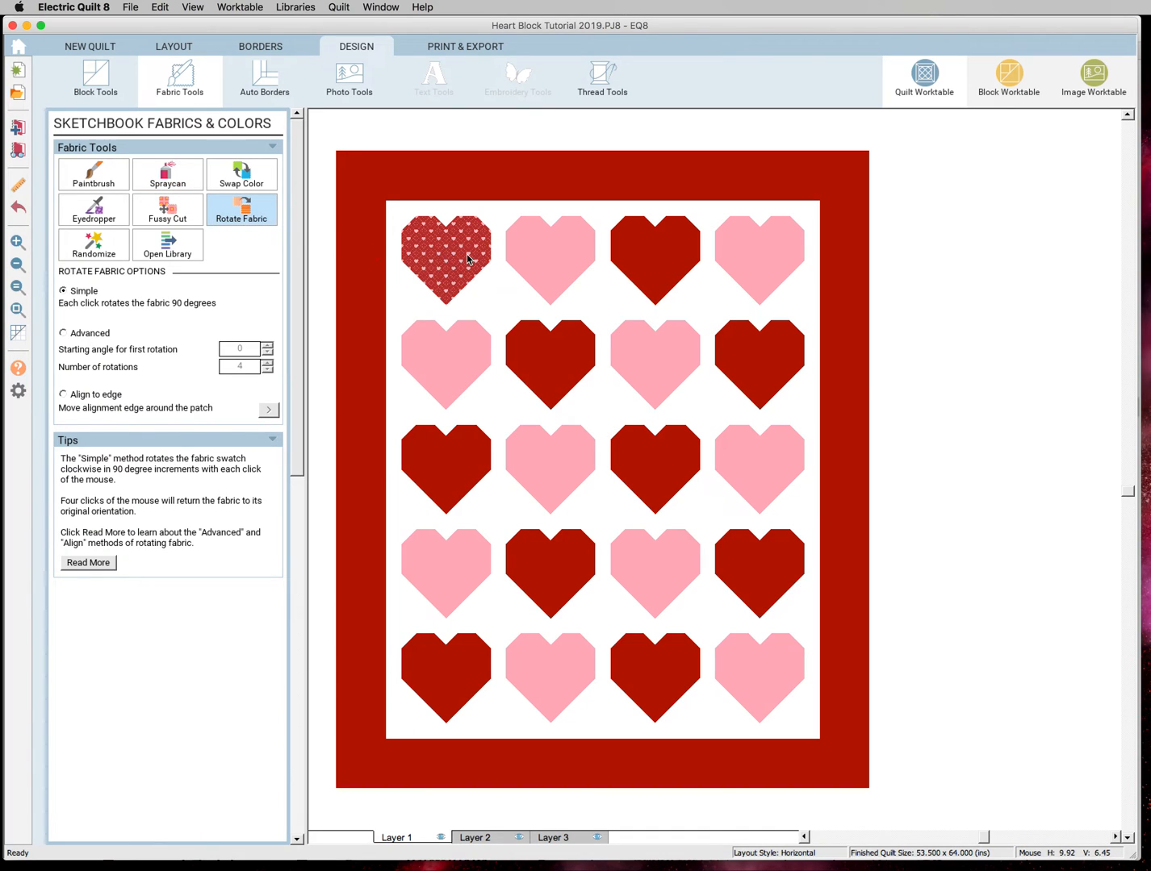
pyautogui.moveTo(393, 289)
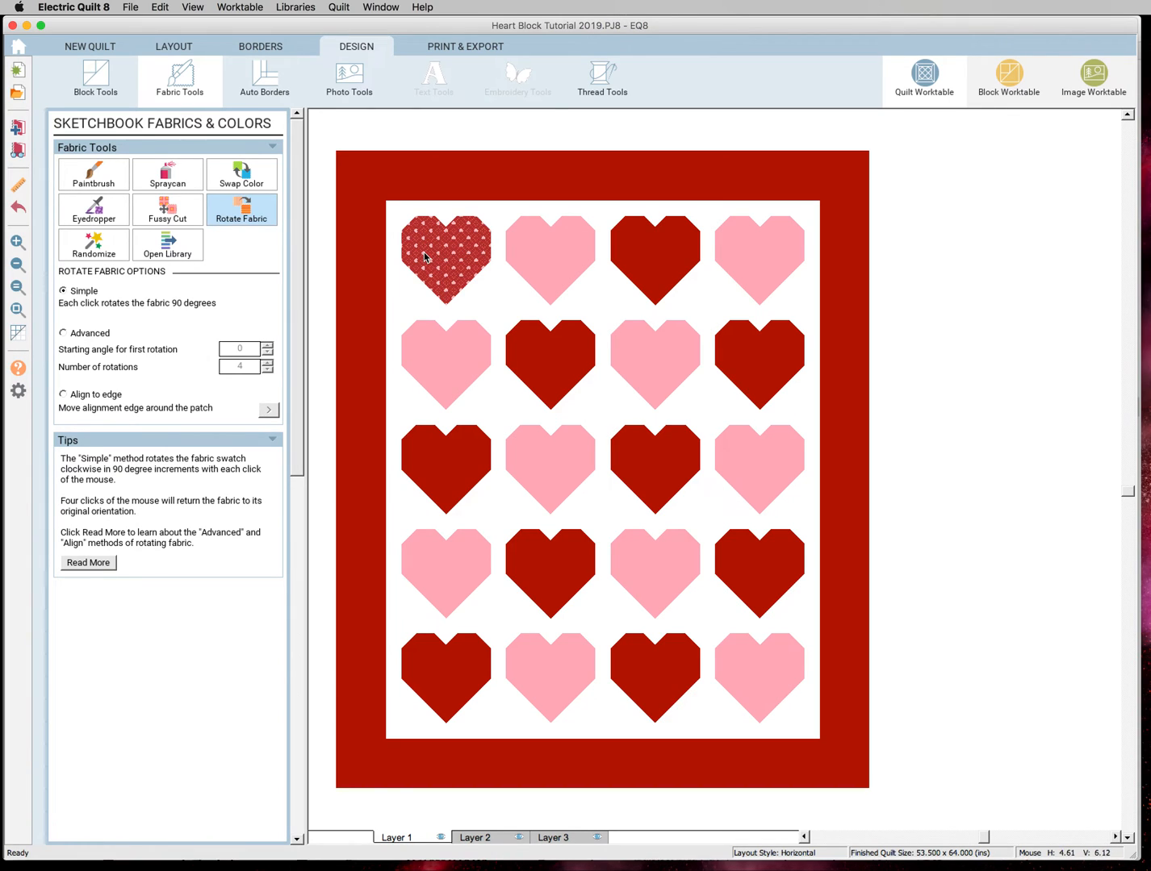
pyautogui.moveTo(432, 252)
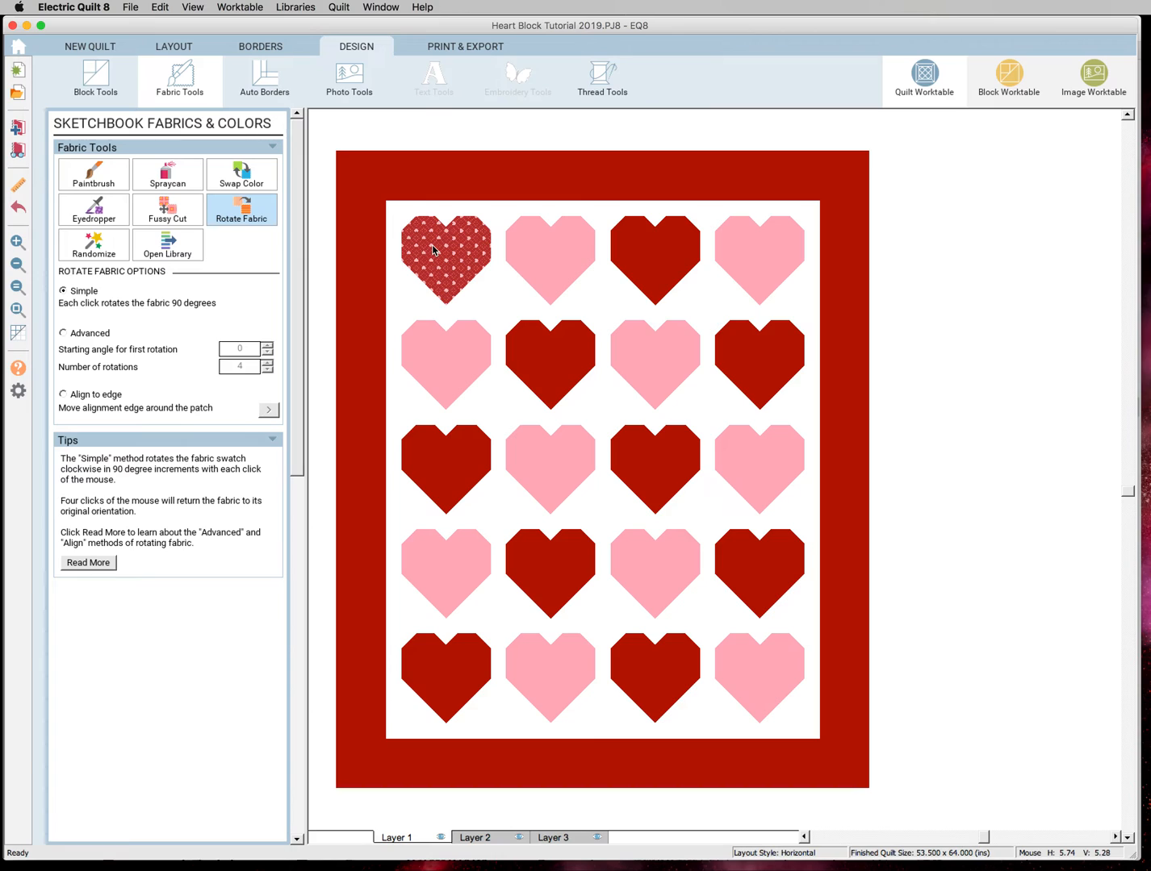
# - Rotate the dotted red print inside the top-left heart
pyautogui.click(446, 255)
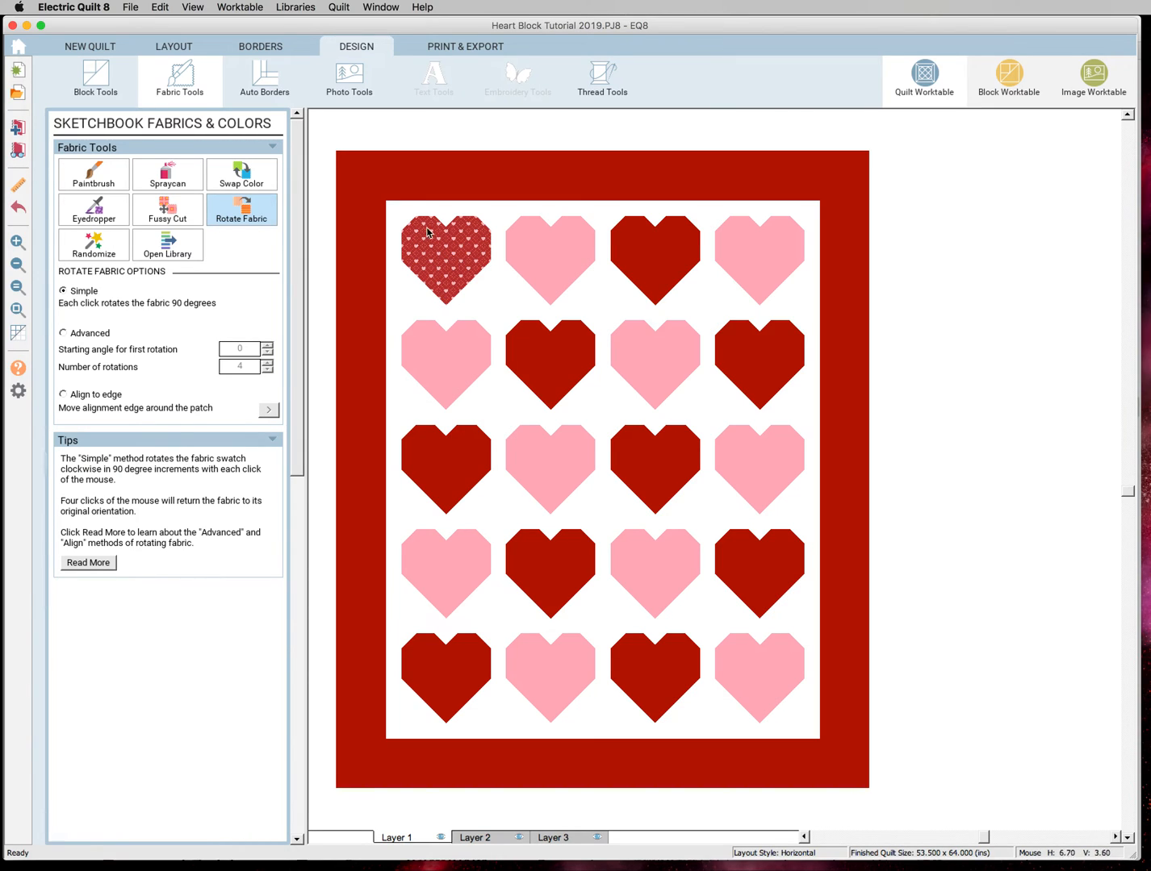
pyautogui.moveTo(255, 319)
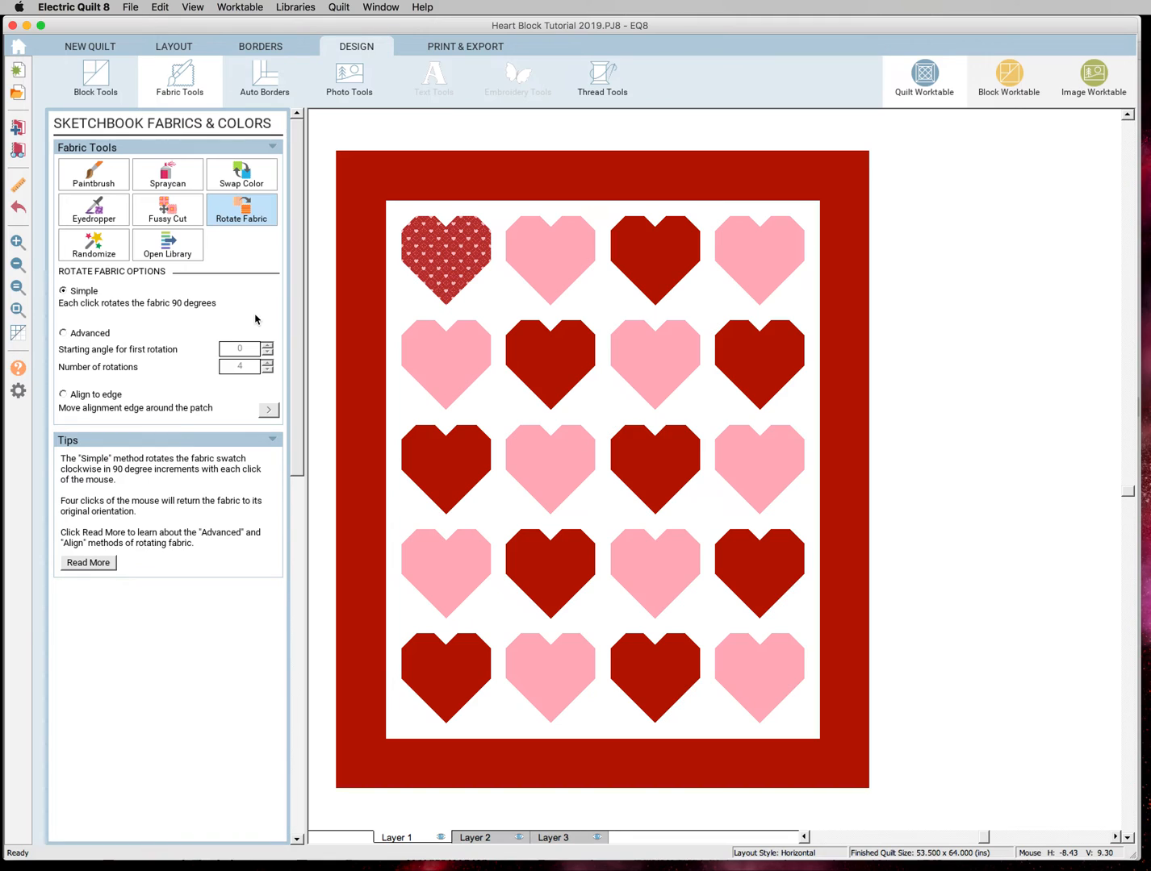
pyautogui.moveTo(412, 266)
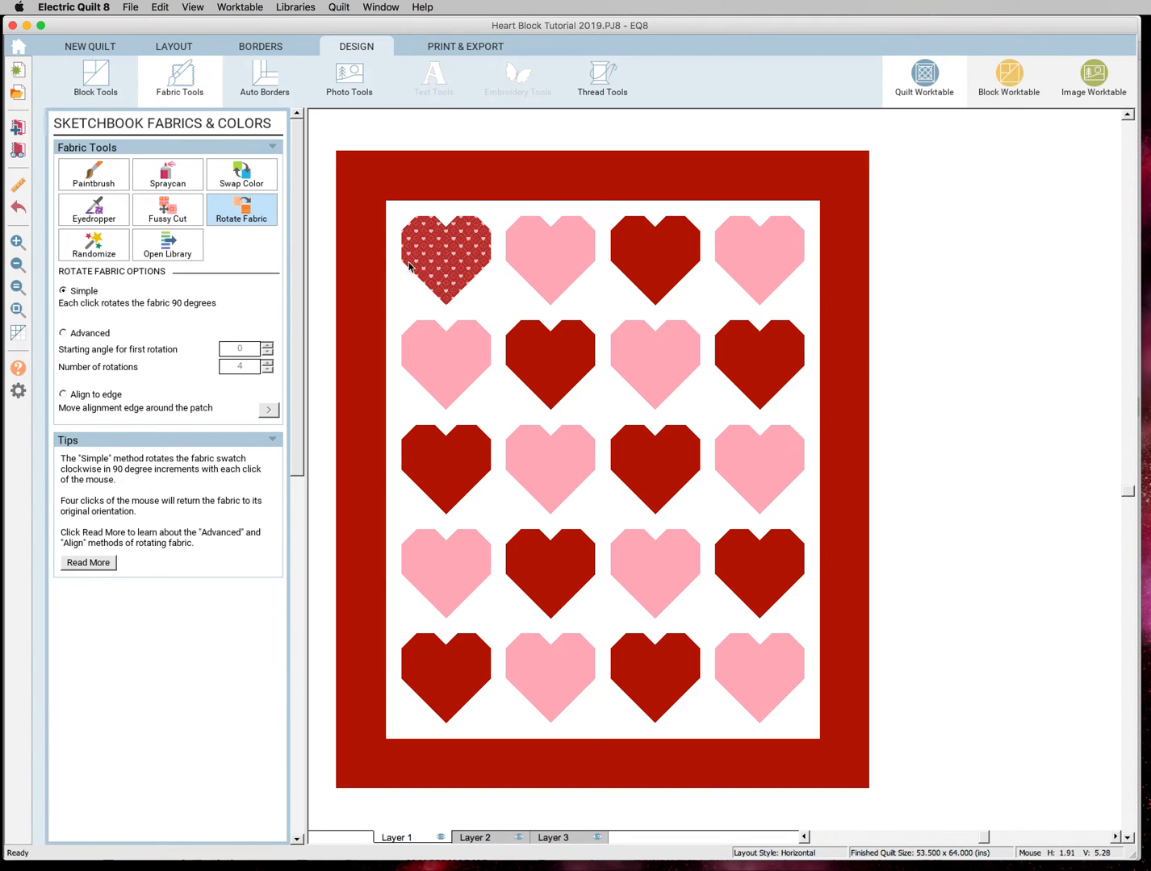
pyautogui.moveTo(271, 261)
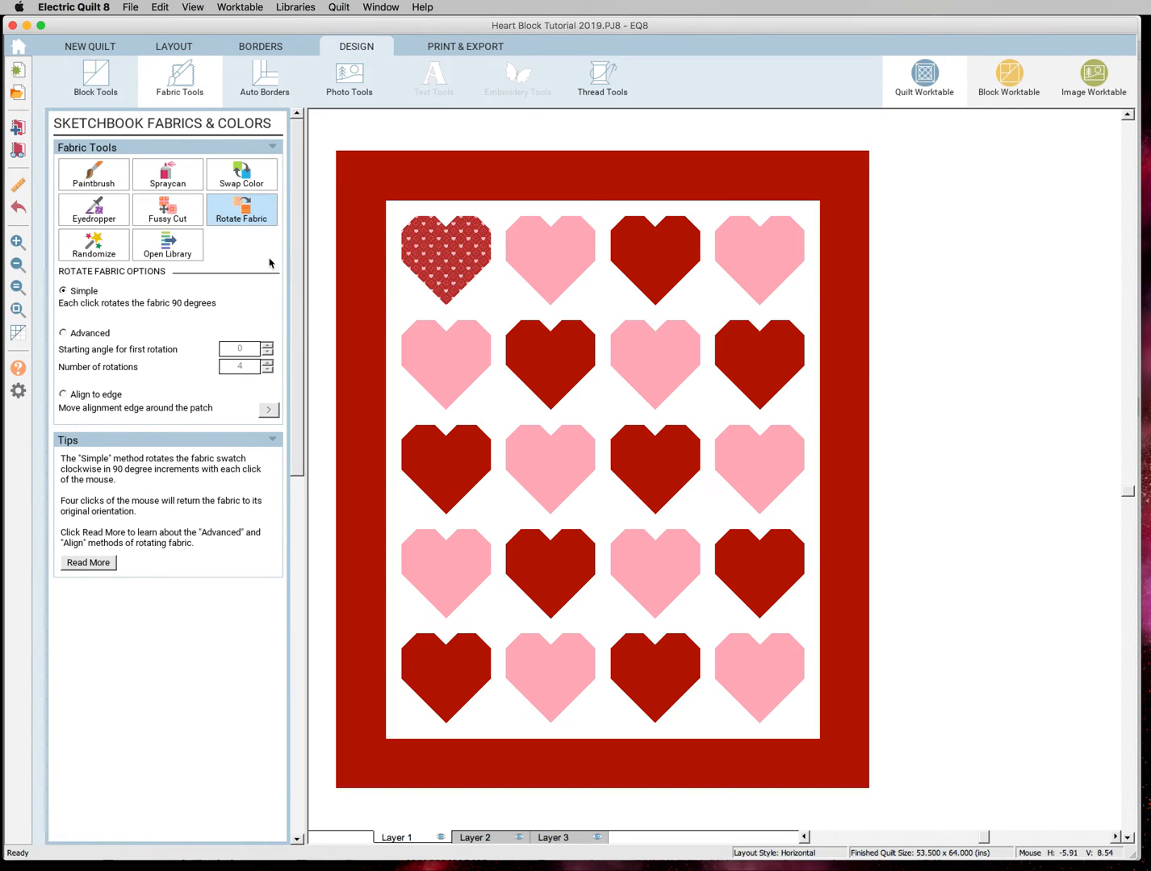
pyautogui.moveTo(194, 203)
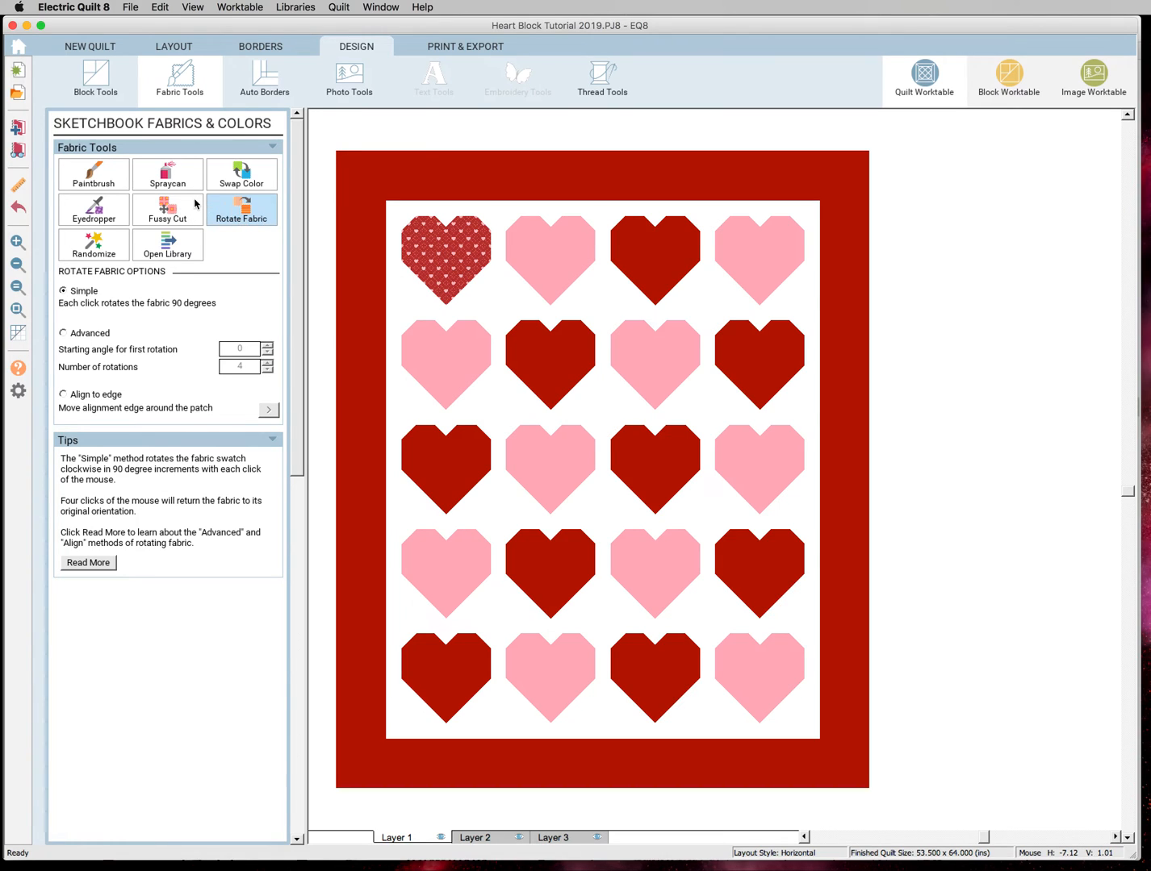
# - Switch from the Spraycan to the Paintbrush for coloring one patch at a time
pyautogui.click(168, 174)
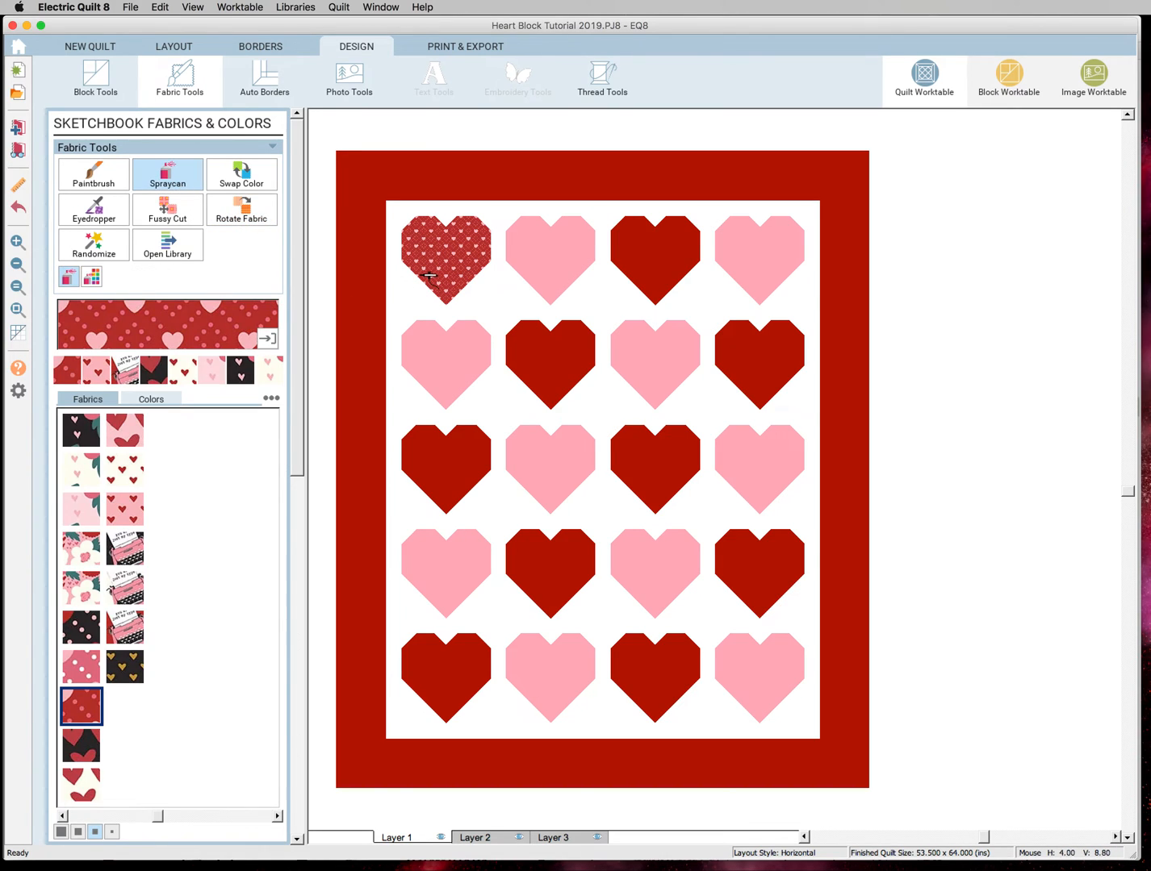
pyautogui.moveTo(323, 365)
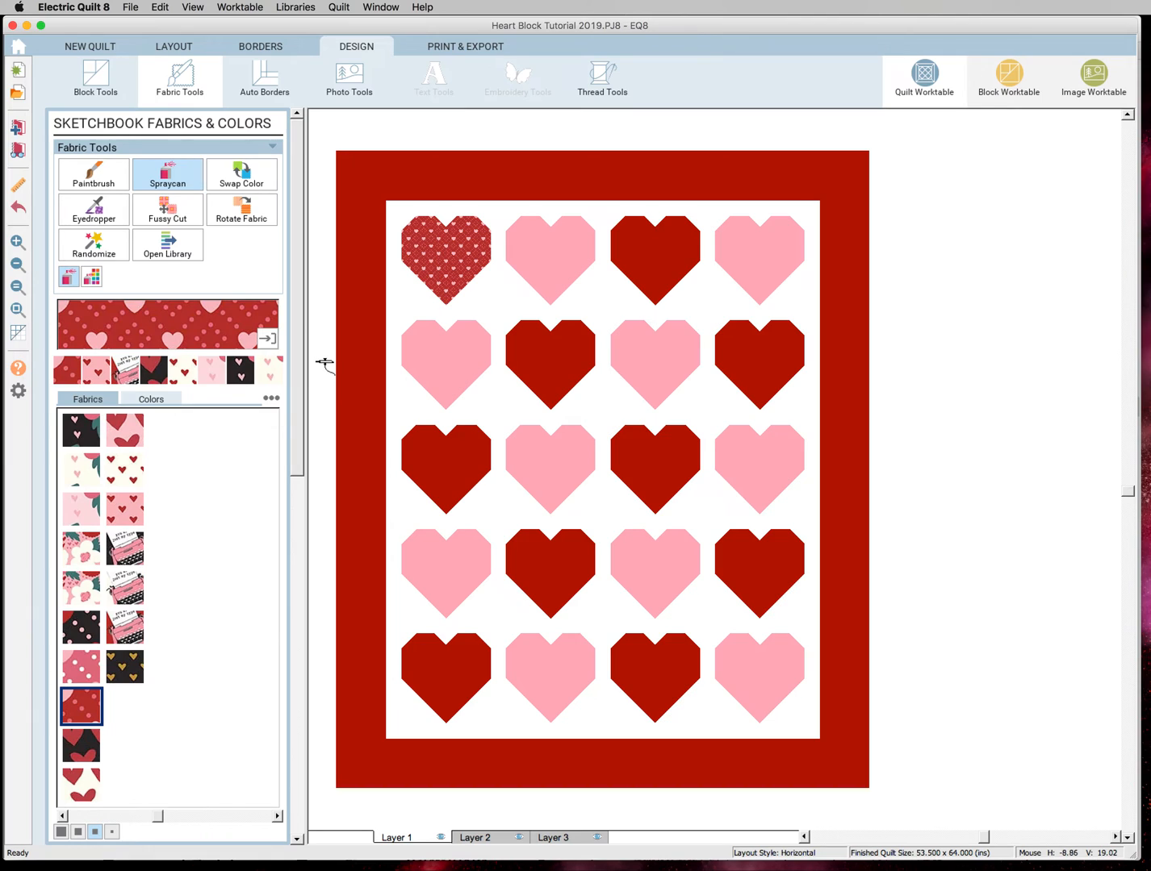
pyautogui.moveTo(411, 329)
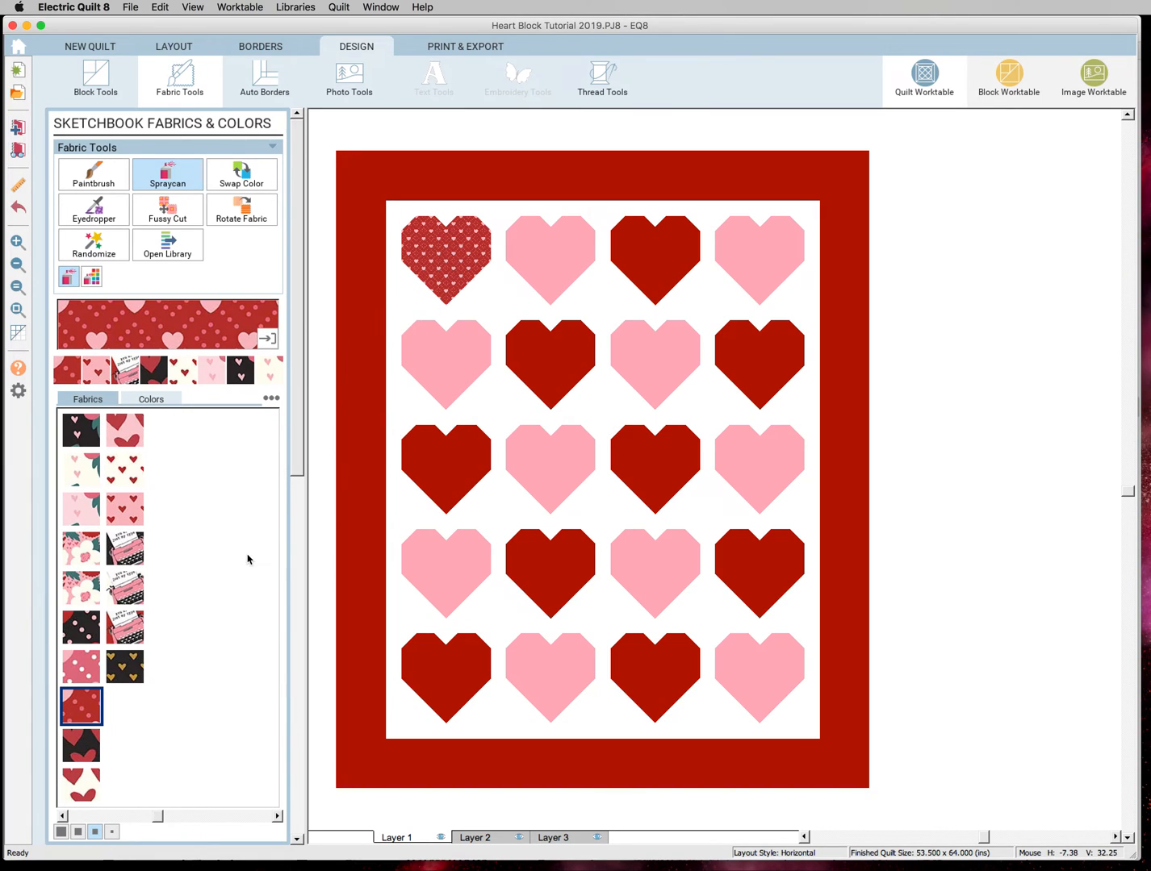
pyautogui.moveTo(190, 254)
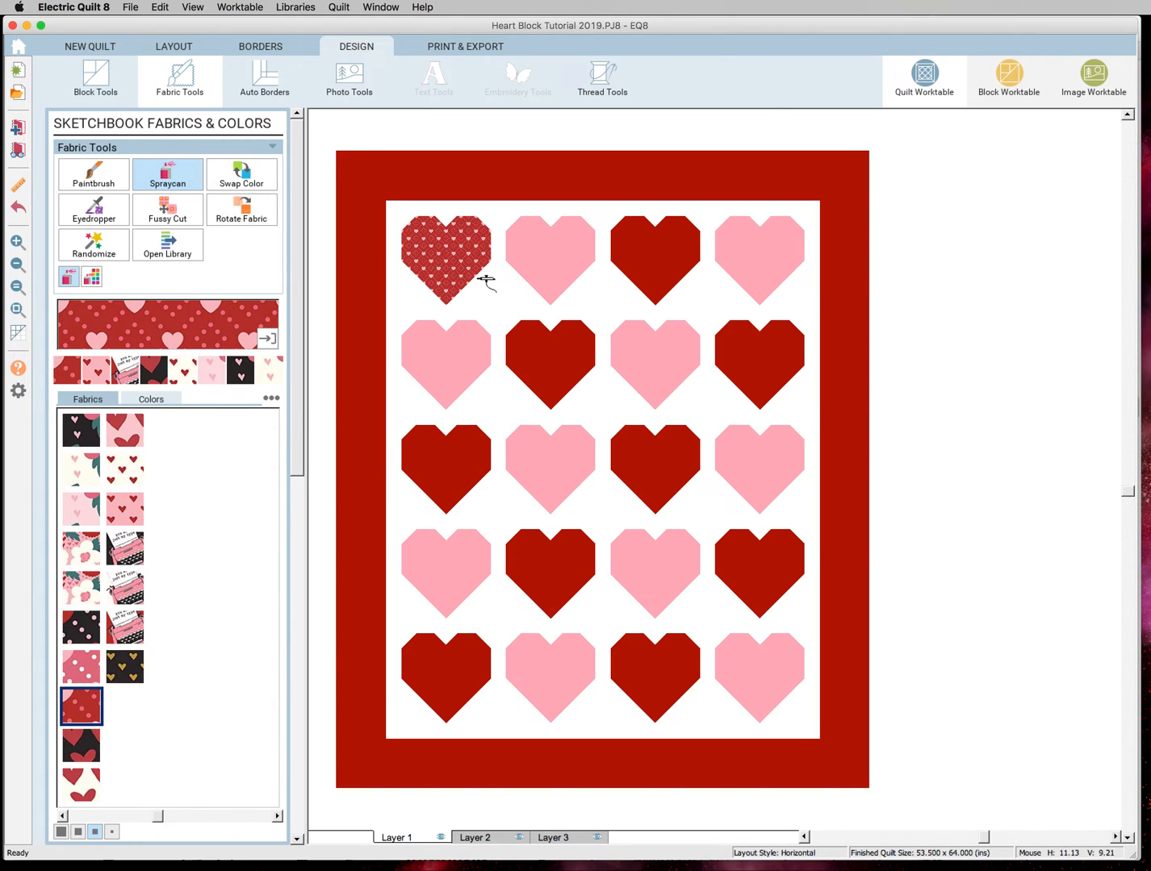
pyautogui.moveTo(551, 258)
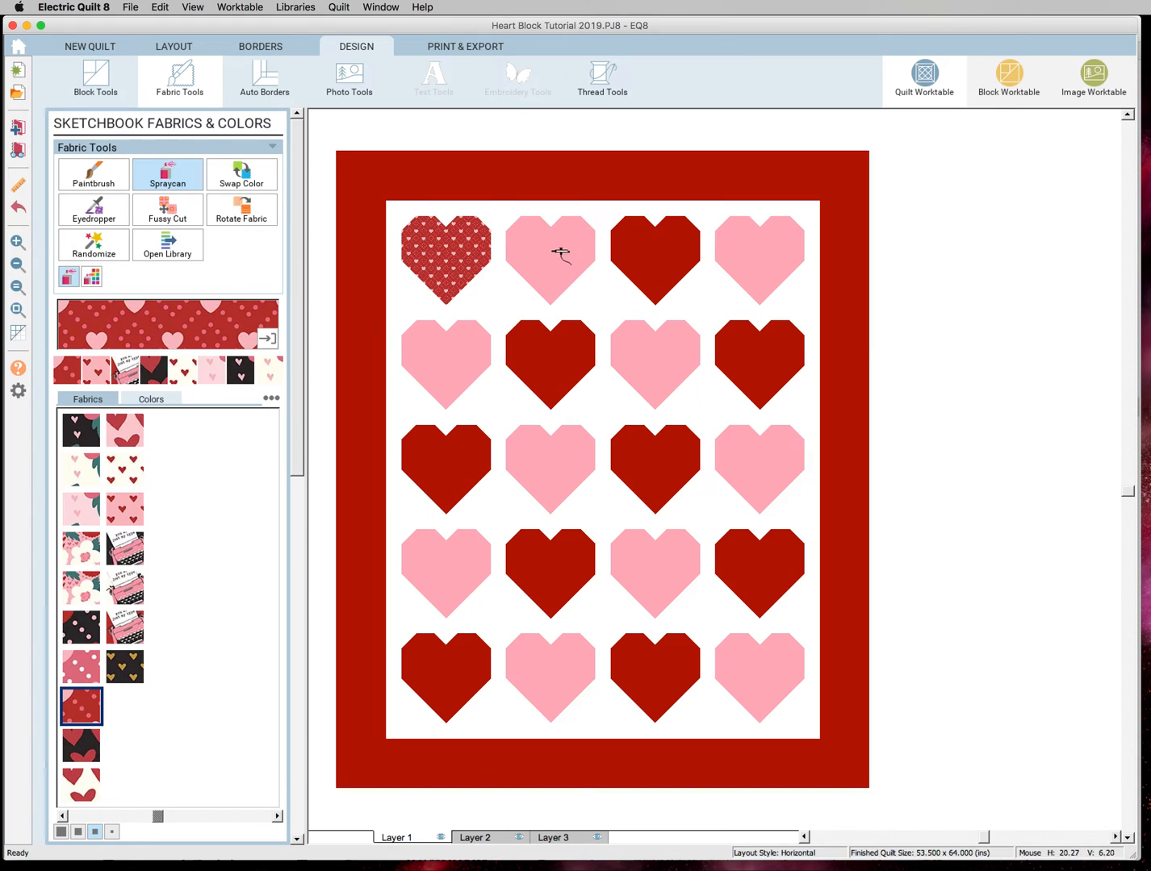
pyautogui.moveTo(533, 234)
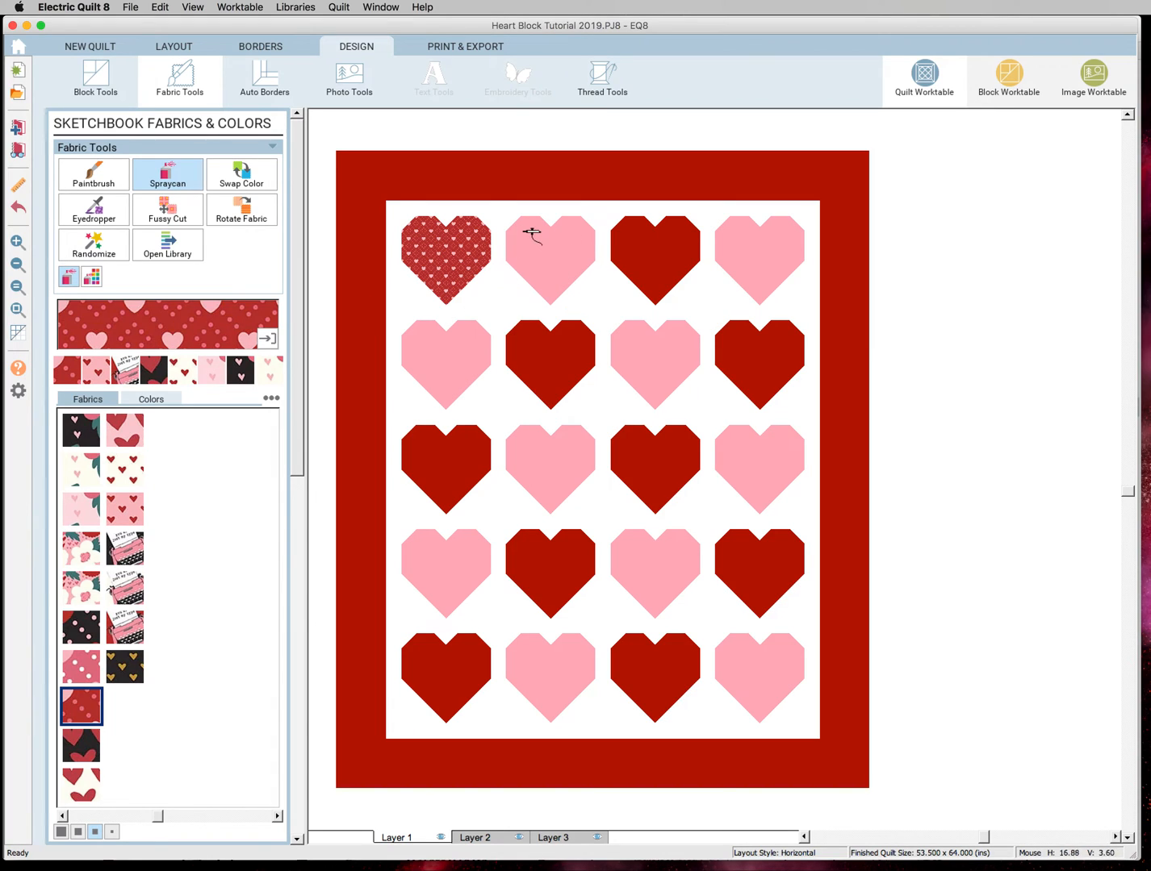
pyautogui.moveTo(565, 255)
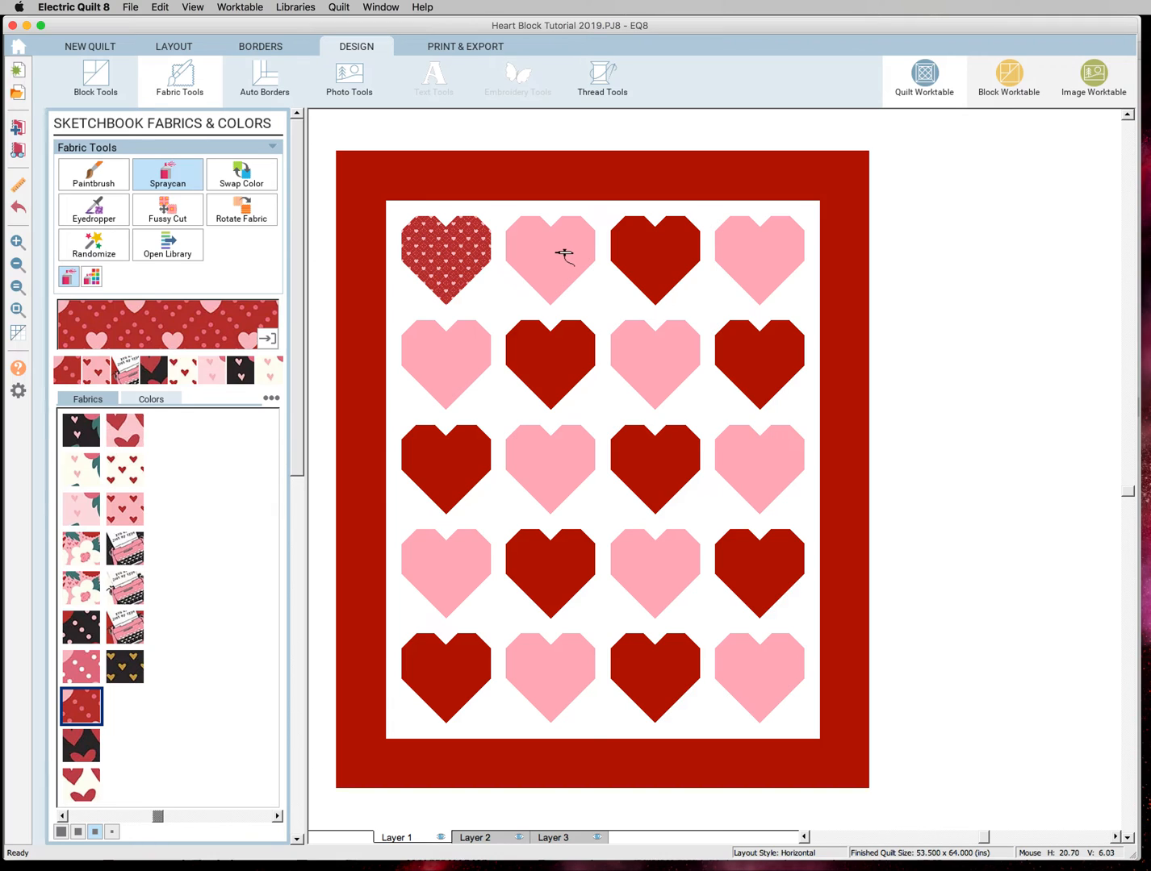
pyautogui.moveTo(568, 255)
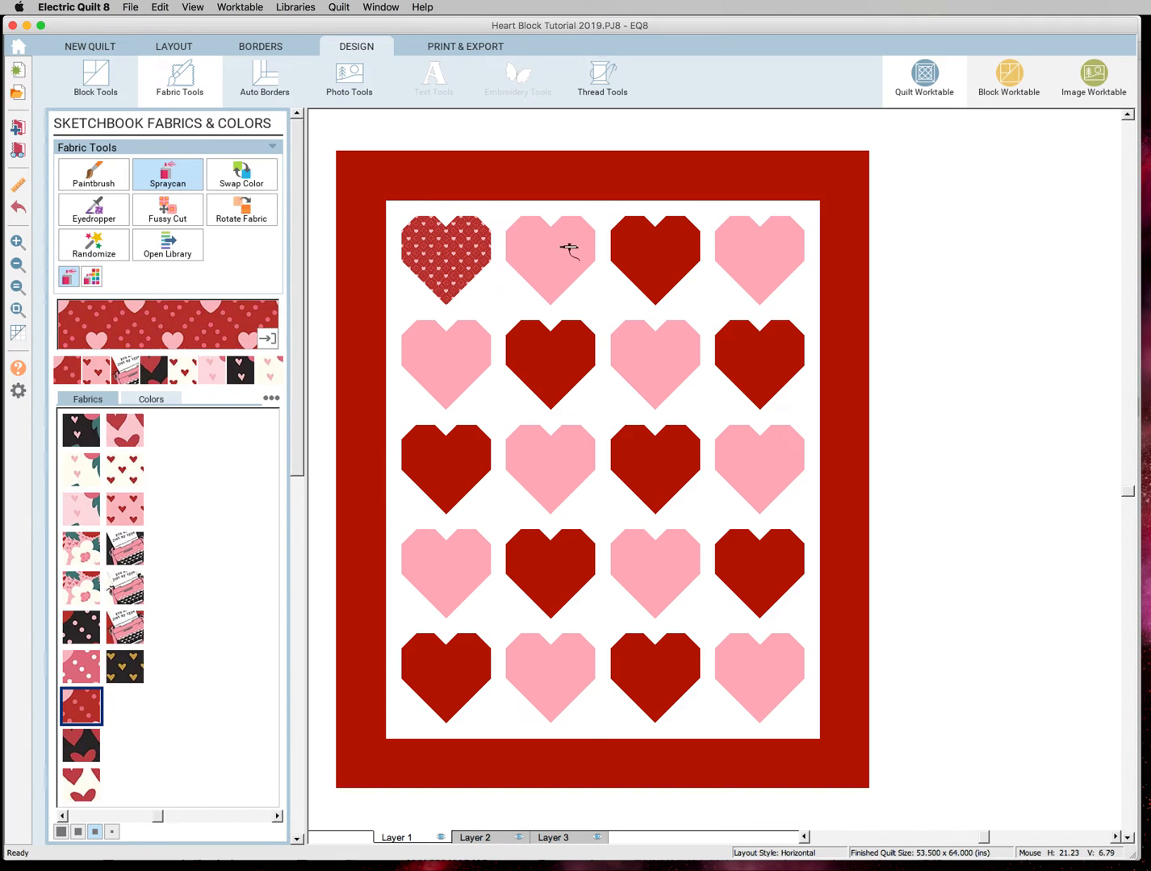
pyautogui.moveTo(557, 268)
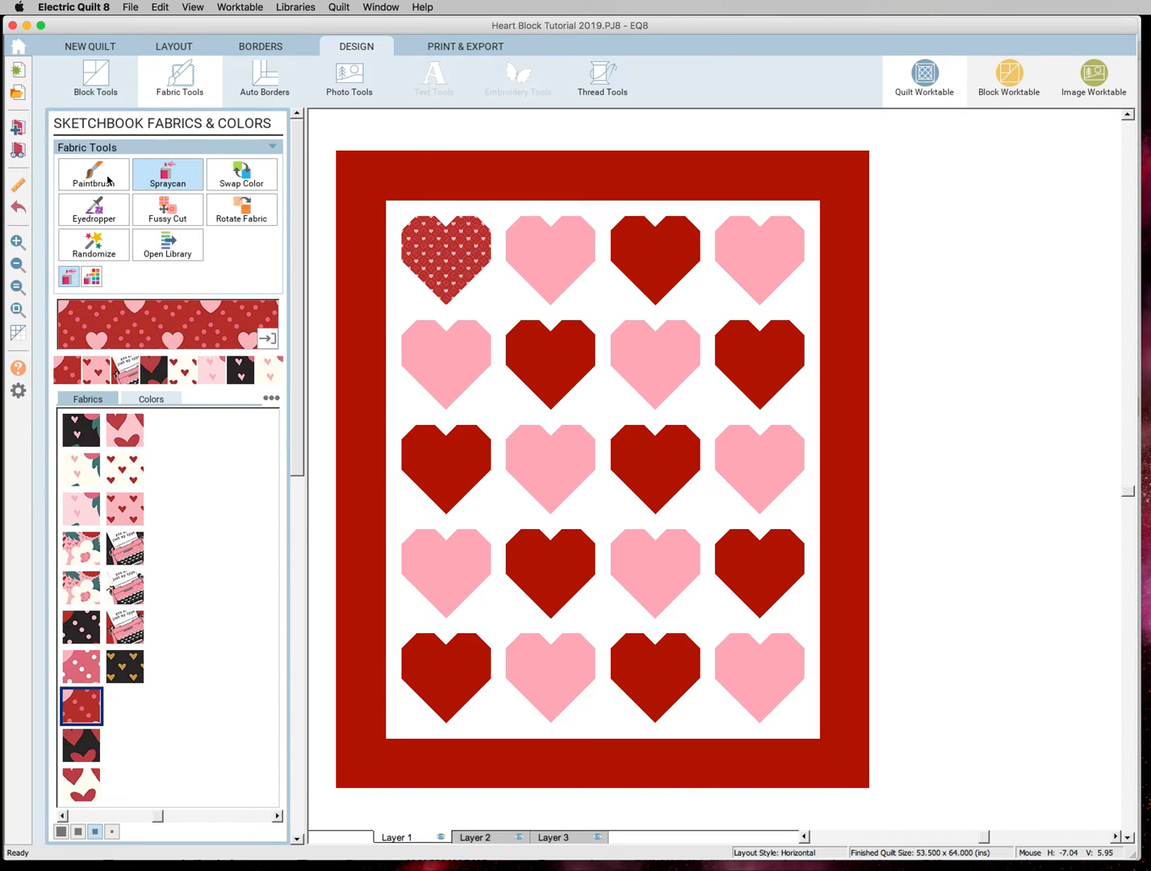
pyautogui.click(93, 174)
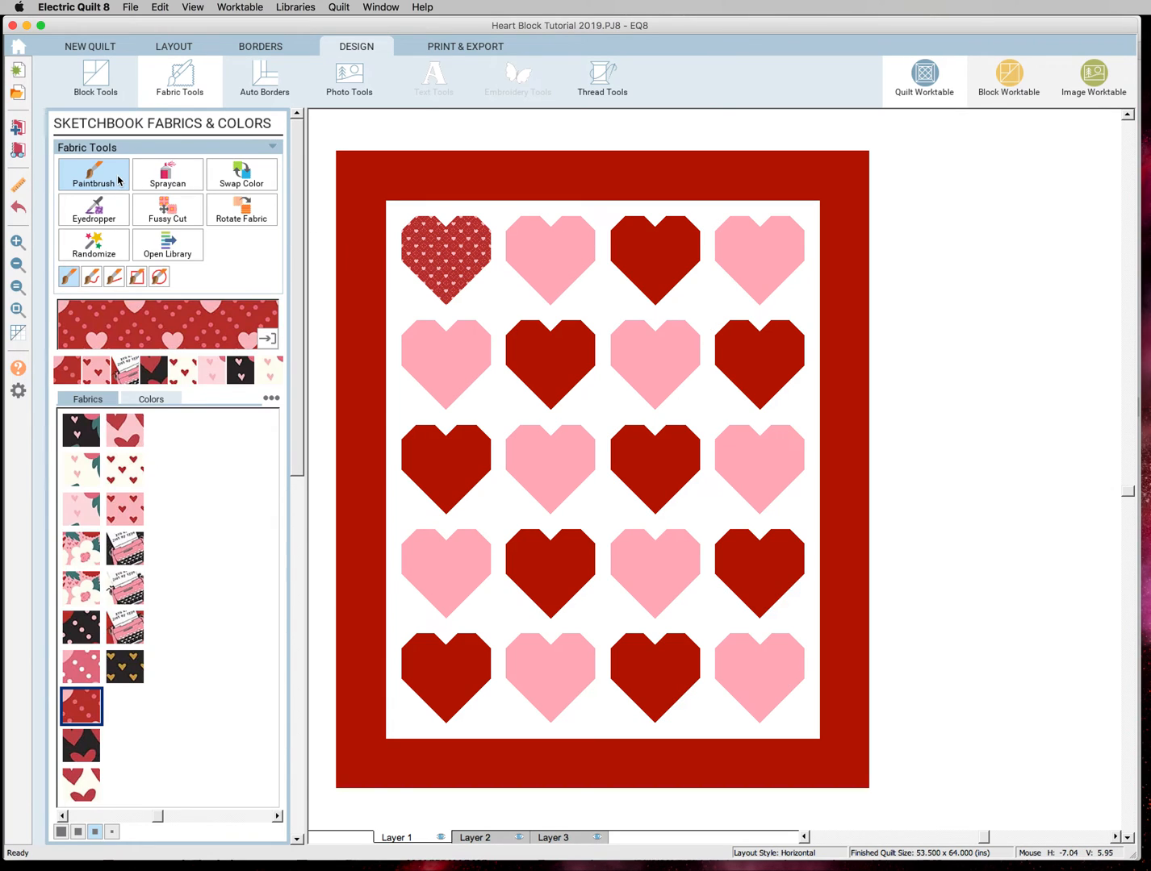
# - Paint the second heart's halves in dotted red print and light pink print, undoing one misstep
pyautogui.click(535, 243)
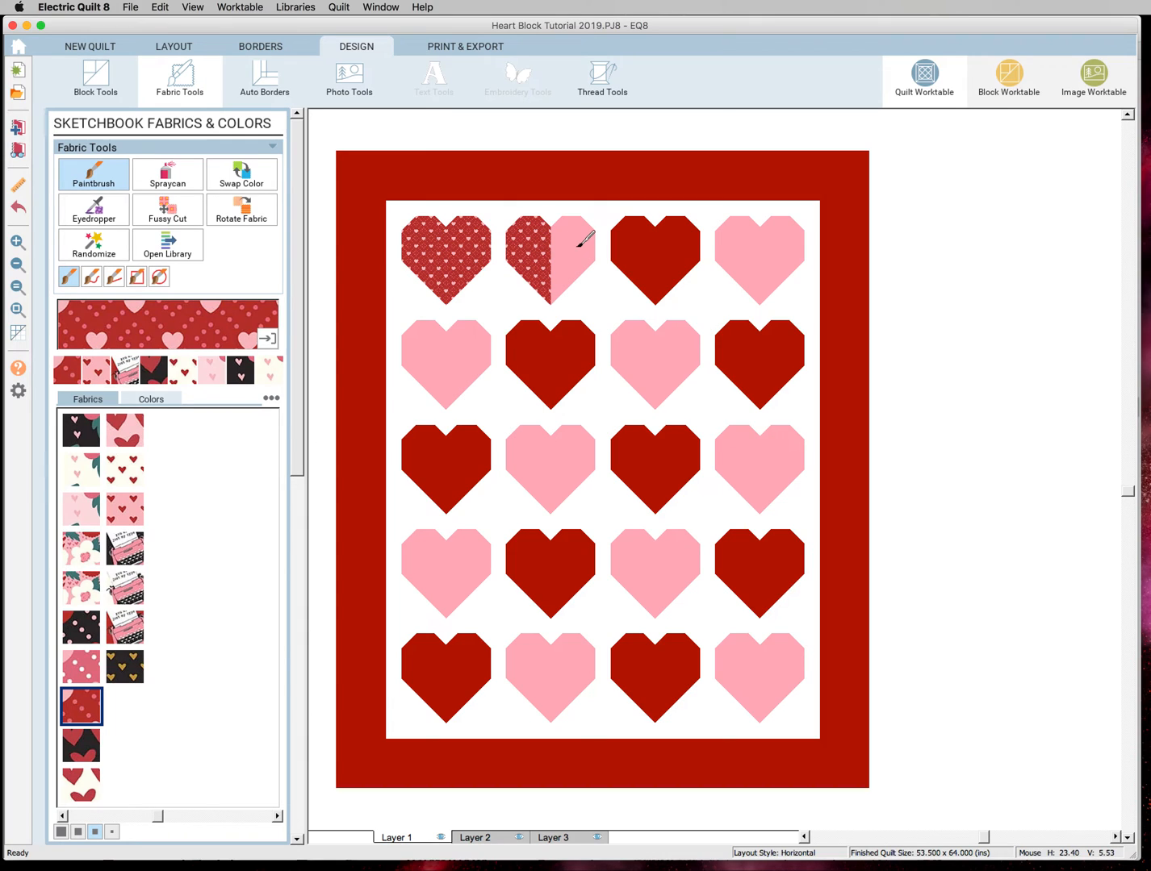
pyautogui.click(573, 258)
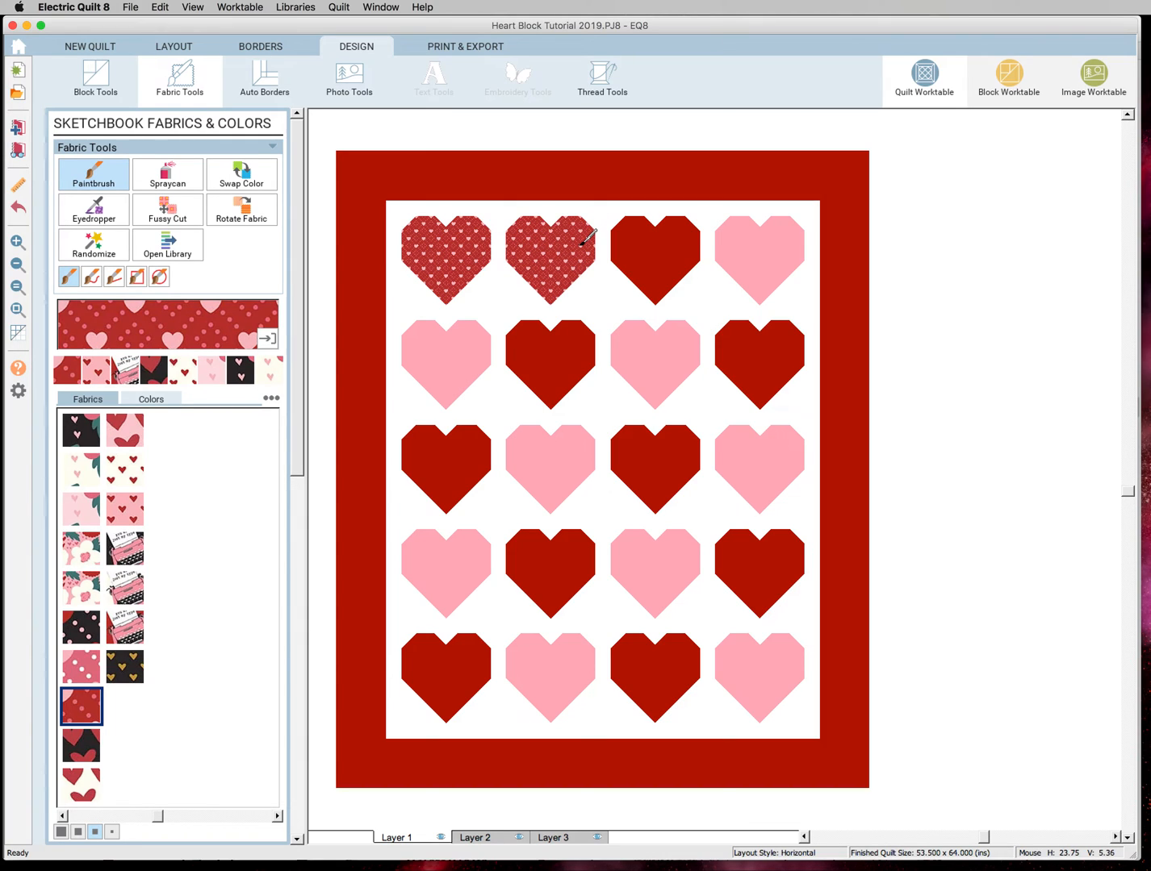
pyautogui.click(552, 259)
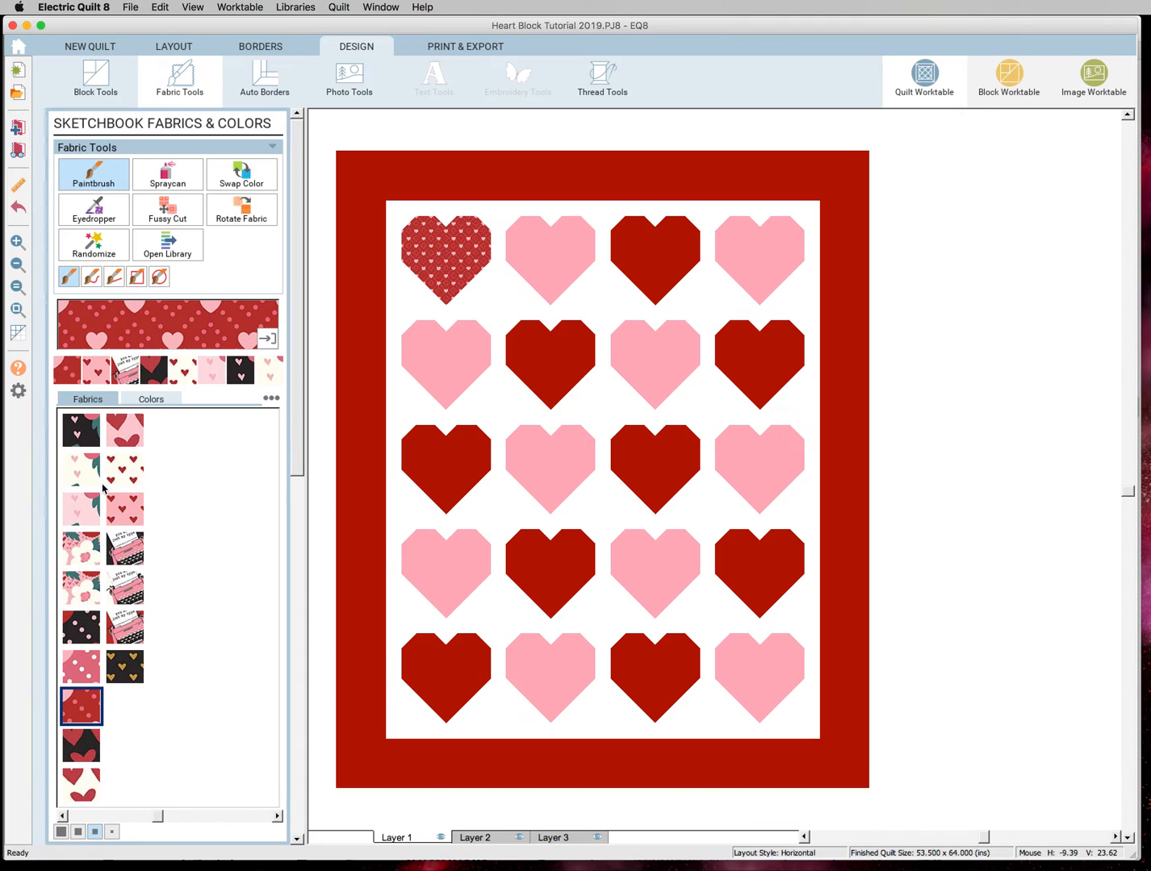
pyautogui.click(126, 510)
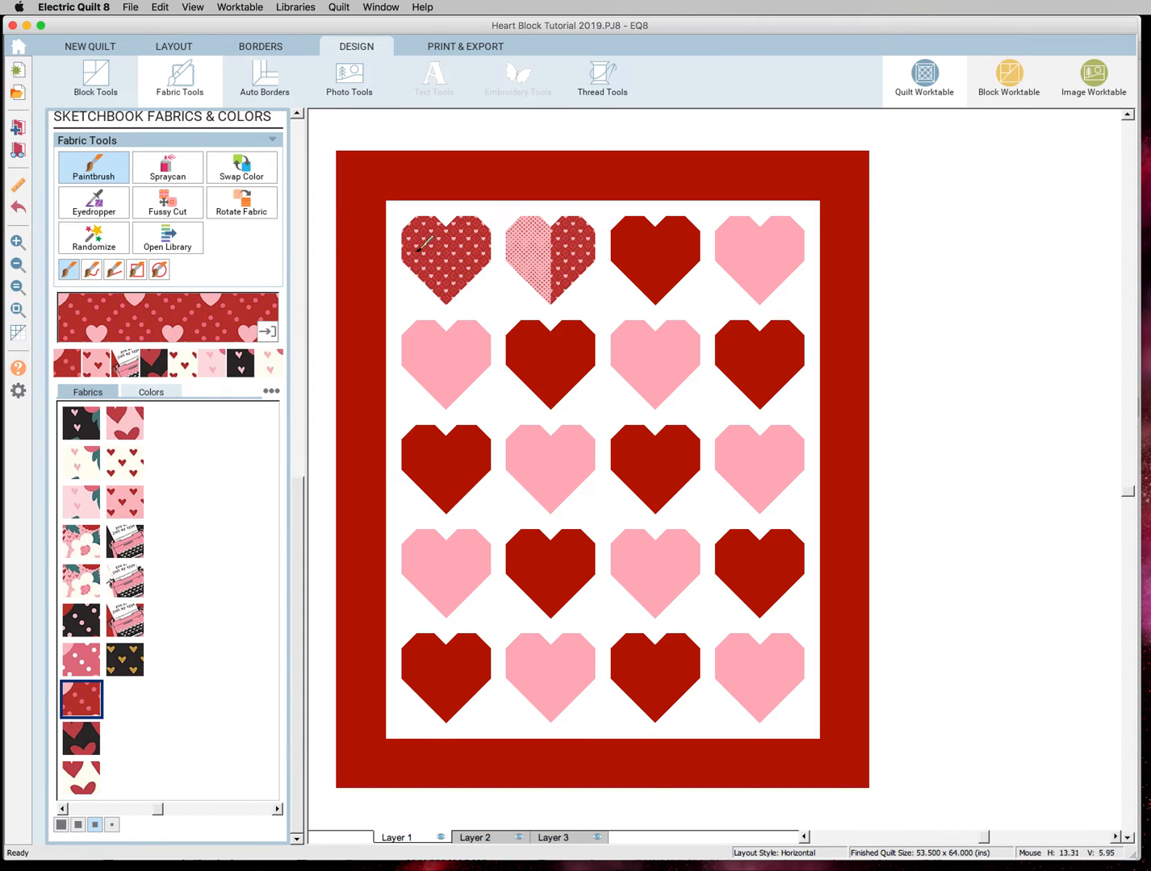
pyautogui.moveTo(126, 181)
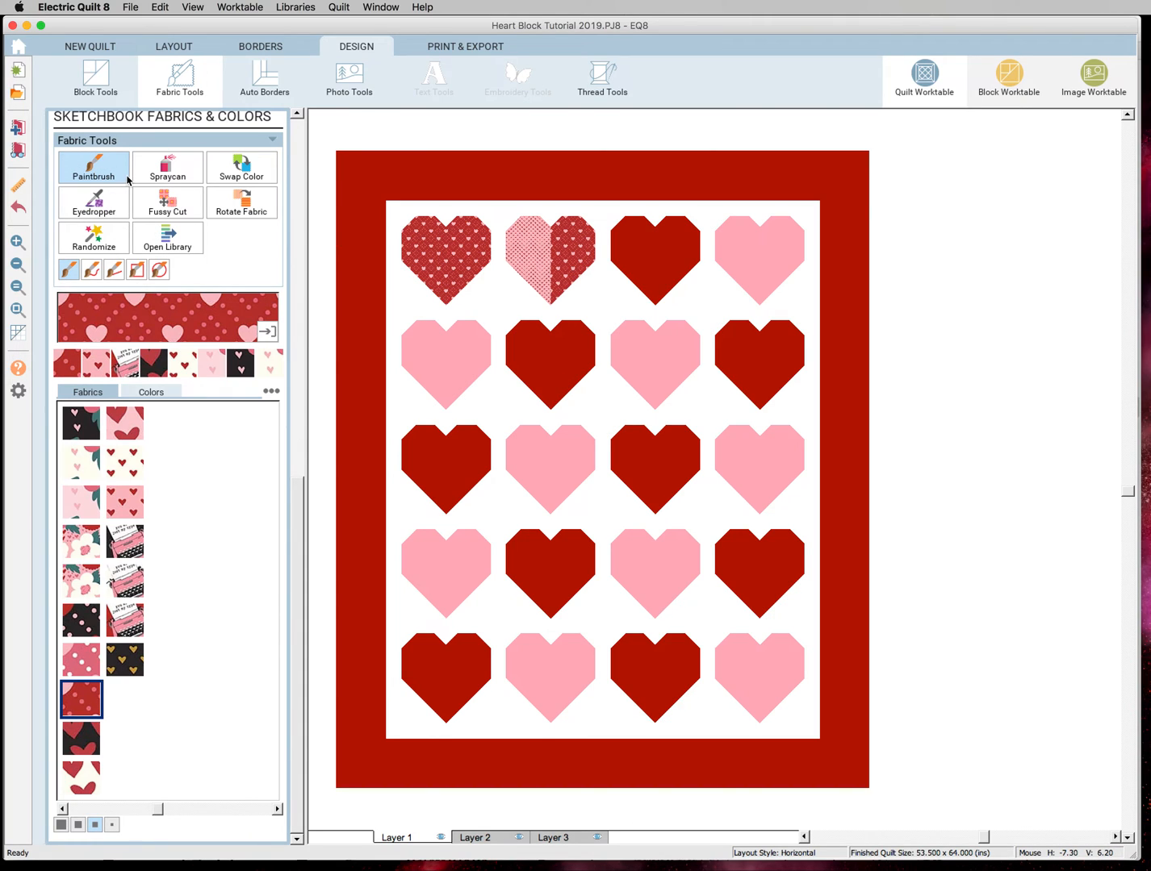
pyautogui.moveTo(519, 315)
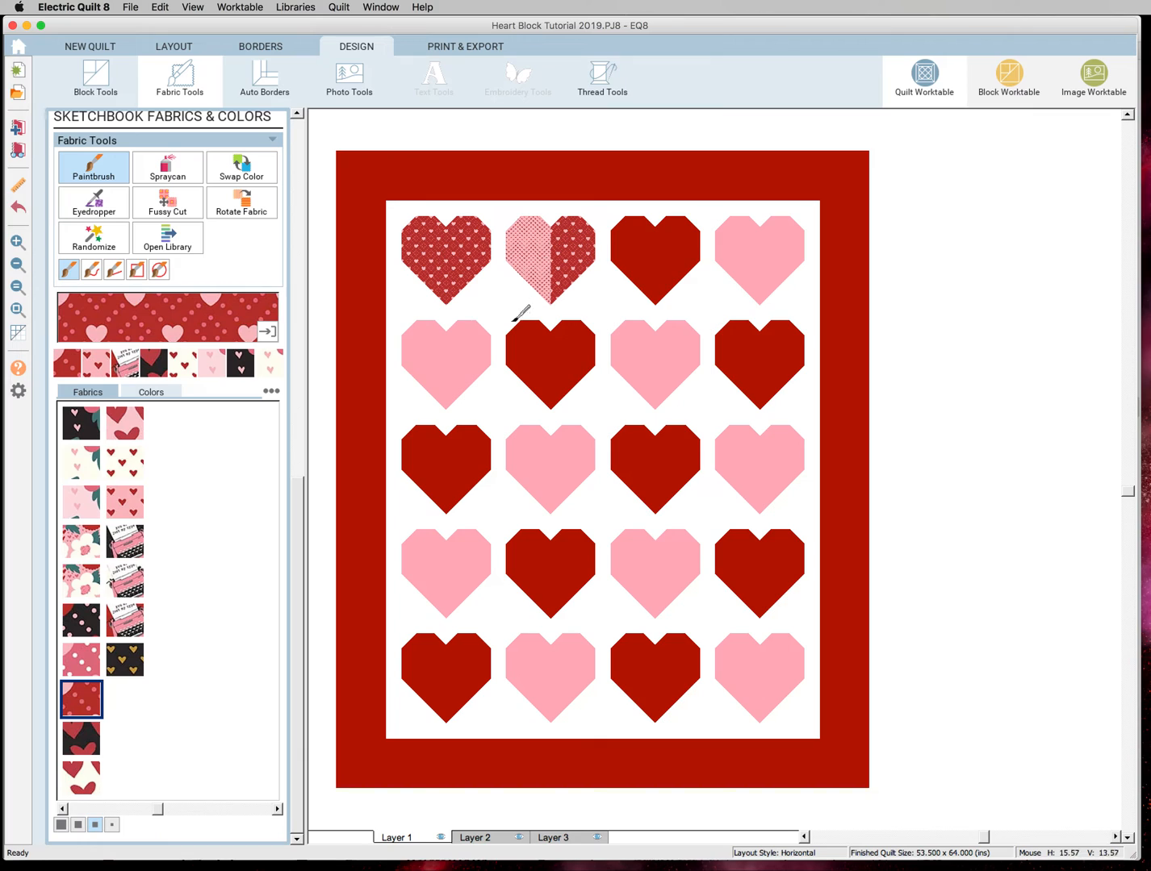
pyautogui.moveTo(568, 278)
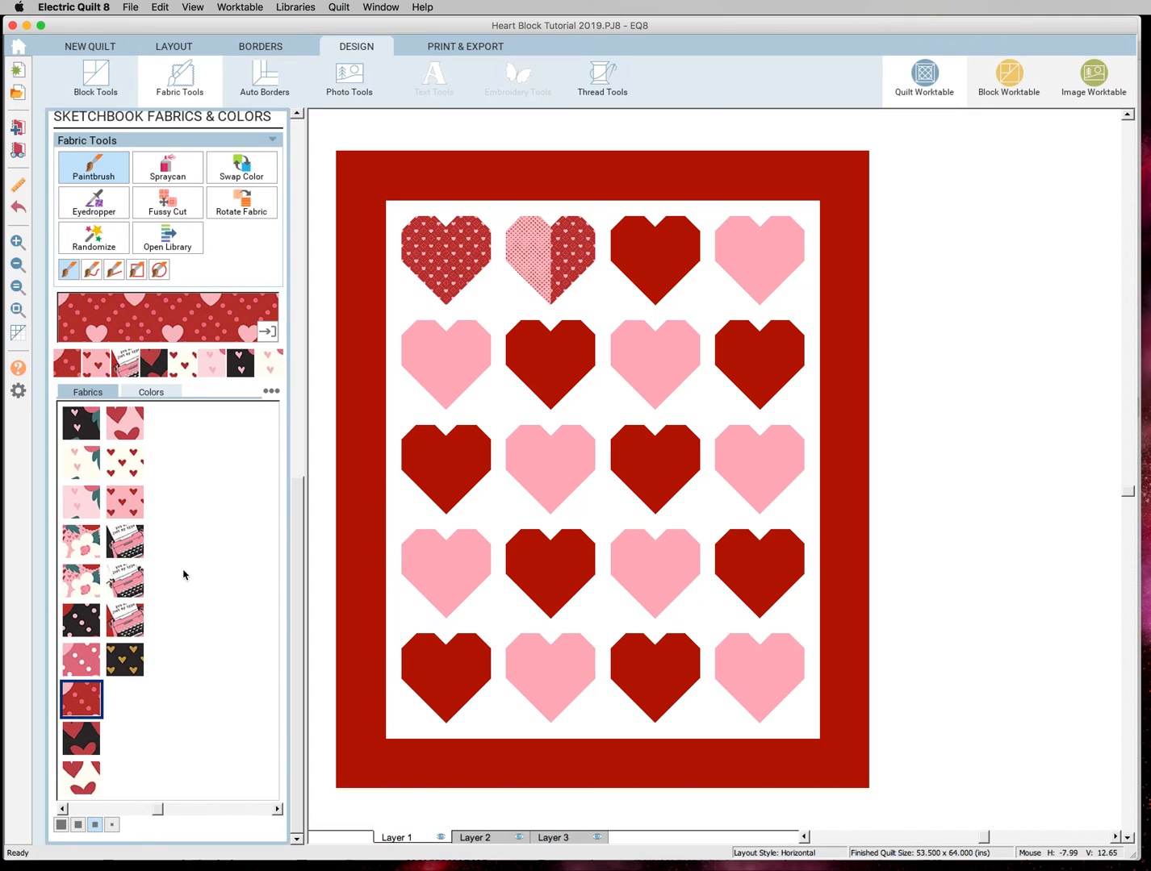
pyautogui.moveTo(481, 234)
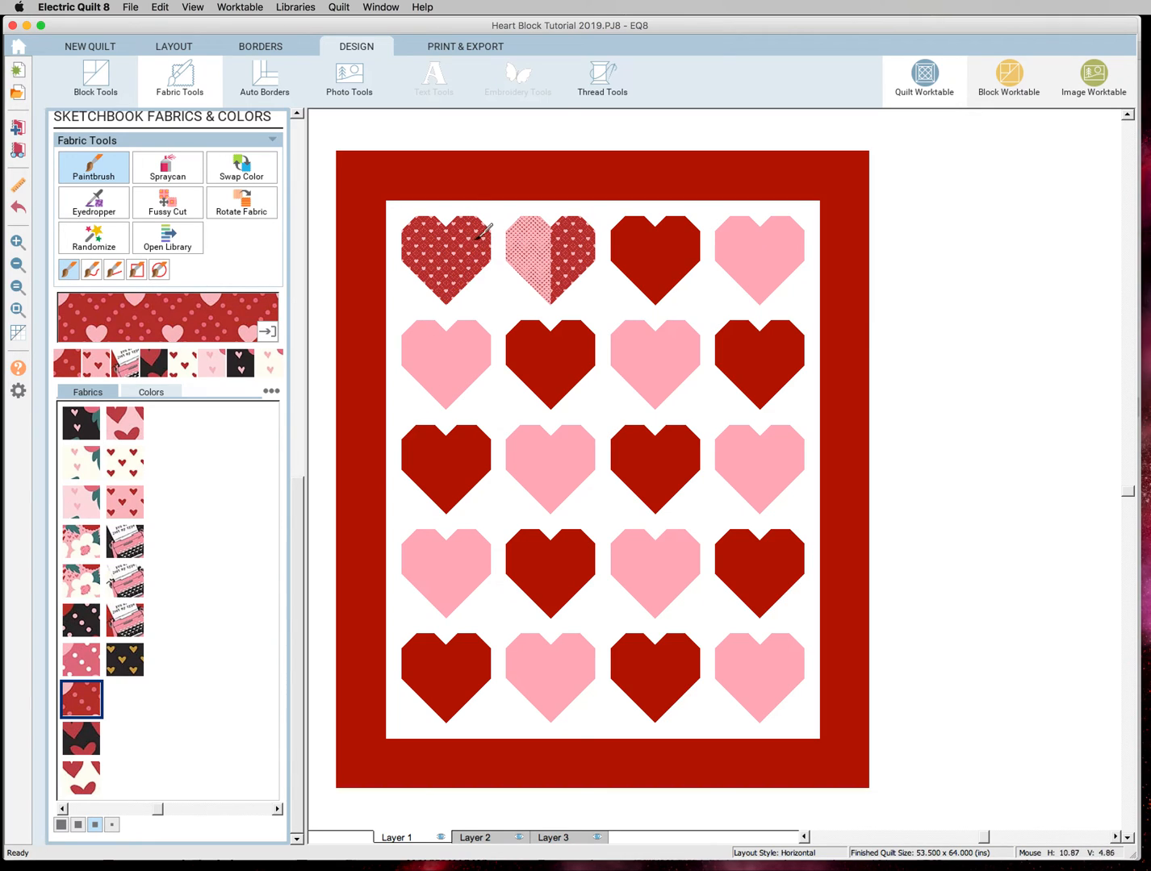
pyautogui.moveTo(155, 513)
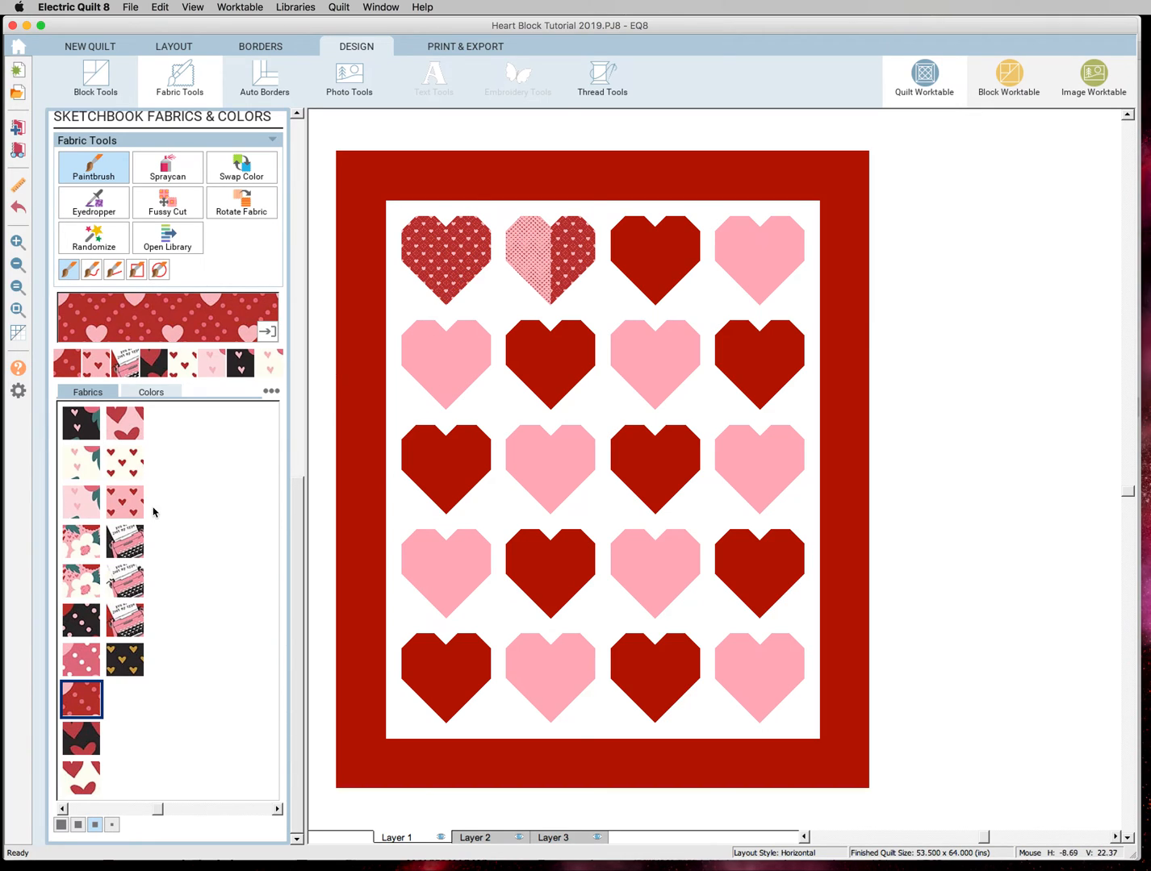
# - Fill the top-left, second, centre and several other hearts with pink floral and red heart prints
pyautogui.click(168, 174)
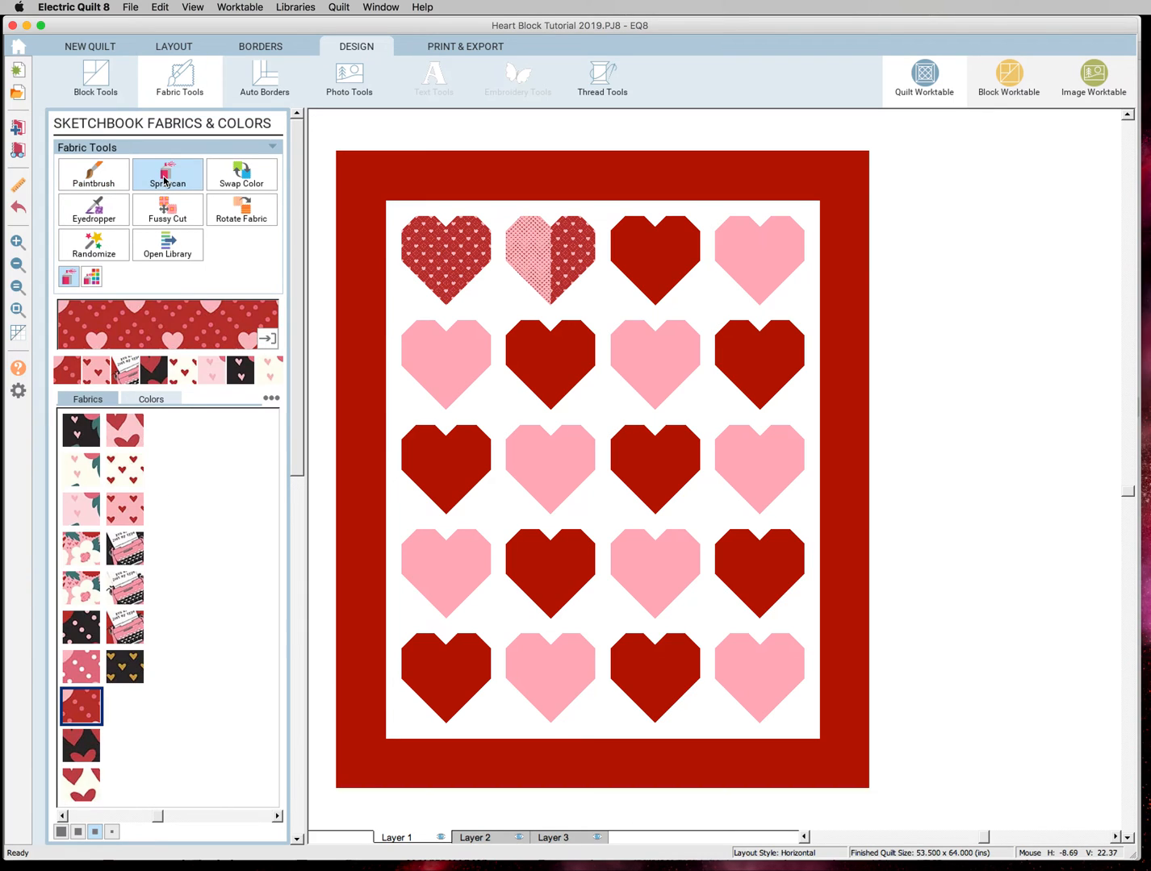
pyautogui.click(81, 510)
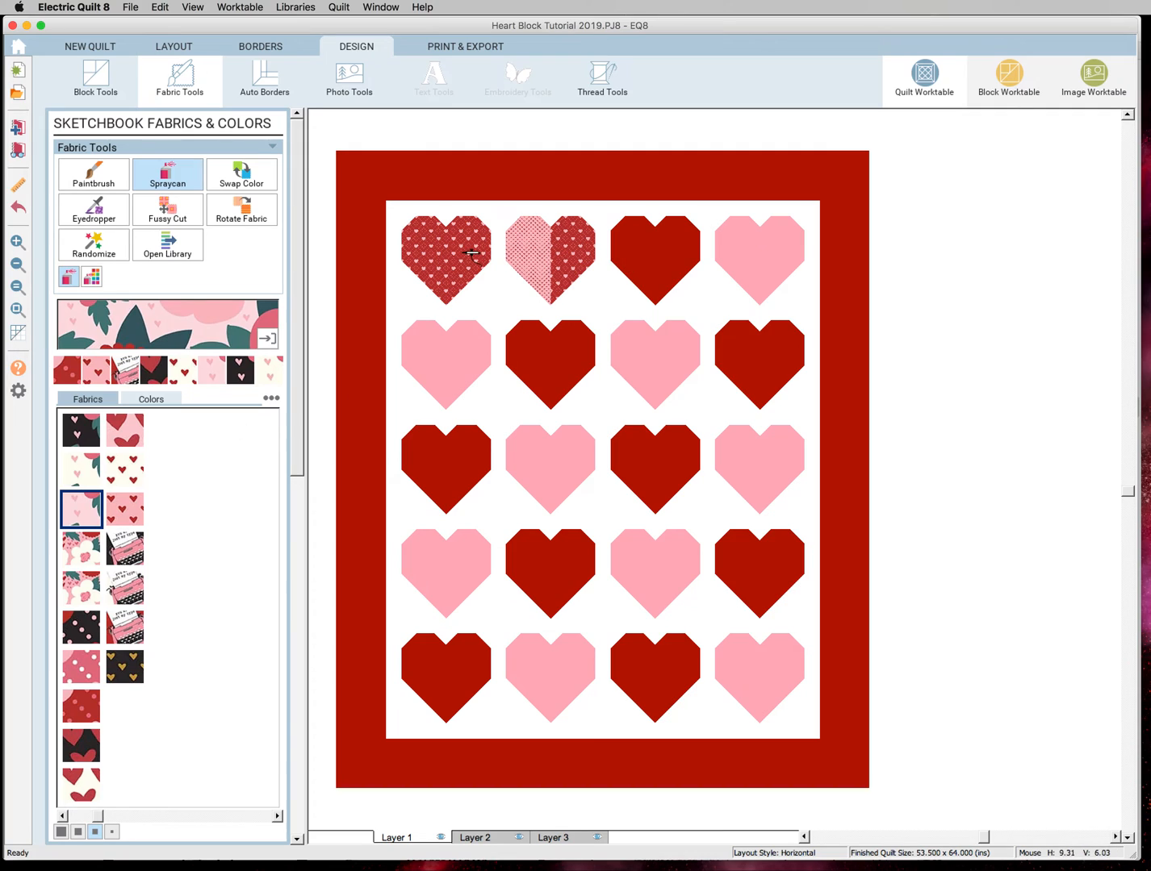
pyautogui.click(446, 257)
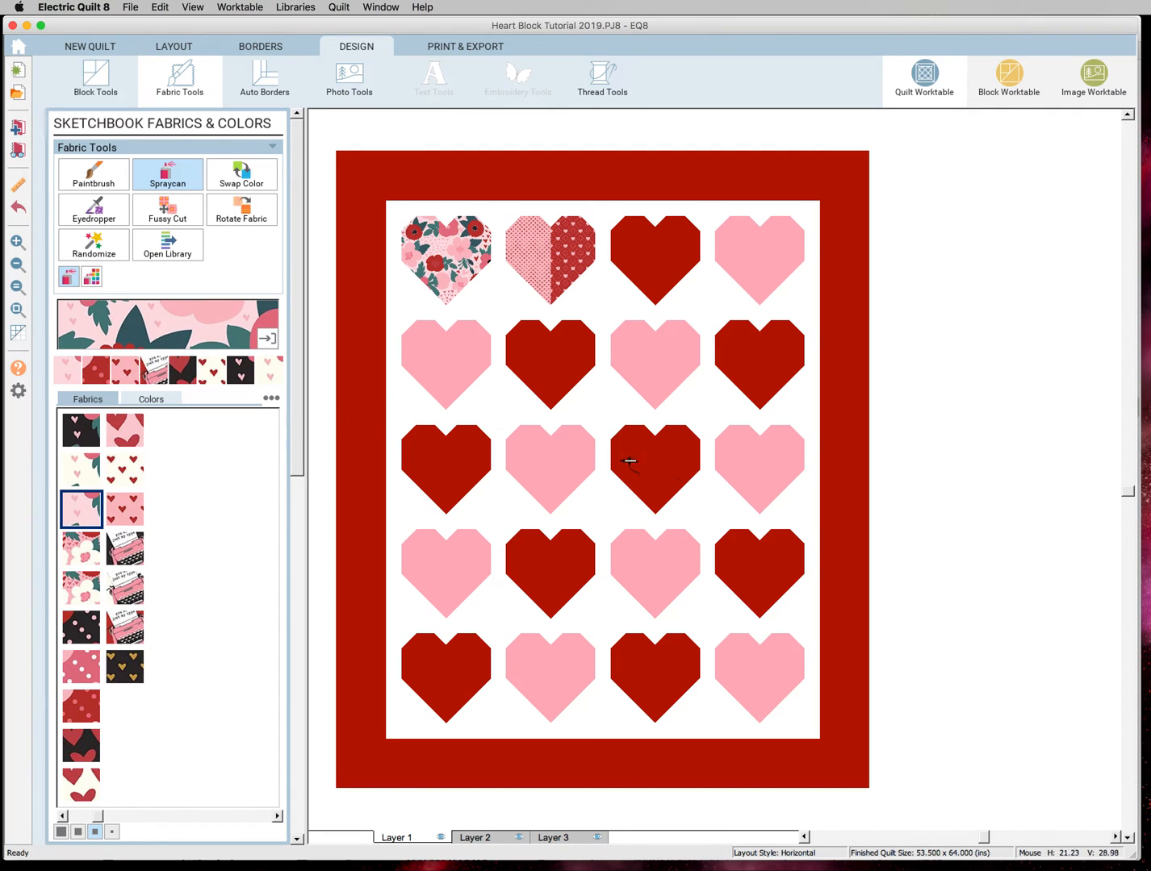
pyautogui.click(760, 469)
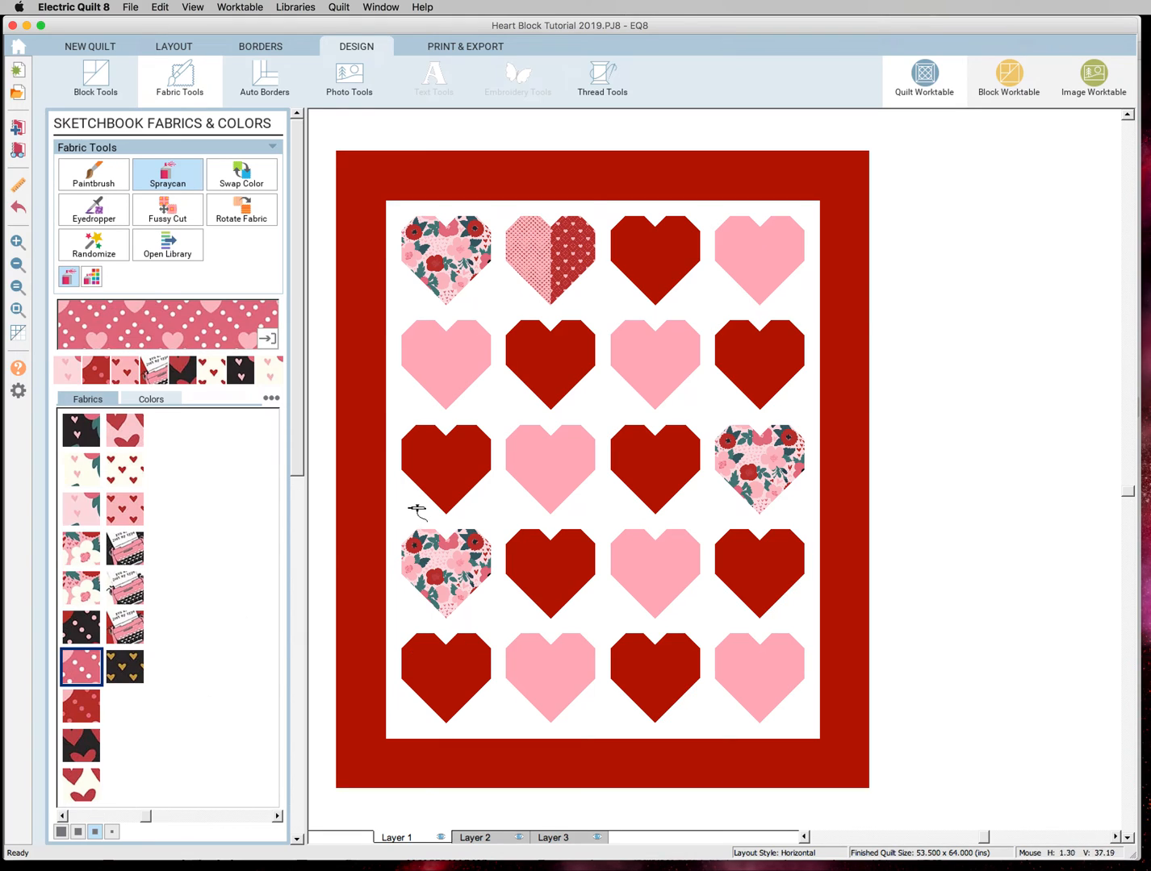
pyautogui.click(533, 247)
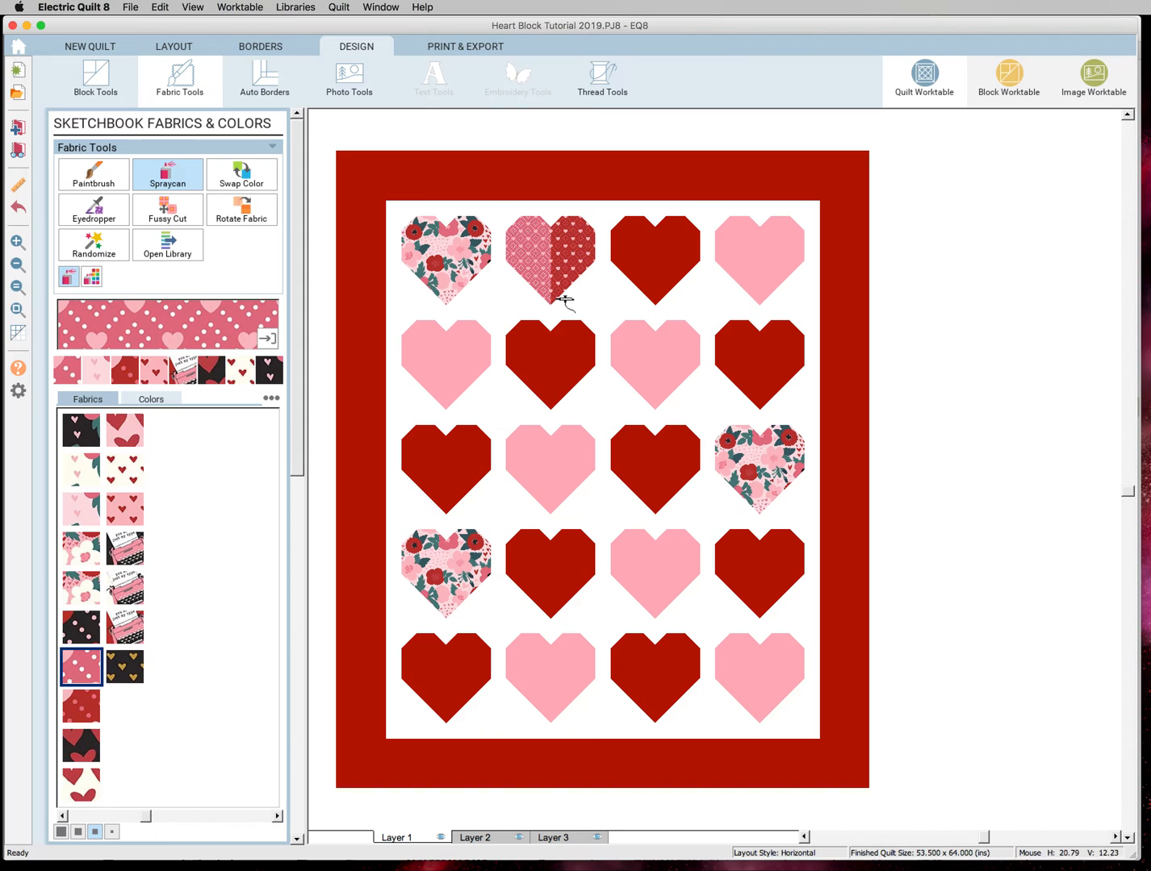
pyautogui.click(573, 259)
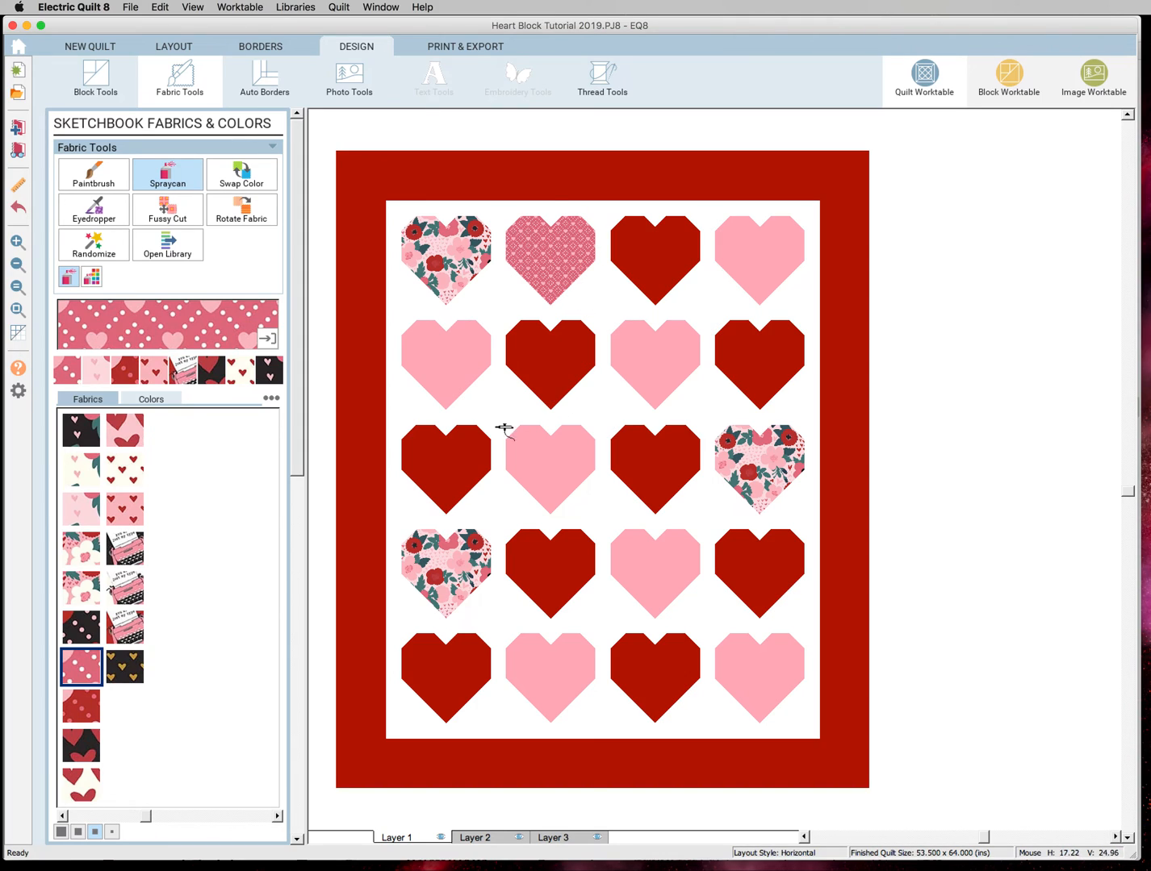
pyautogui.click(655, 470)
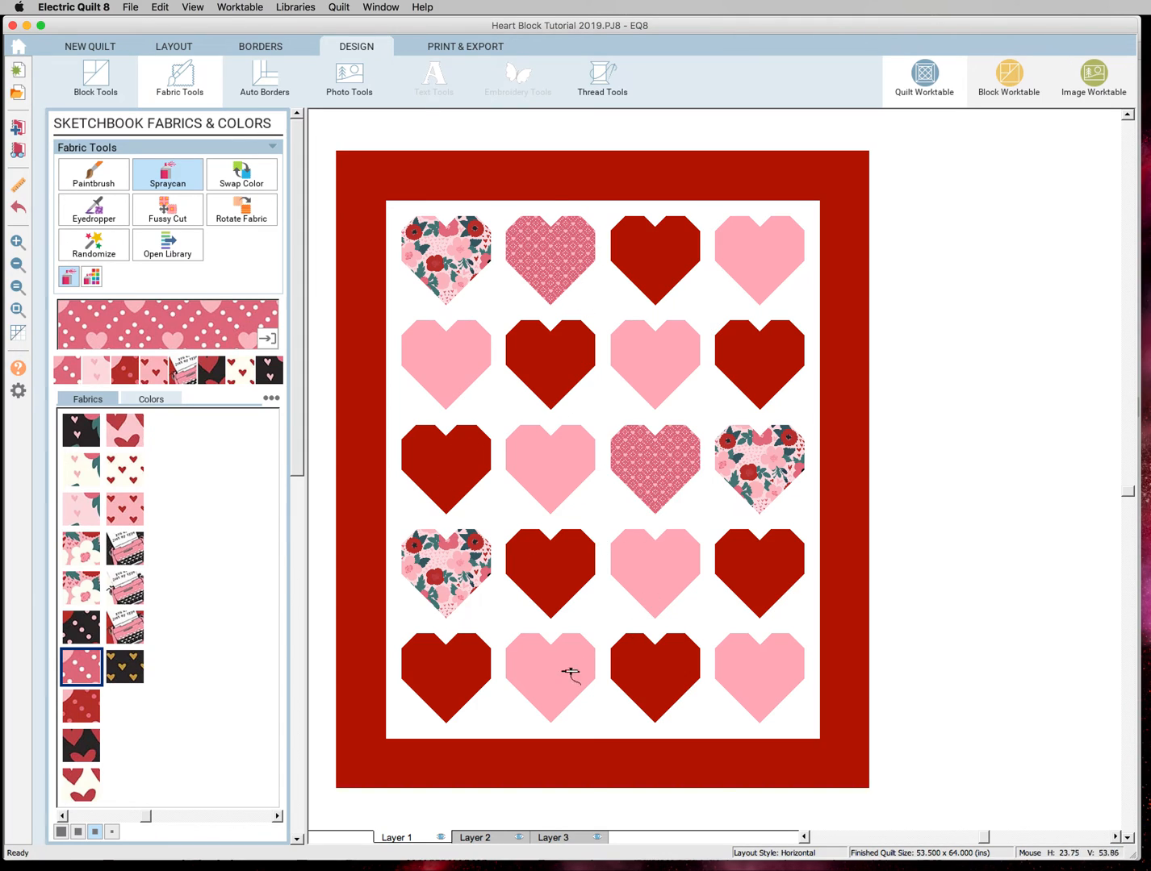
pyautogui.click(552, 677)
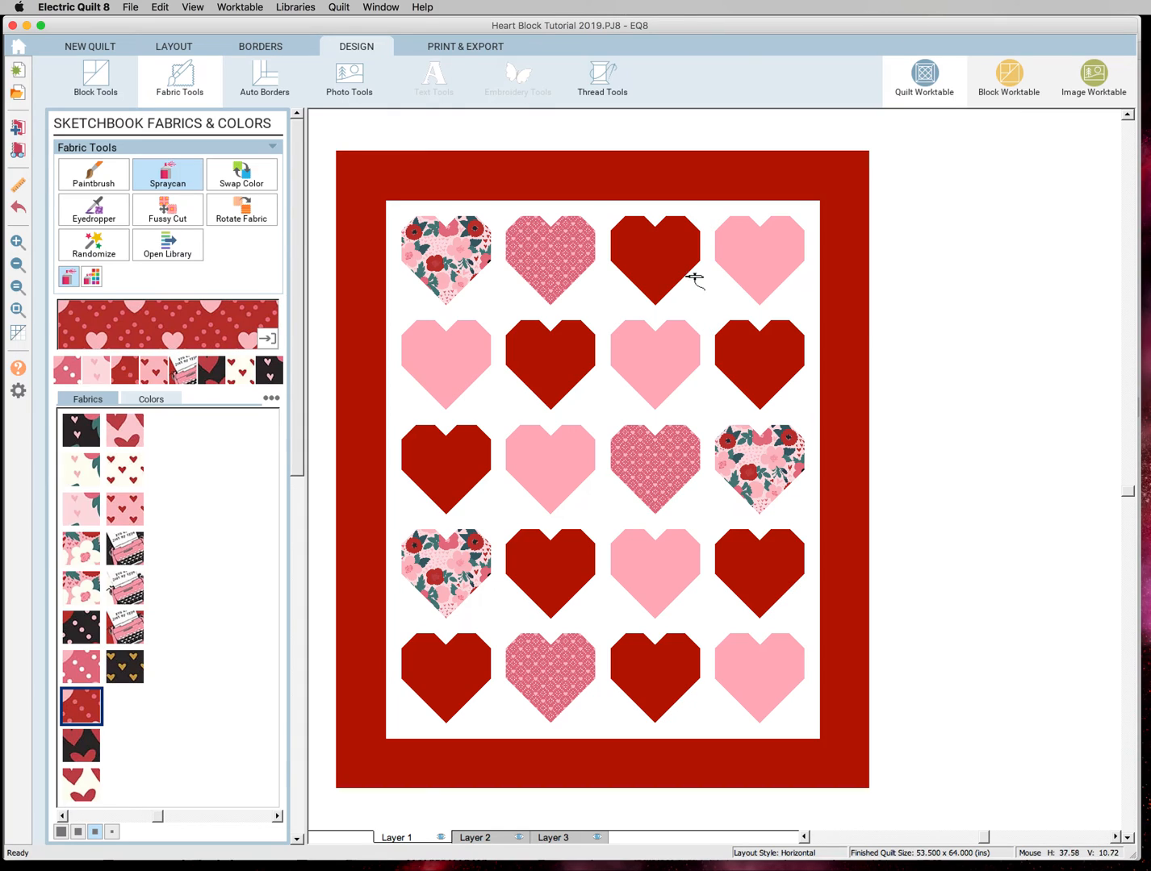
pyautogui.click(758, 364)
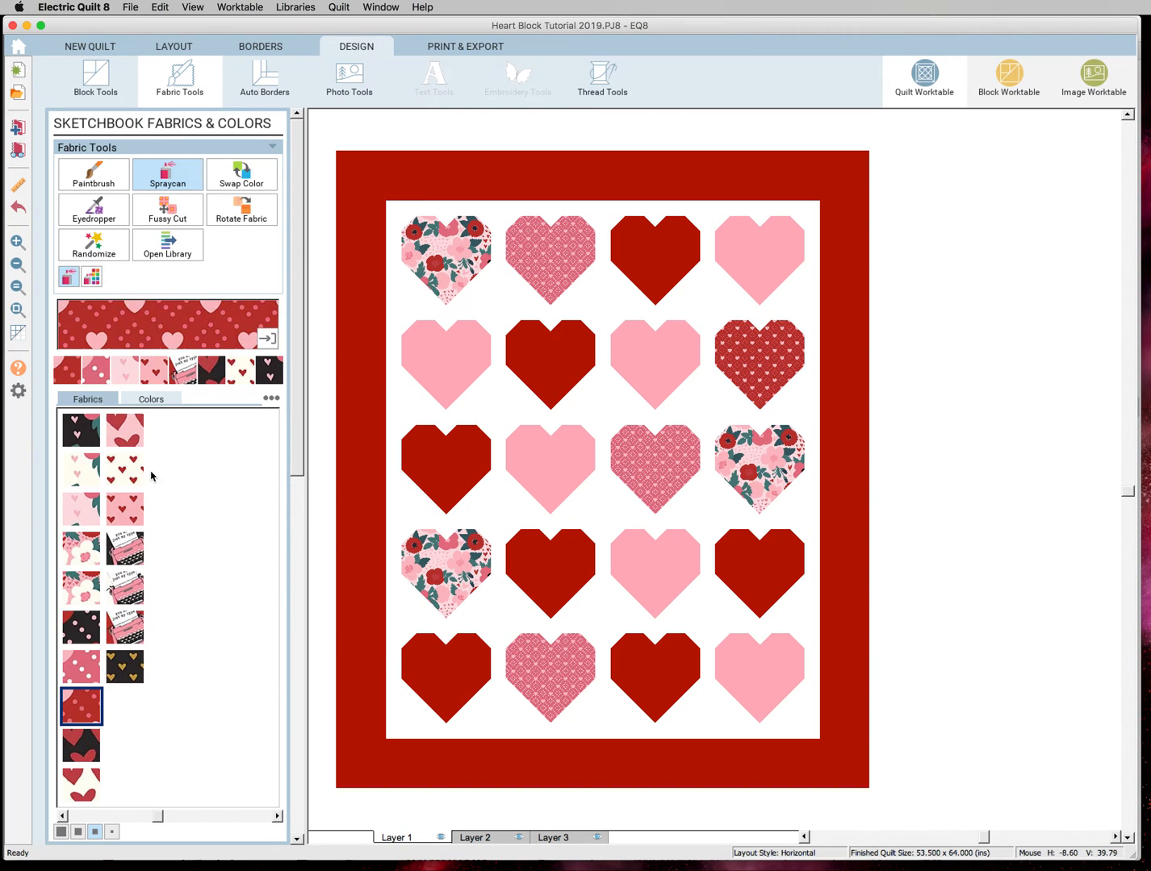
# - Give the third top-row heart a black print and the bottom-right heart the red typewriter print
pyautogui.click(126, 627)
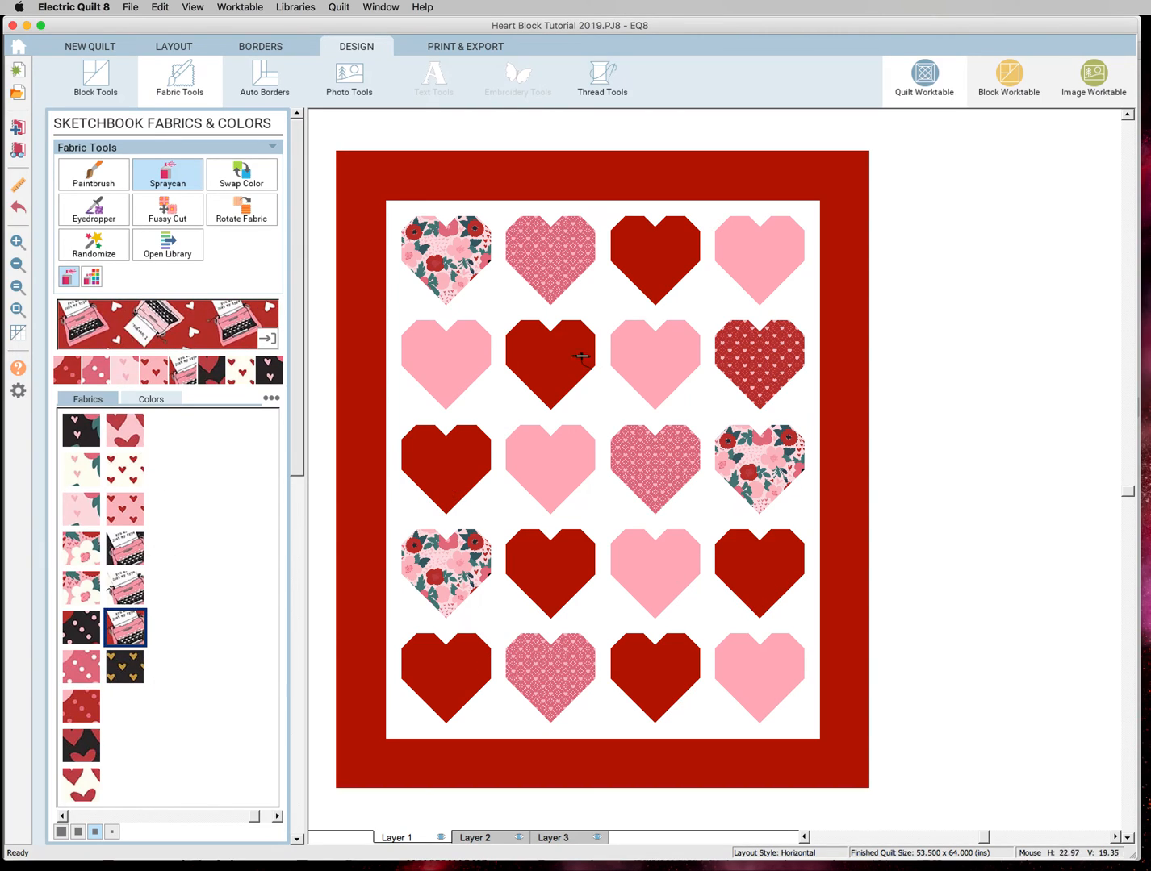
pyautogui.click(655, 258)
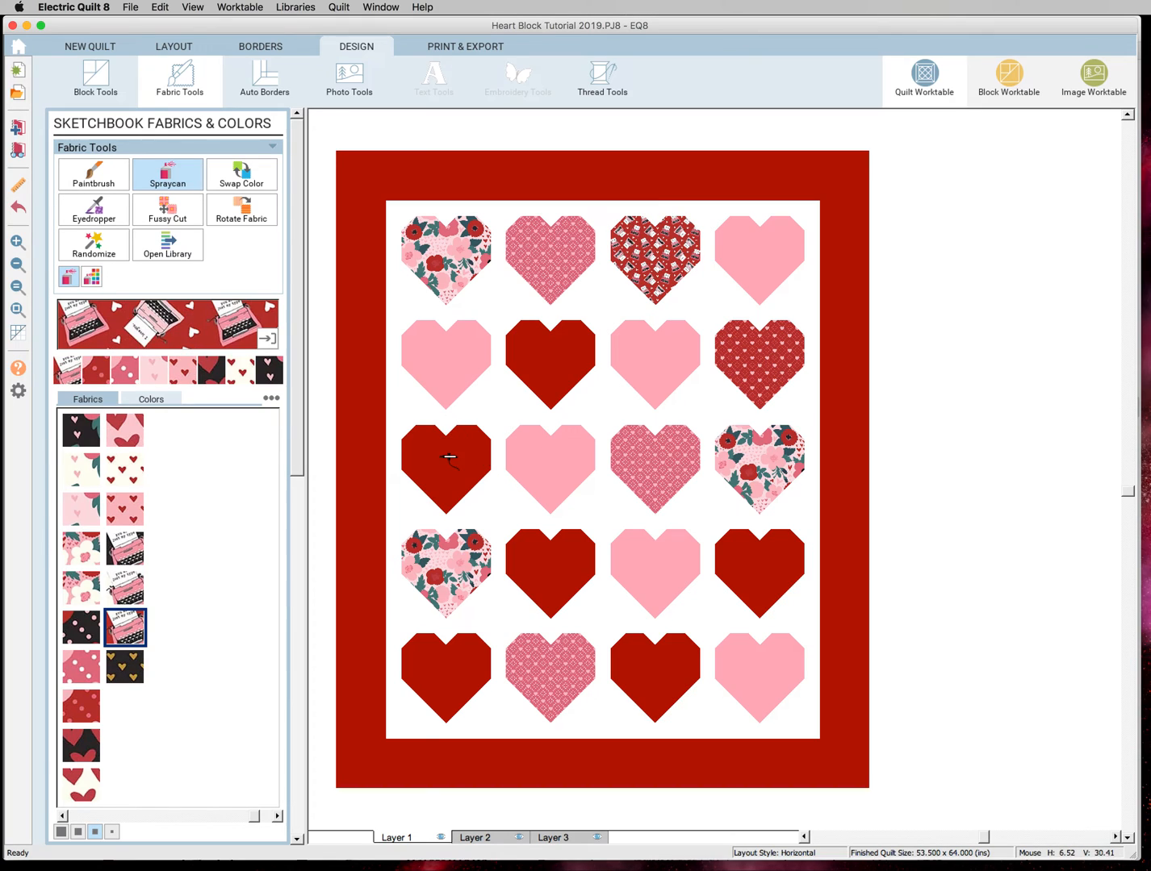
pyautogui.click(445, 468)
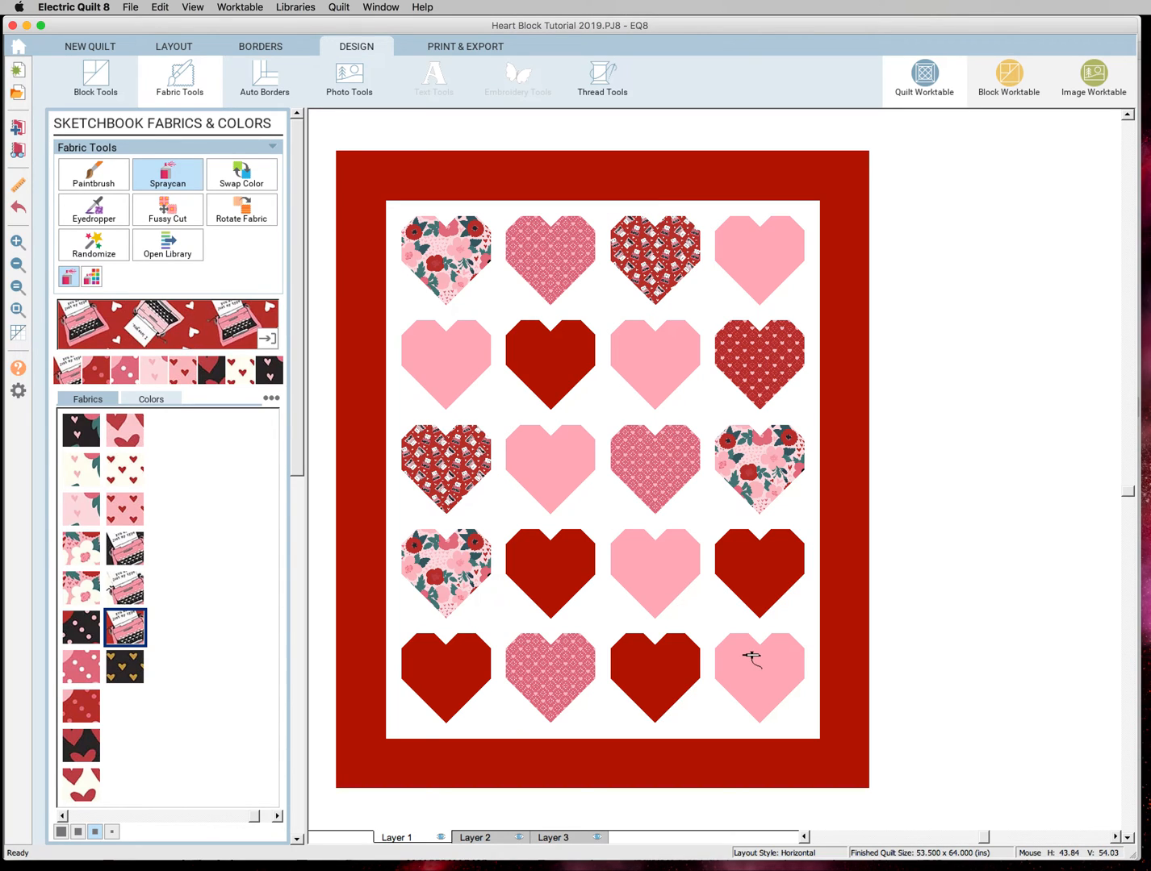
pyautogui.click(758, 678)
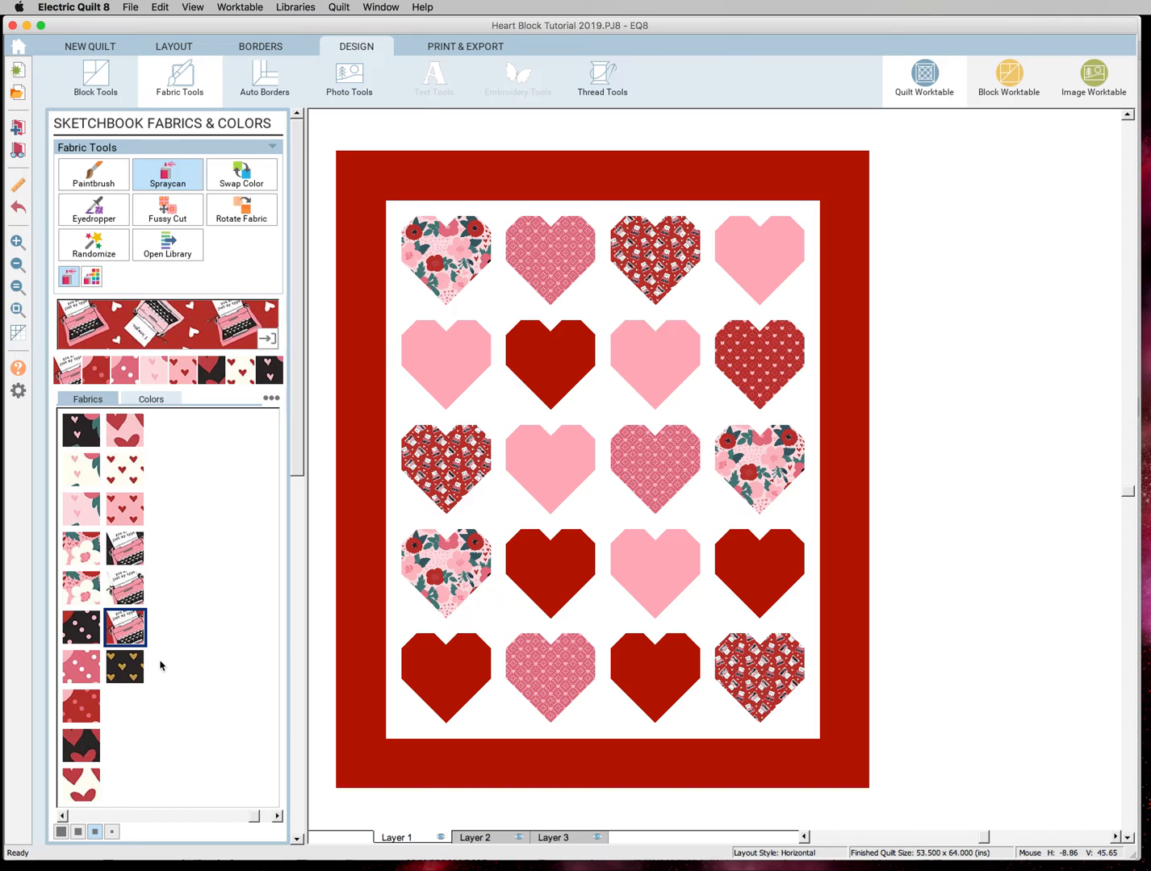
pyautogui.moveTo(87, 744)
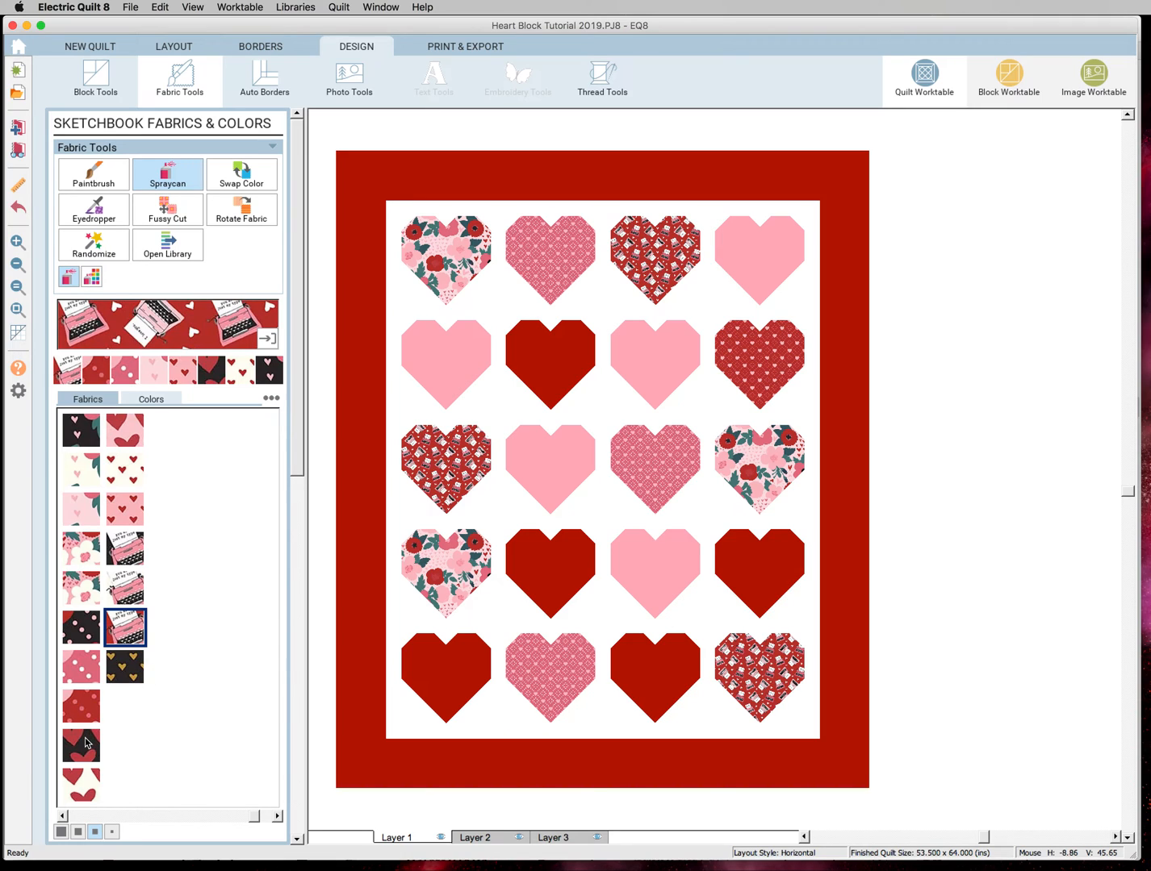
# - Fill the top-right heart and the bottom-row third heart with the black floral fabric
pyautogui.click(81, 628)
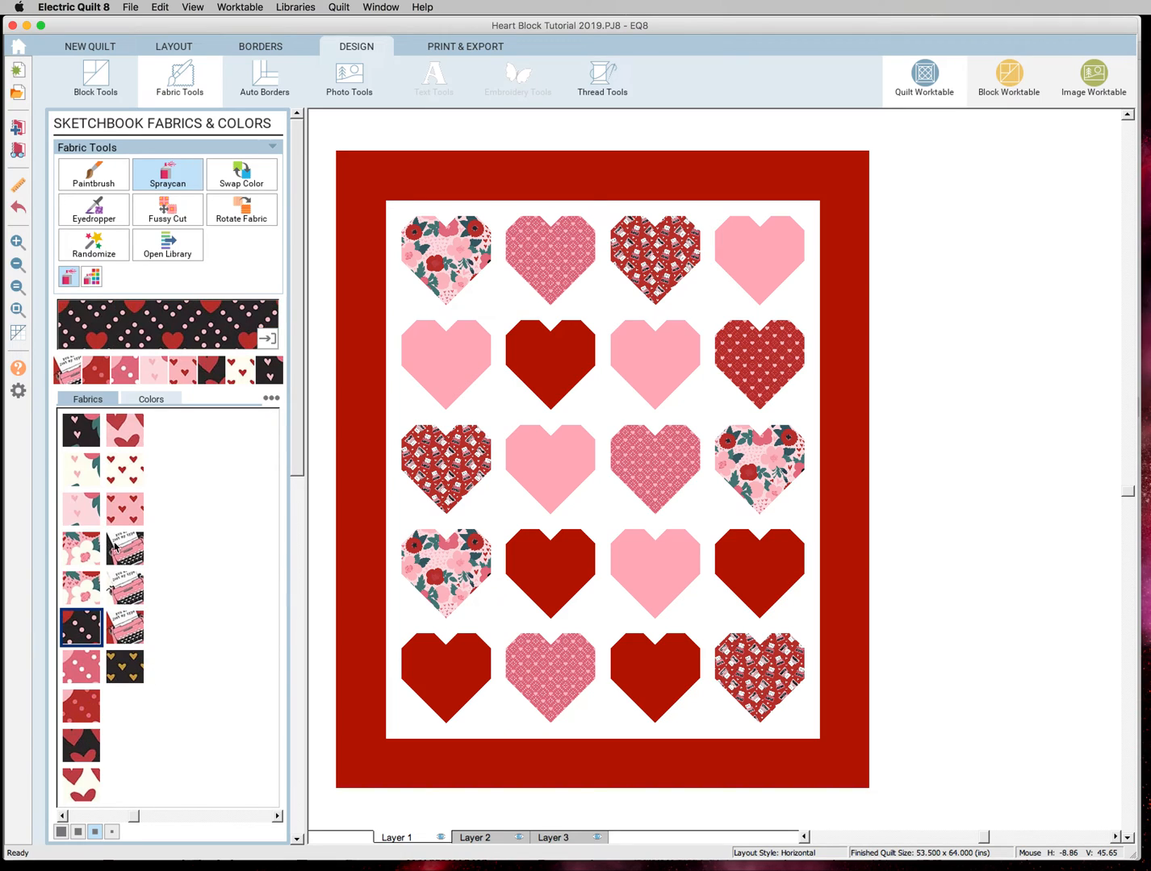
pyautogui.click(80, 745)
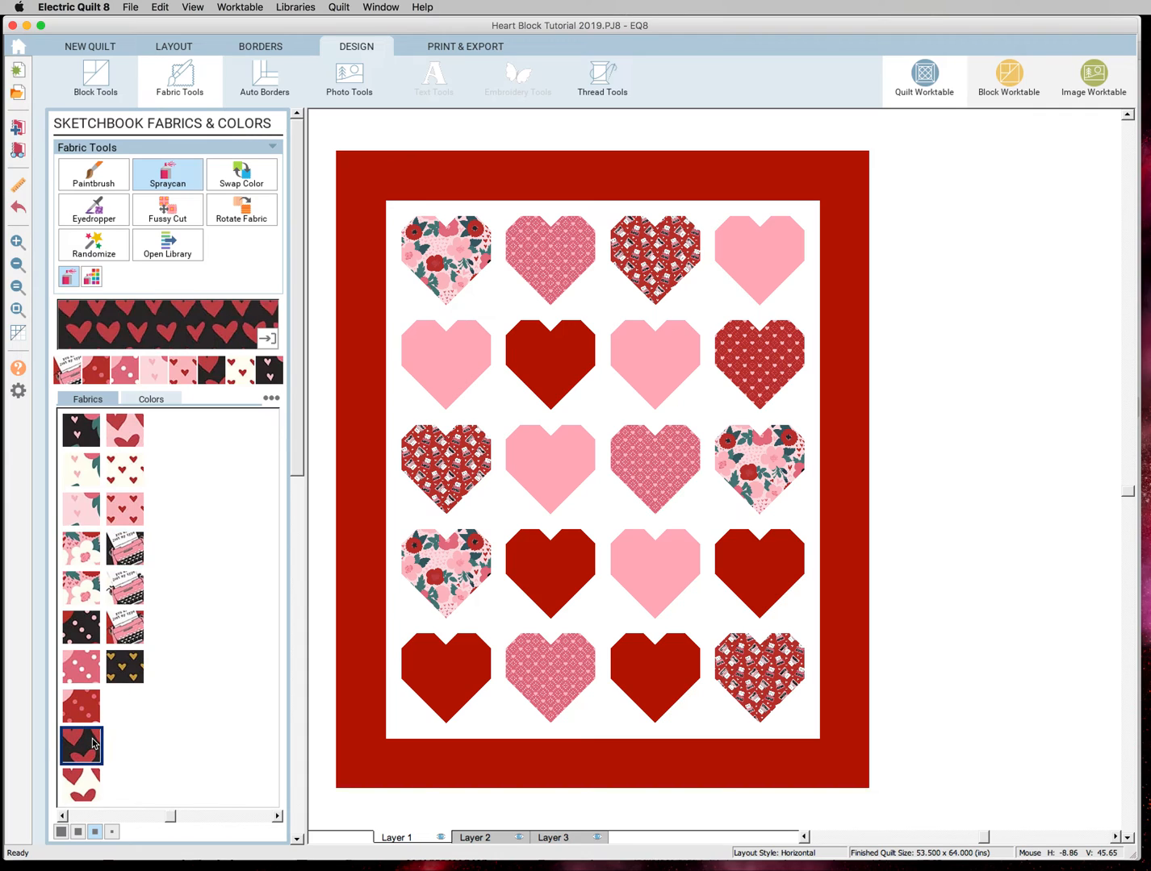
pyautogui.click(81, 548)
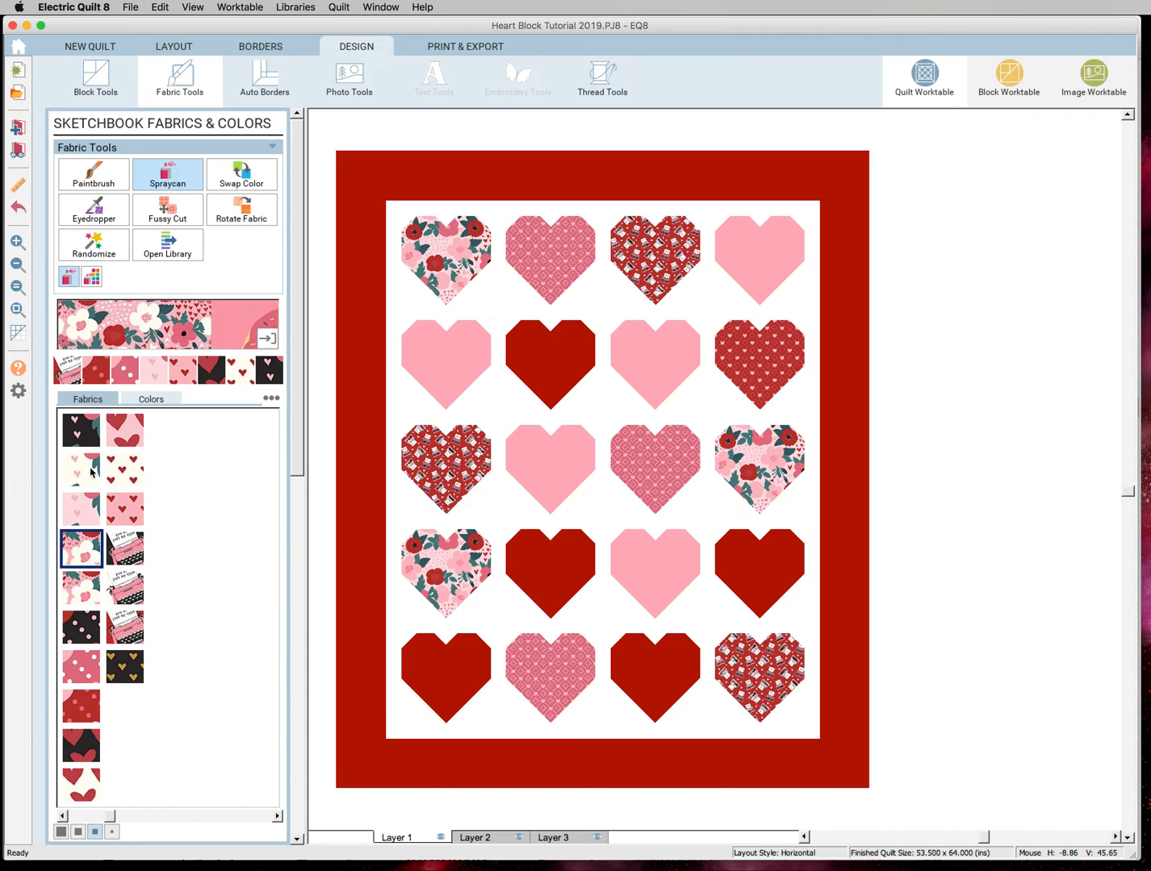
pyautogui.click(81, 430)
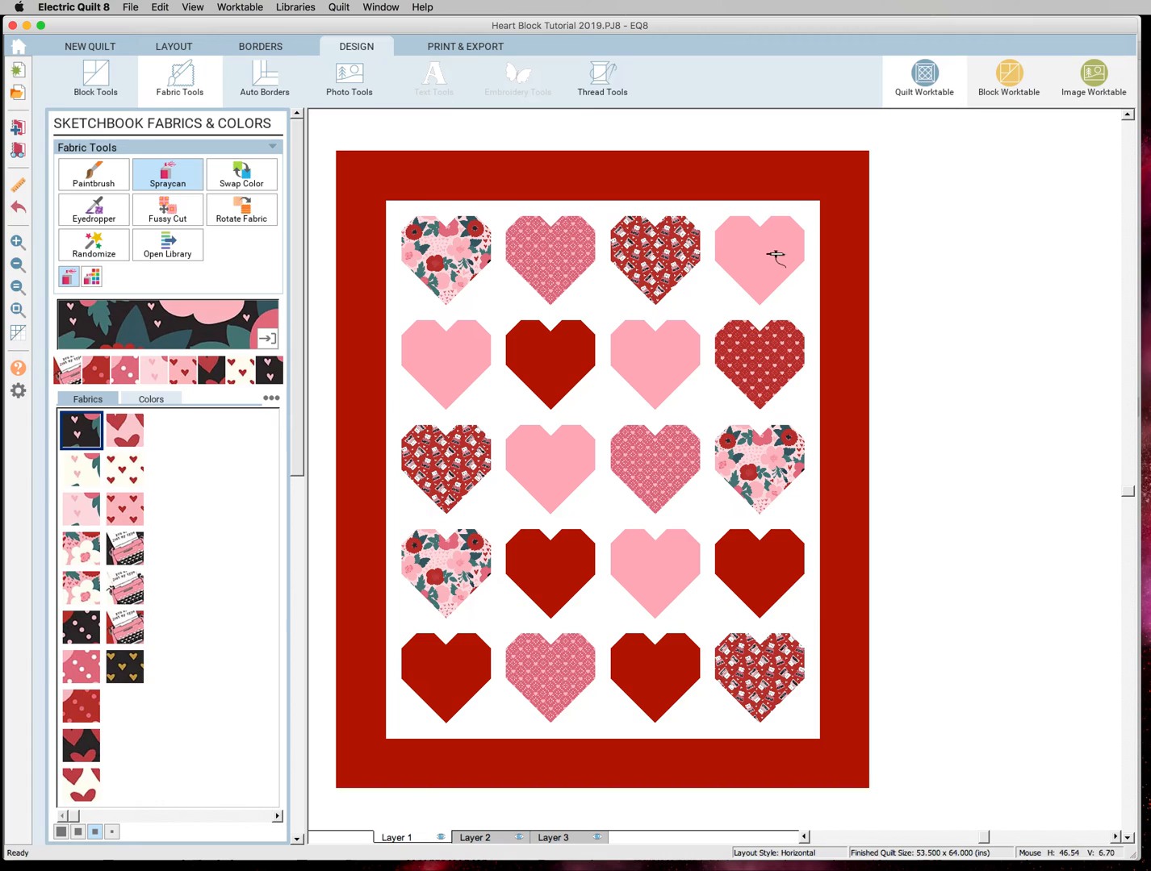
pyautogui.click(758, 258)
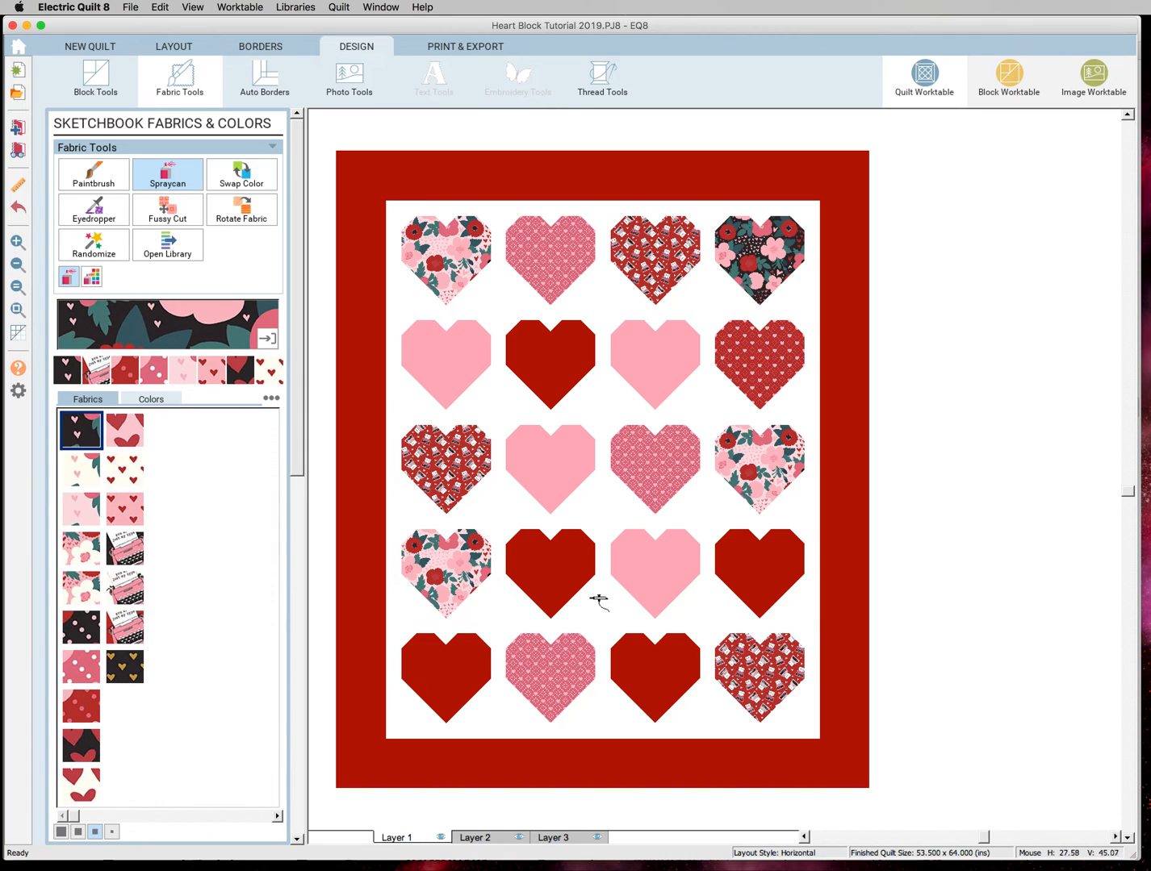
pyautogui.click(655, 679)
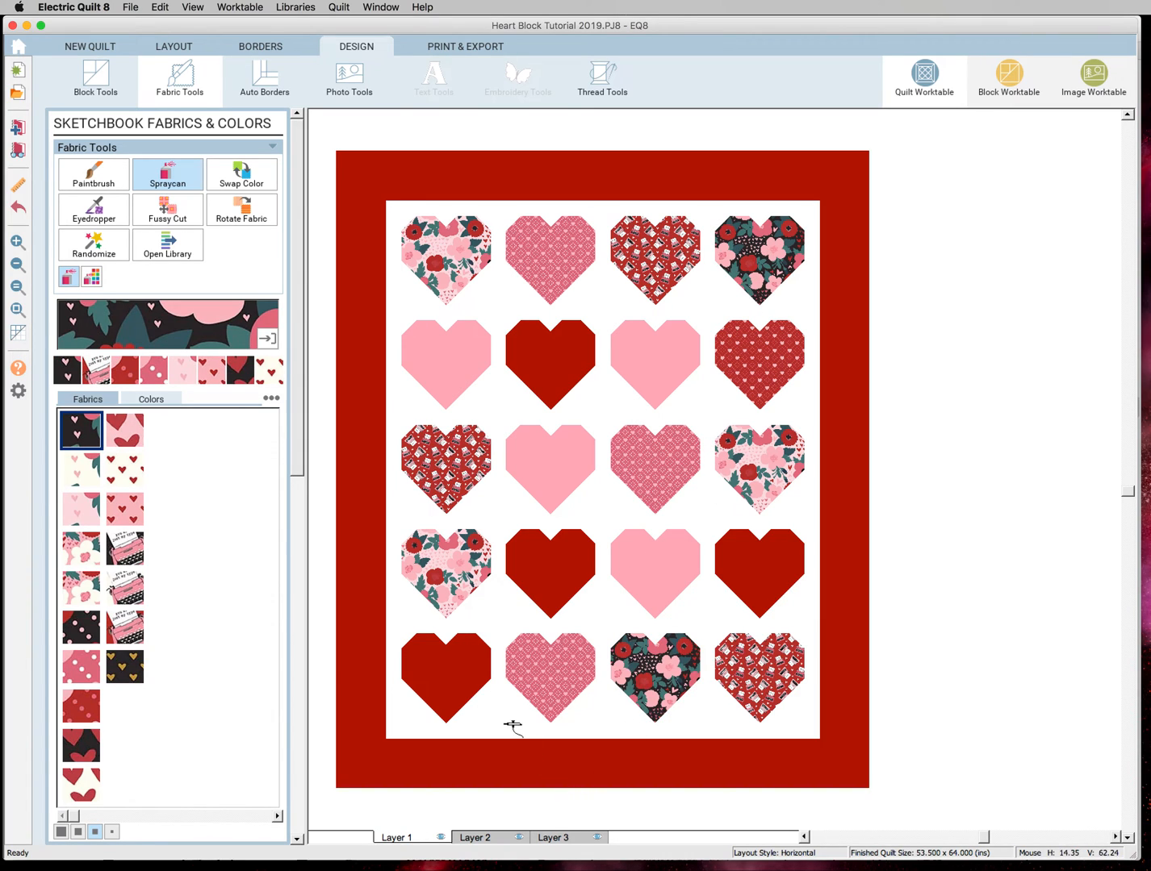
# - Fill the first row-two heart, last row-four heart and bottom-left heart with black red-heart print
pyautogui.click(80, 745)
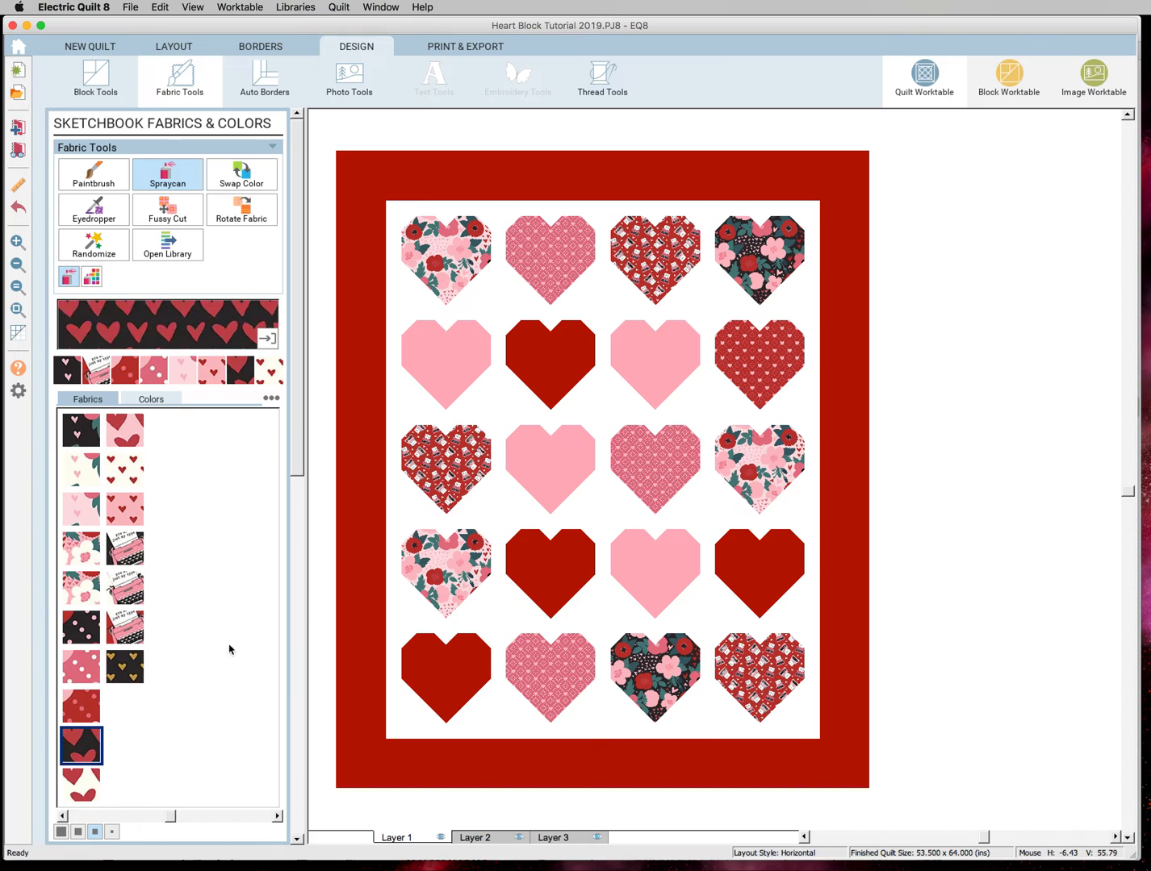
pyautogui.click(446, 365)
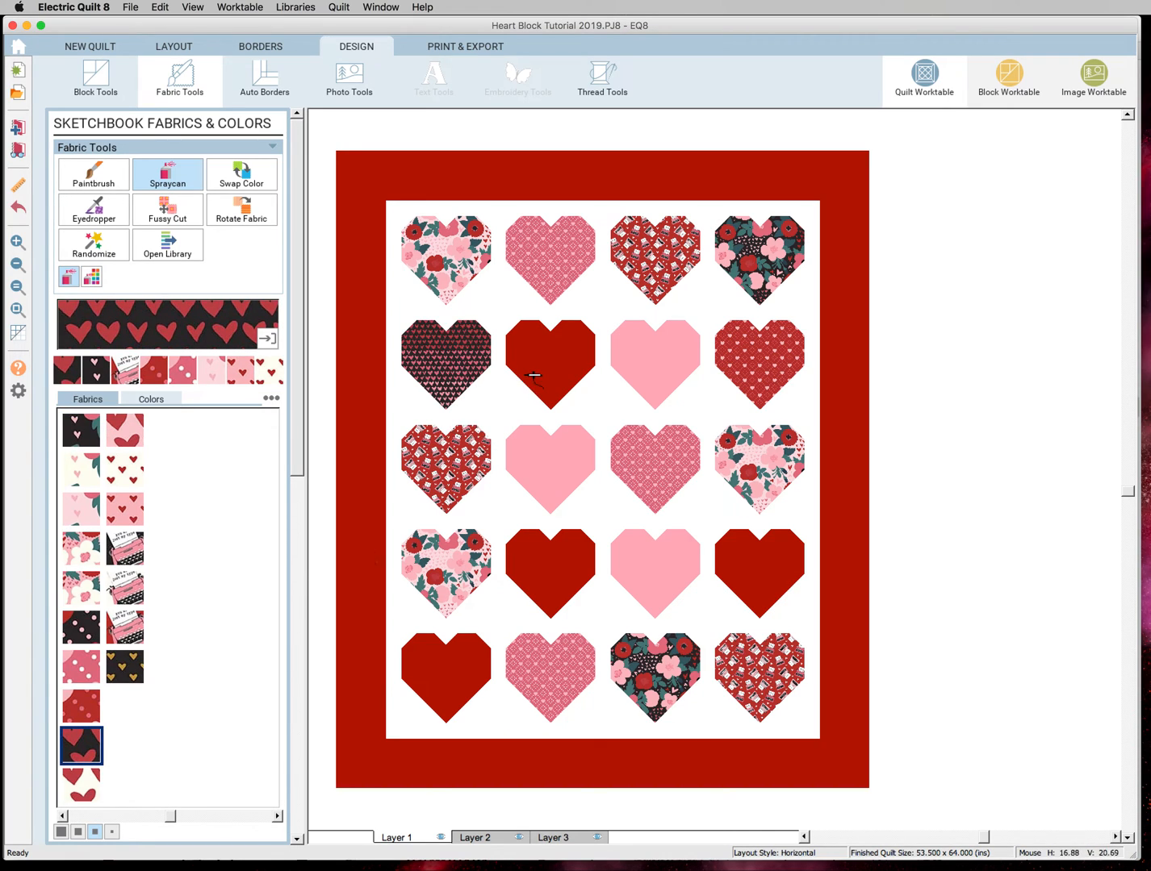
pyautogui.click(759, 573)
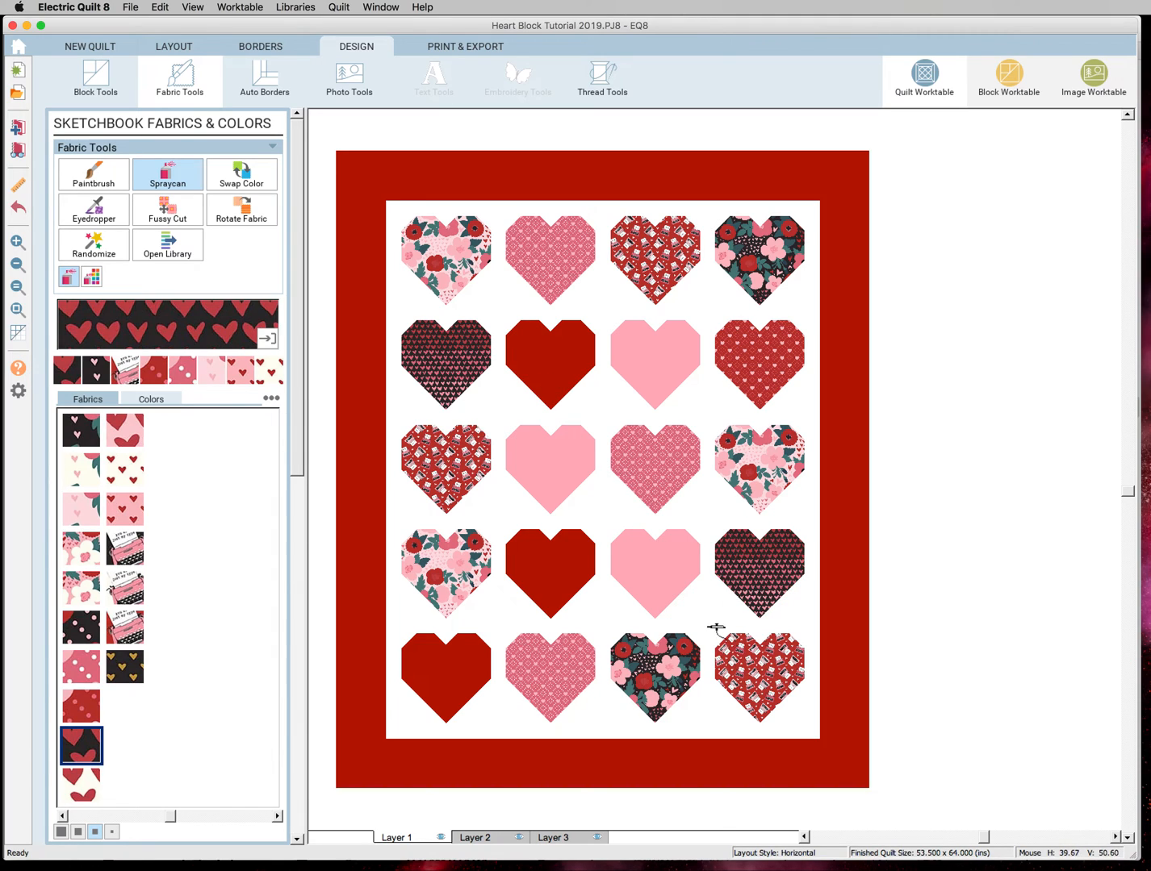
pyautogui.click(446, 677)
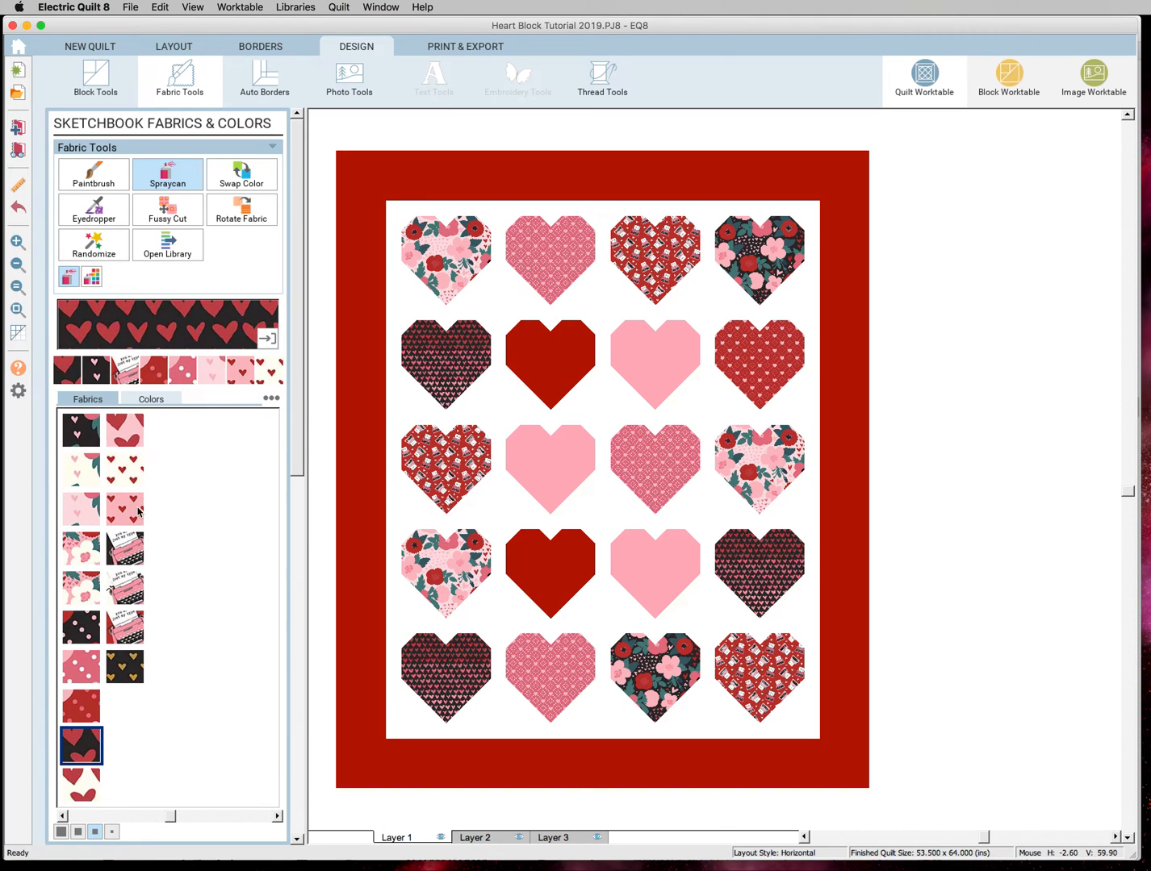
pyautogui.moveTo(103, 616)
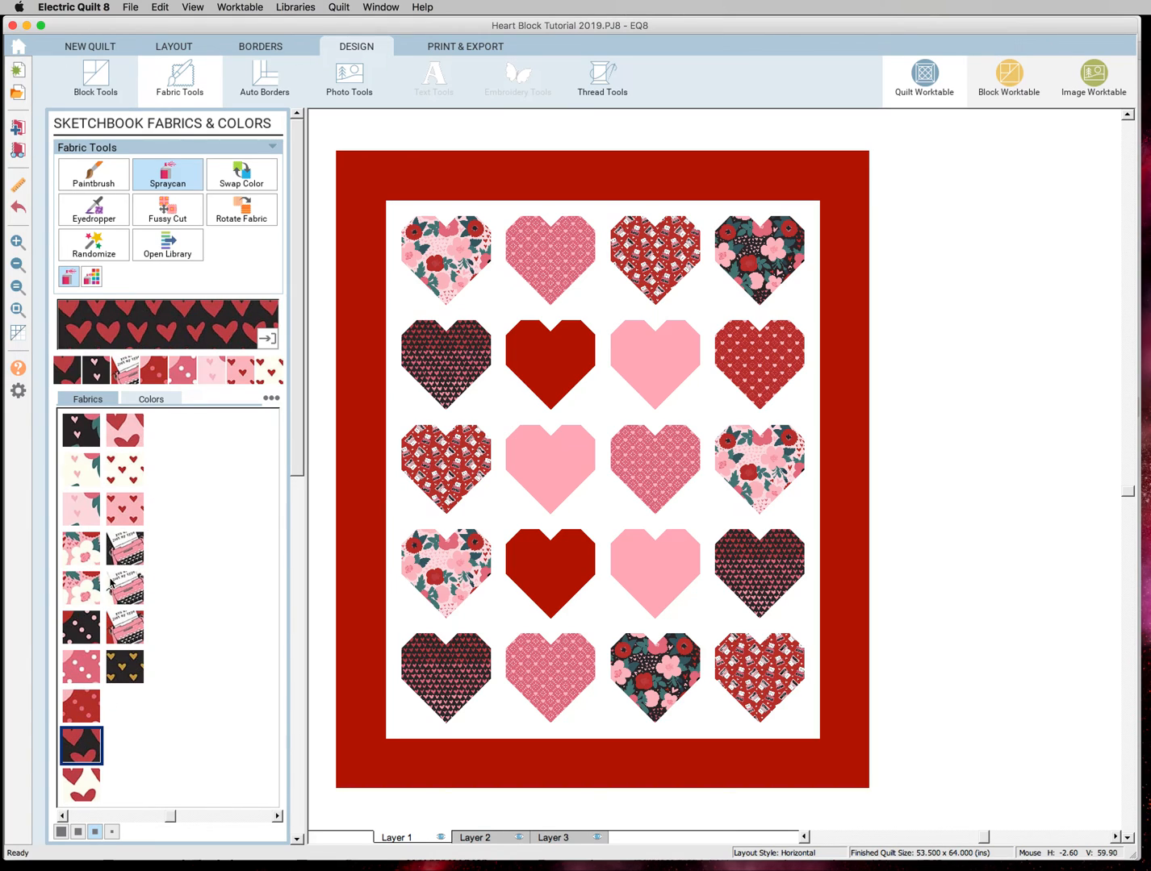
# - Fill the row-four third heart with red pink-heart print and the bottom-row second heart with pink red-heart print
pyautogui.click(126, 627)
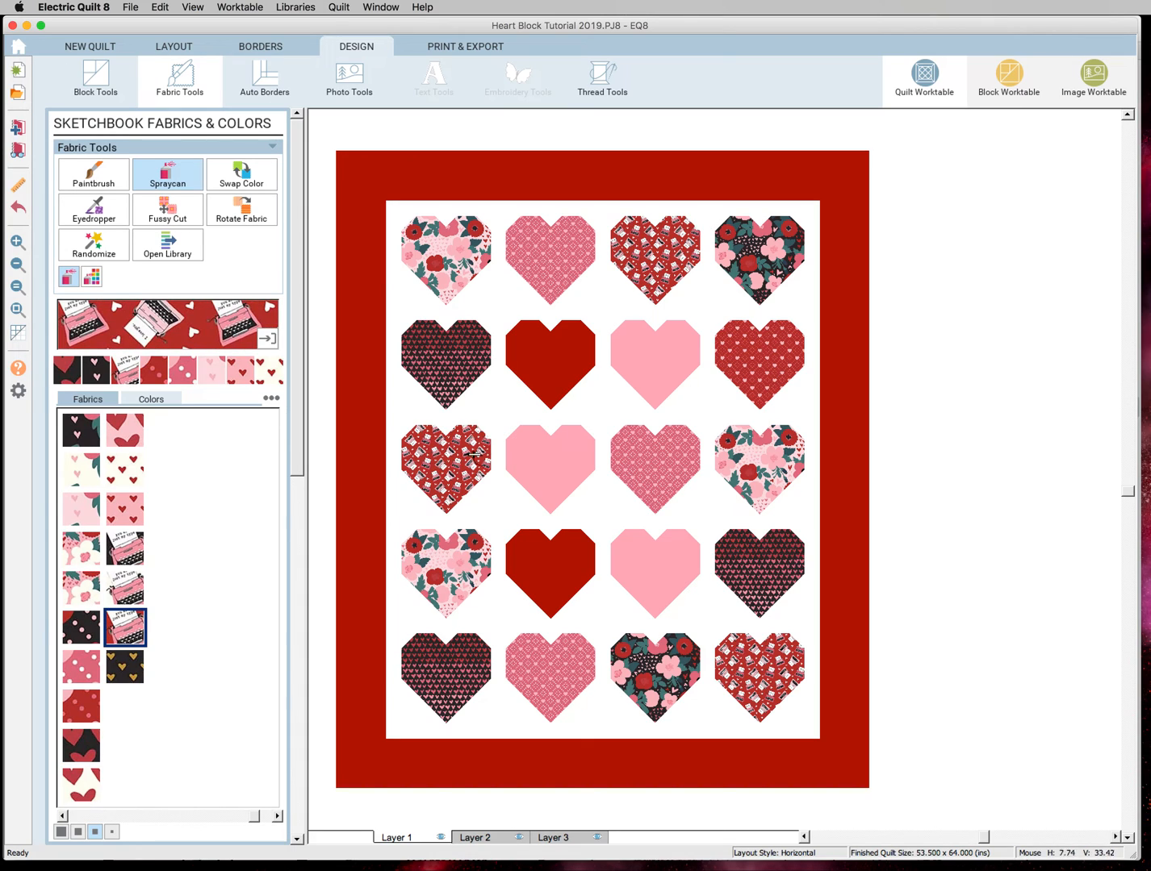
pyautogui.moveTo(80, 612)
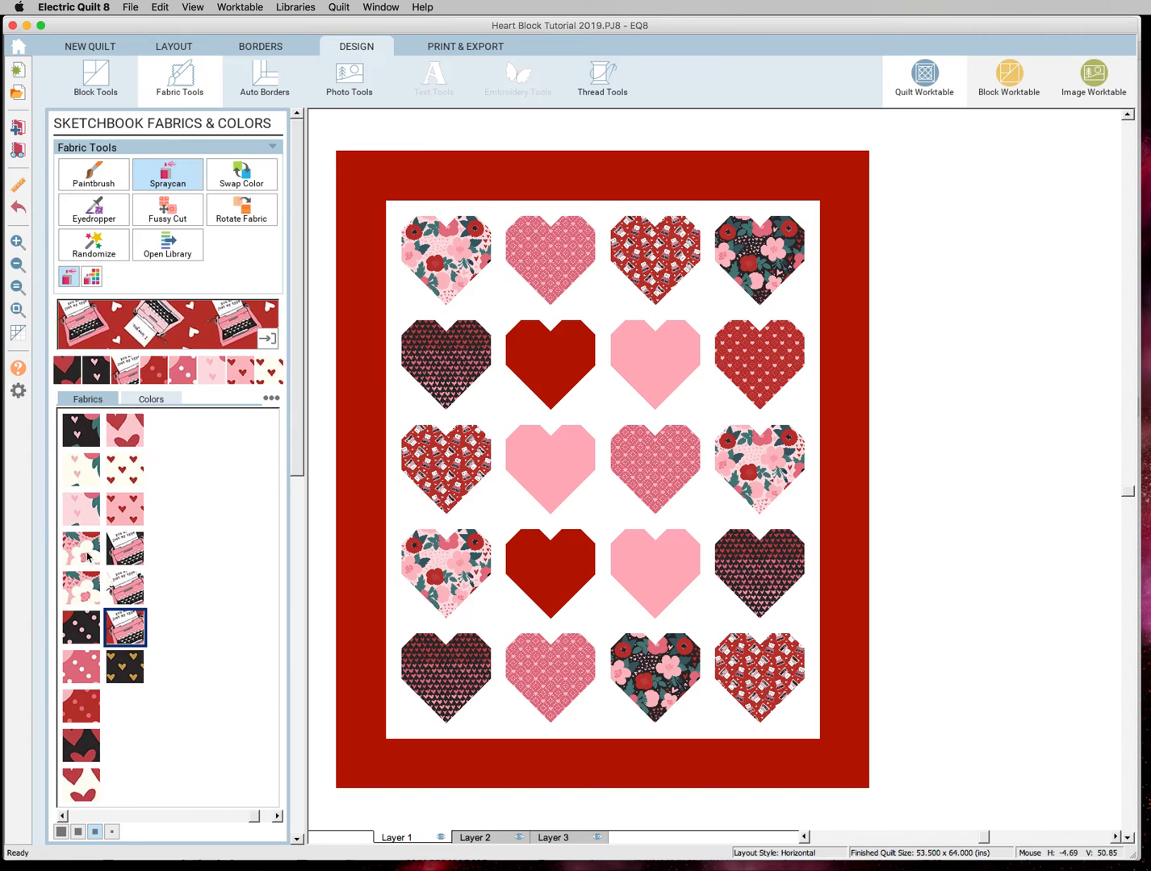
pyautogui.click(80, 707)
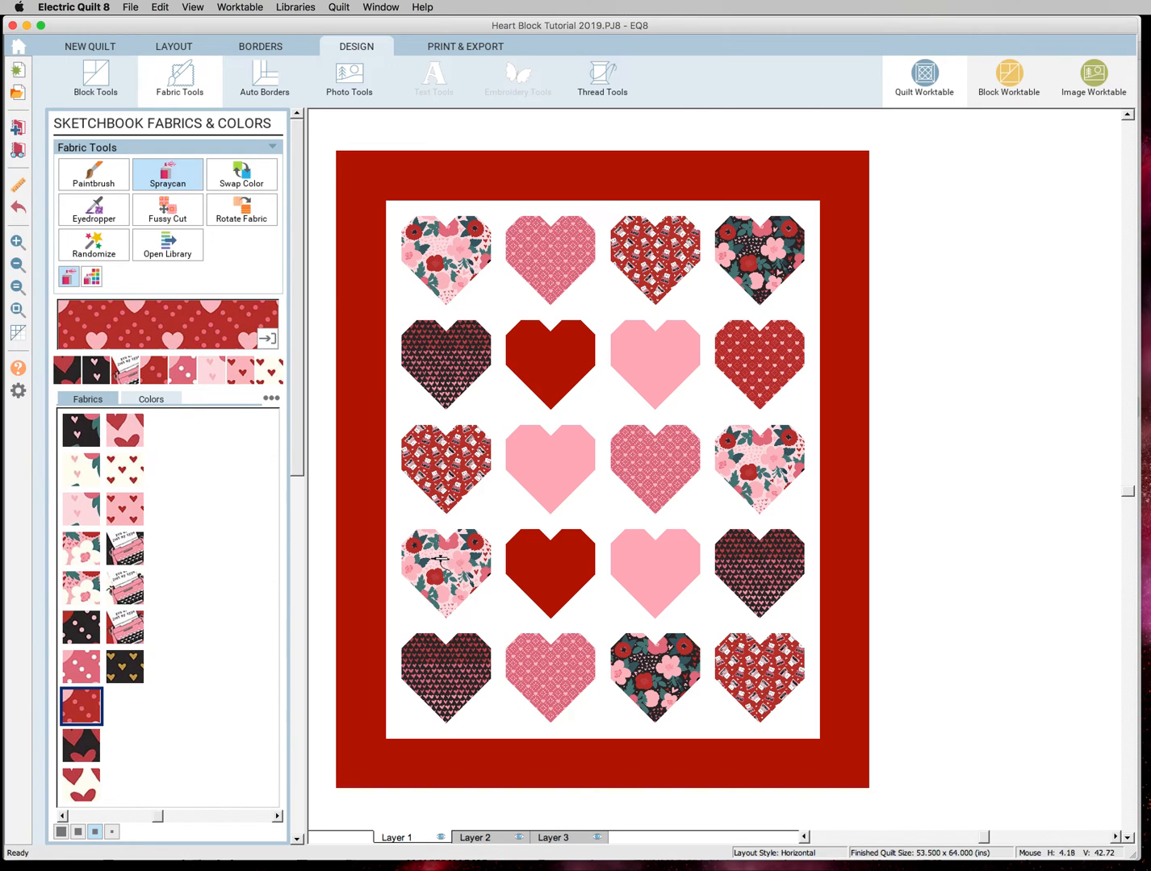
pyautogui.moveTo(657, 571)
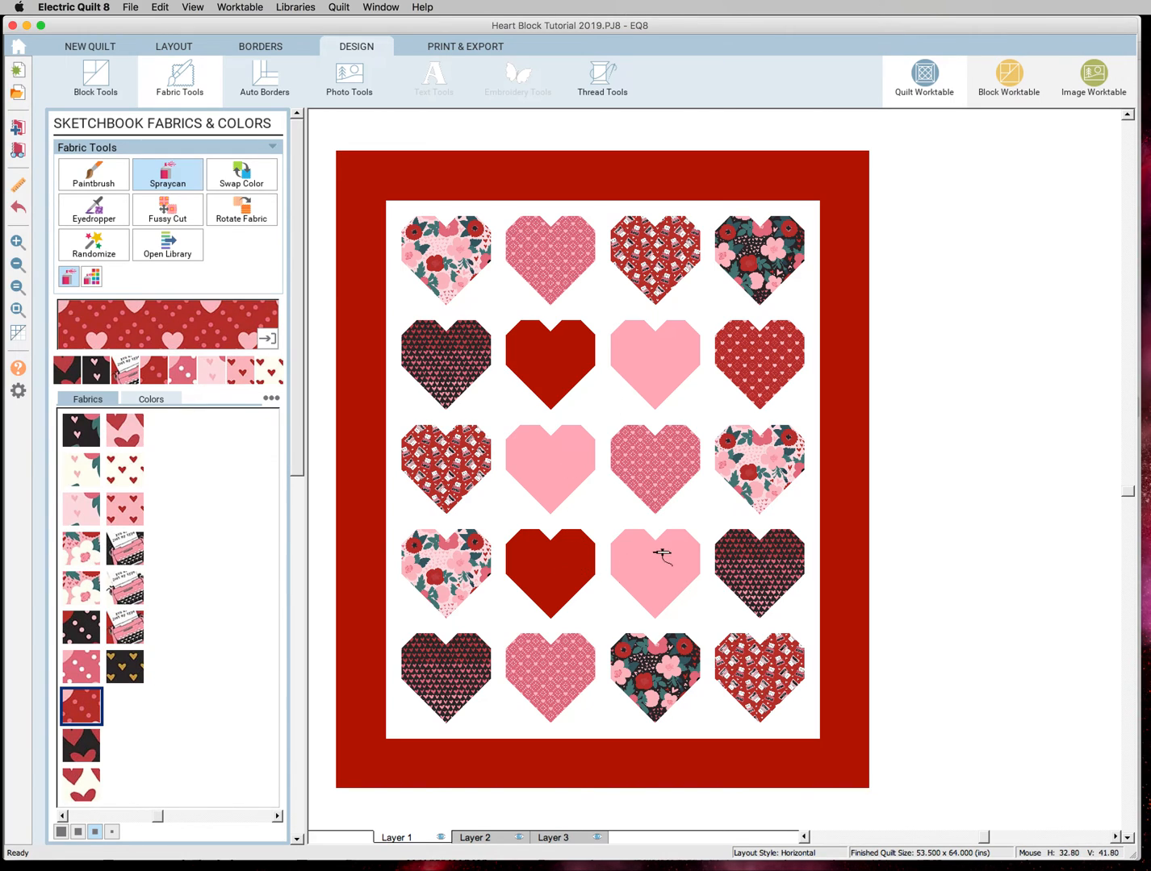
pyautogui.click(655, 571)
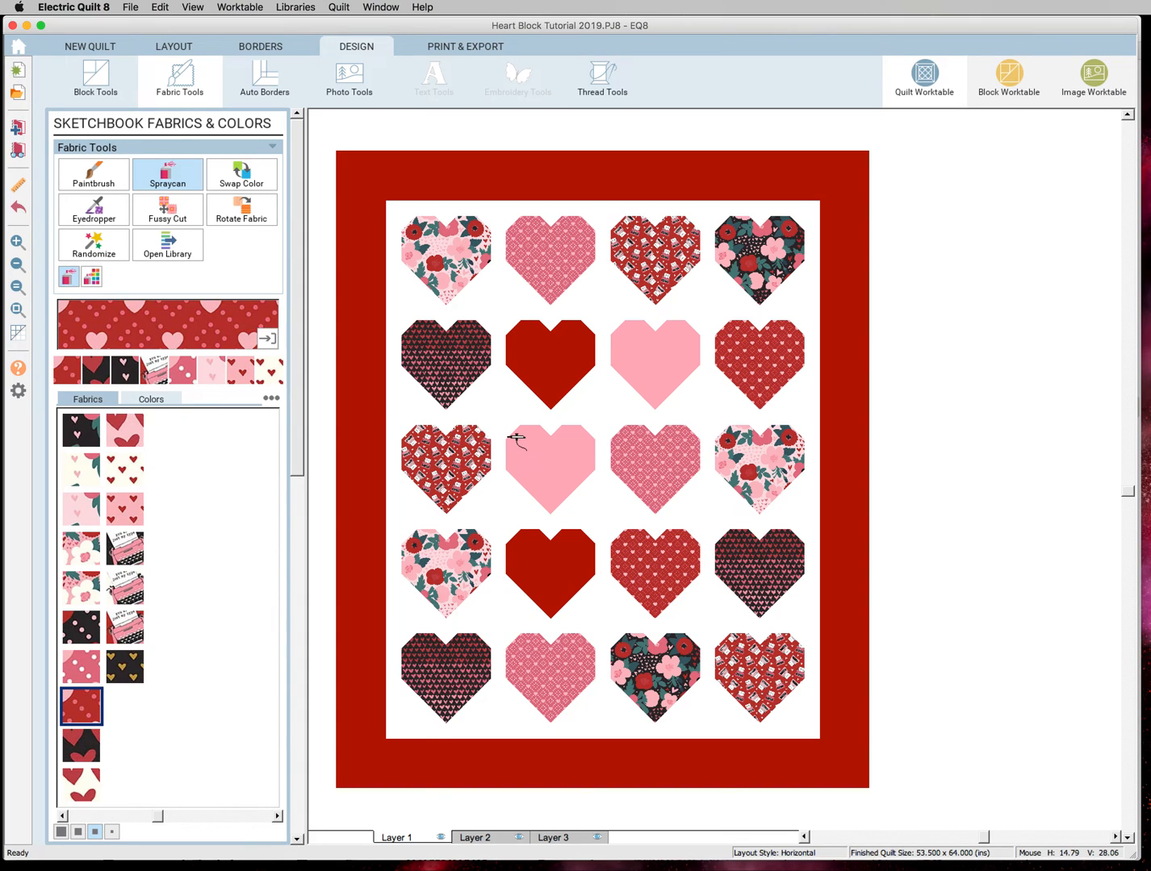
pyautogui.moveTo(653, 649)
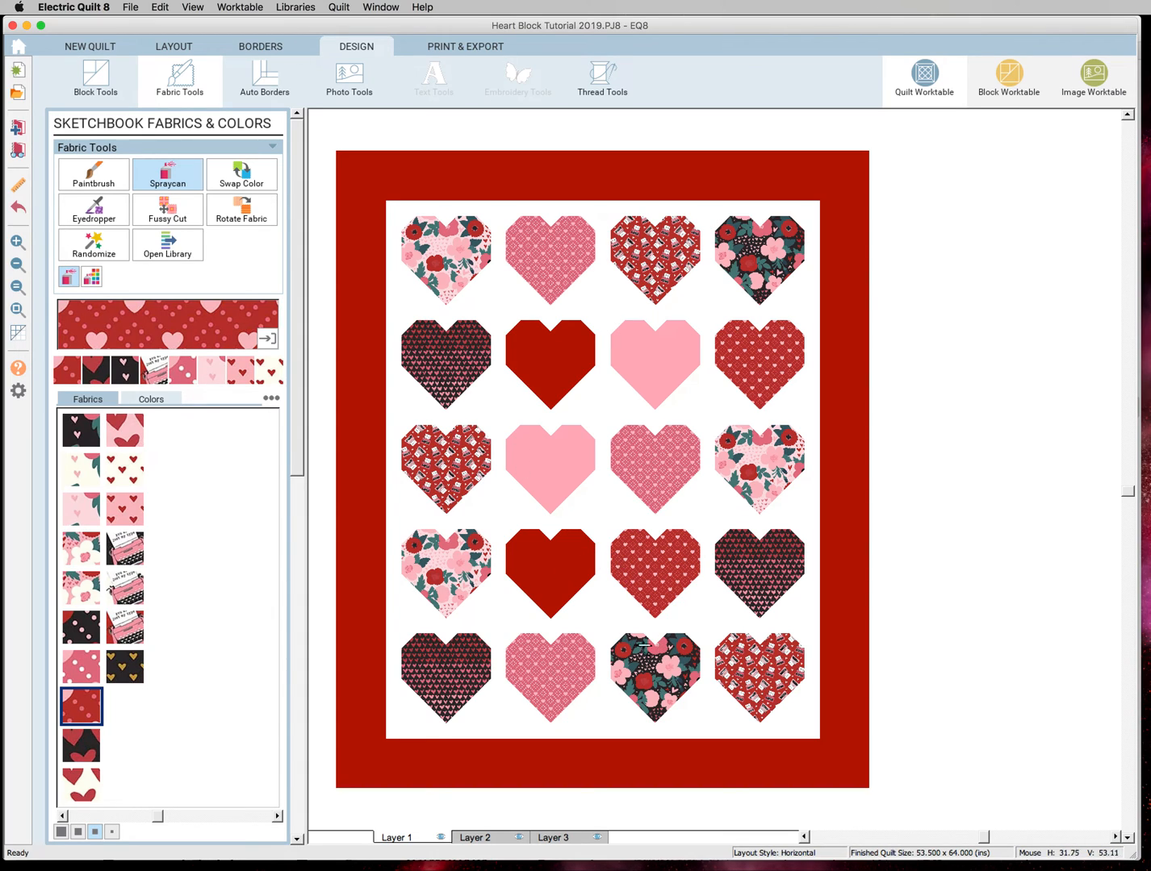
pyautogui.moveTo(661, 523)
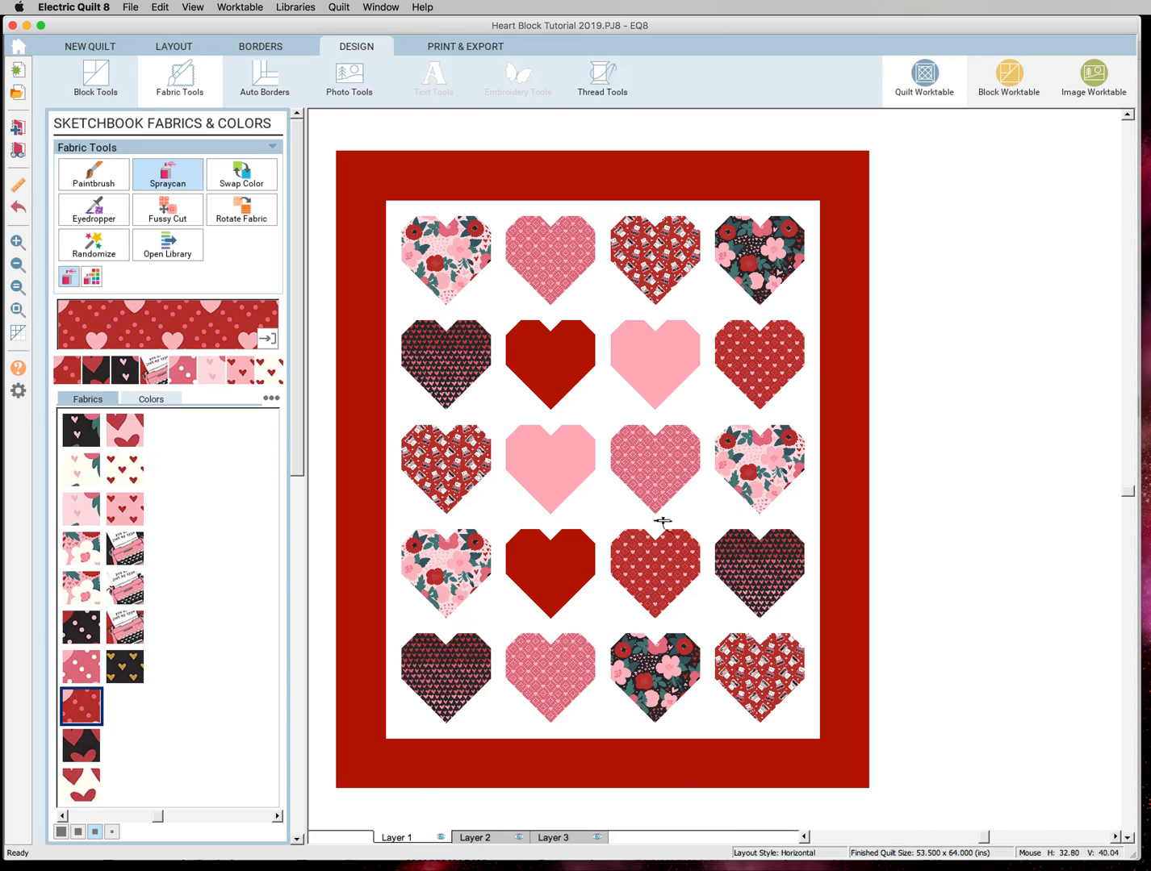
pyautogui.moveTo(610, 639)
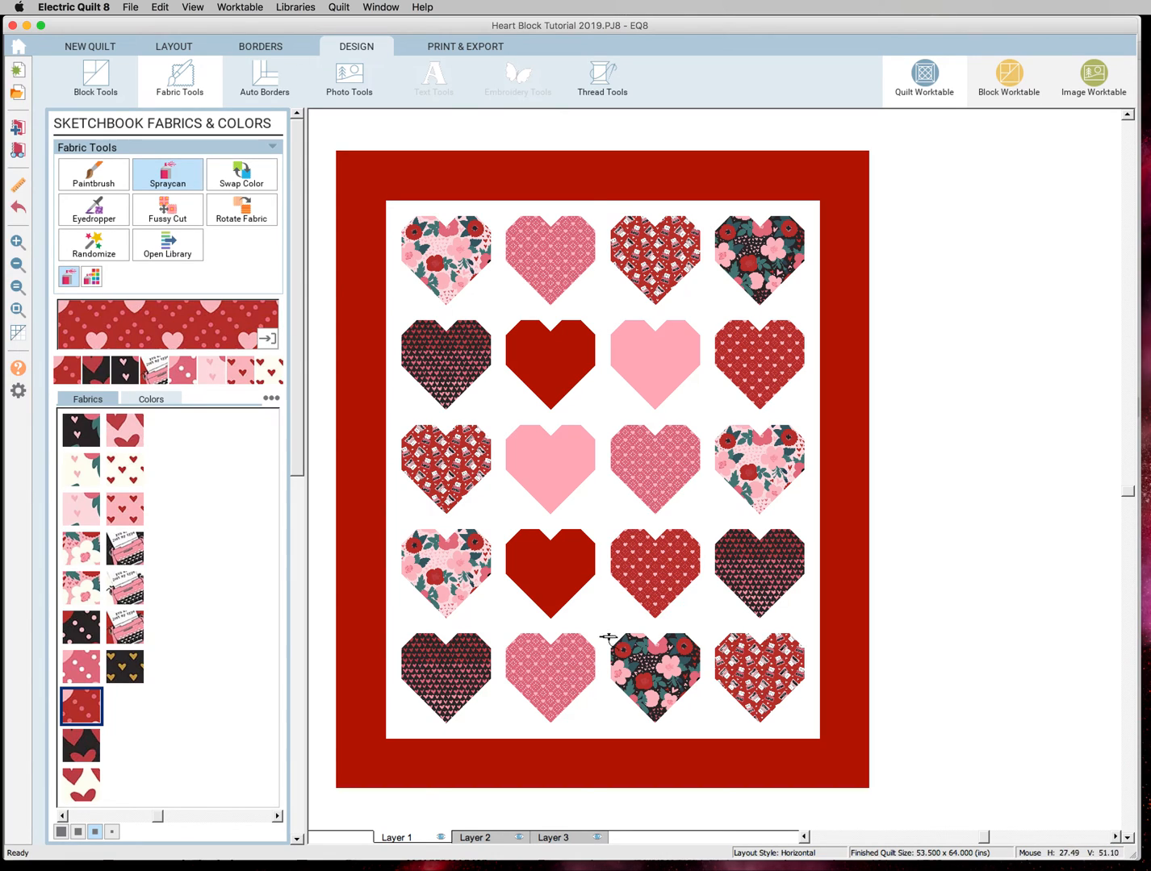
pyautogui.moveTo(514, 652)
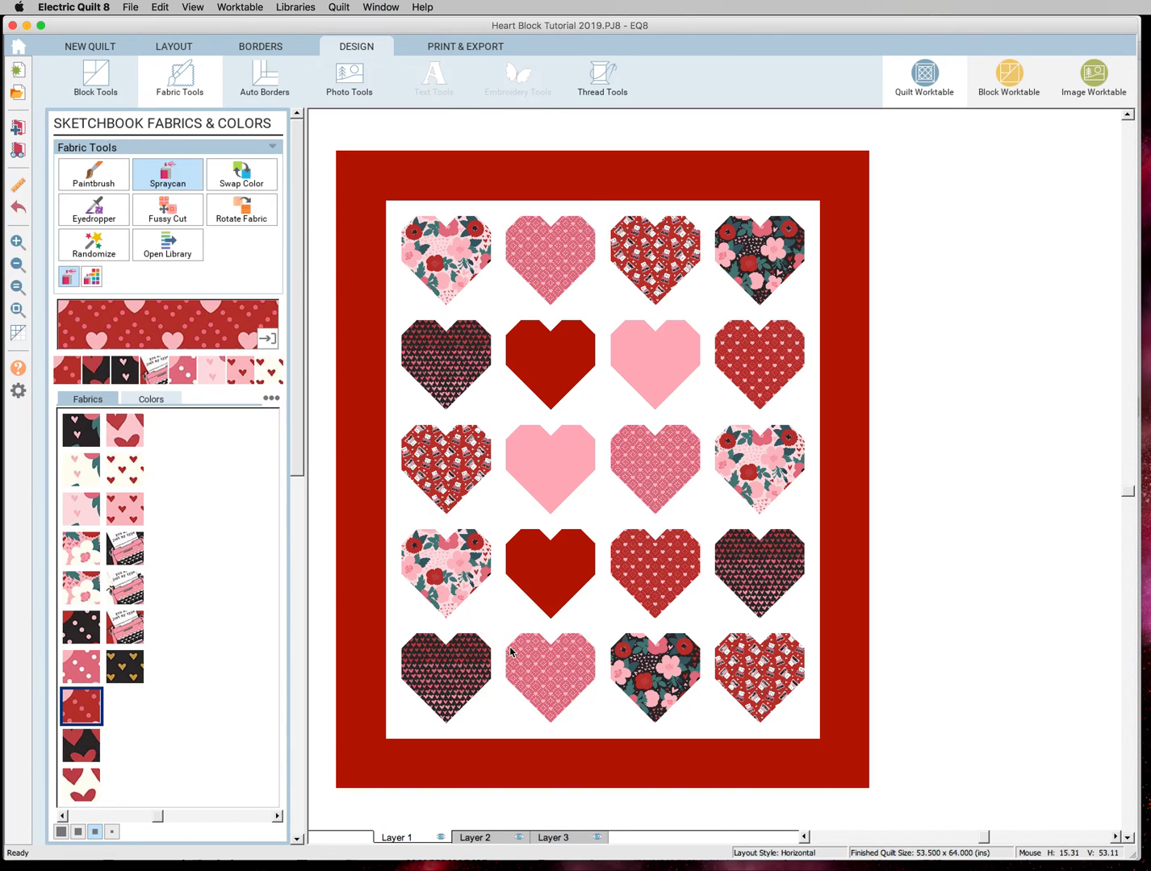
pyautogui.click(126, 429)
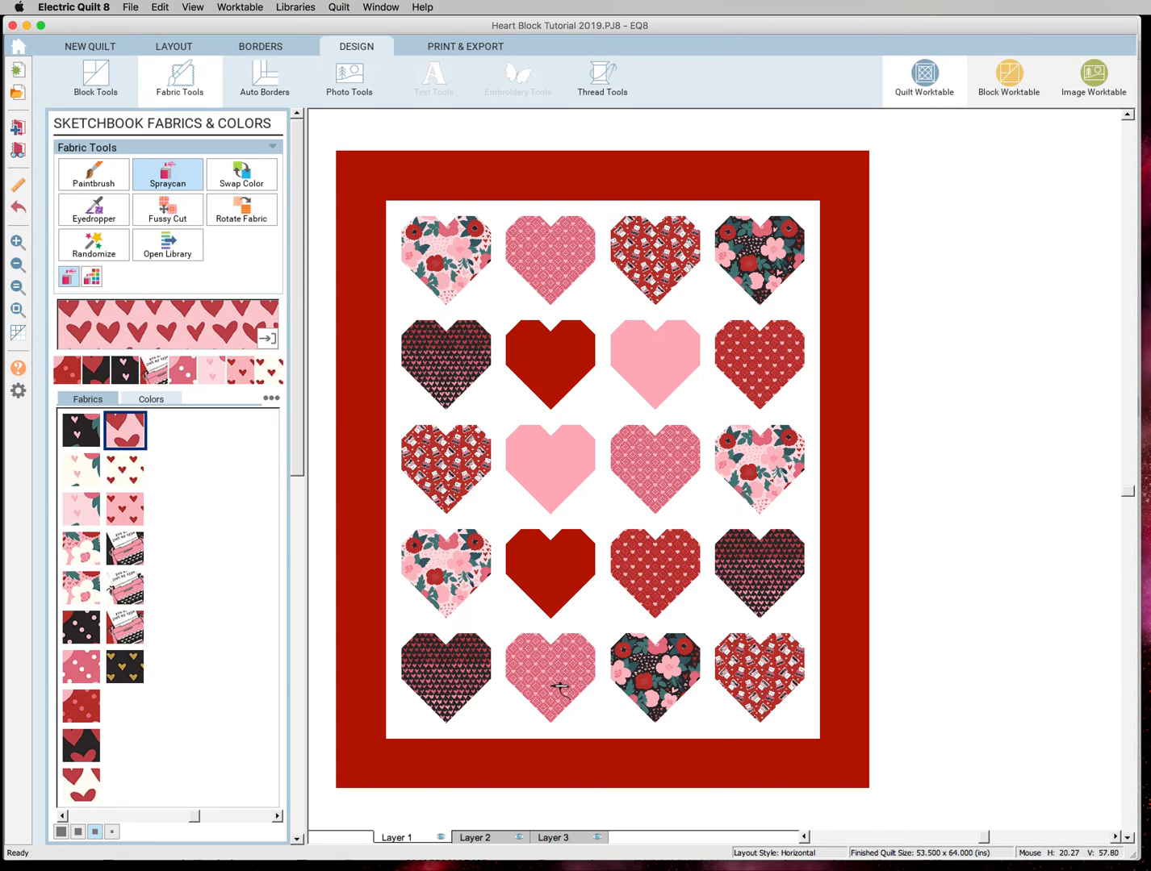
pyautogui.click(550, 678)
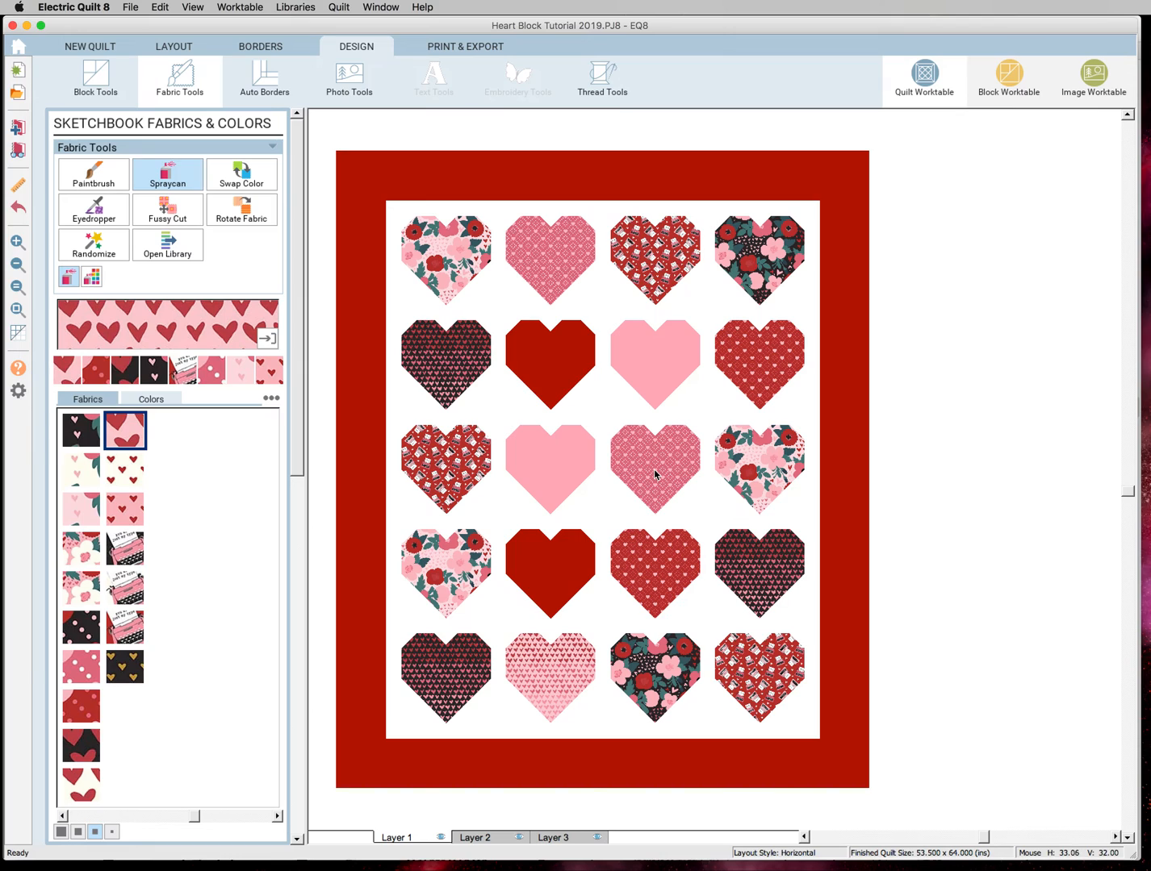
# - Fill the centre heart of row three with the black typewriter print fabric
pyautogui.click(126, 510)
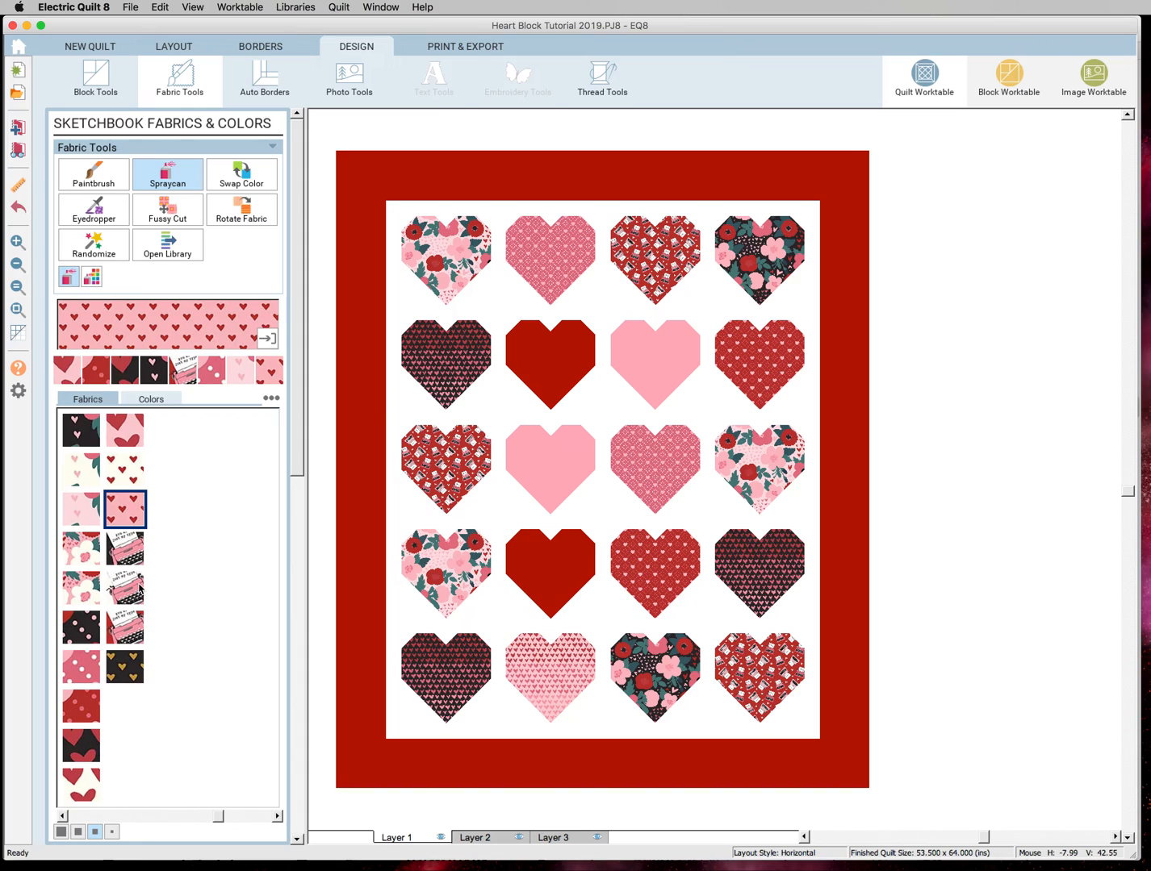
pyautogui.click(126, 549)
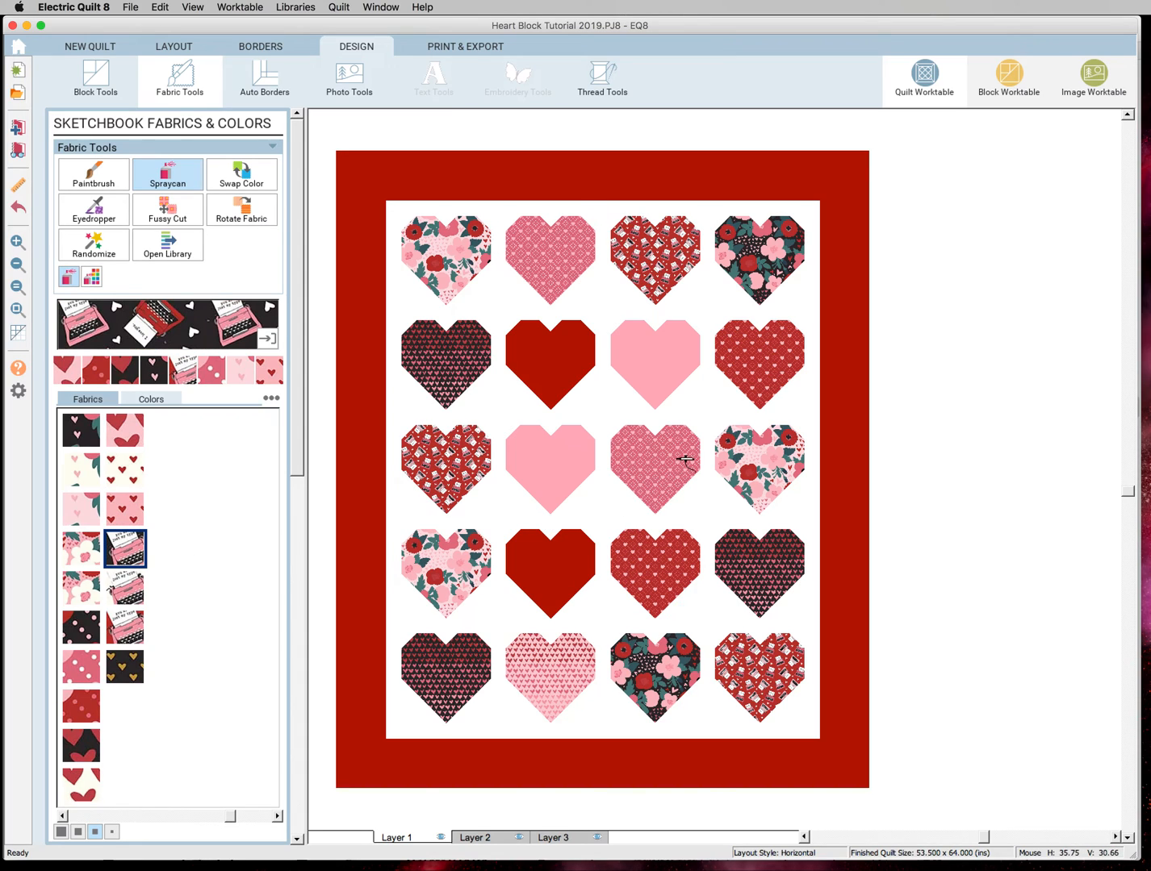
pyautogui.click(656, 469)
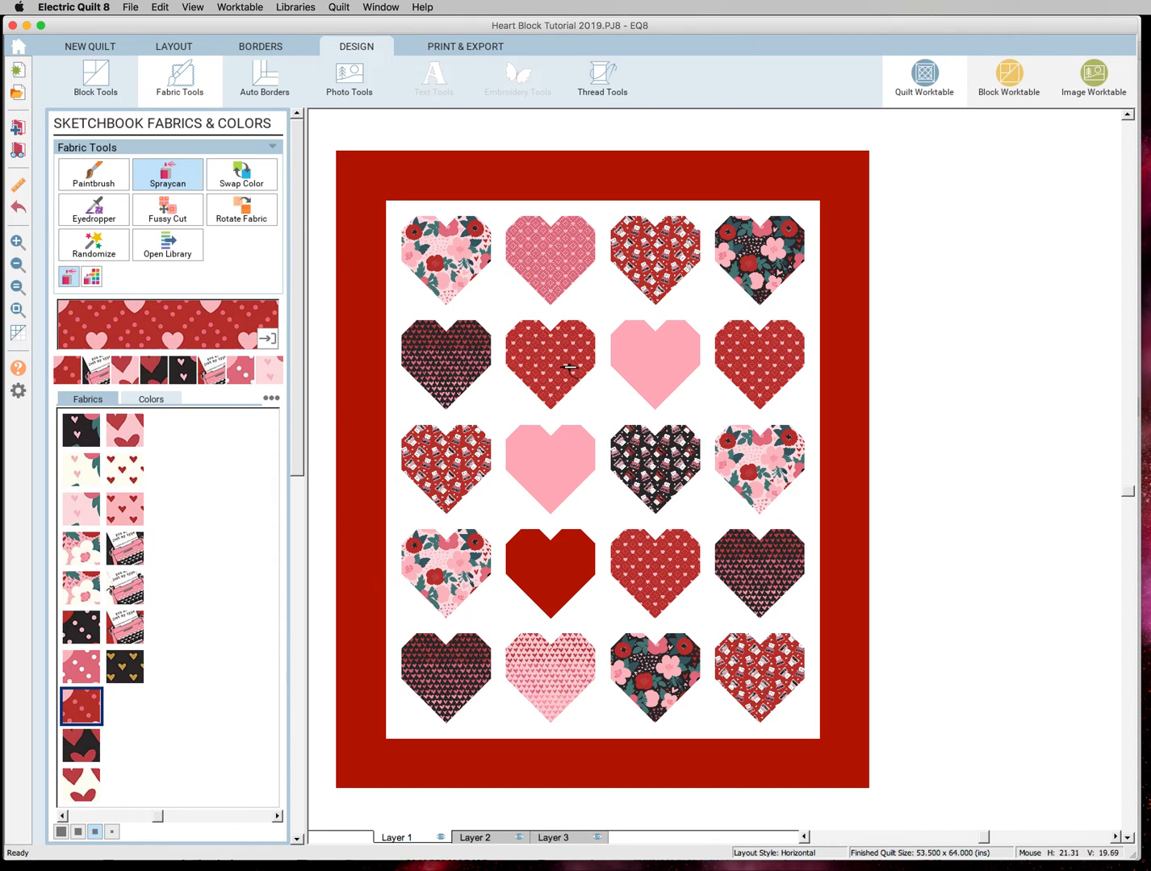
pyautogui.click(81, 746)
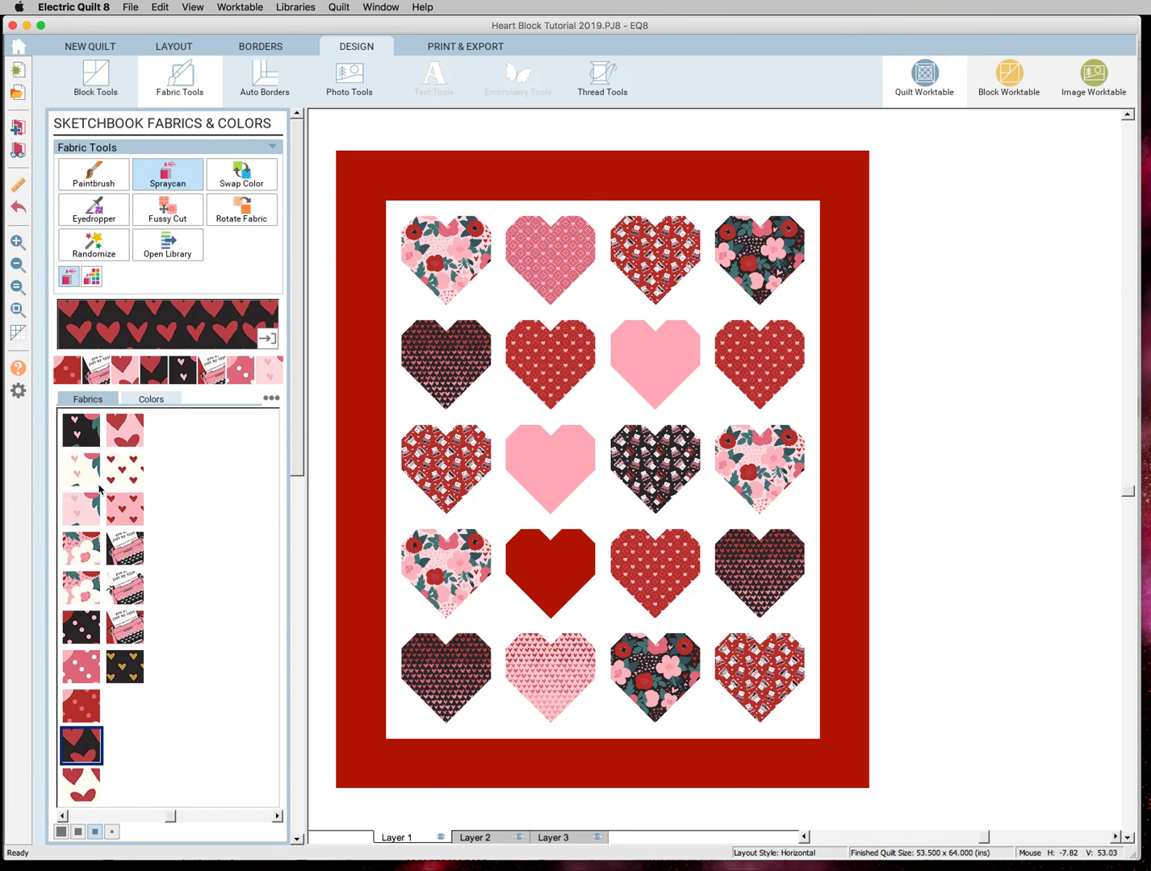
# - Browse floral and cream swatches and settle on the red heart print fabric
pyautogui.click(81, 429)
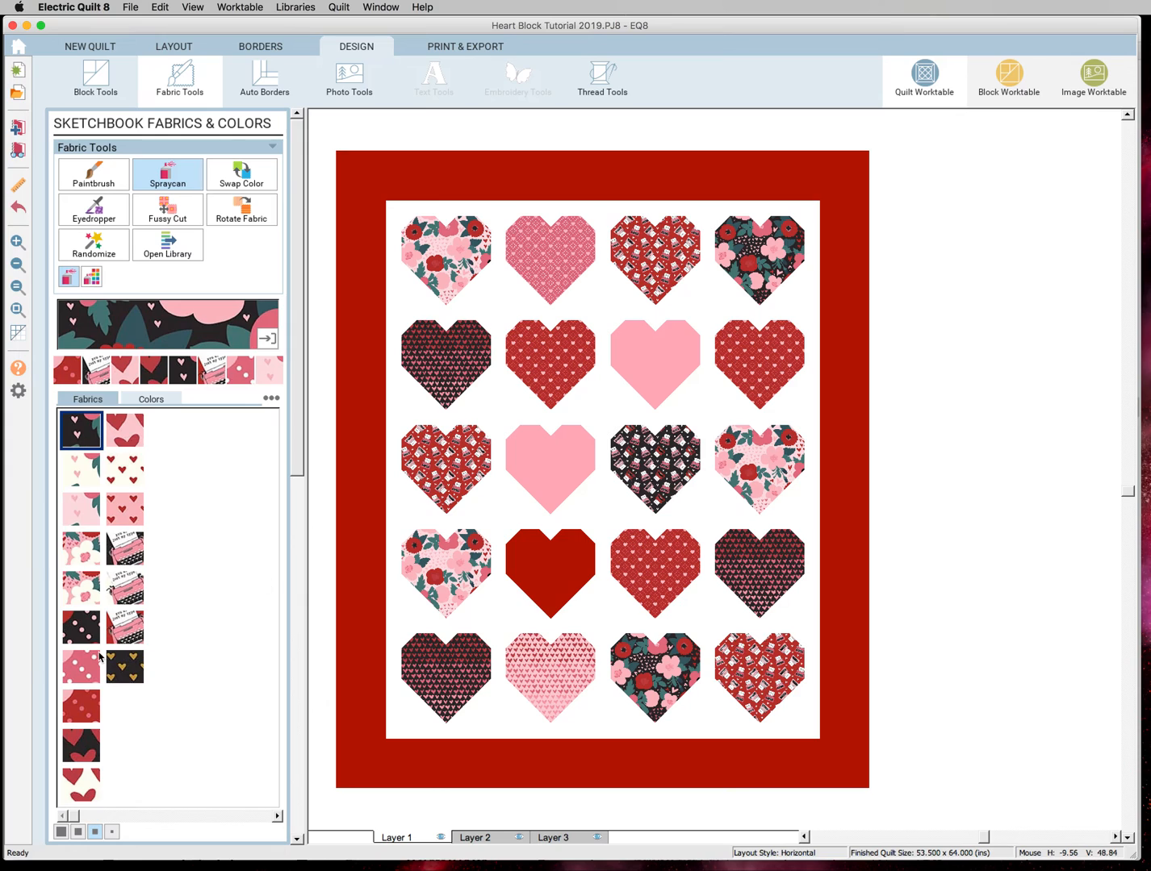
pyautogui.click(81, 588)
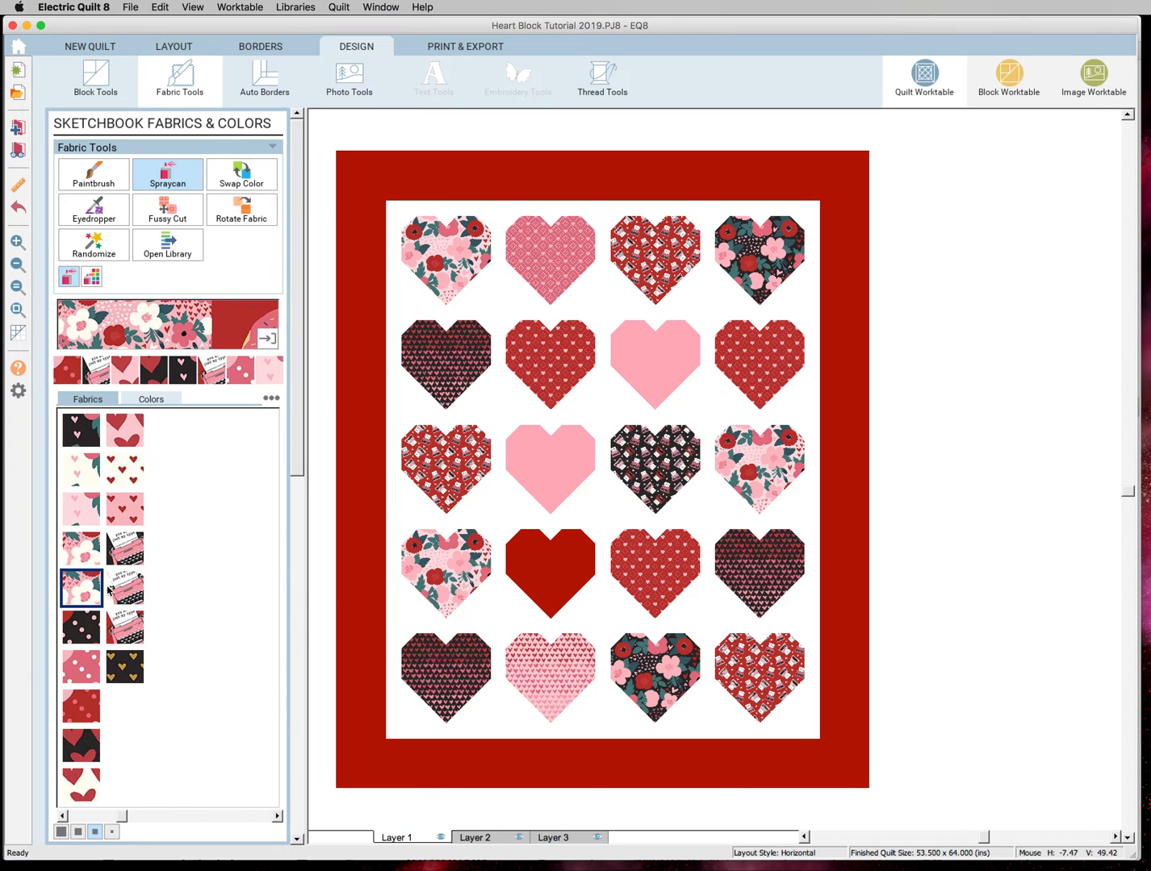
pyautogui.moveTo(323, 597)
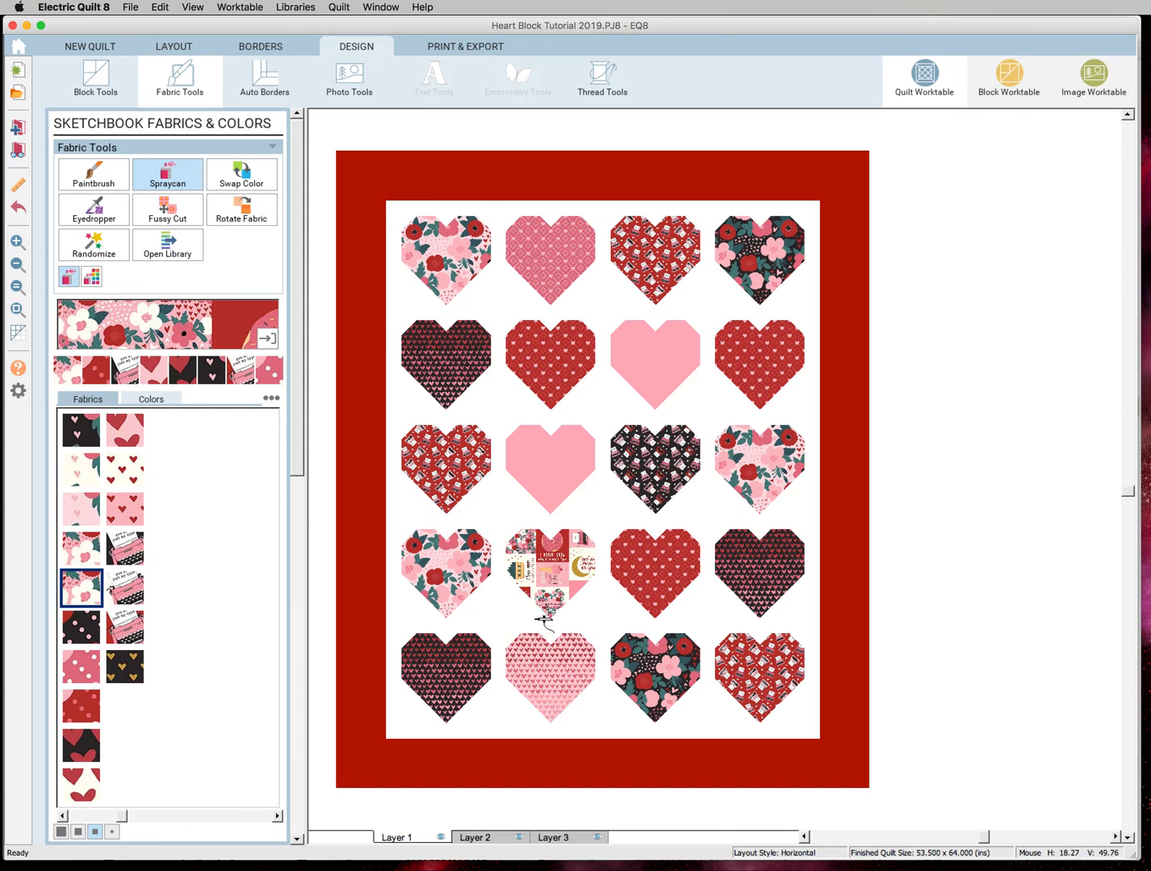
pyautogui.moveTo(554, 604)
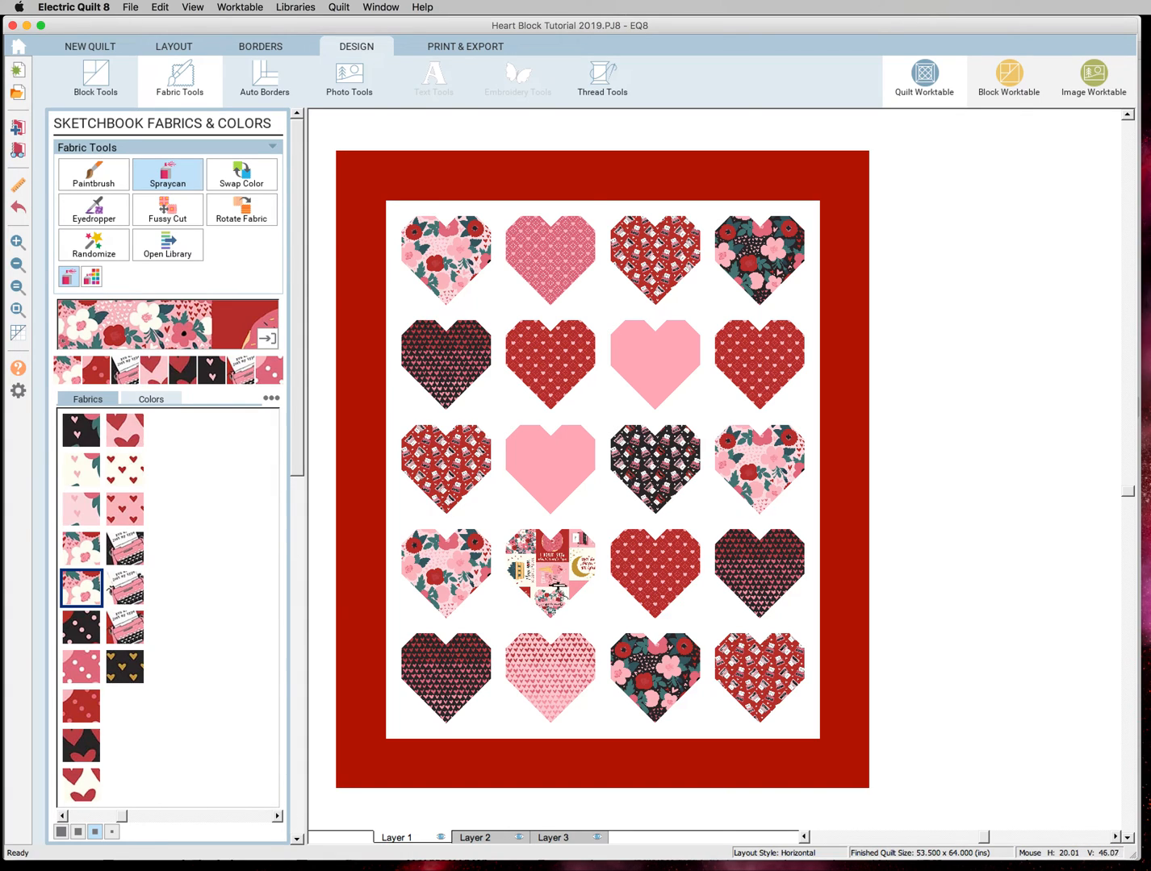
pyautogui.moveTo(396, 568)
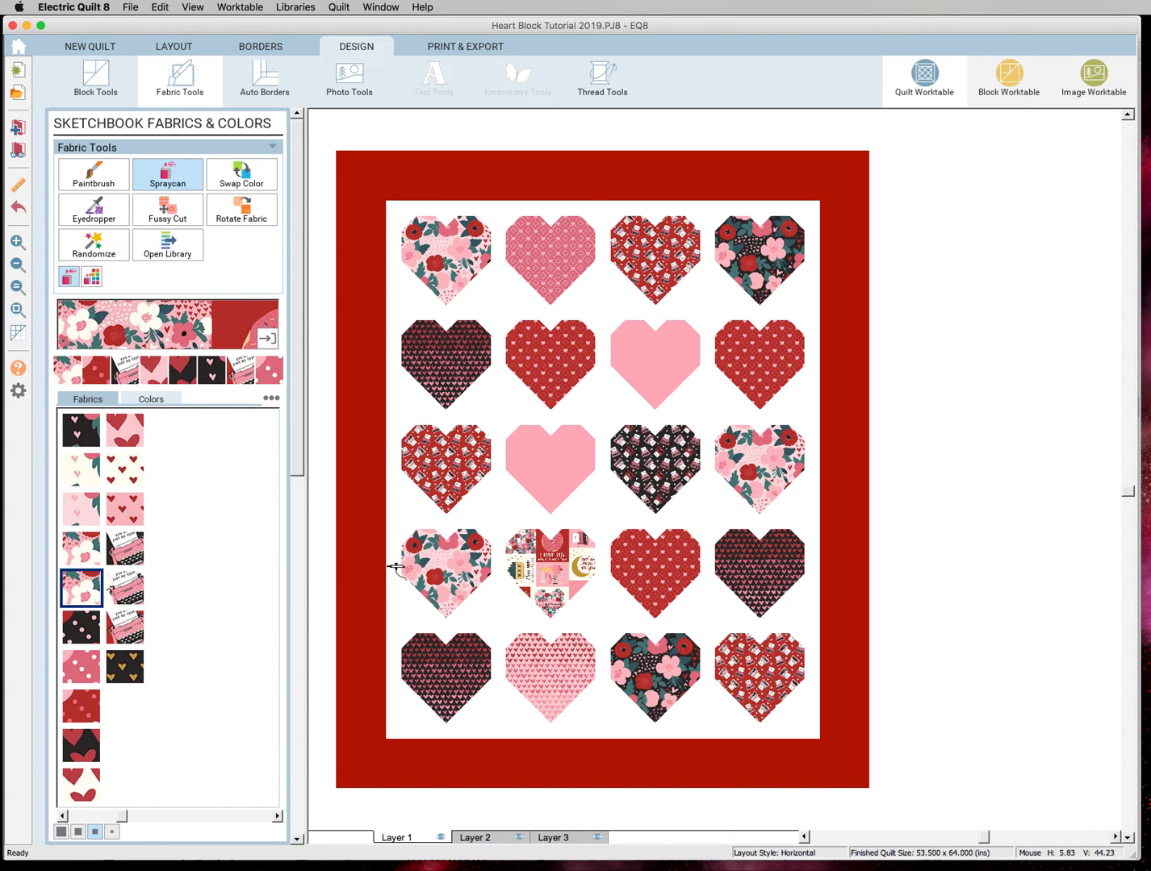
pyautogui.moveTo(185, 484)
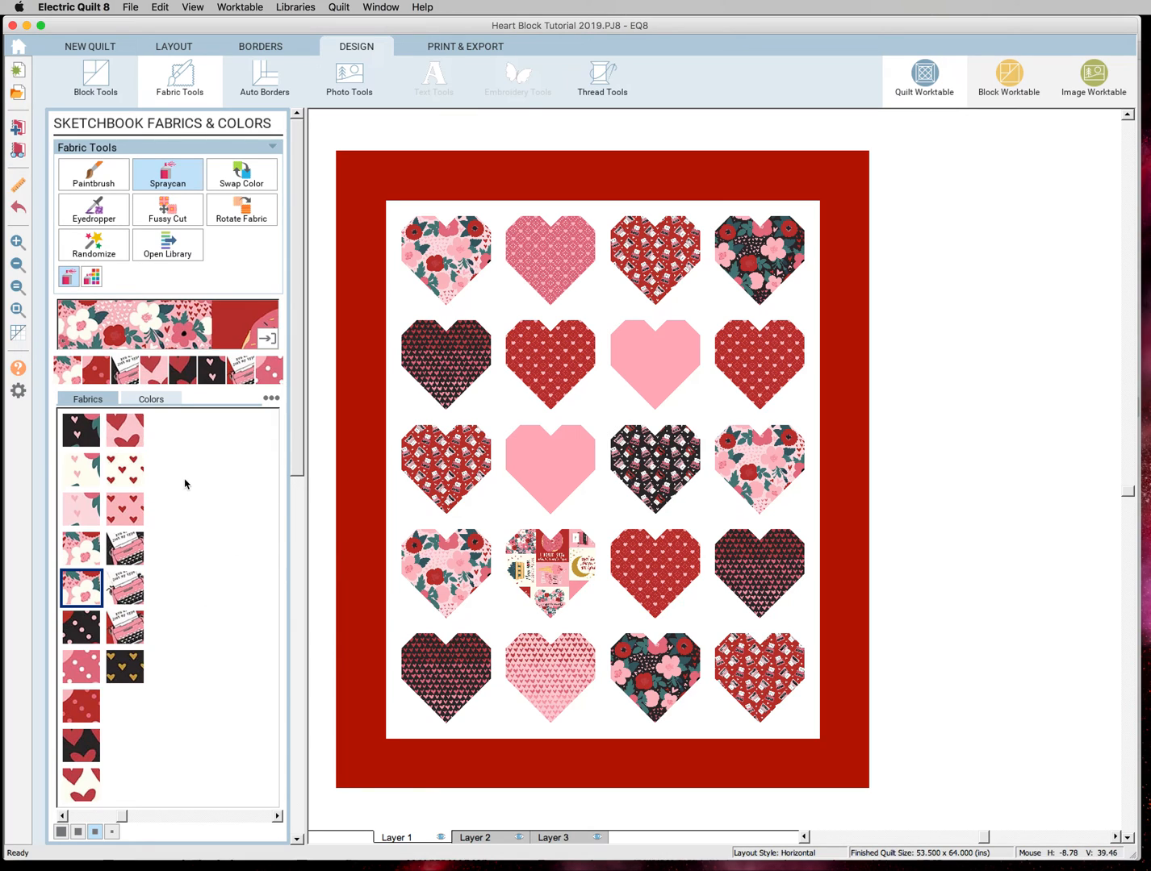
pyautogui.click(80, 468)
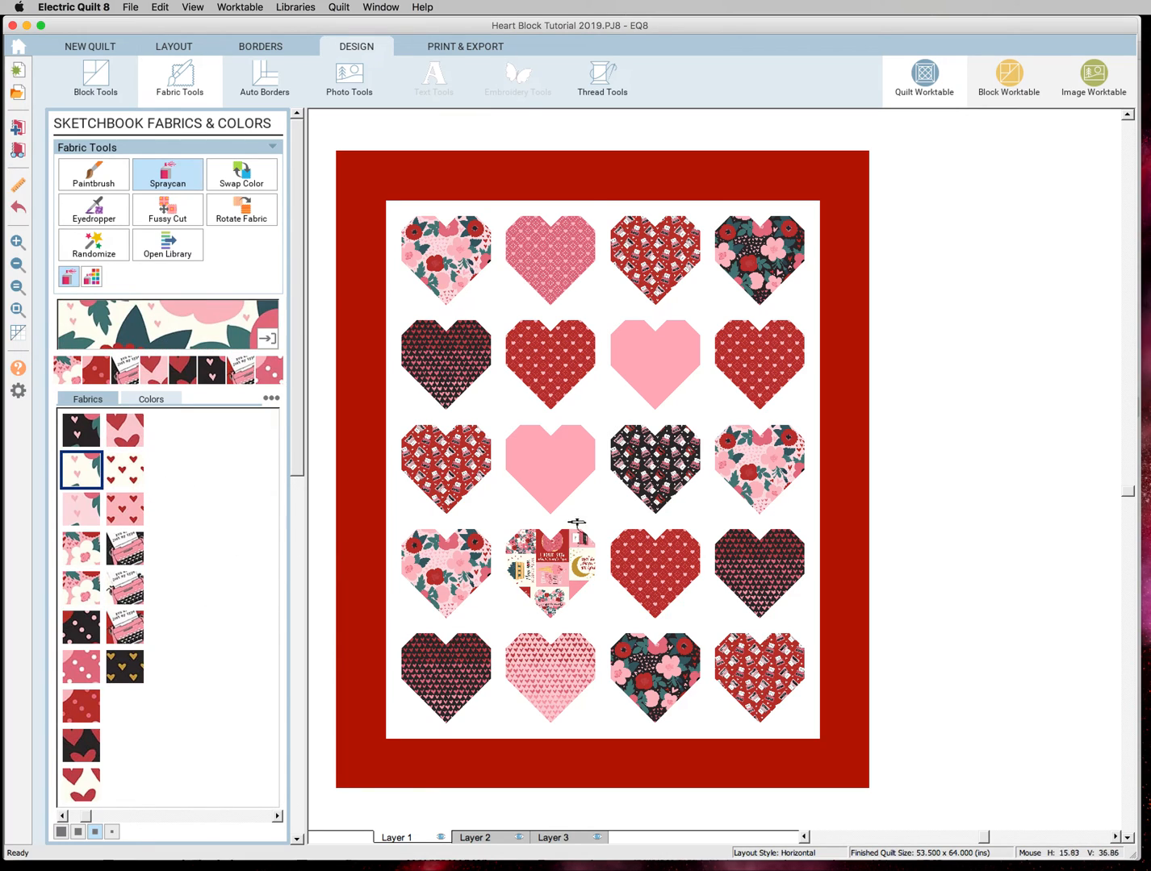
pyautogui.click(81, 784)
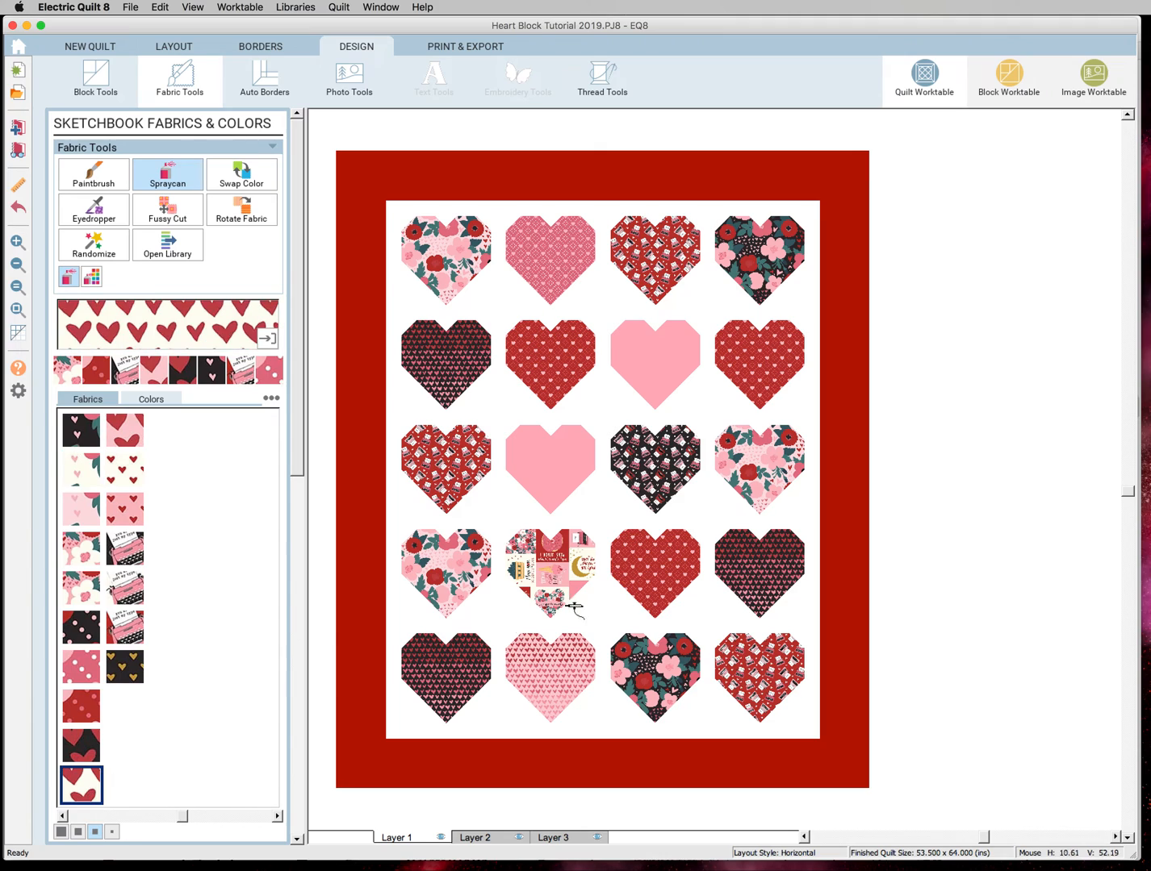
# - Fill the row-four second heart with red hearts and the row-two third heart with black gold-heart print
pyautogui.click(552, 575)
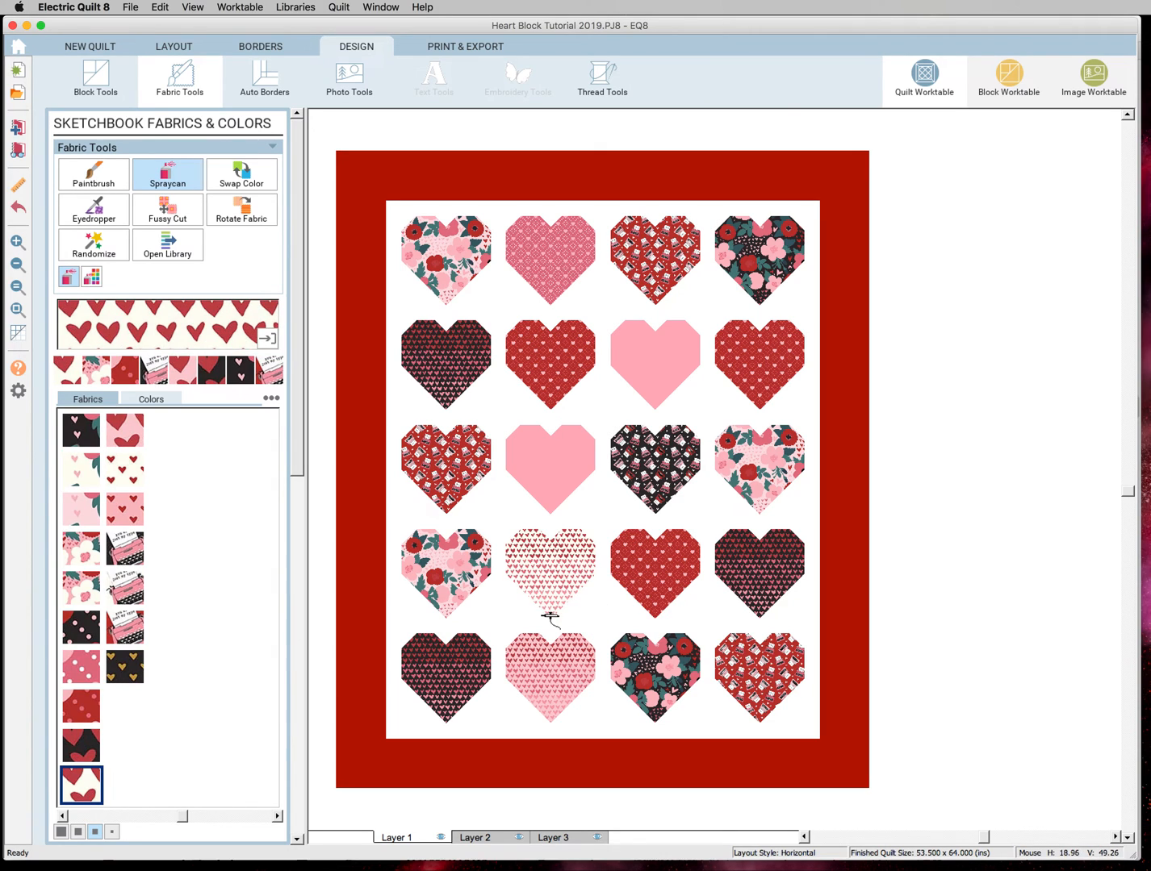
pyautogui.moveTo(350, 670)
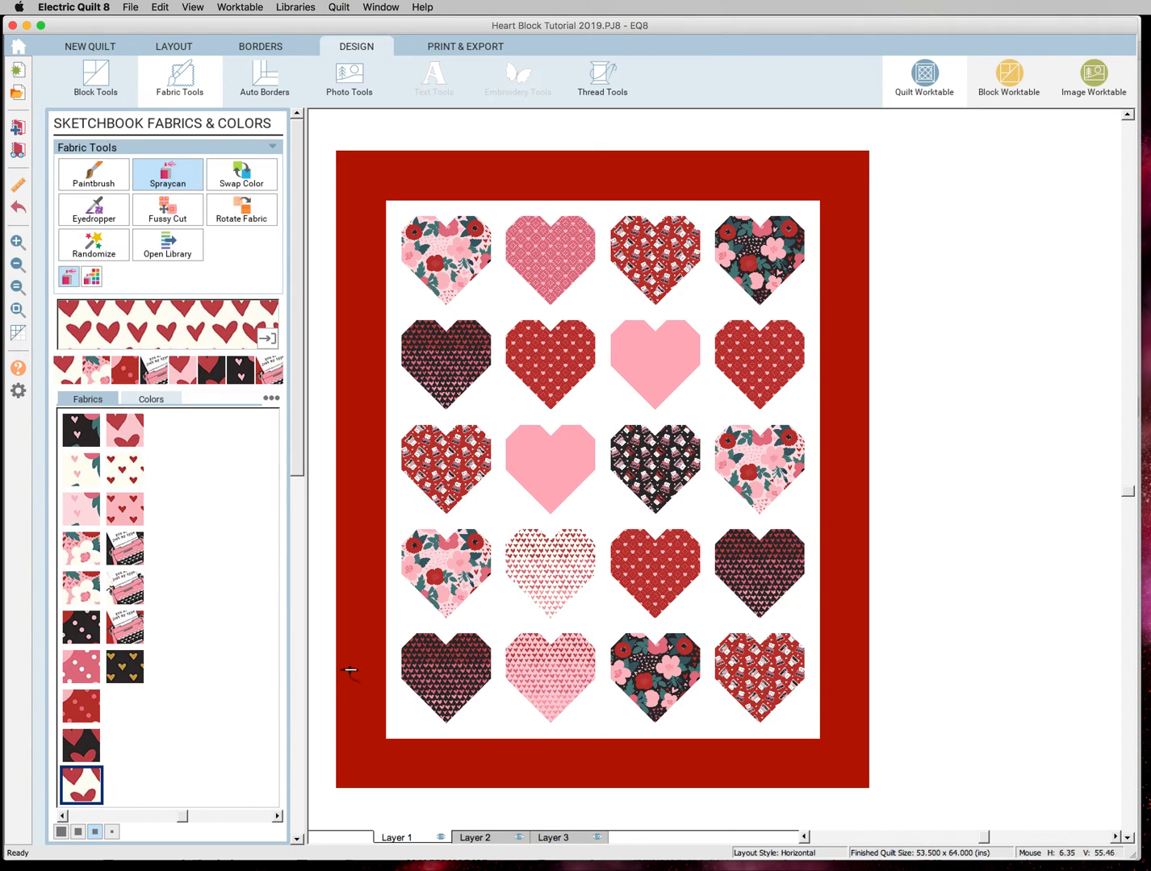
pyautogui.click(81, 626)
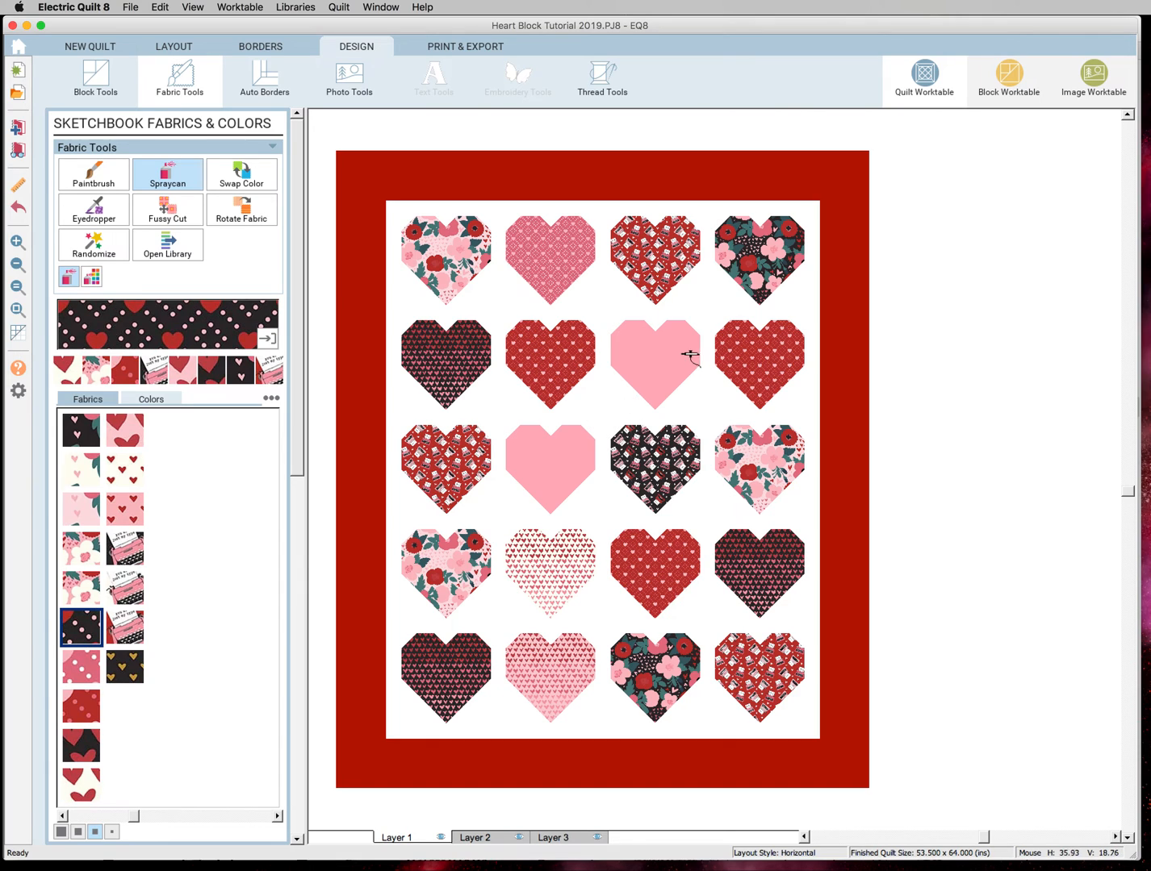
pyautogui.click(656, 363)
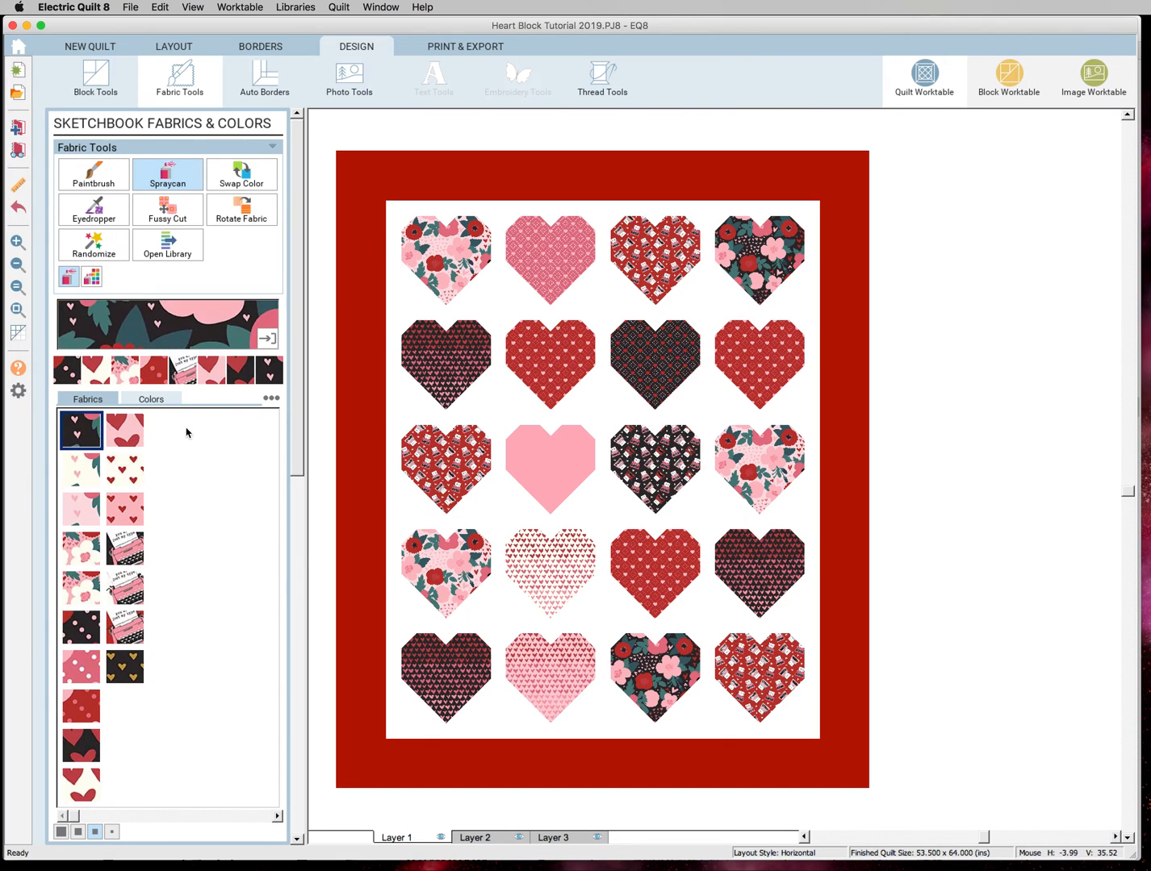
pyautogui.moveTo(90, 627)
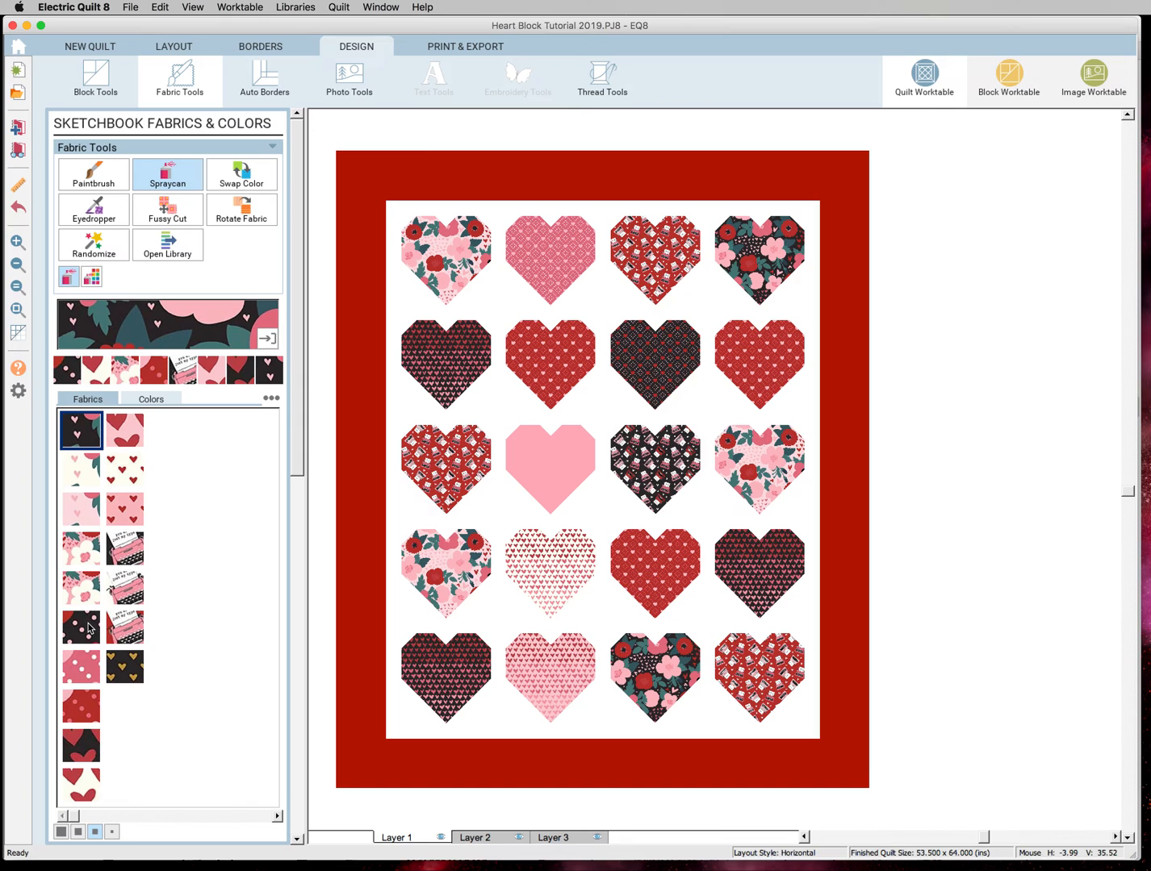
pyautogui.click(125, 667)
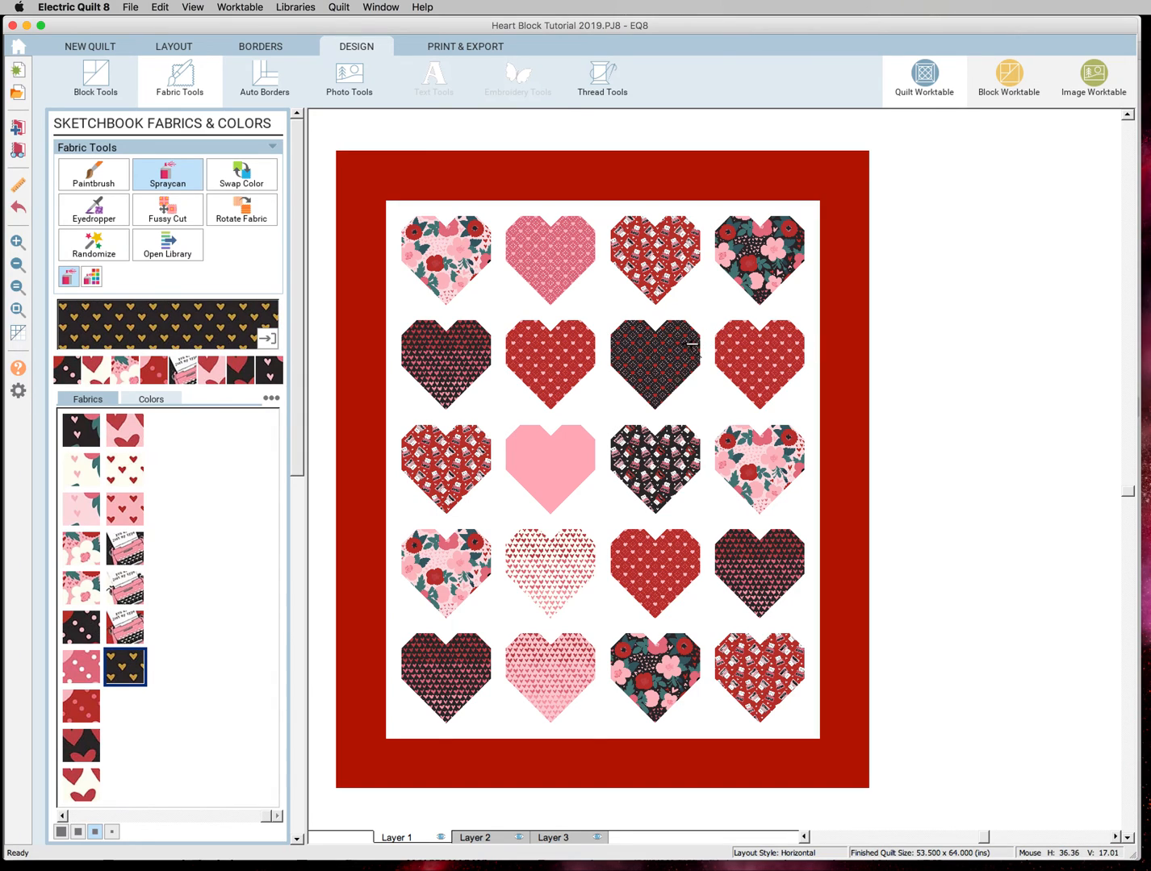
pyautogui.click(653, 363)
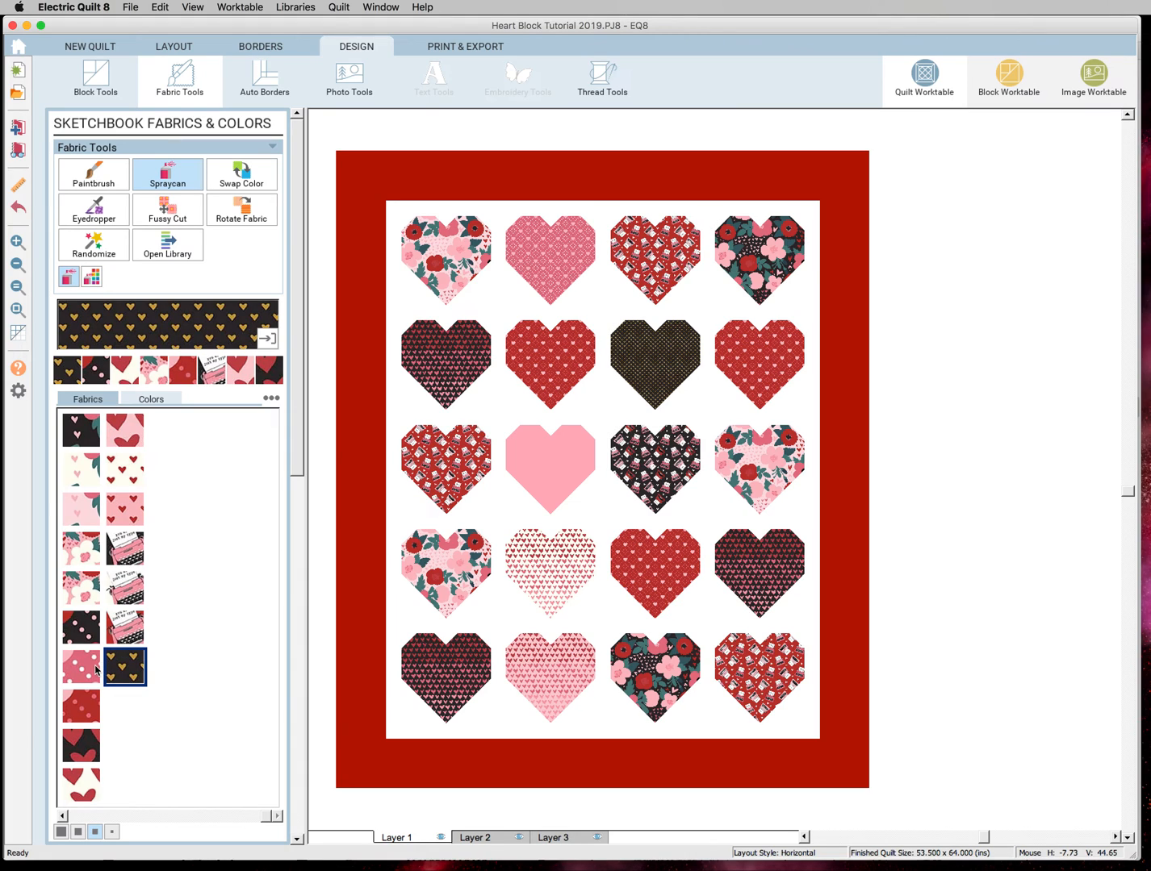
# - Give the plain row-three heart a pink print and swap the row-two third heart to red hearts on black
pyautogui.click(81, 669)
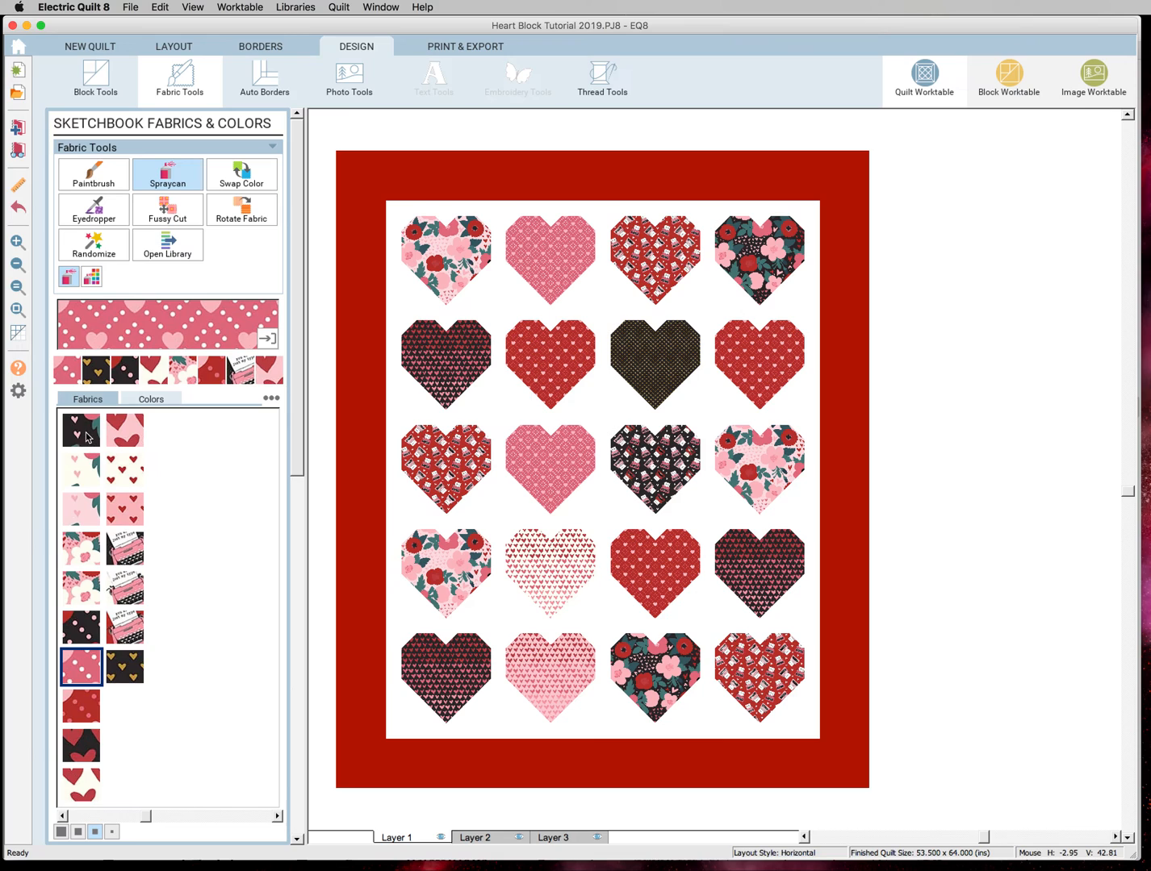
pyautogui.moveTo(655, 364)
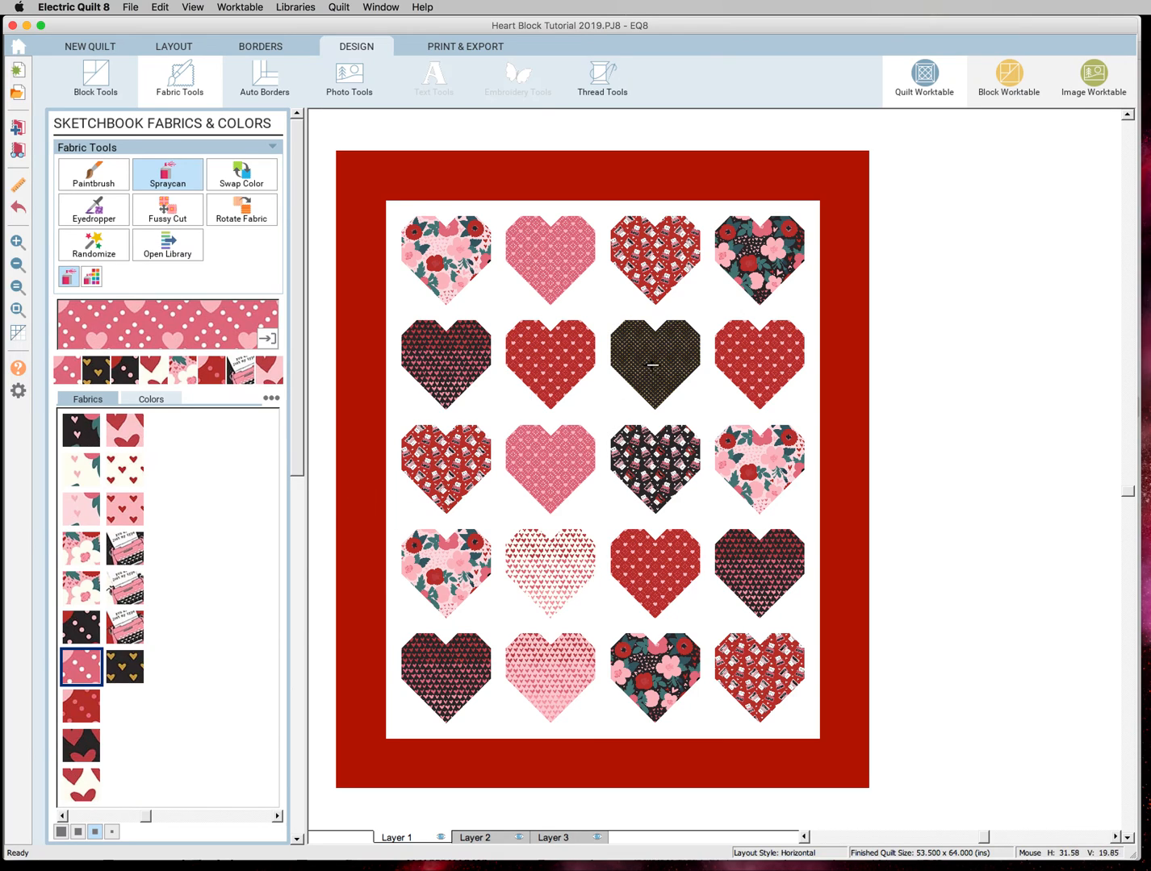
pyautogui.moveTo(654, 391)
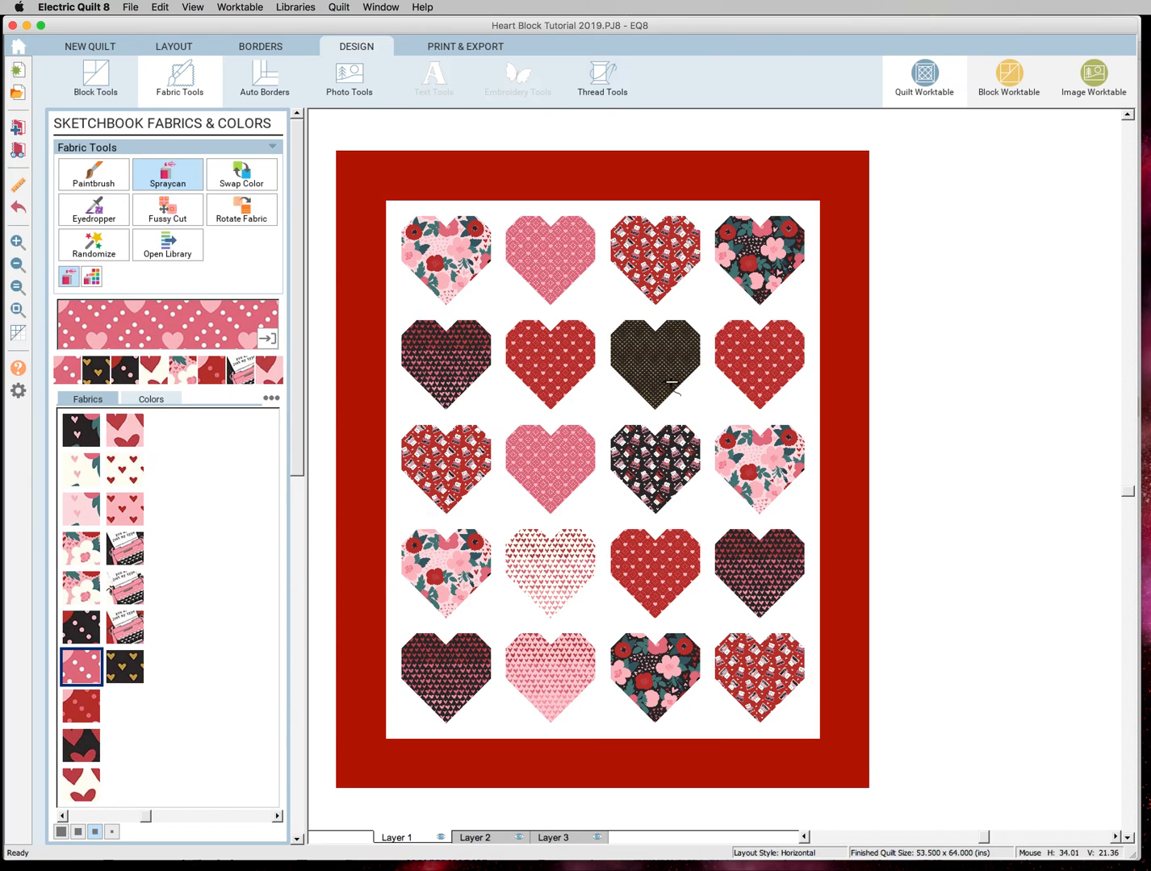
pyautogui.moveTo(655, 371)
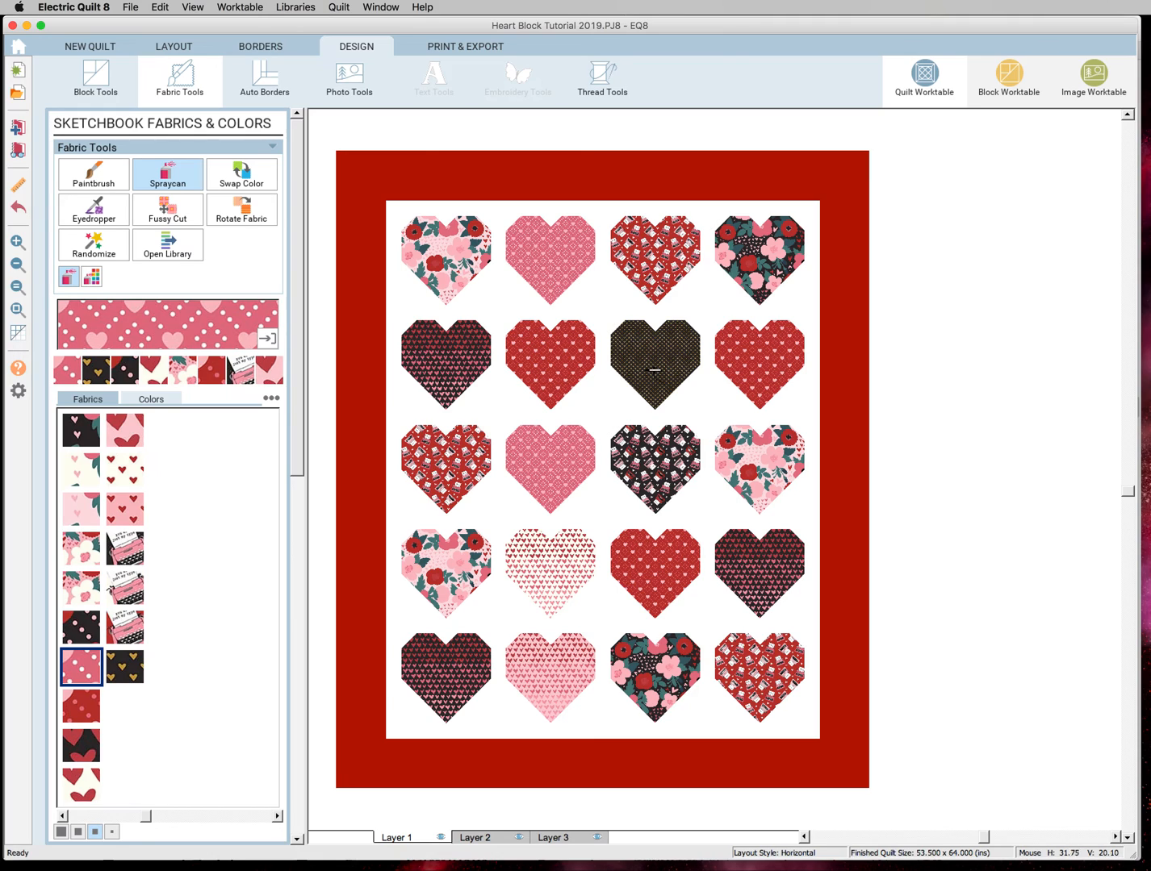
pyautogui.click(81, 746)
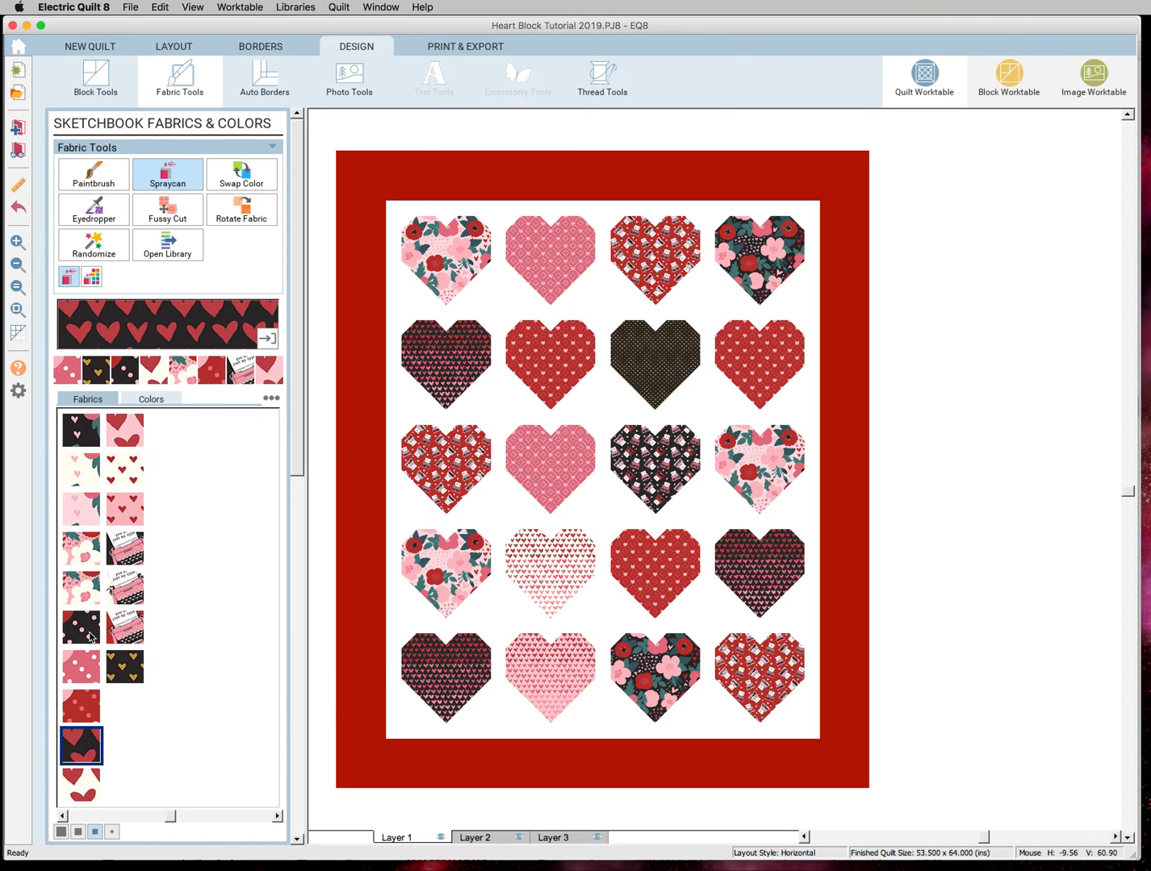
pyautogui.click(655, 364)
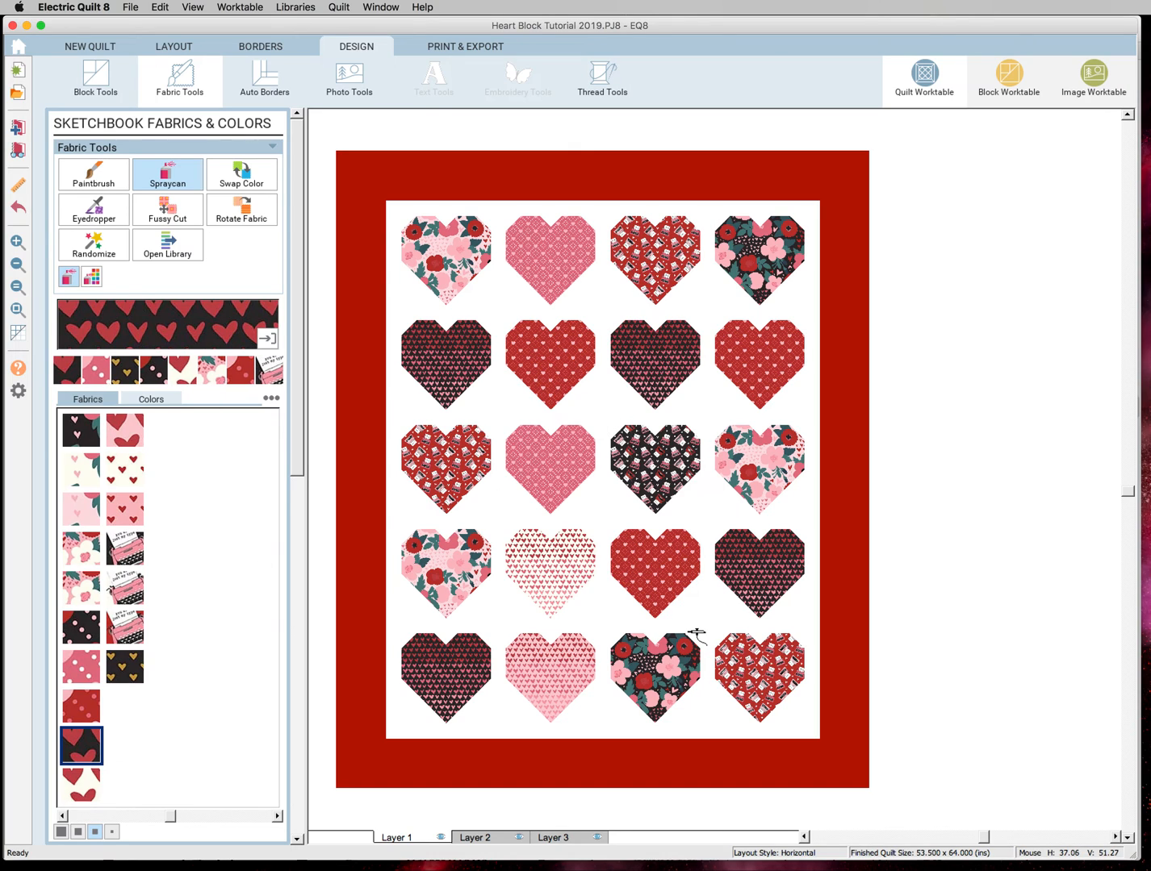
pyautogui.moveTo(716, 652)
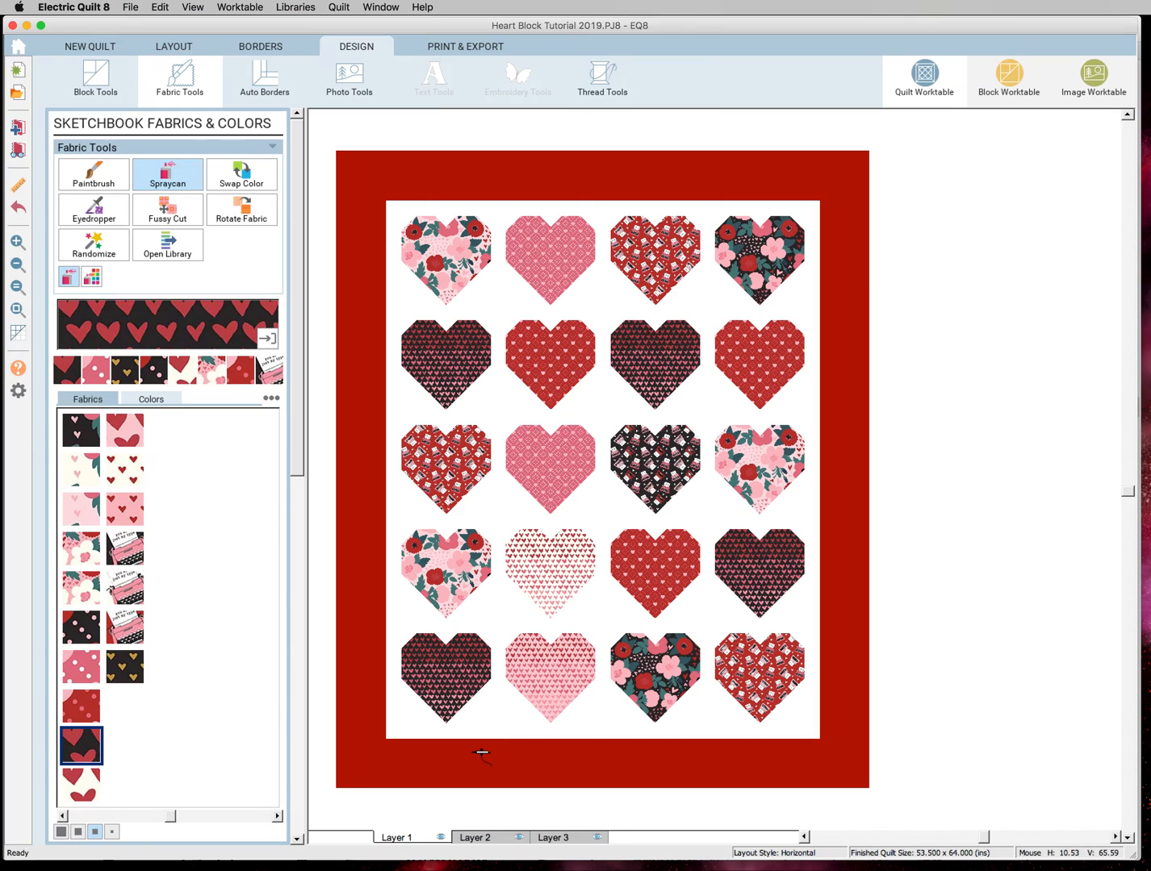
pyautogui.moveTo(547, 729)
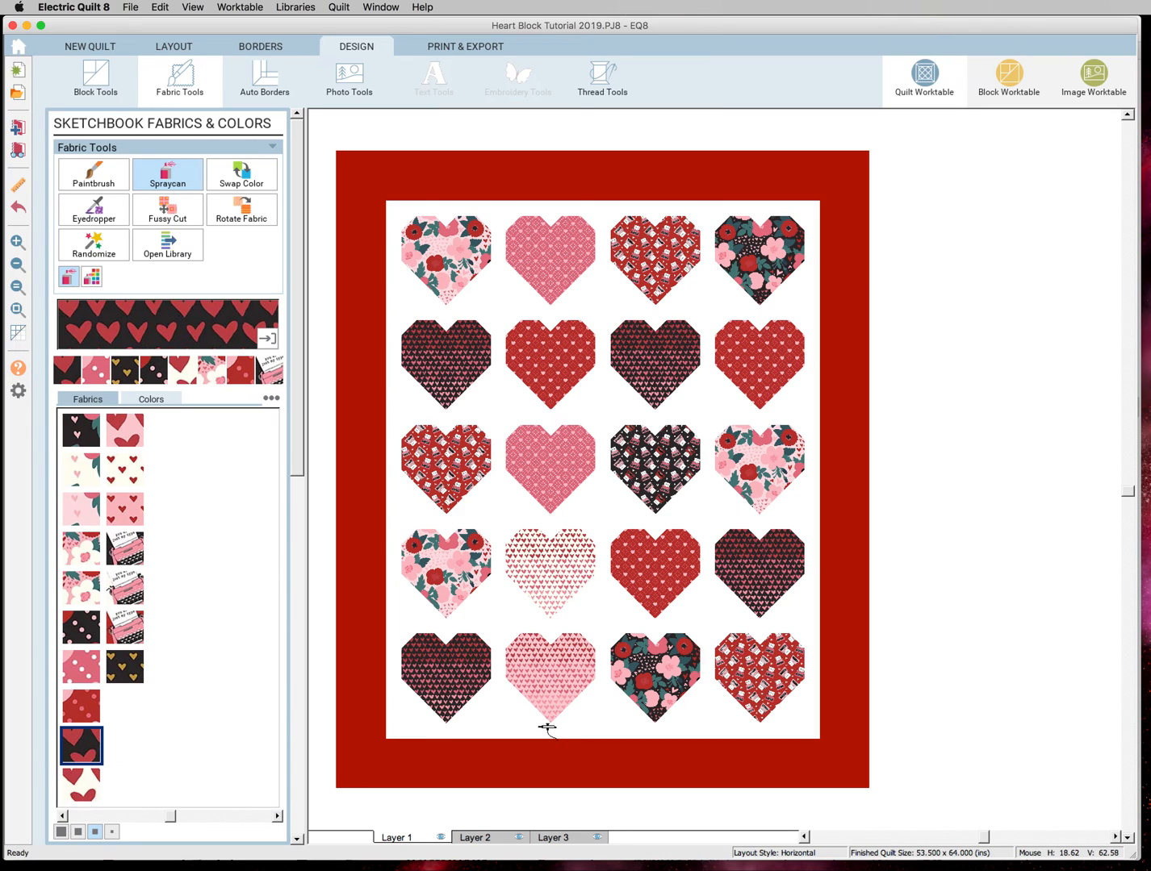
pyautogui.moveTo(558, 717)
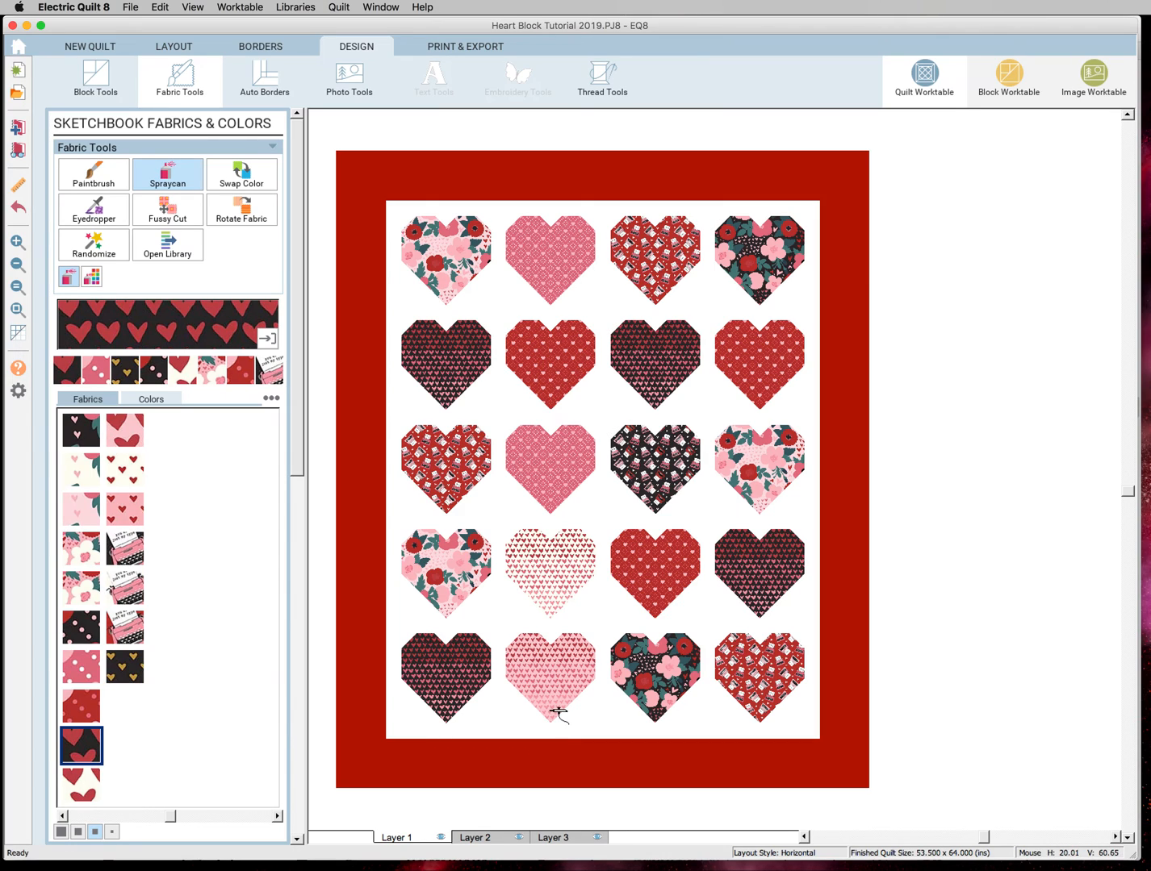
pyautogui.moveTo(510, 614)
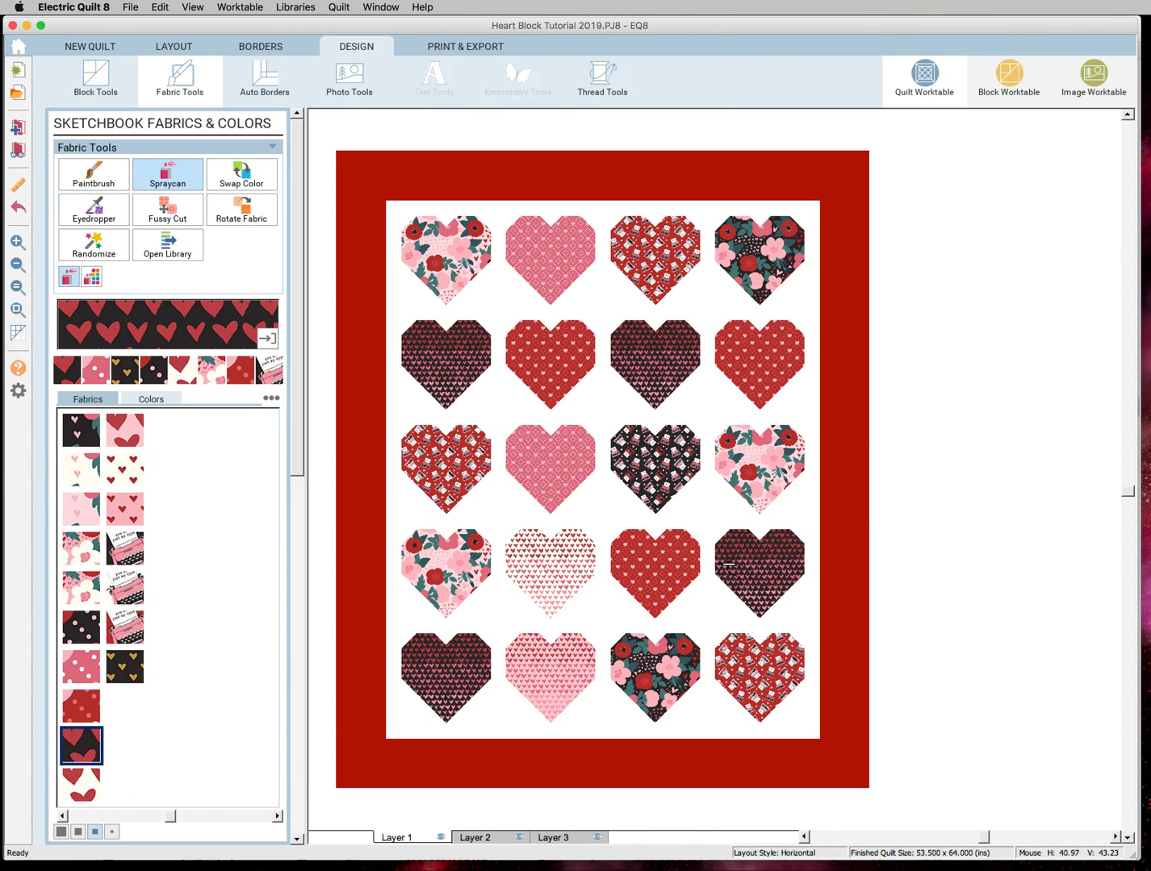
pyautogui.moveTo(565, 815)
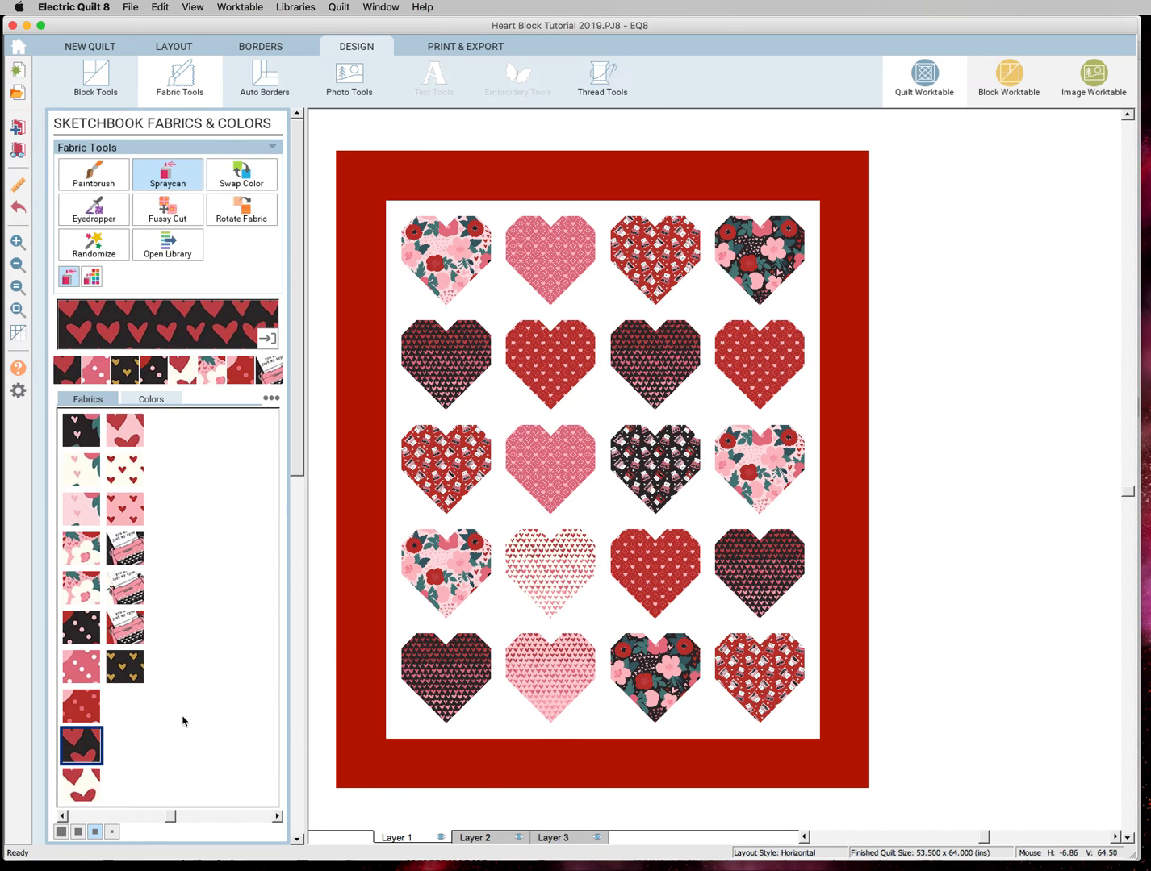
pyautogui.moveTo(88, 515)
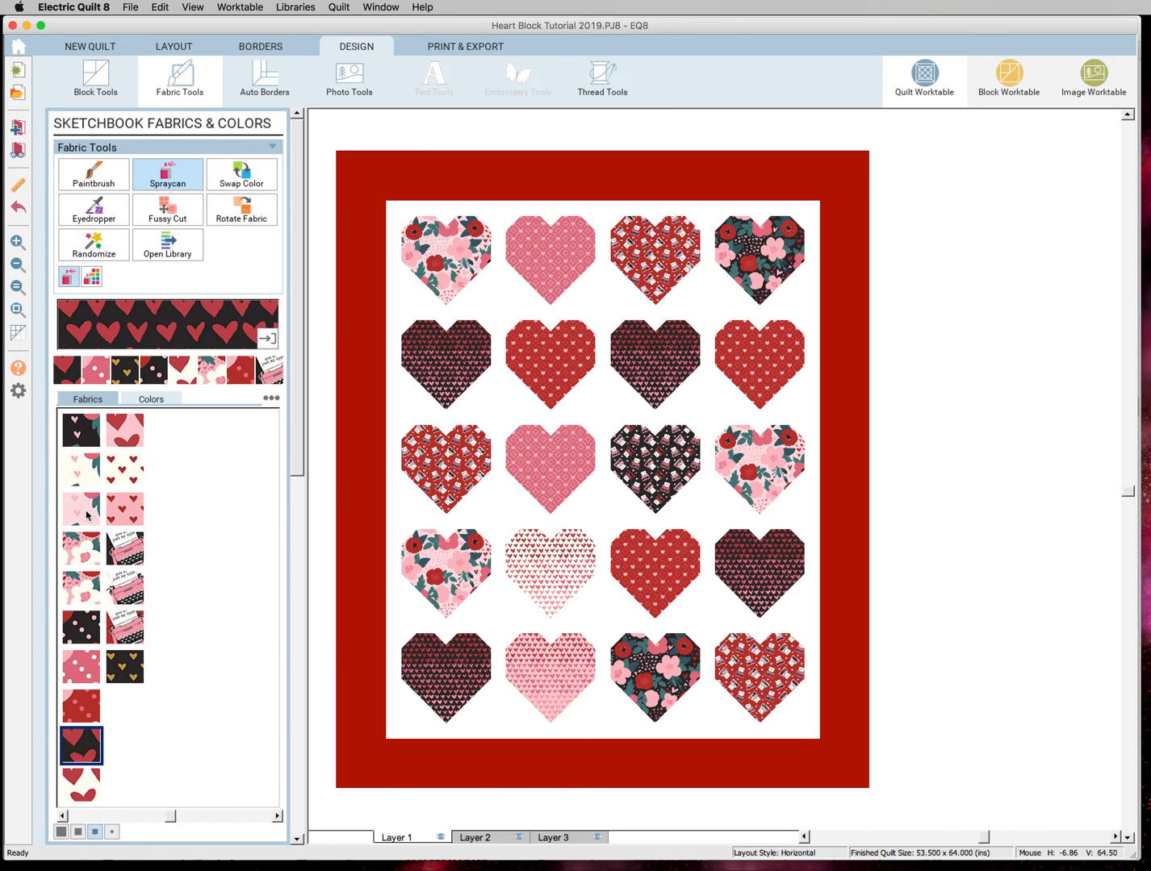
# - Fill the borders with the floral print and show the patch outlines over the quilt
pyautogui.click(80, 510)
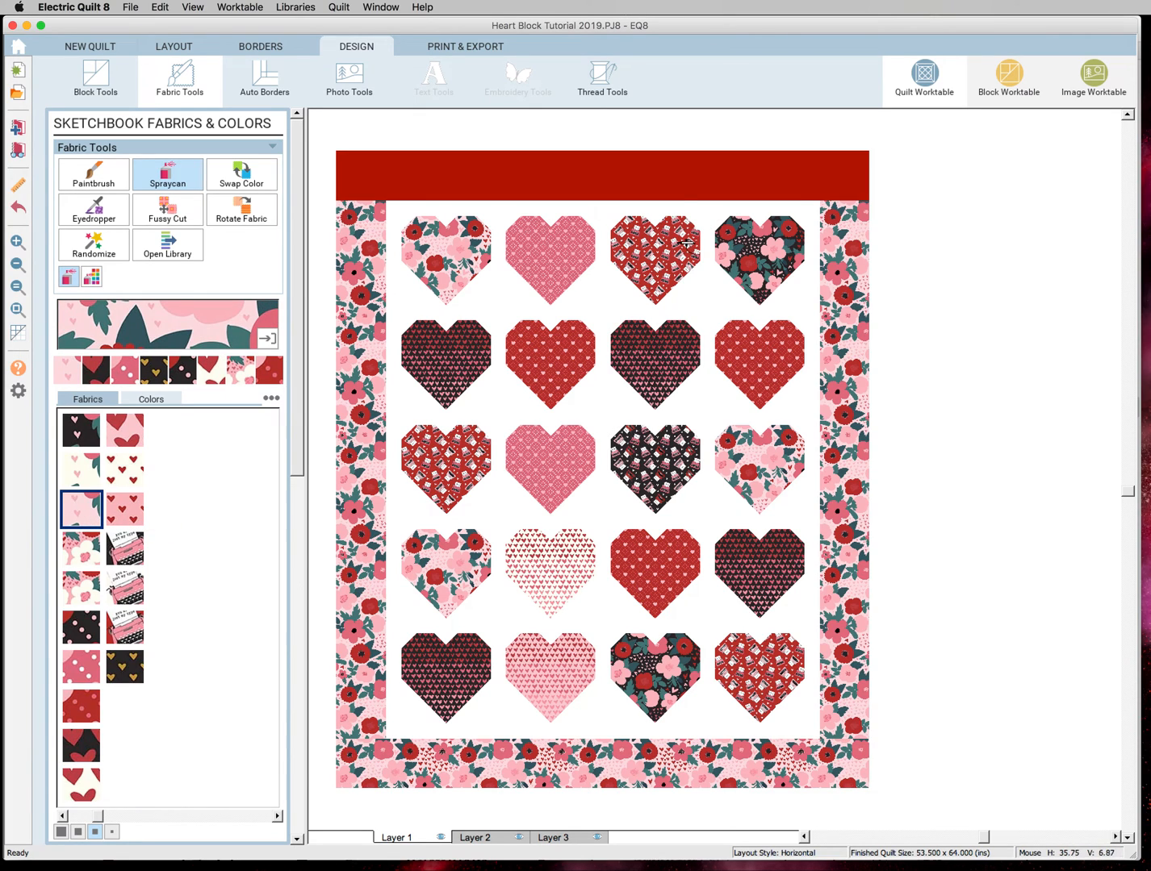
pyautogui.click(600, 177)
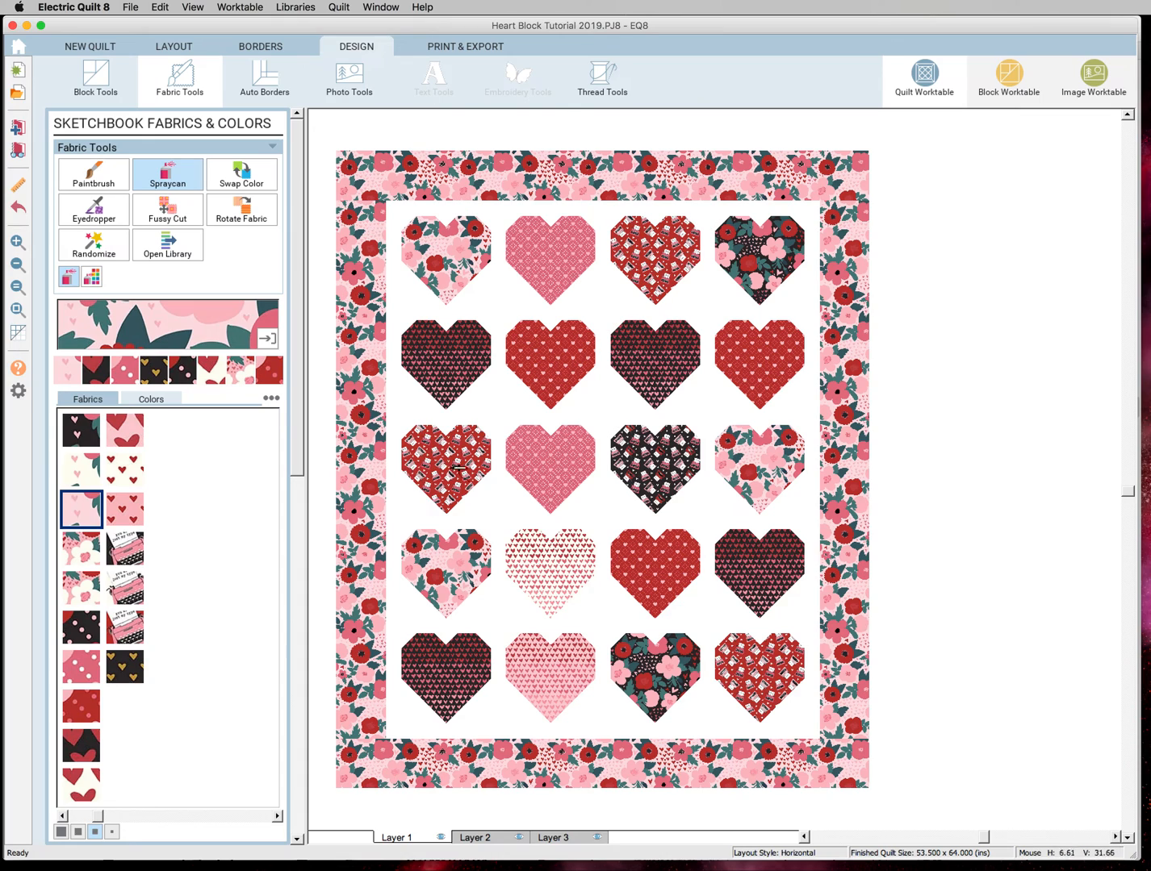
pyautogui.rightClick(518, 407)
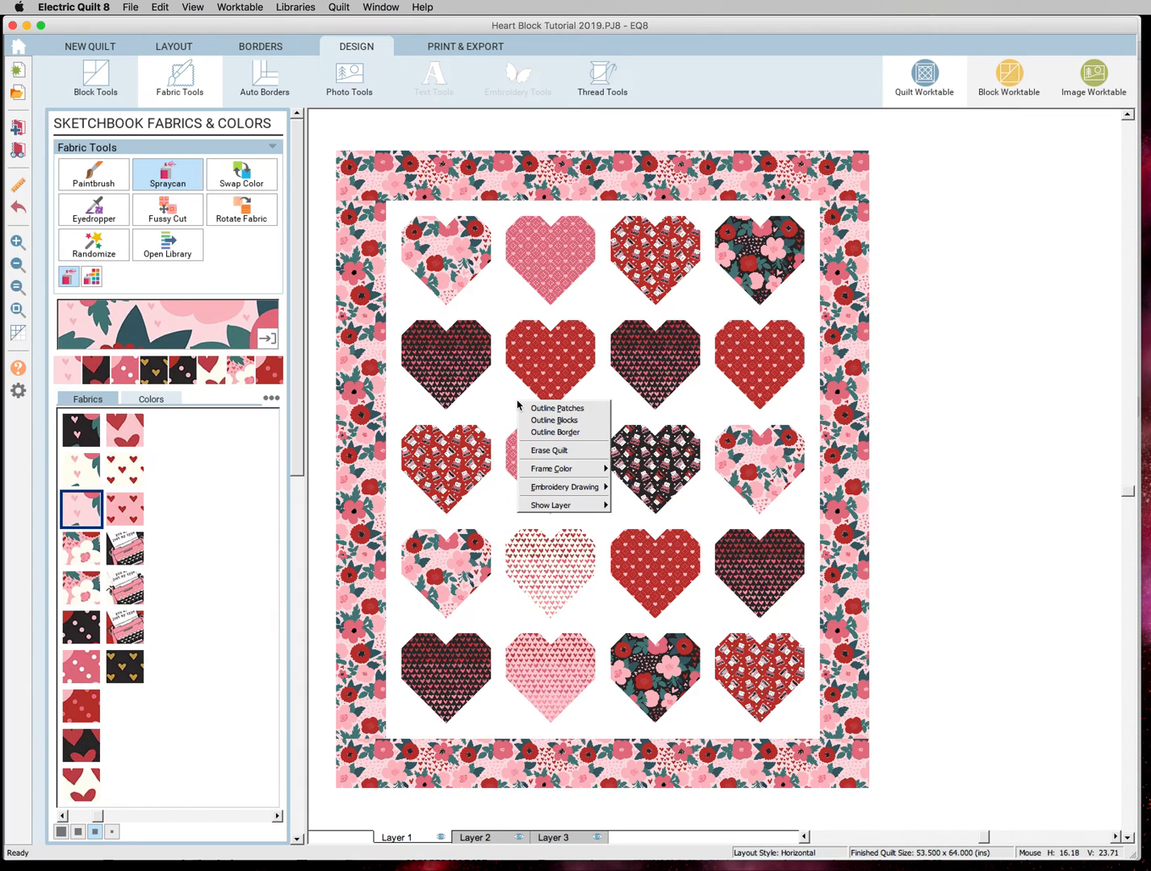
pyautogui.click(557, 407)
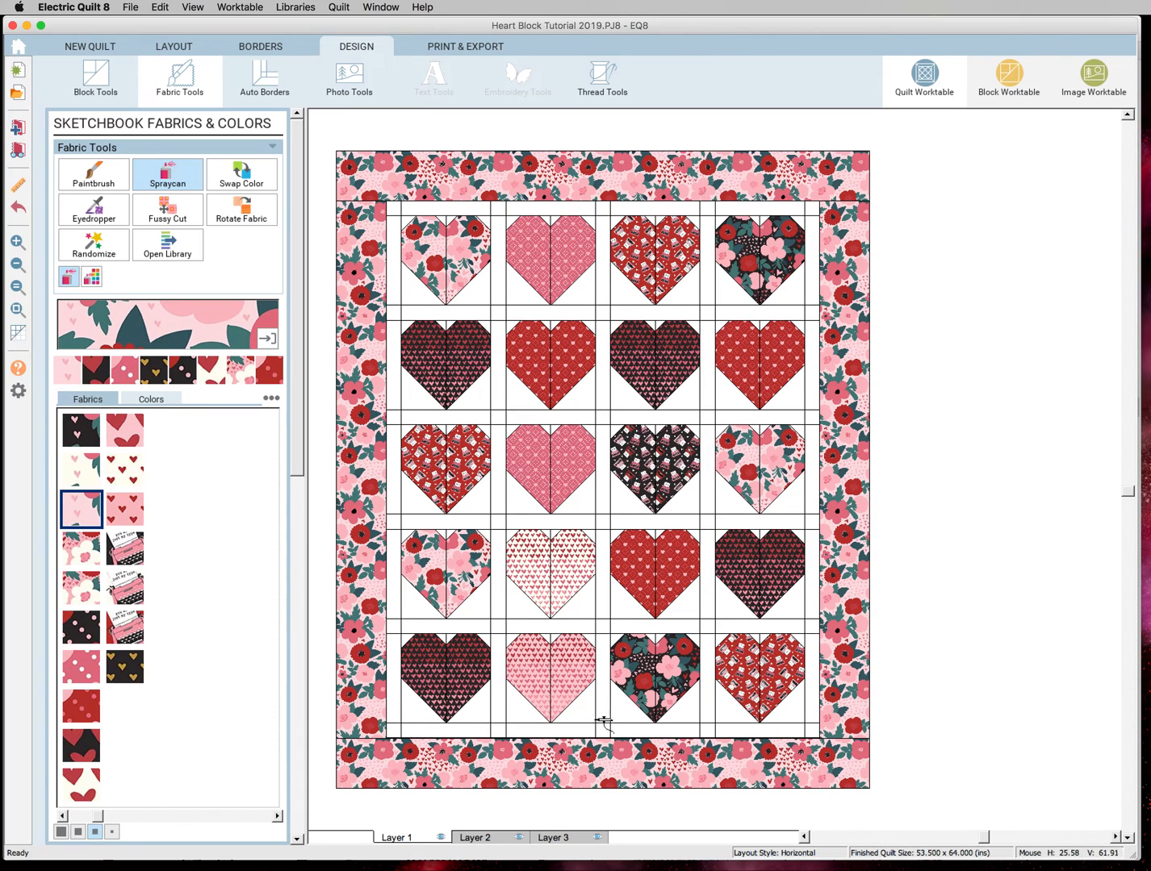
pyautogui.moveTo(636, 565)
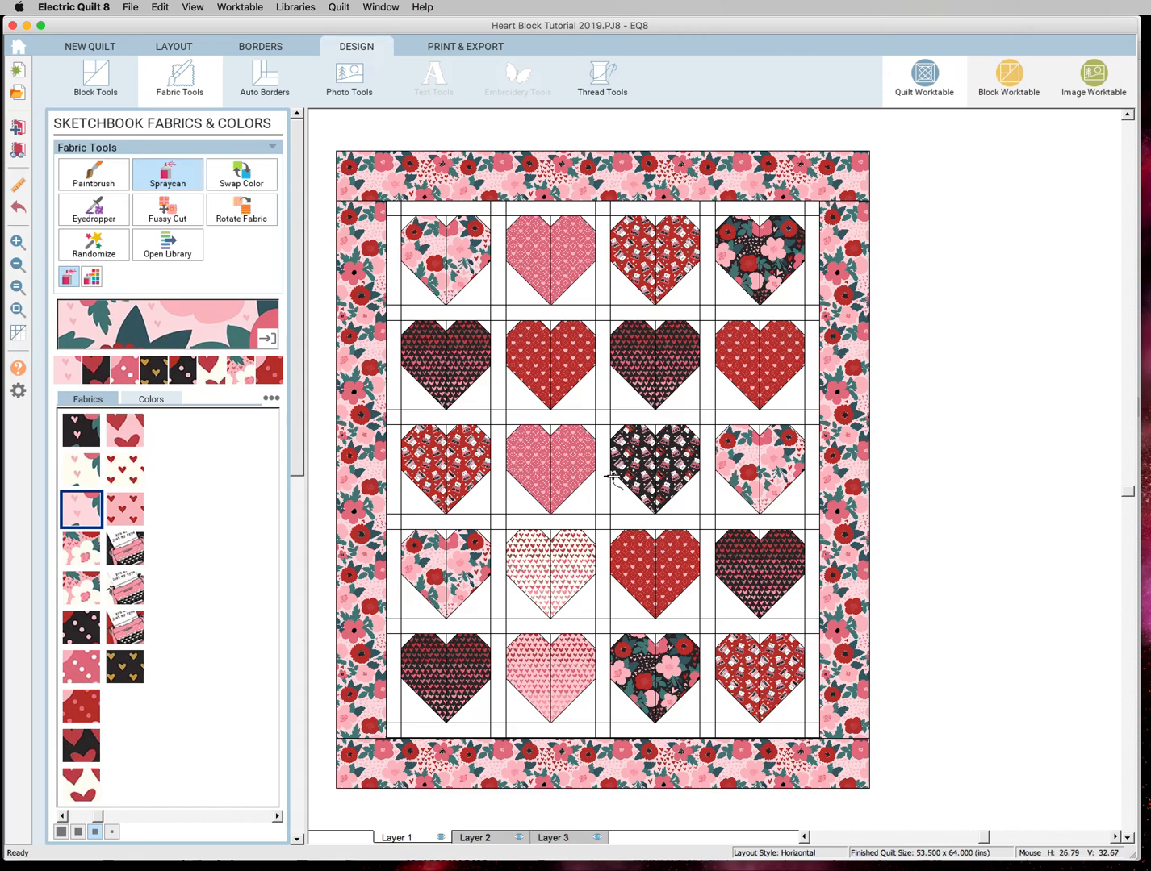
pyautogui.moveTo(582, 491)
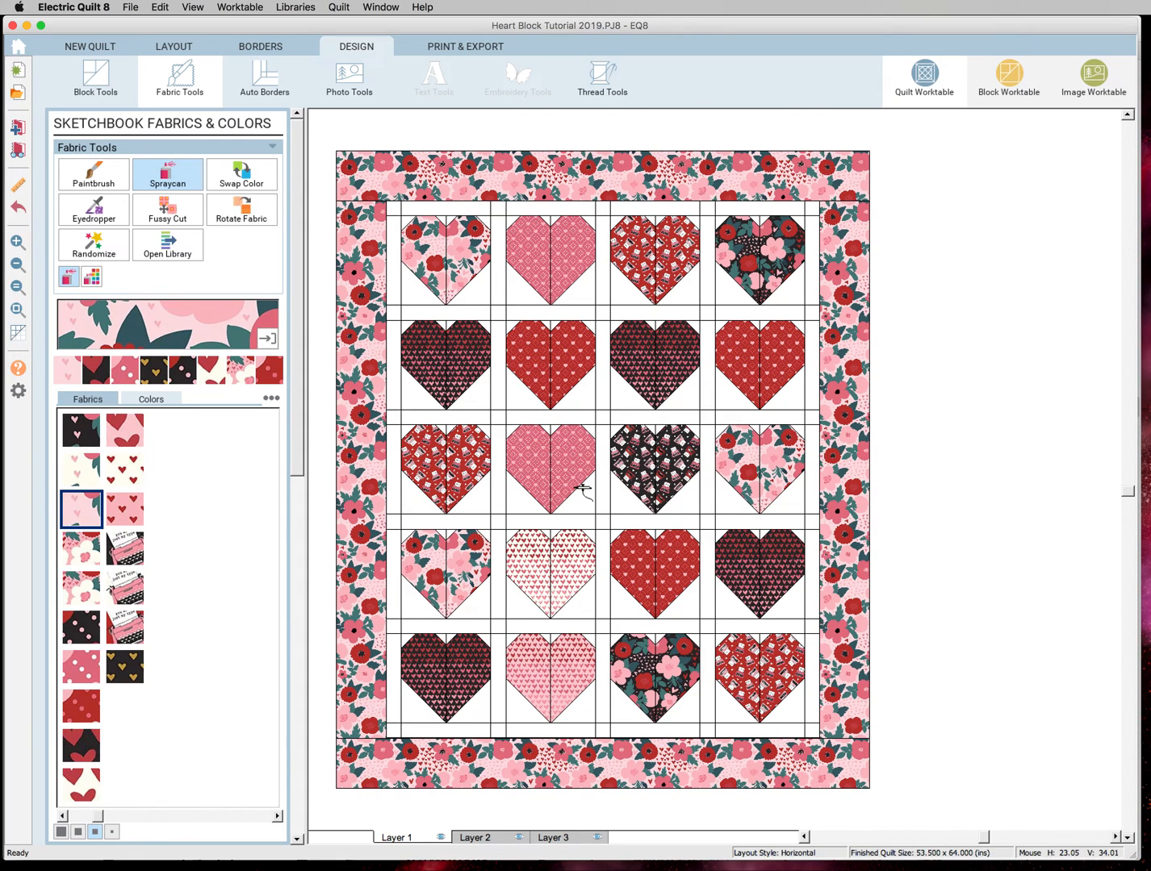
pyautogui.moveTo(589, 485)
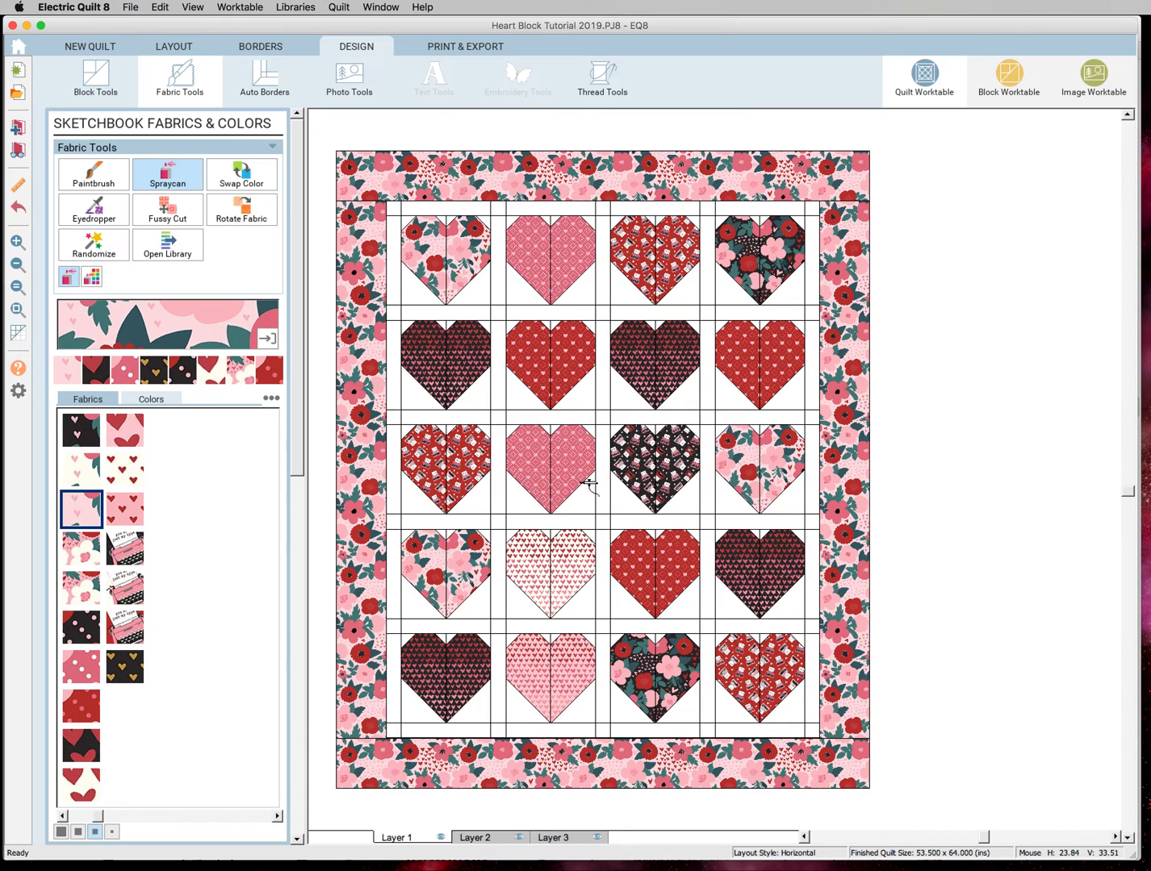
# - Turn the patch outlines back off from the quilt's right-click display options
pyautogui.rightClick(589, 484)
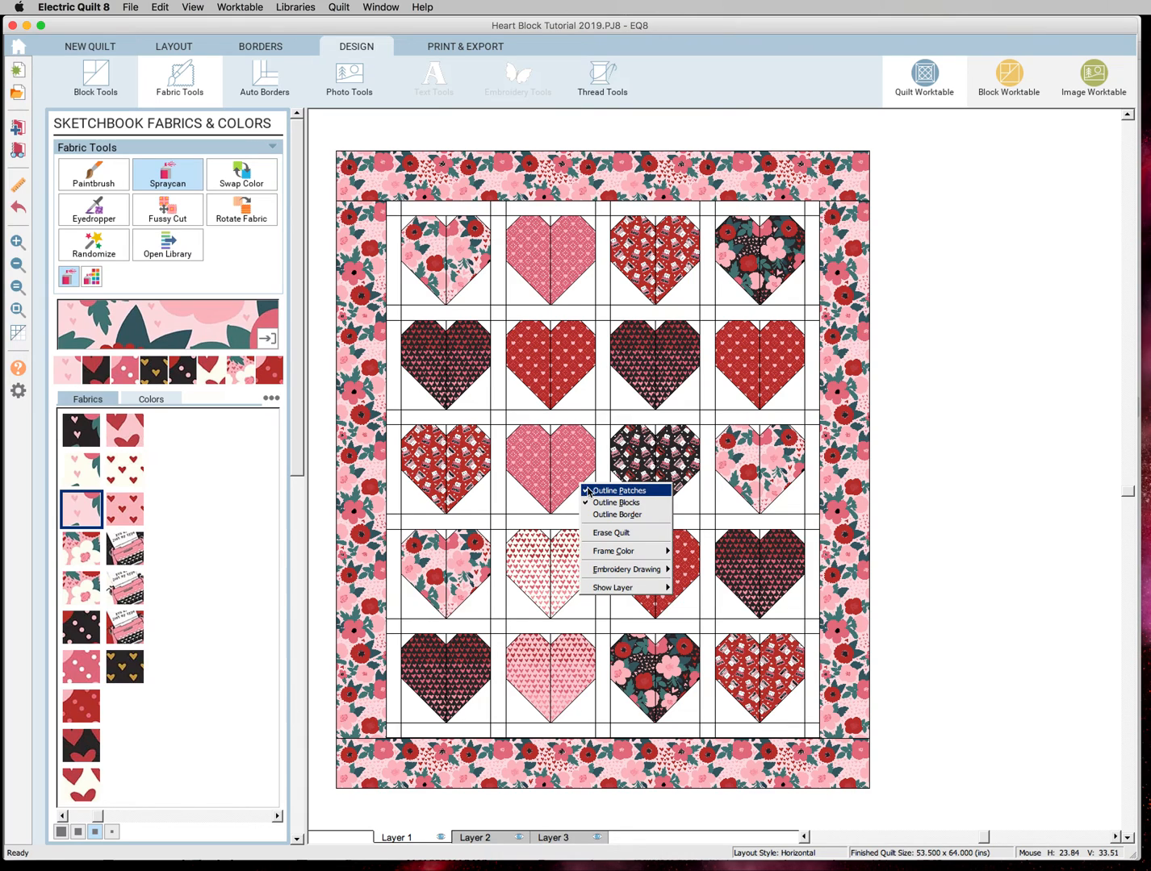
pyautogui.click(619, 491)
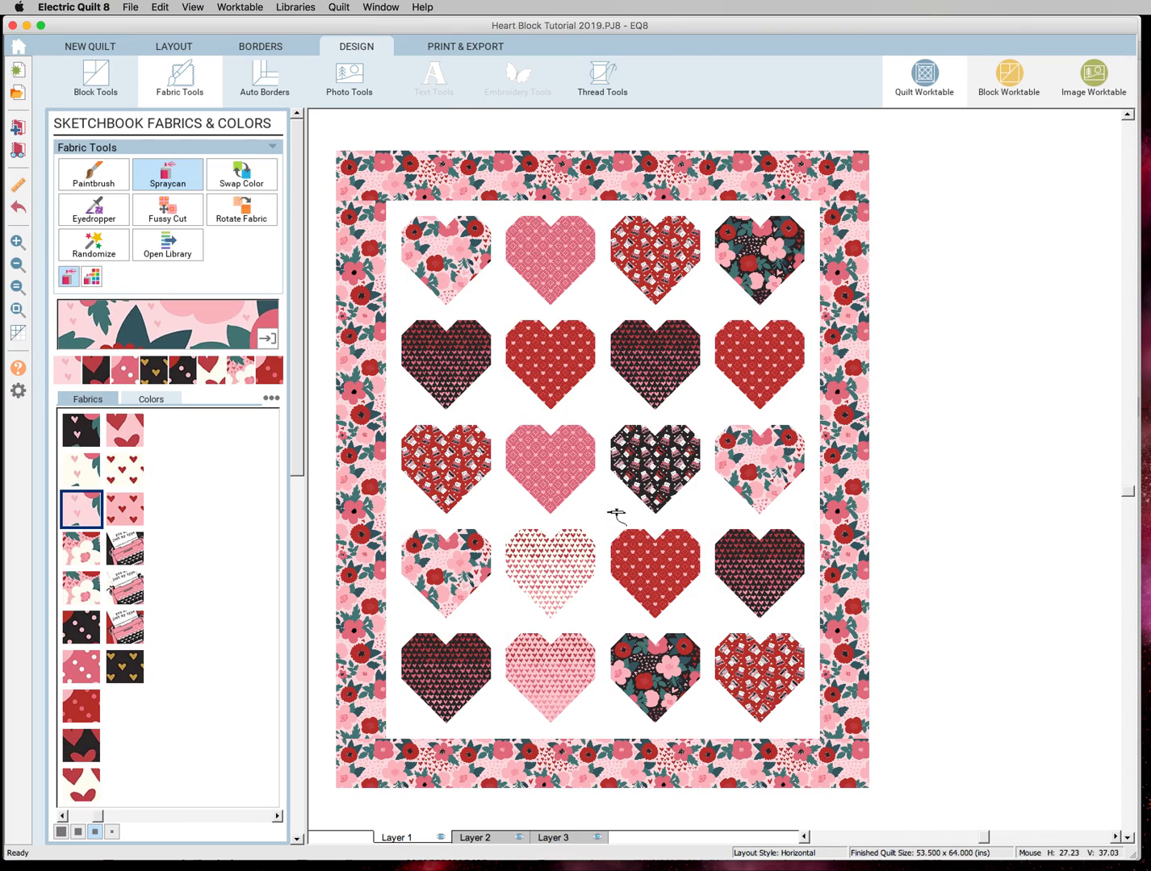
pyautogui.moveTo(723, 471)
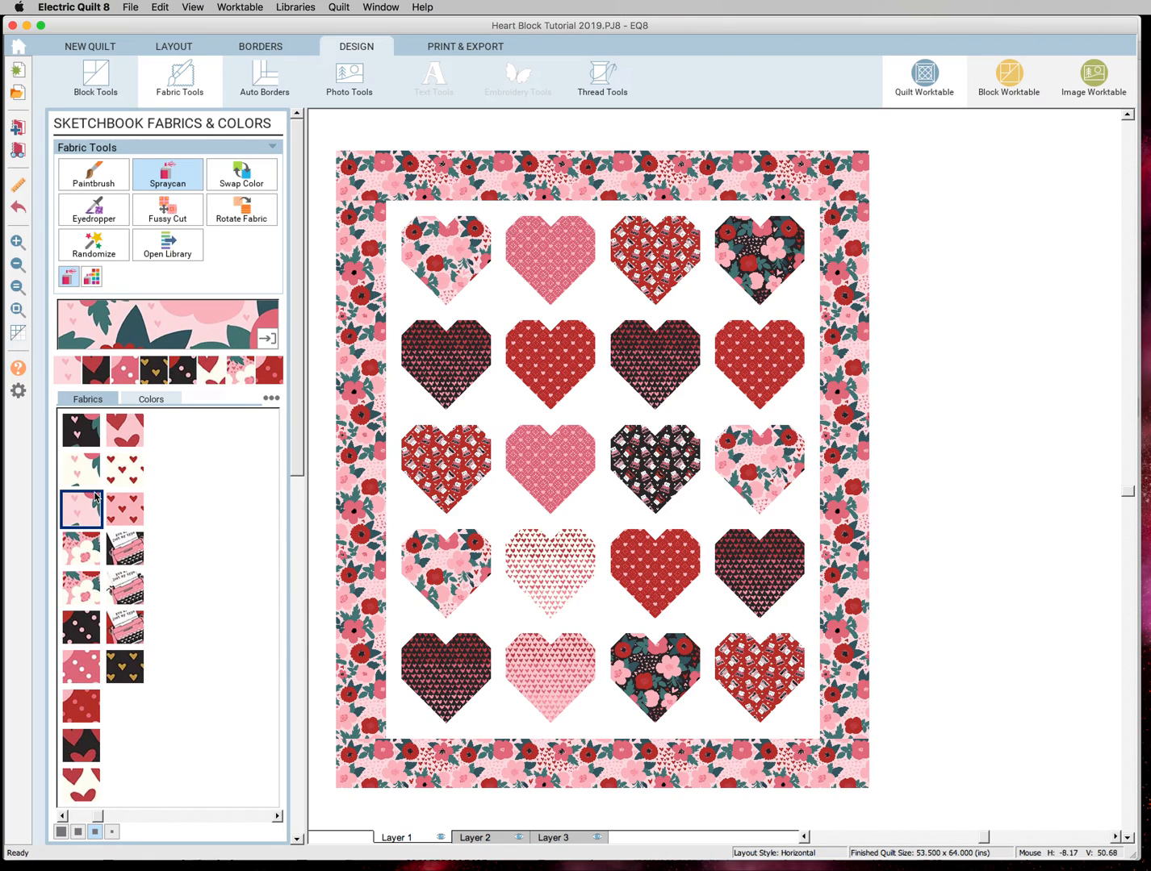
pyautogui.moveTo(476, 581)
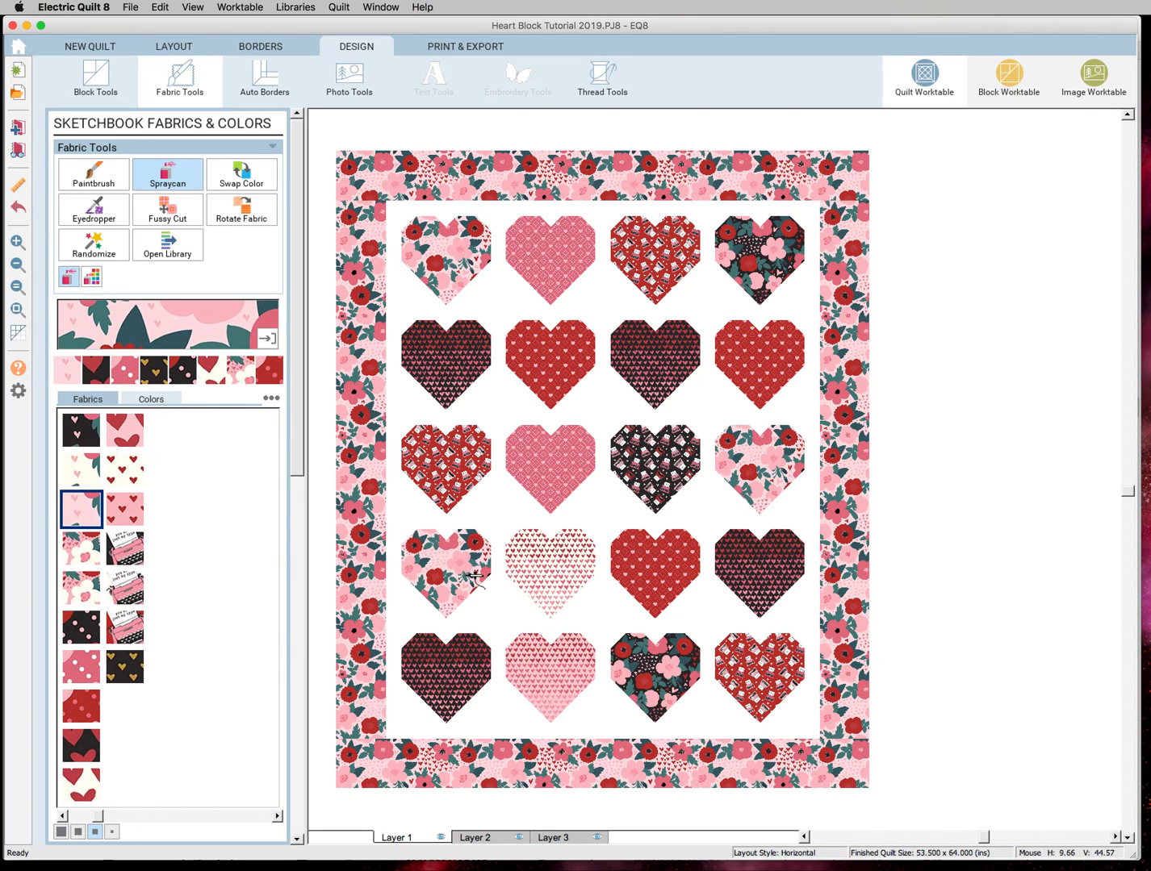
pyautogui.moveTo(387, 552)
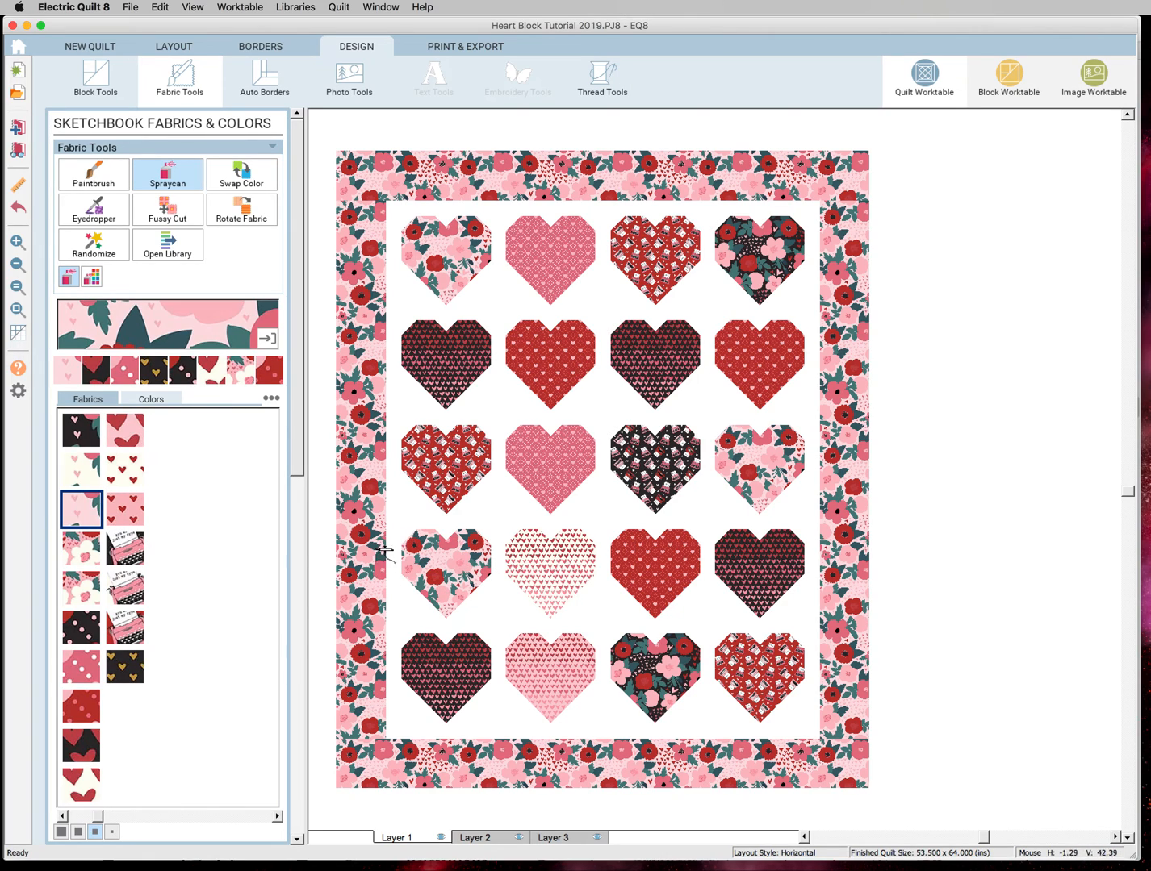
# - Swap the border's pink floral print for the black floral fabric
pyautogui.click(124, 589)
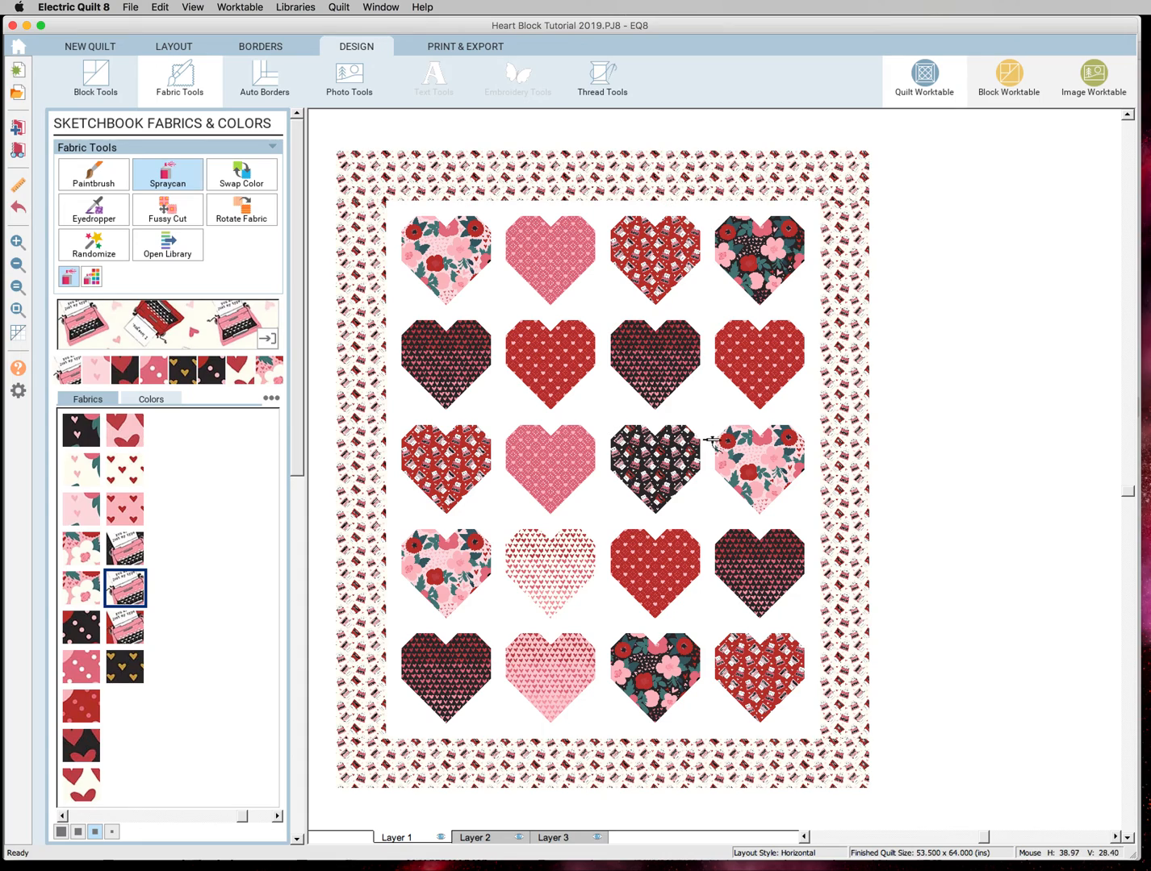
pyautogui.moveTo(142, 556)
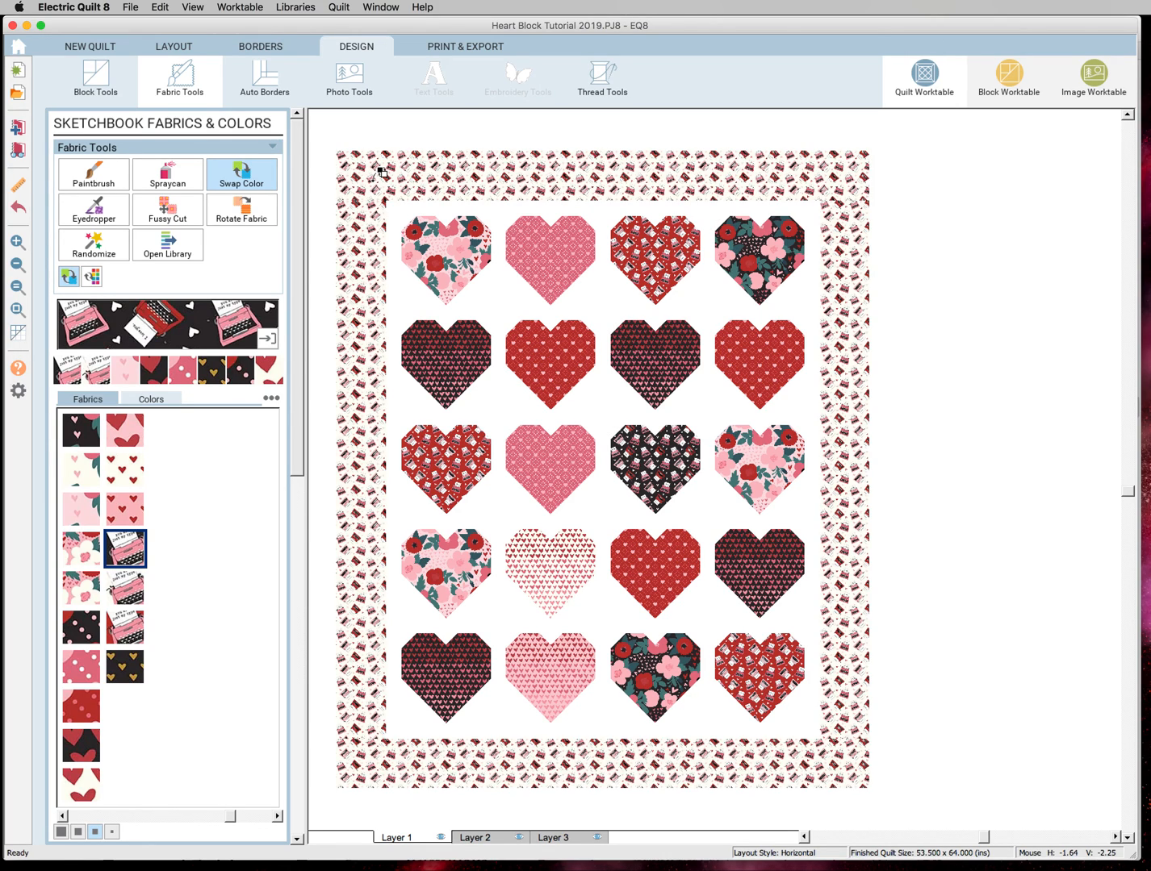
pyautogui.moveTo(142, 531)
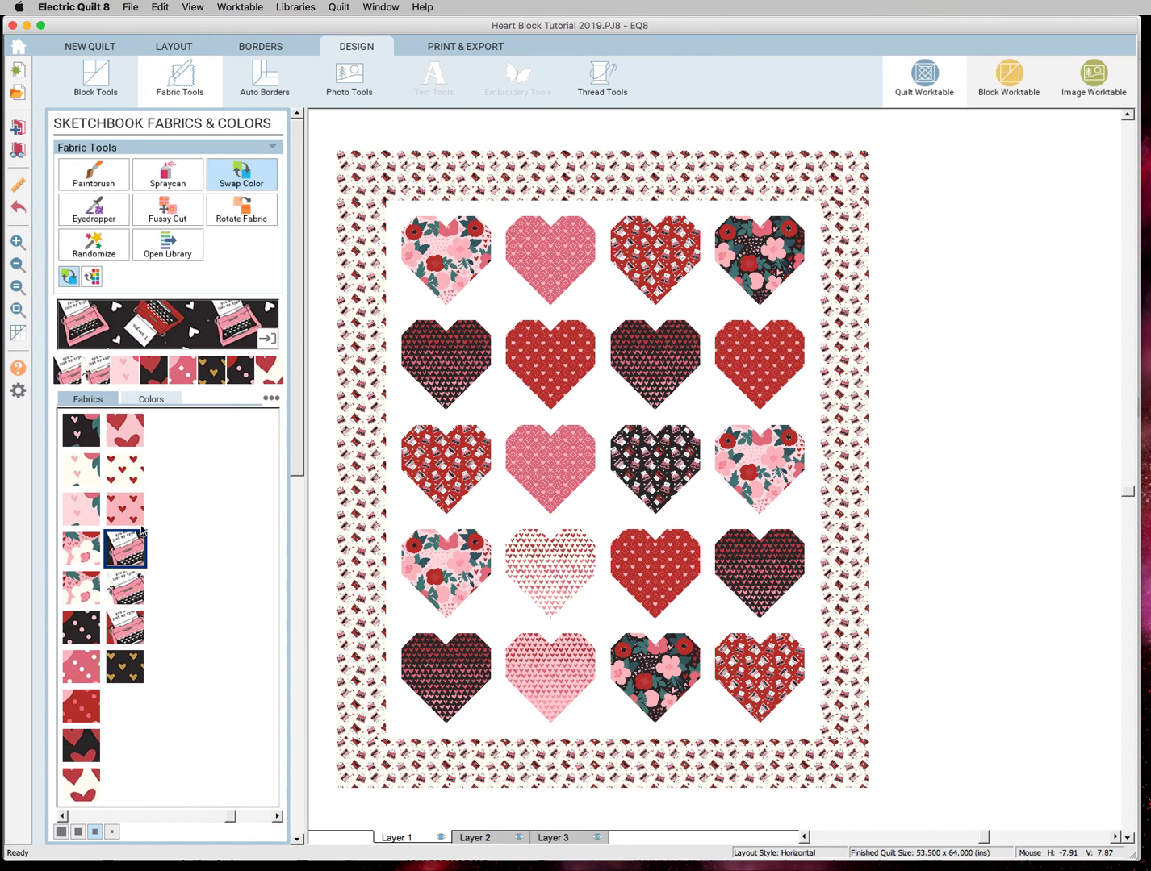
pyautogui.click(80, 429)
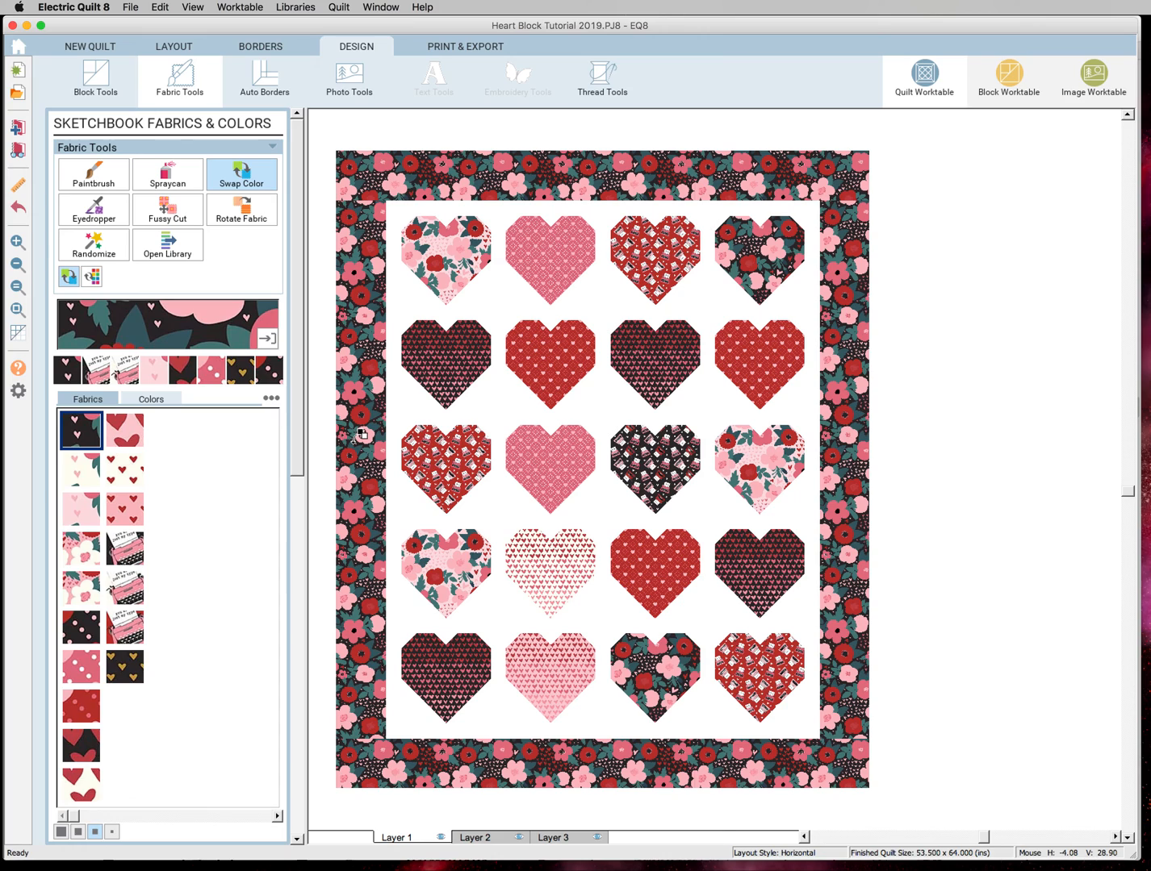
pyautogui.moveTo(575, 662)
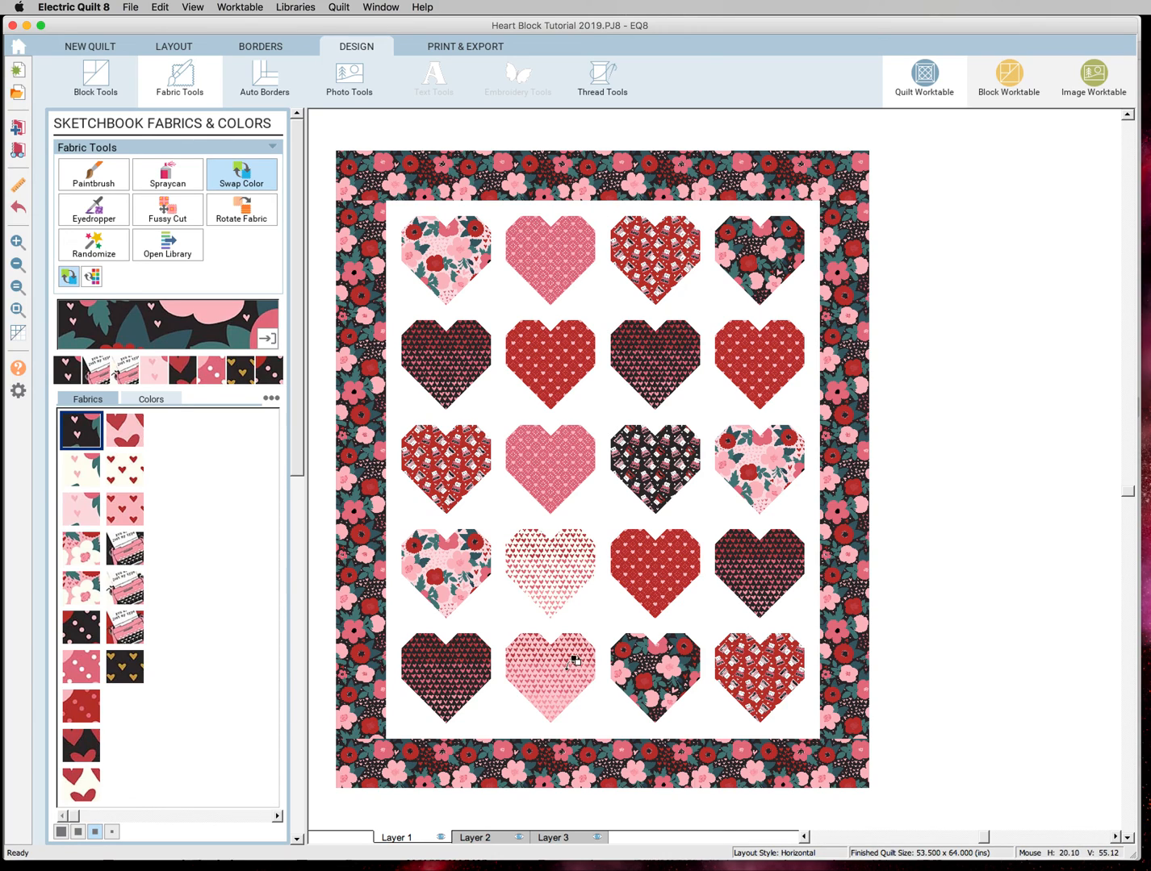
pyautogui.moveTo(628, 619)
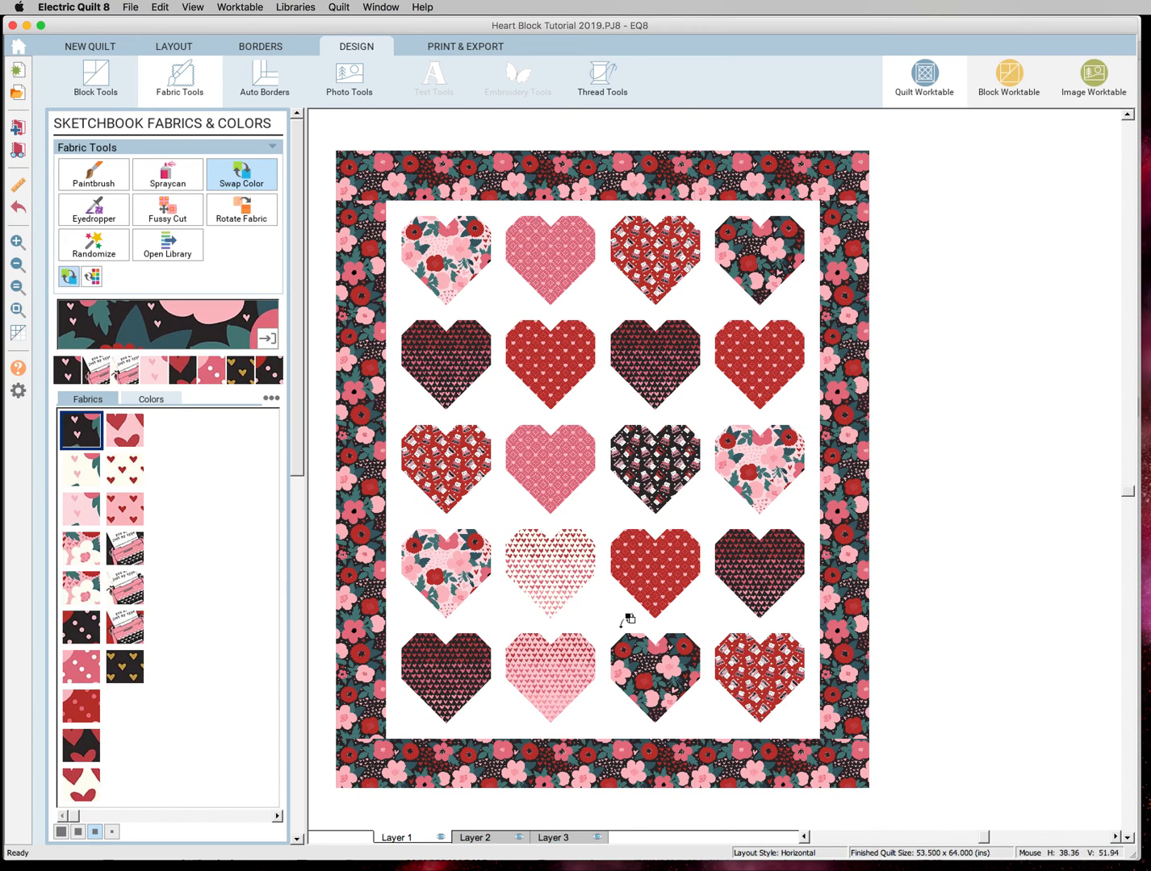
pyautogui.moveTo(568, 458)
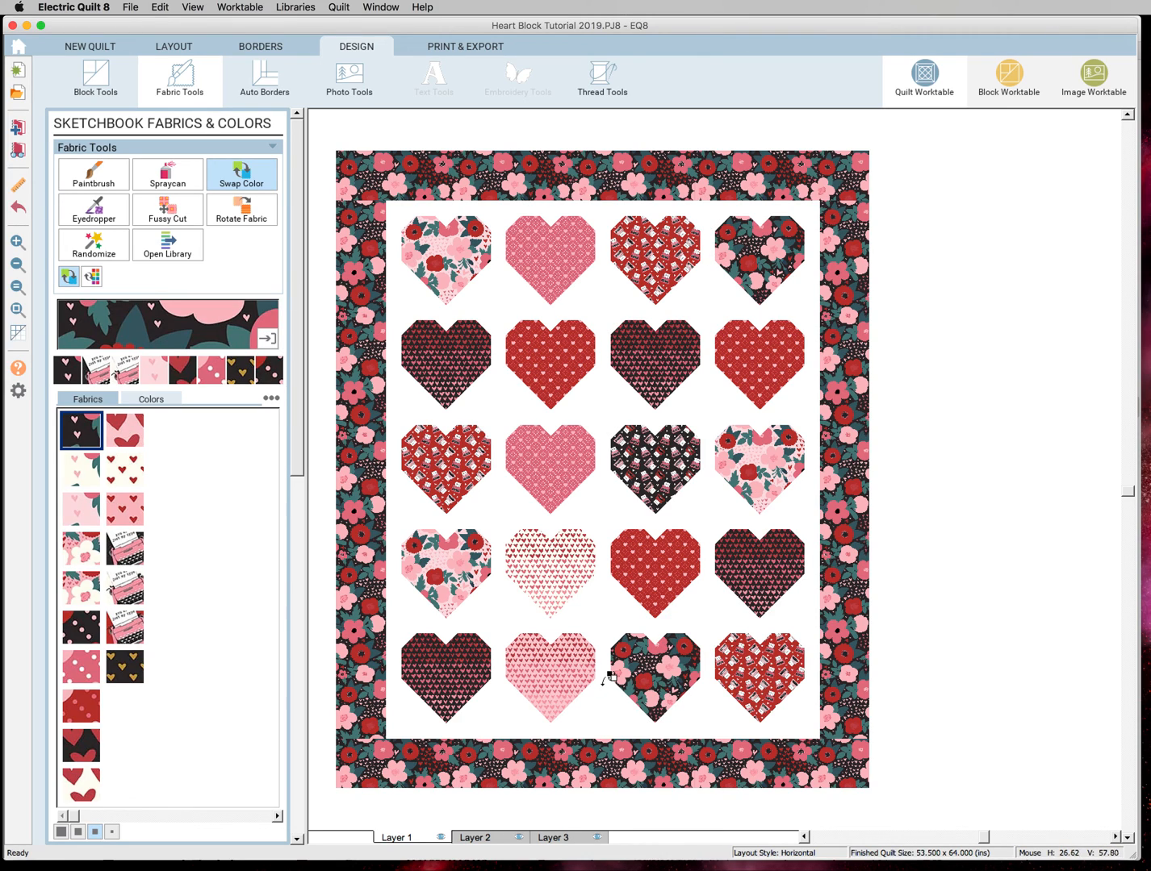
pyautogui.moveTo(416, 603)
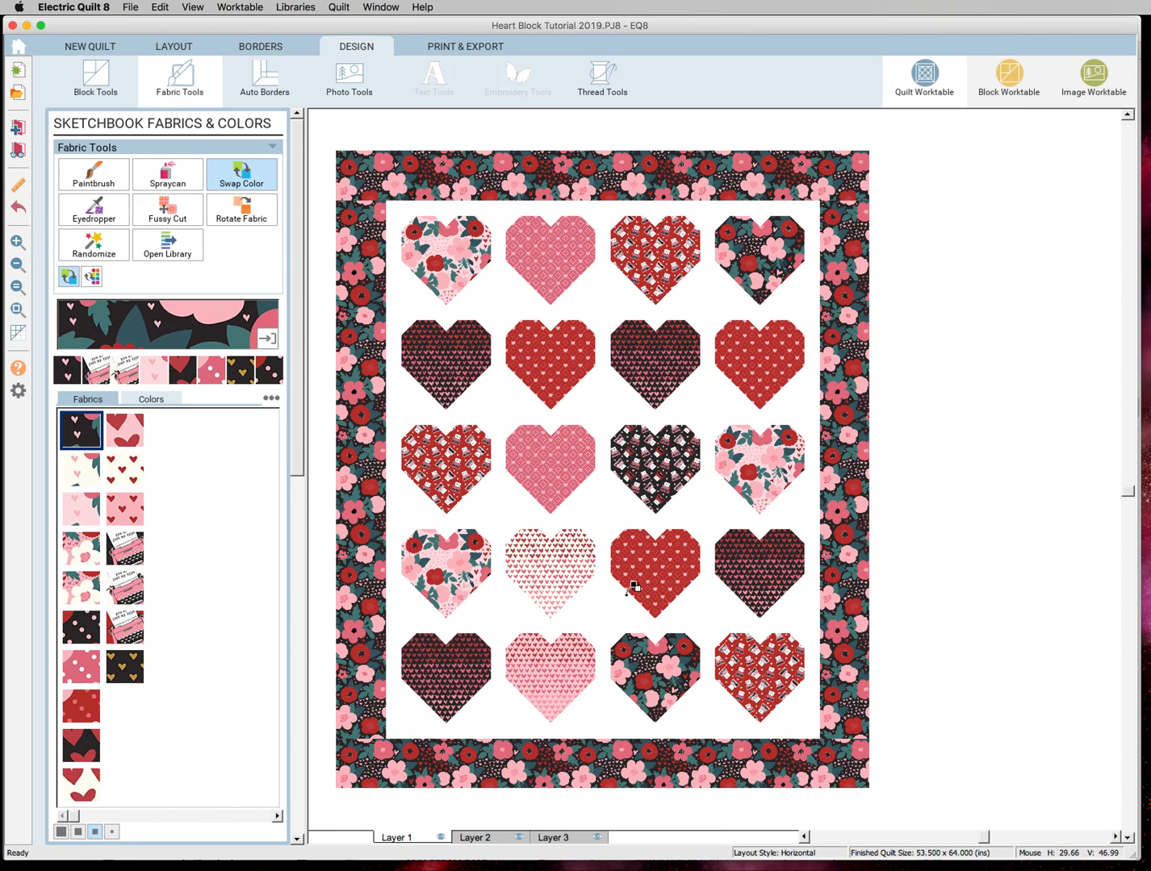
pyautogui.moveTo(517, 533)
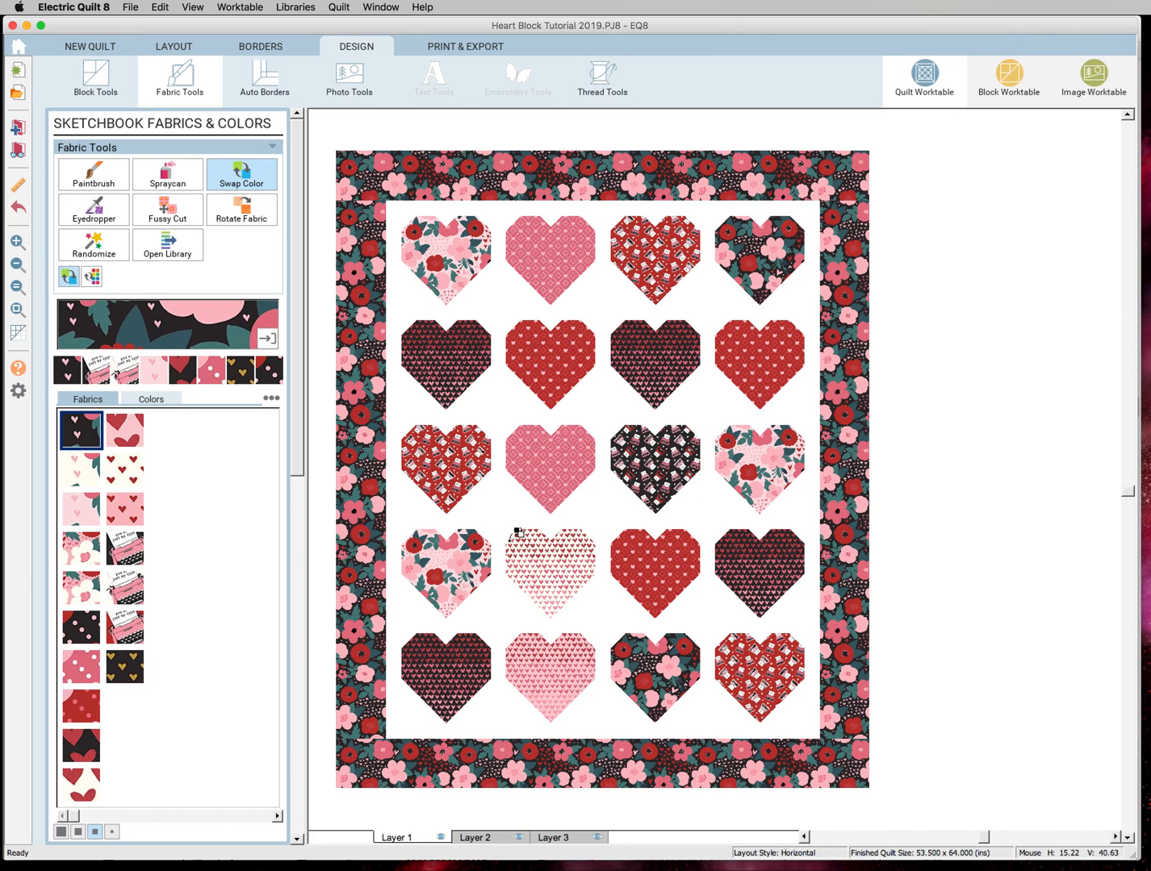
pyautogui.moveTo(160, 704)
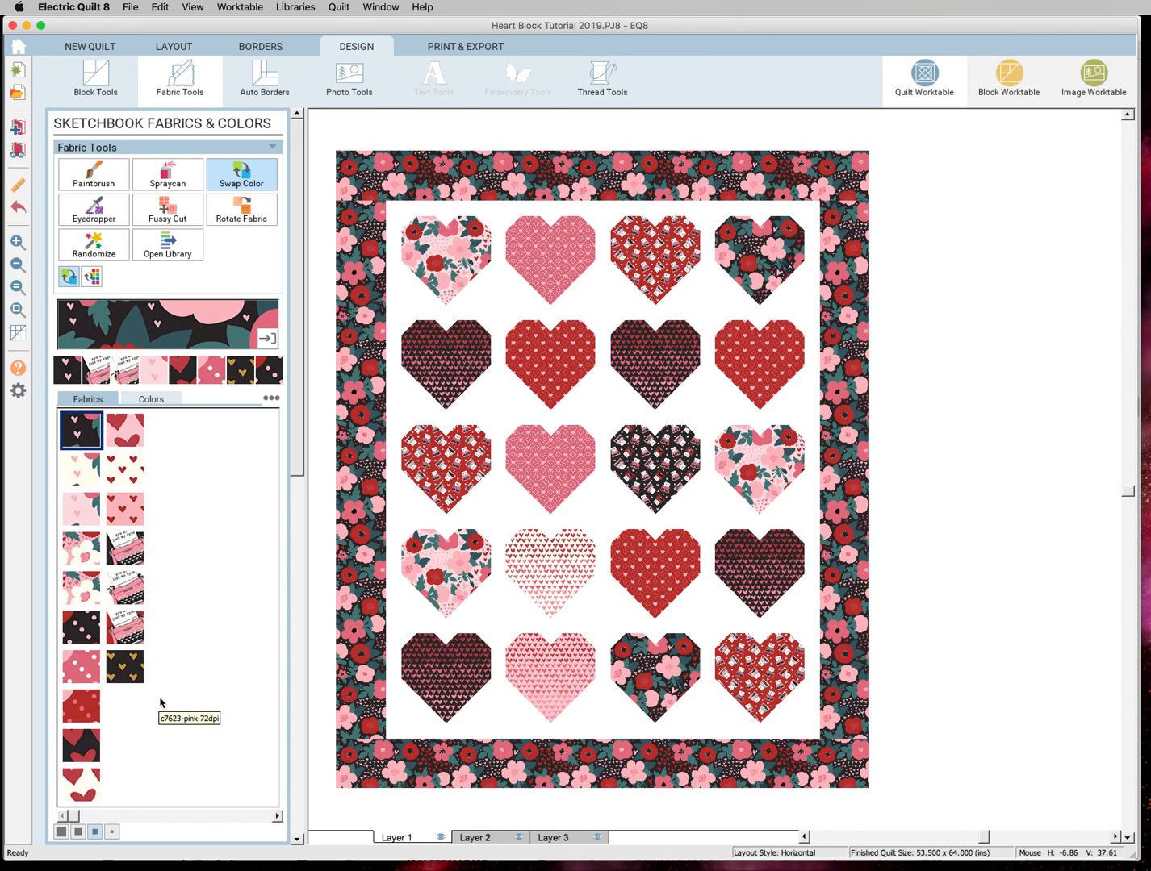
pyautogui.moveTo(174, 701)
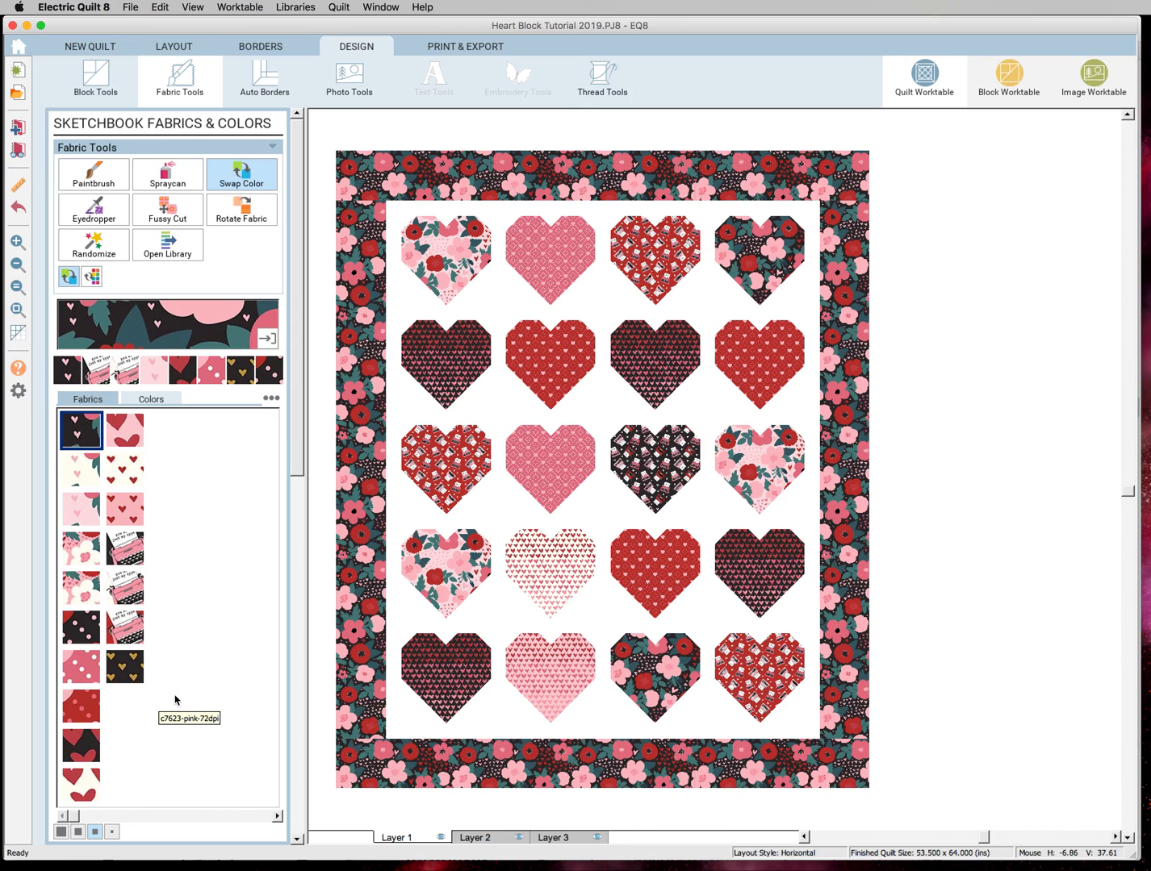
pyautogui.moveTo(276, 488)
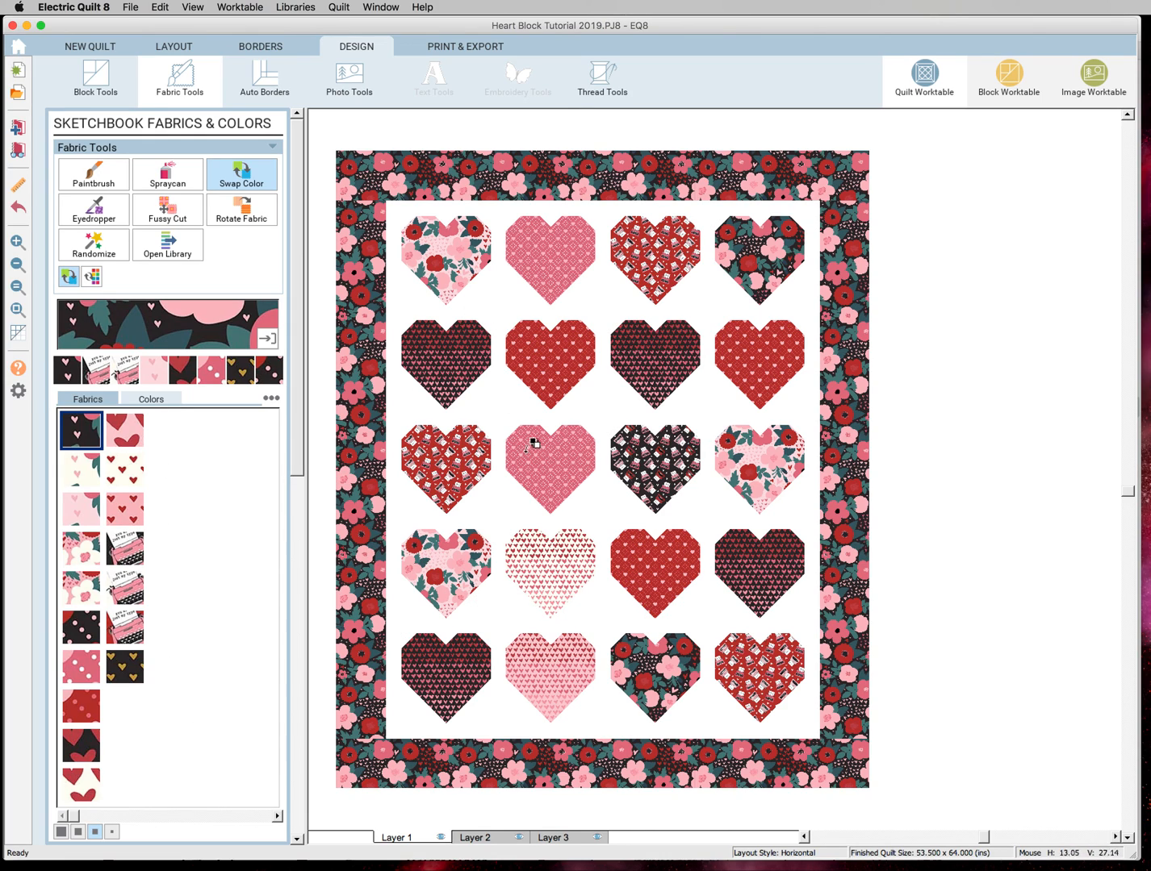
pyautogui.moveTo(552, 509)
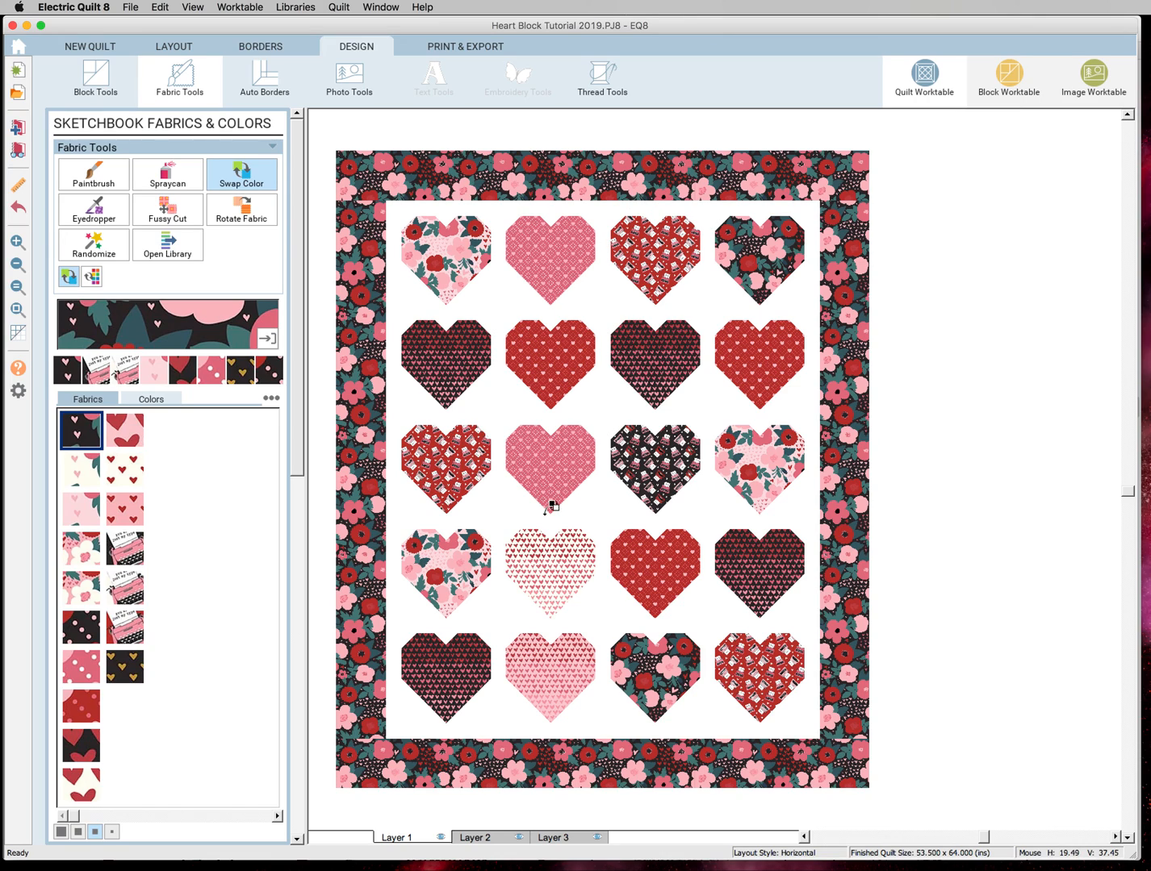
pyautogui.moveTo(574, 582)
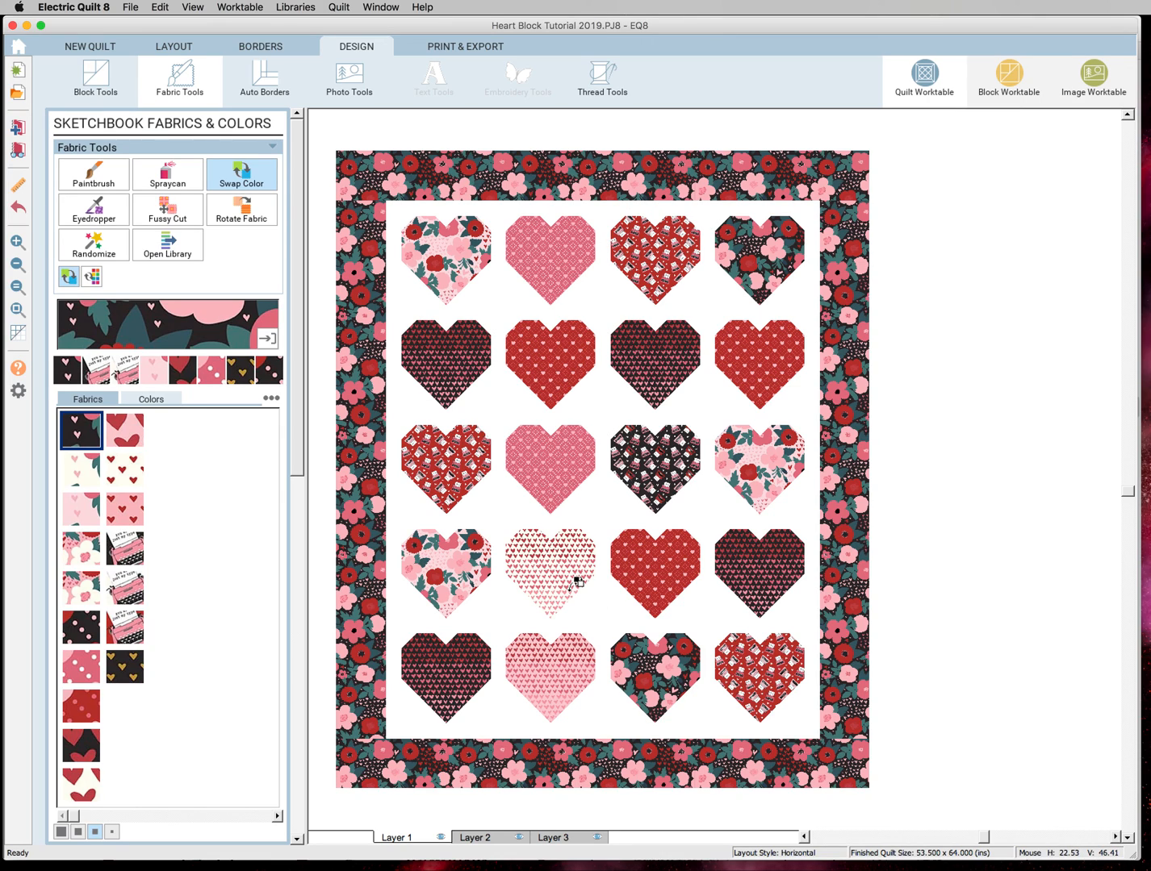
pyautogui.moveTo(271, 539)
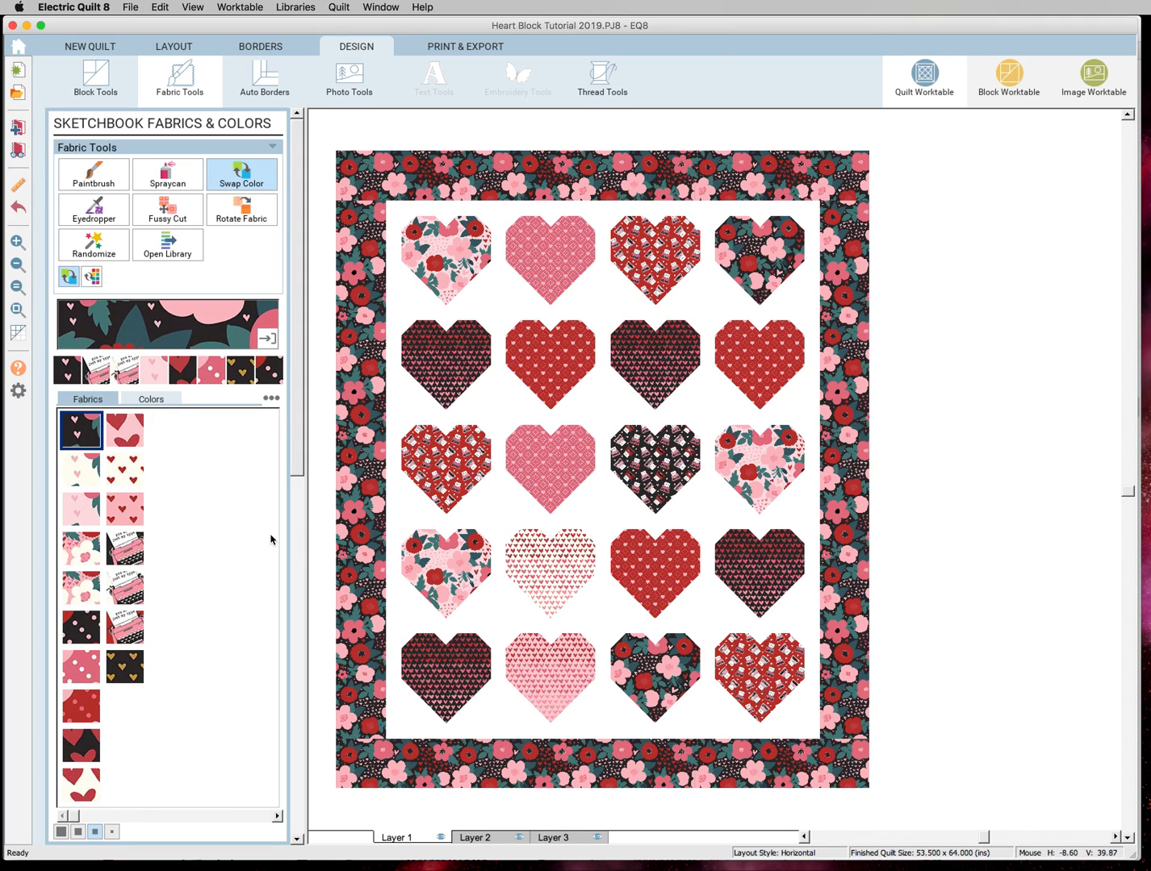
pyautogui.moveTo(239, 557)
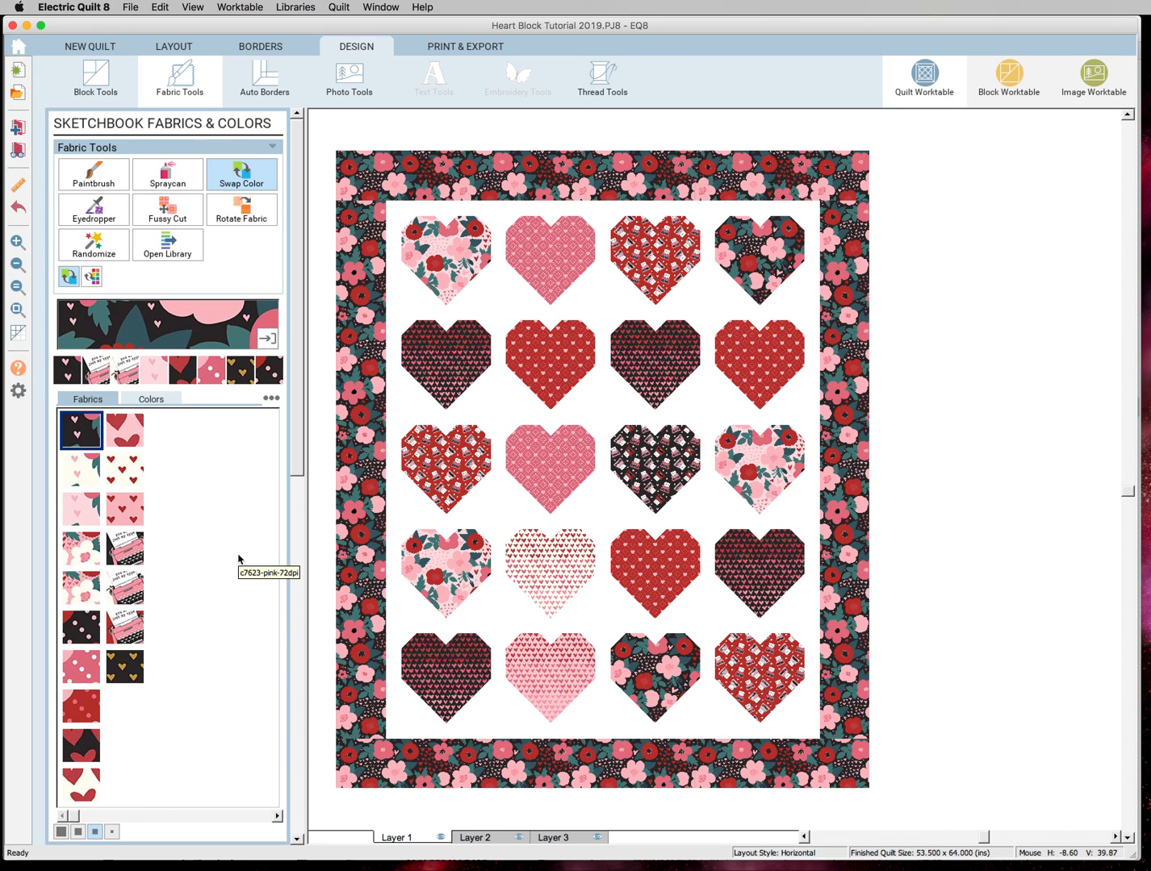
# - Show the Print Patterns panel under Print & Export for the finished quilt
pyautogui.click(464, 46)
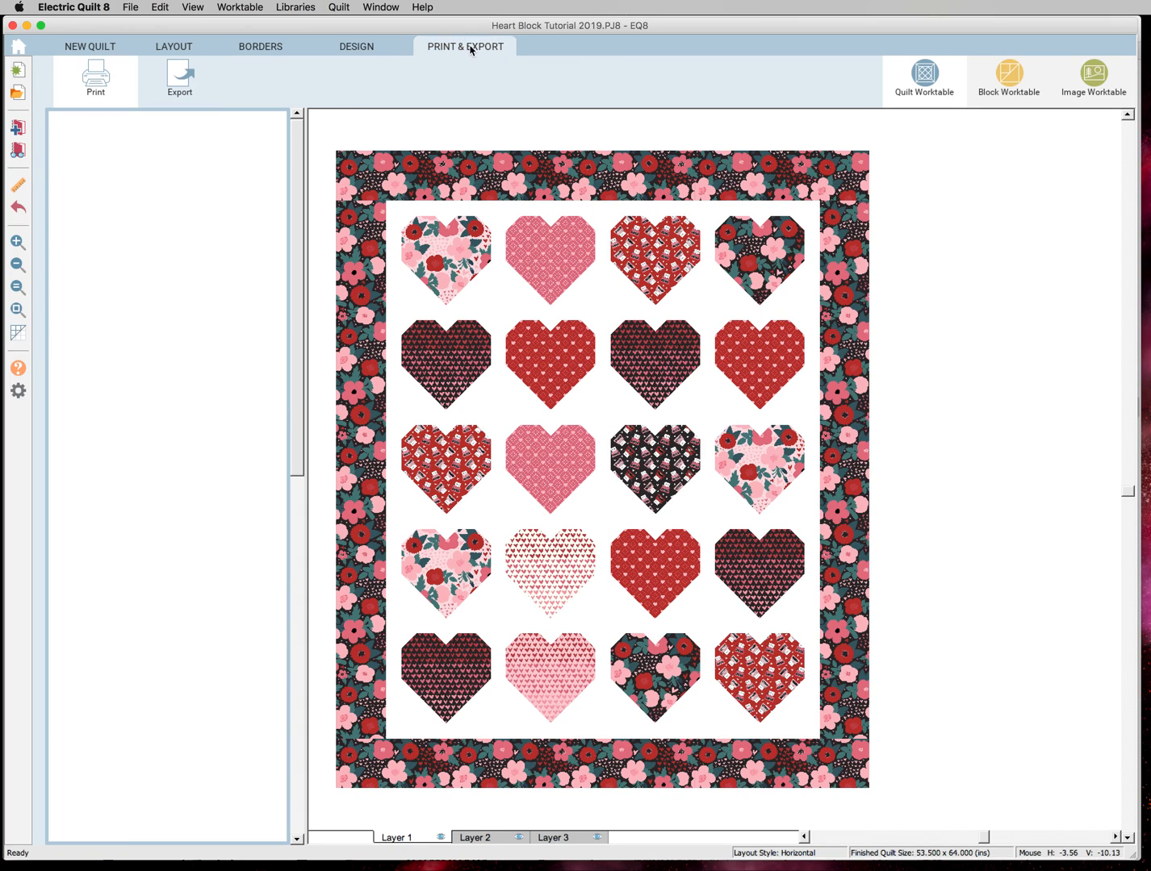
pyautogui.click(95, 79)
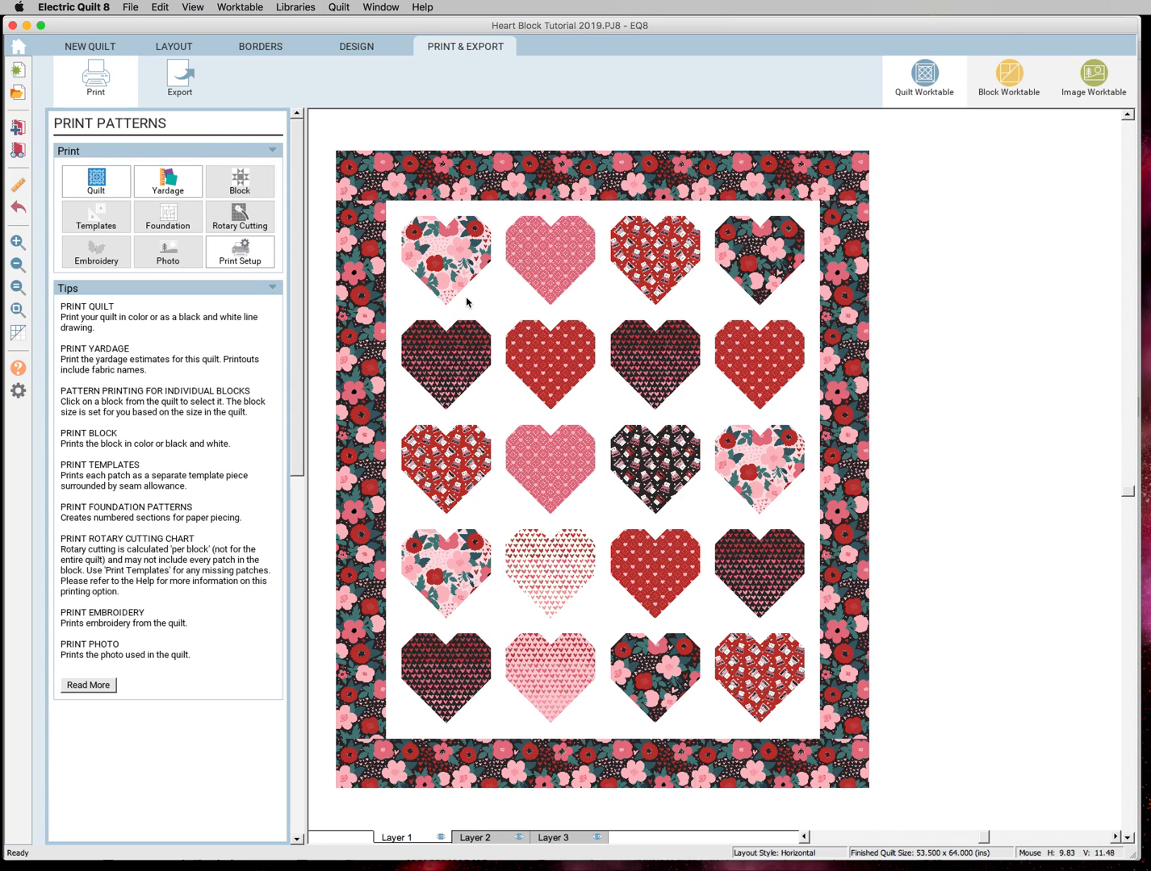
pyautogui.moveTo(481, 294)
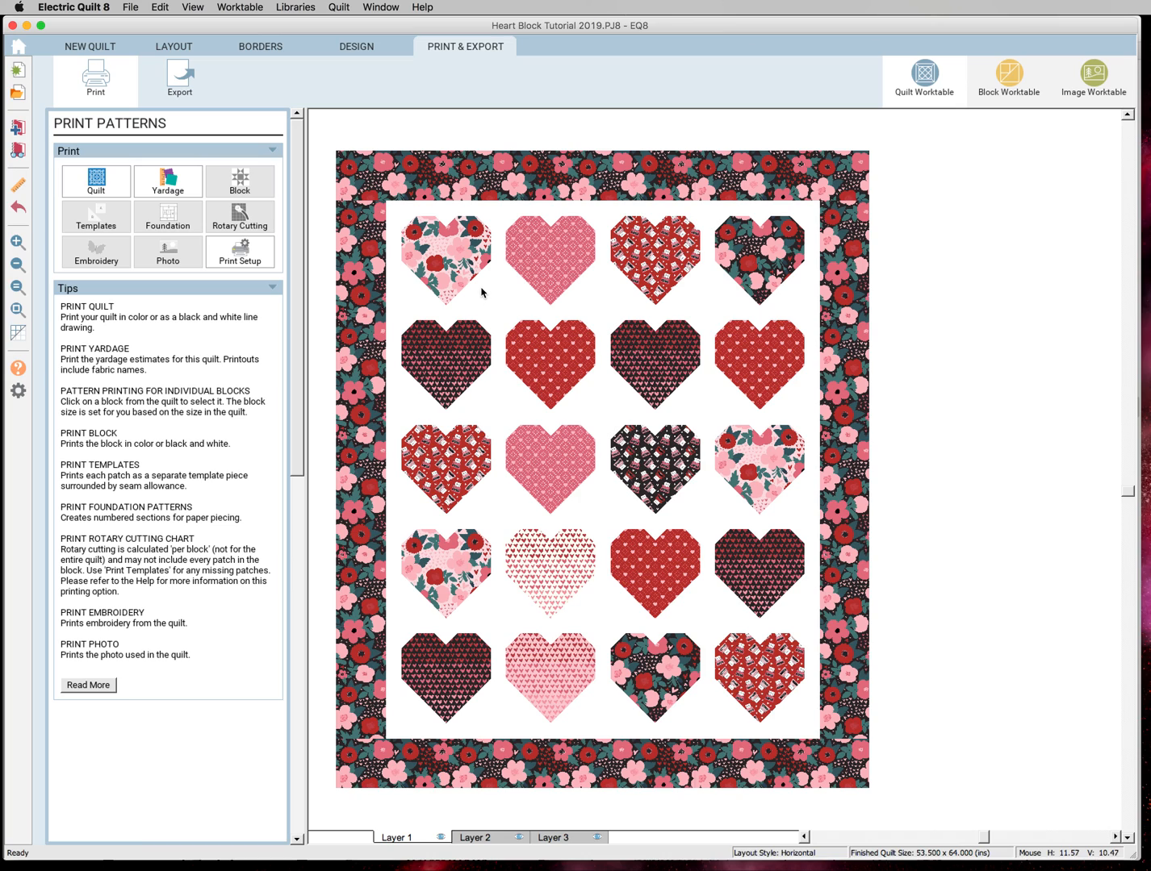
pyautogui.moveTo(645, 348)
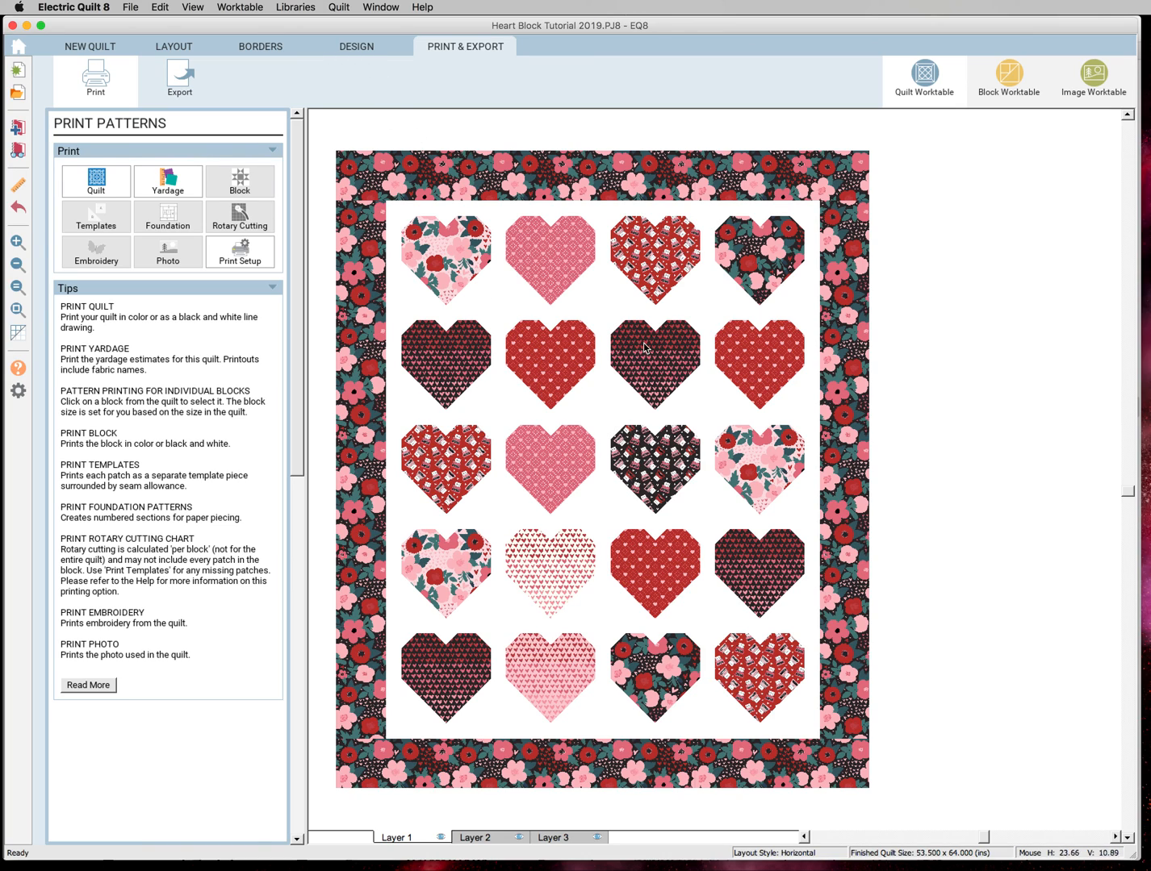
pyautogui.moveTo(531, 344)
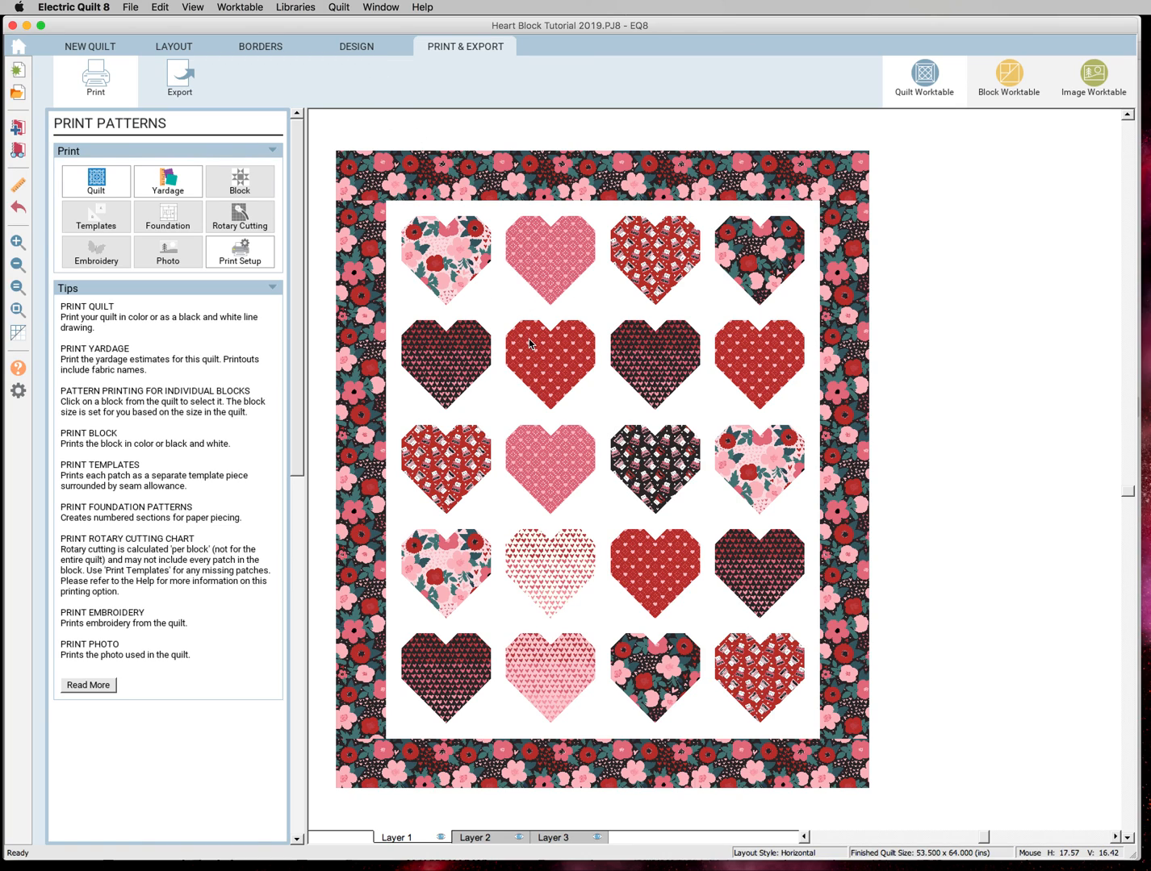